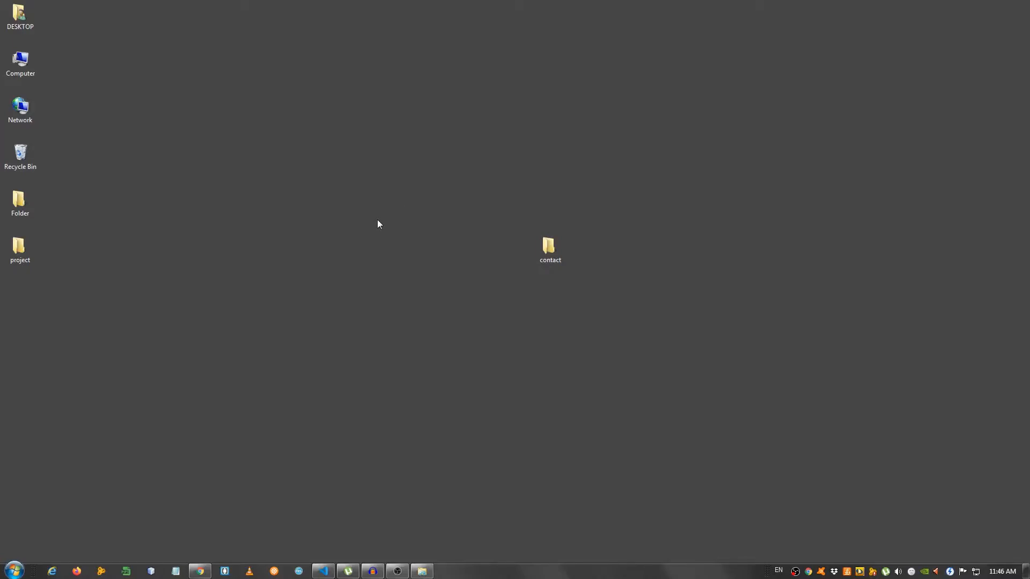
pyautogui.moveTo(399, 302)
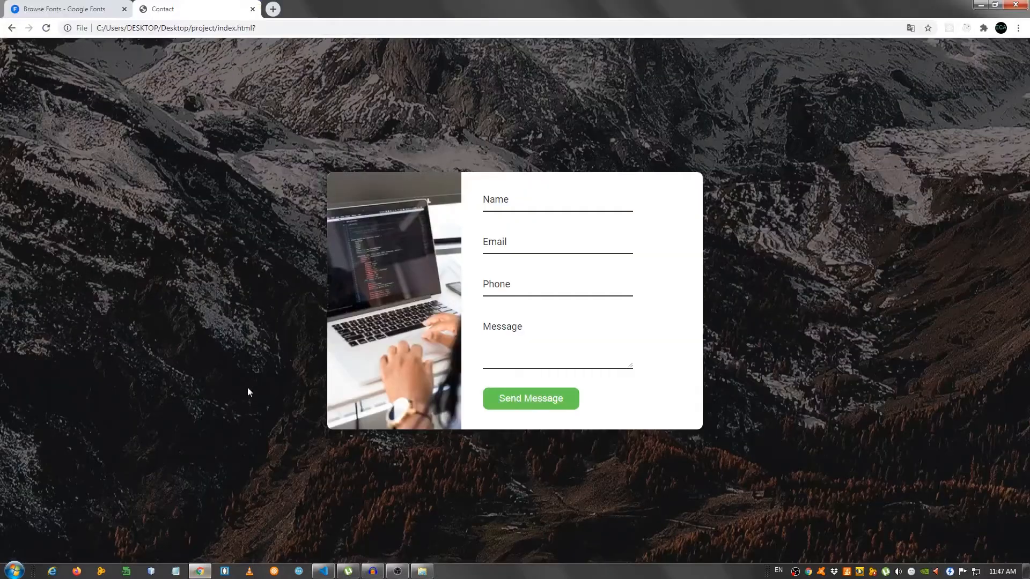
pyautogui.moveTo(420, 241)
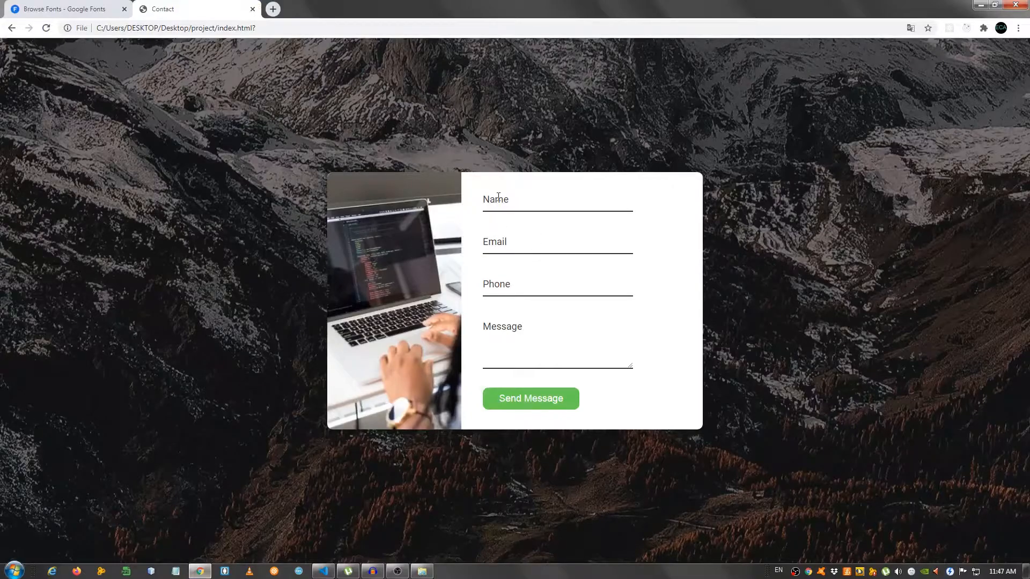
# Fill the form with John Doe, a jdoe email, a 555 phone number and a message, then send it.
pyautogui.click(556, 216)
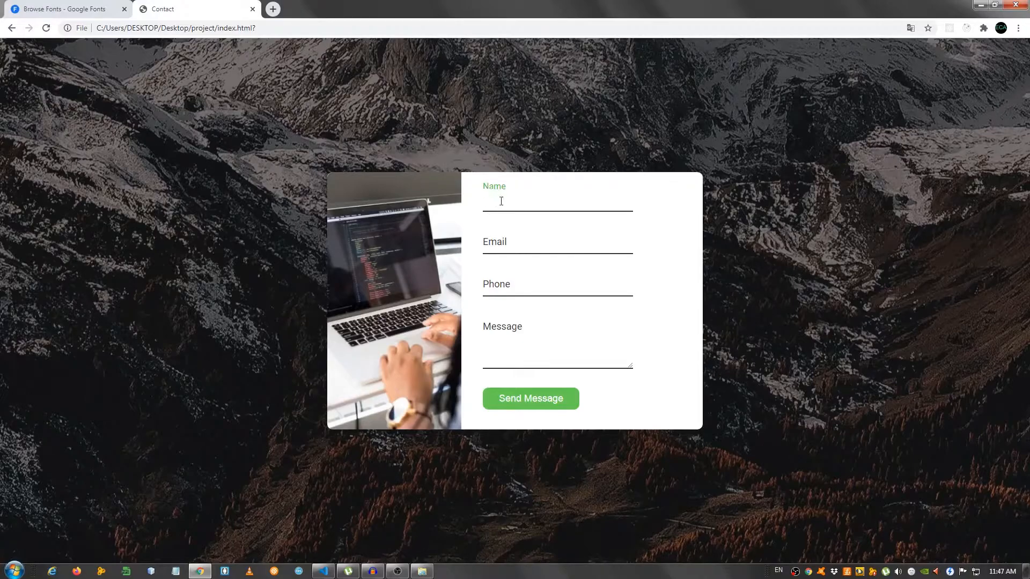
pyautogui.moveTo(541, 150)
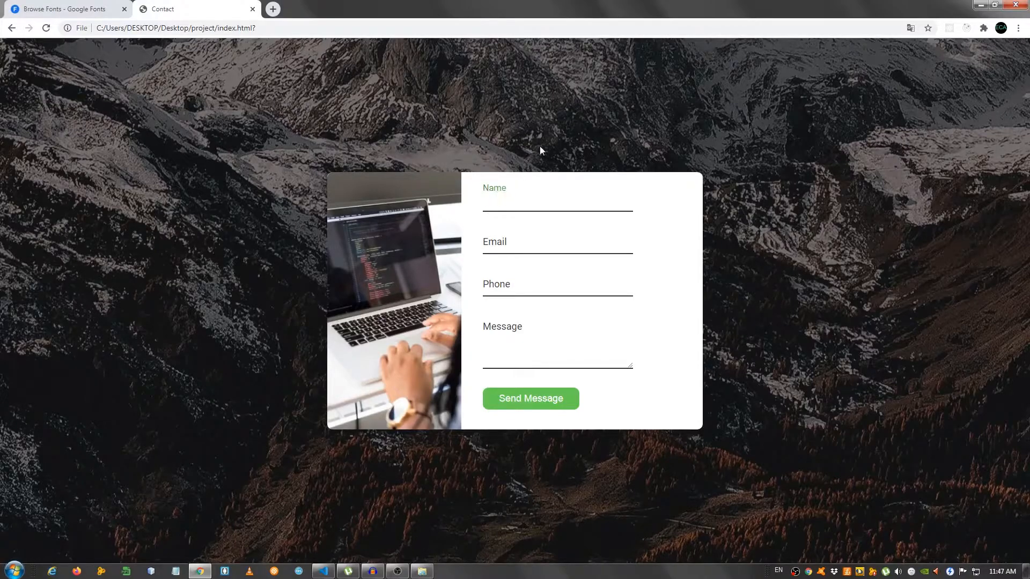
pyautogui.write('John')
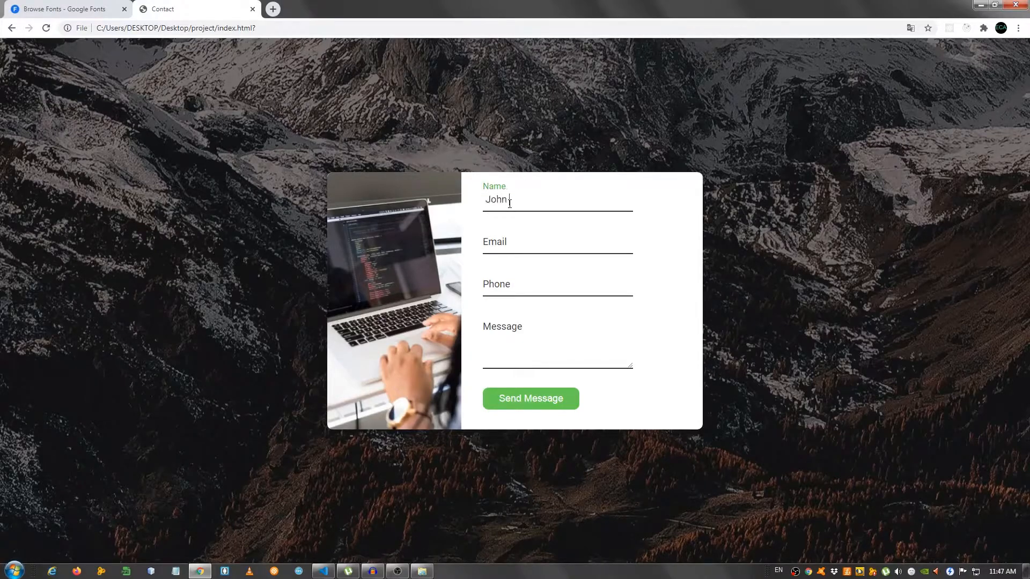
pyautogui.write('jdoe@gmail.com')
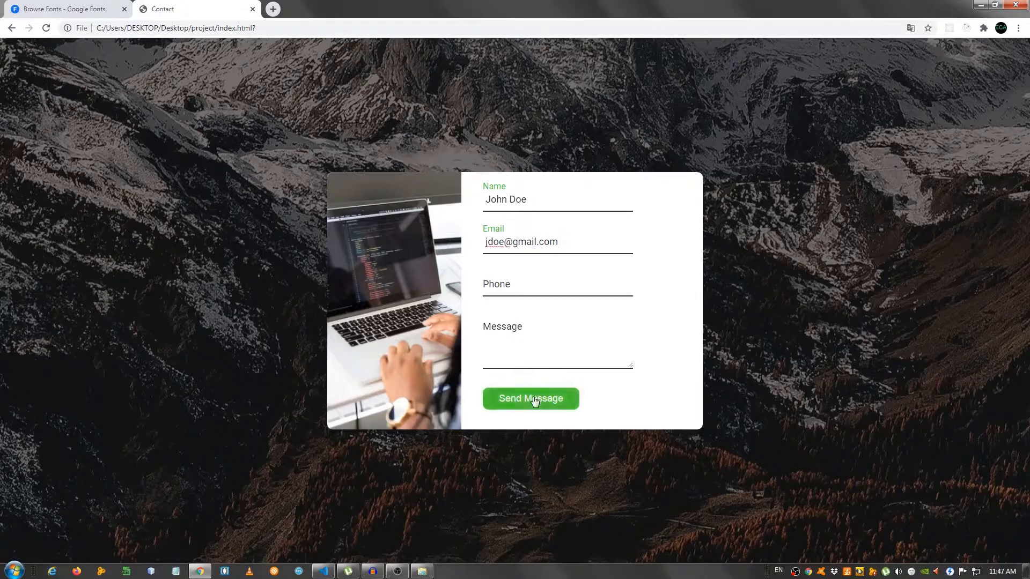
pyautogui.write('555-555-5555')
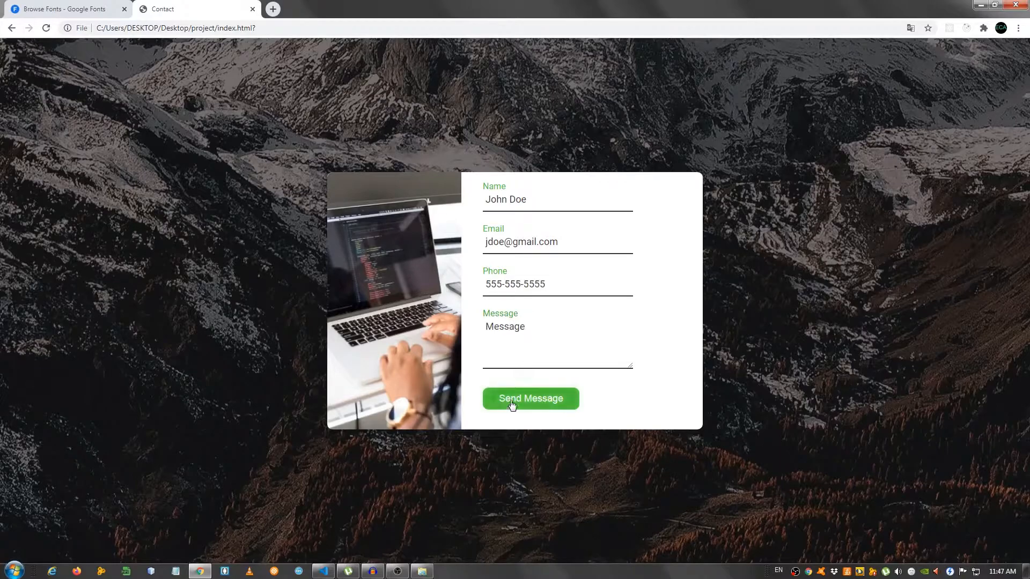
pyautogui.click(530, 399)
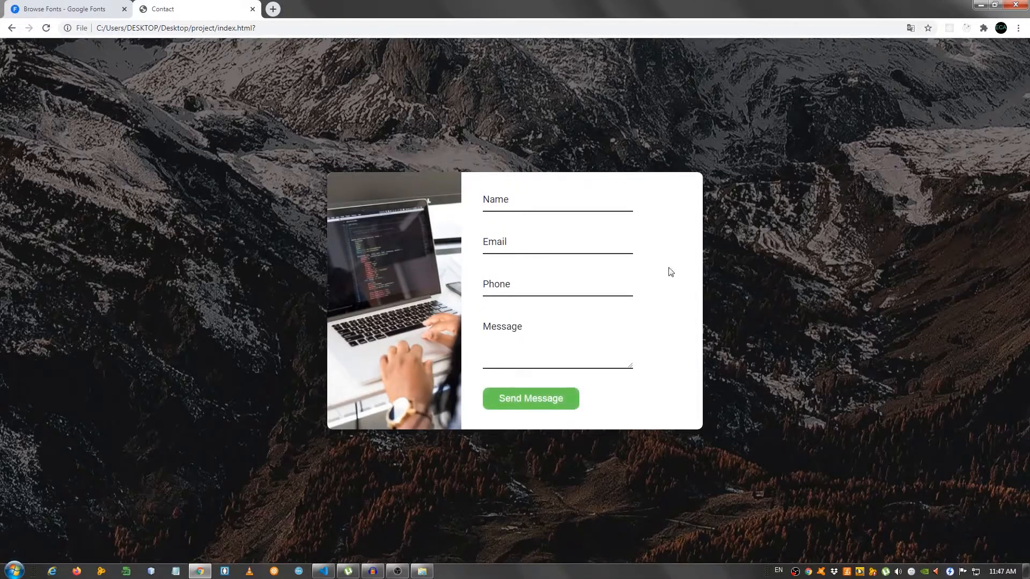
pyautogui.moveTo(850, 251)
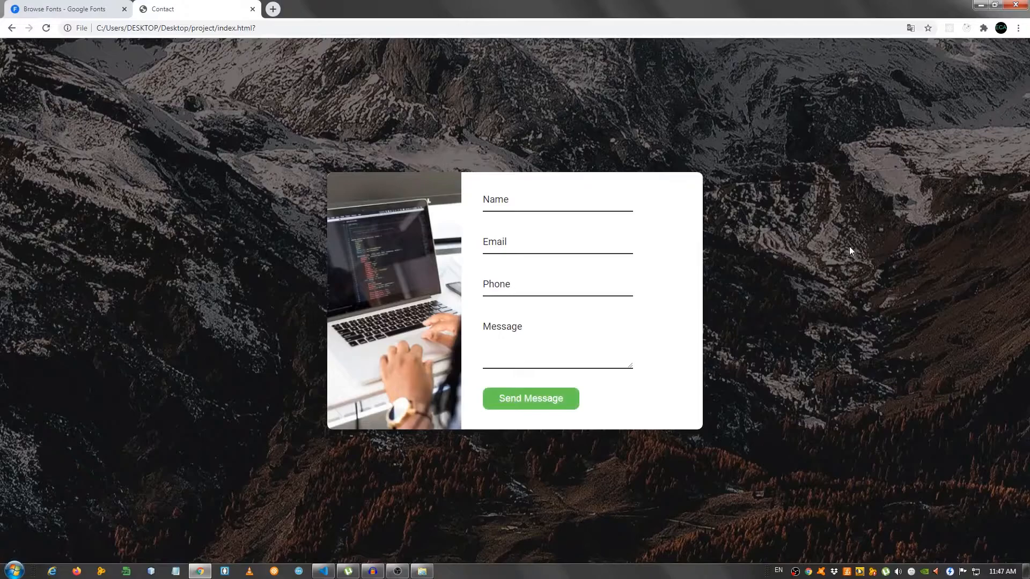
pyautogui.moveTo(784, 323)
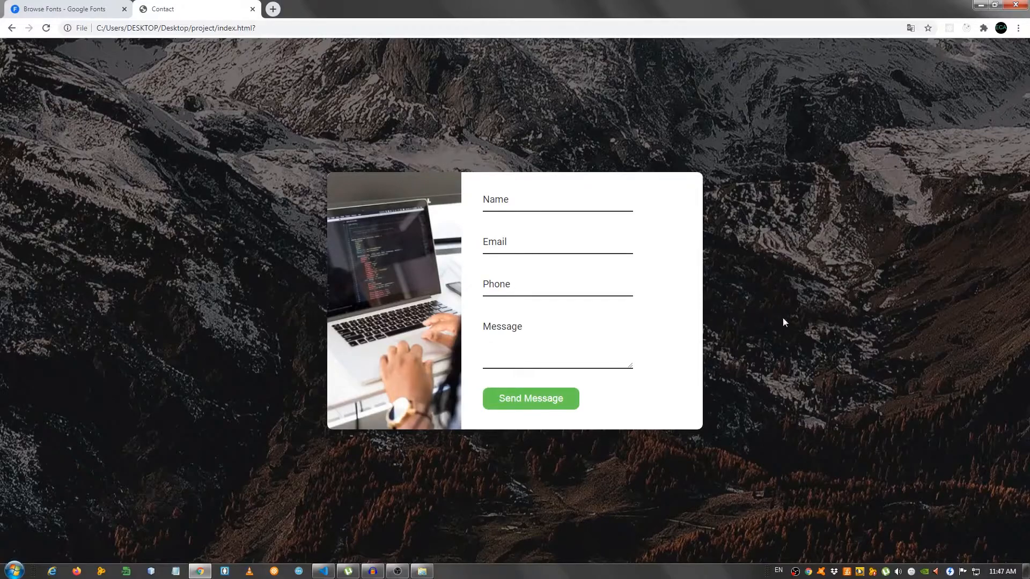
pyautogui.moveTo(751, 316)
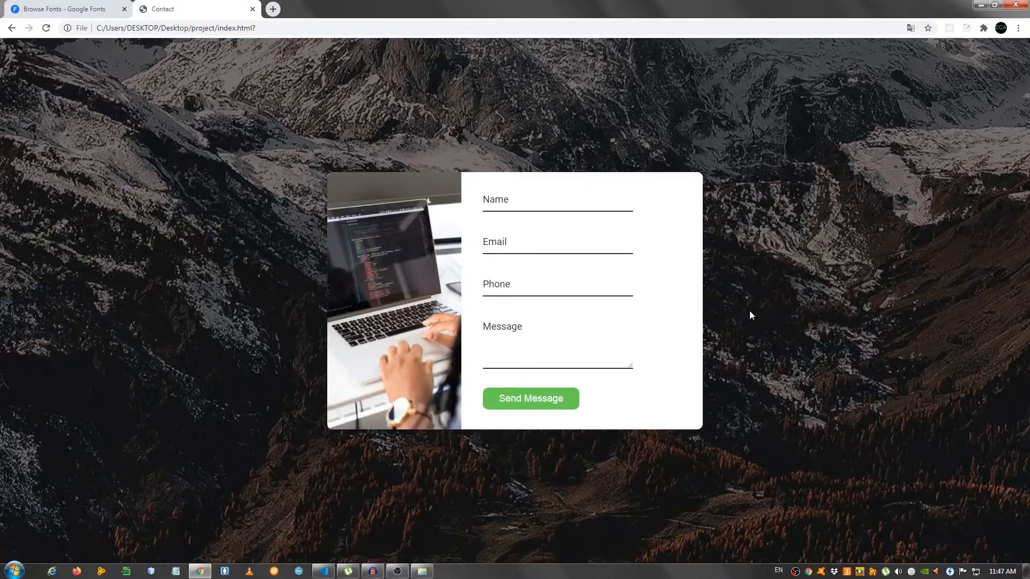
pyautogui.moveTo(731, 309)
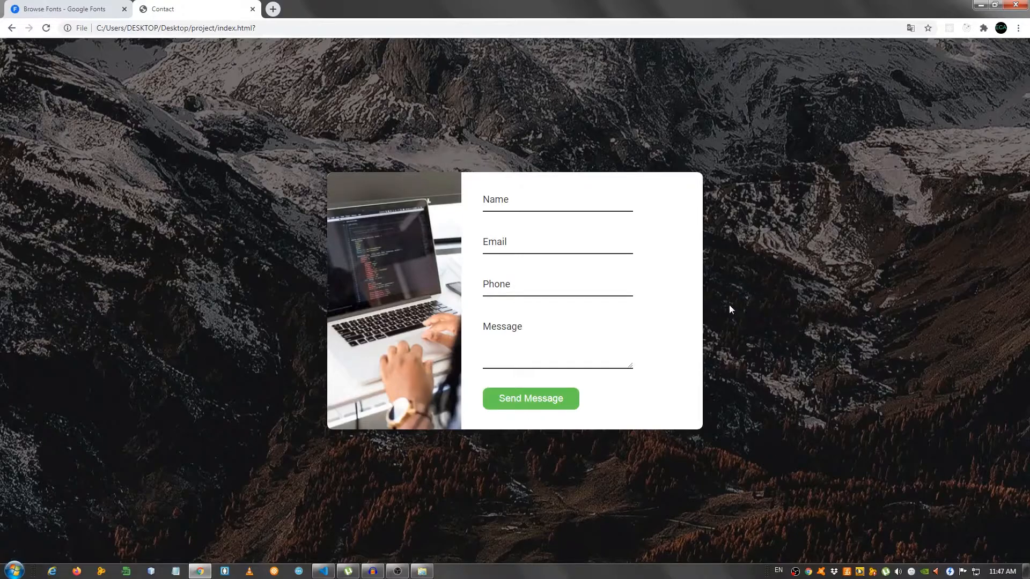
pyautogui.moveTo(844, 283)
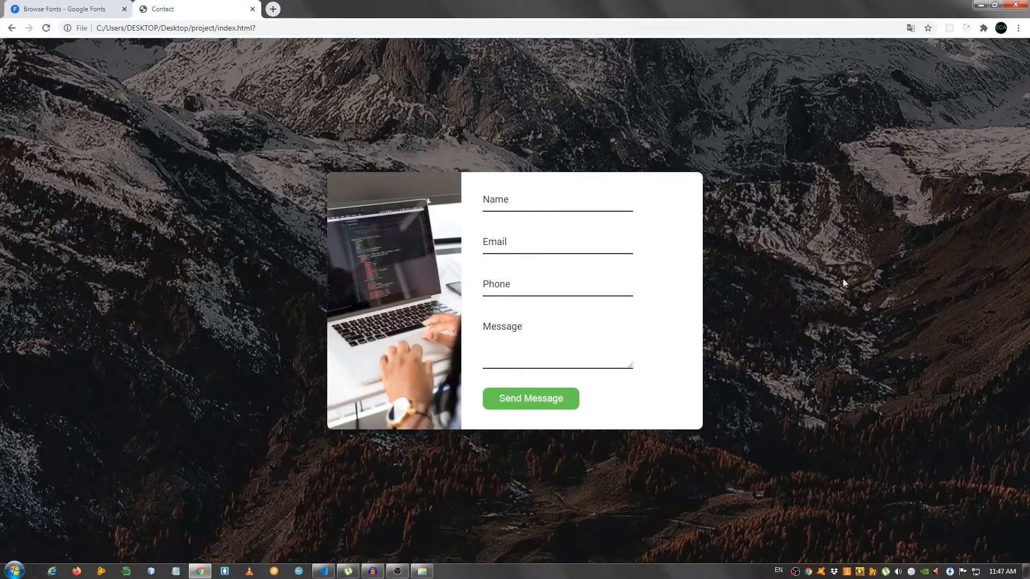
pyautogui.moveTo(421, 285)
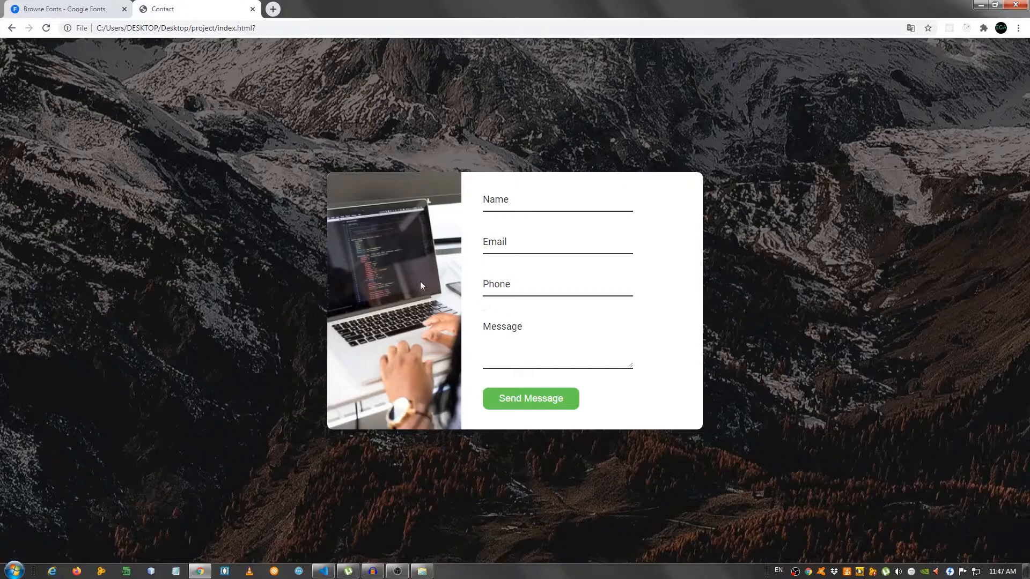
pyautogui.moveTo(414, 300)
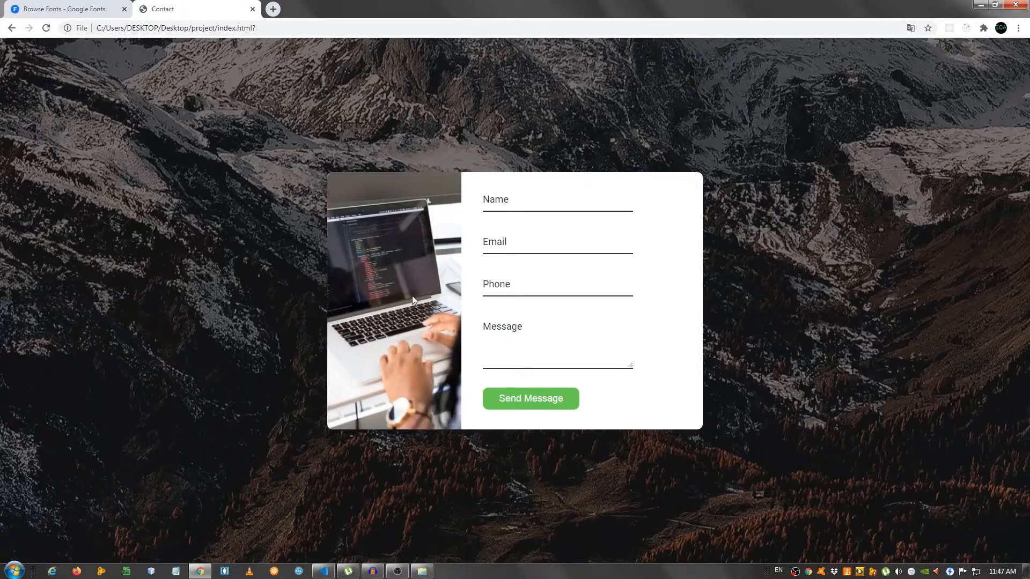
pyautogui.moveTo(319, 293)
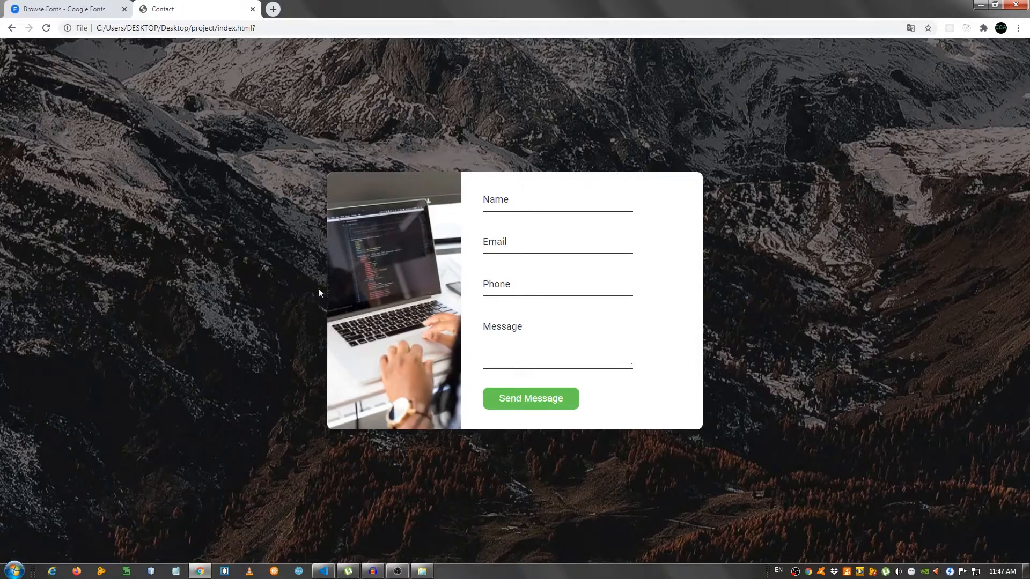
pyautogui.moveTo(249, 273)
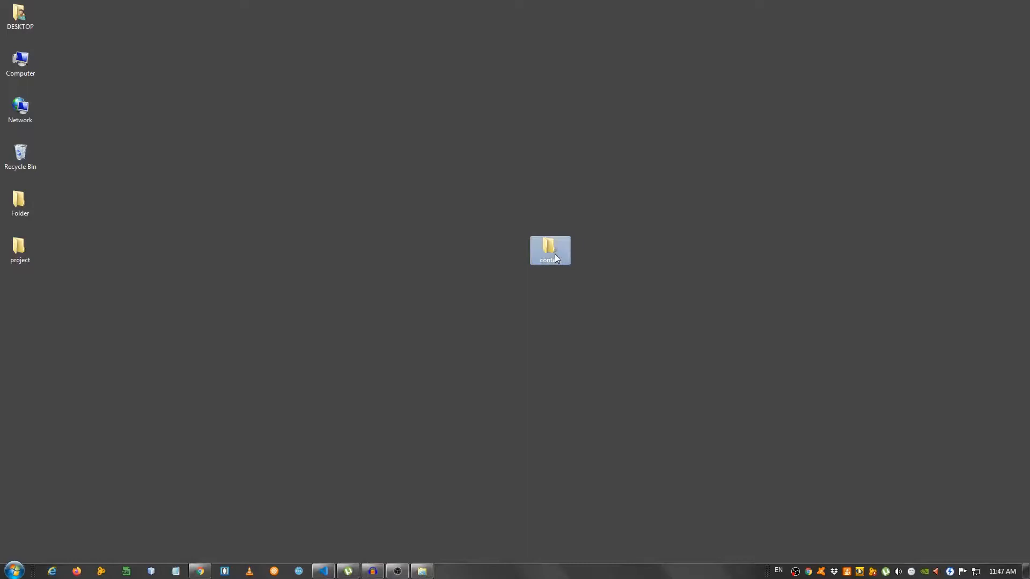
# Open the contact folder as a project in VS Code and maximize the editor.
pyautogui.doubleClick(549, 250)
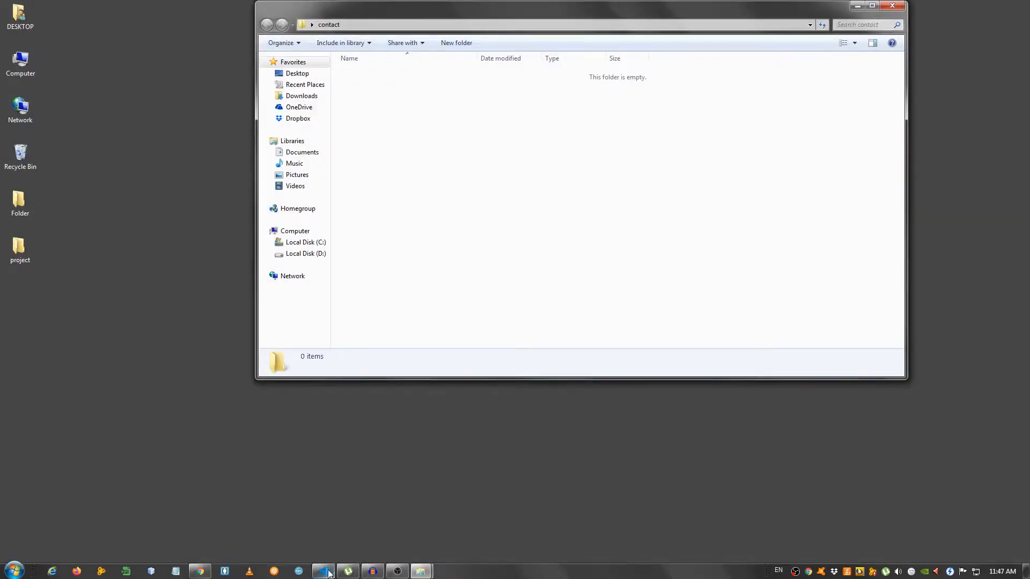
pyautogui.click(323, 571)
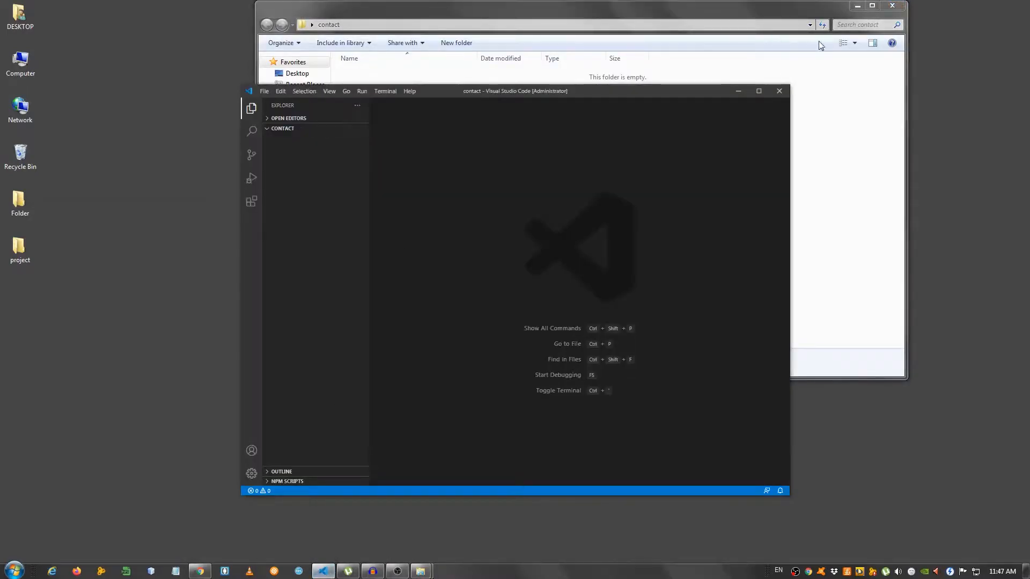
pyautogui.click(758, 90)
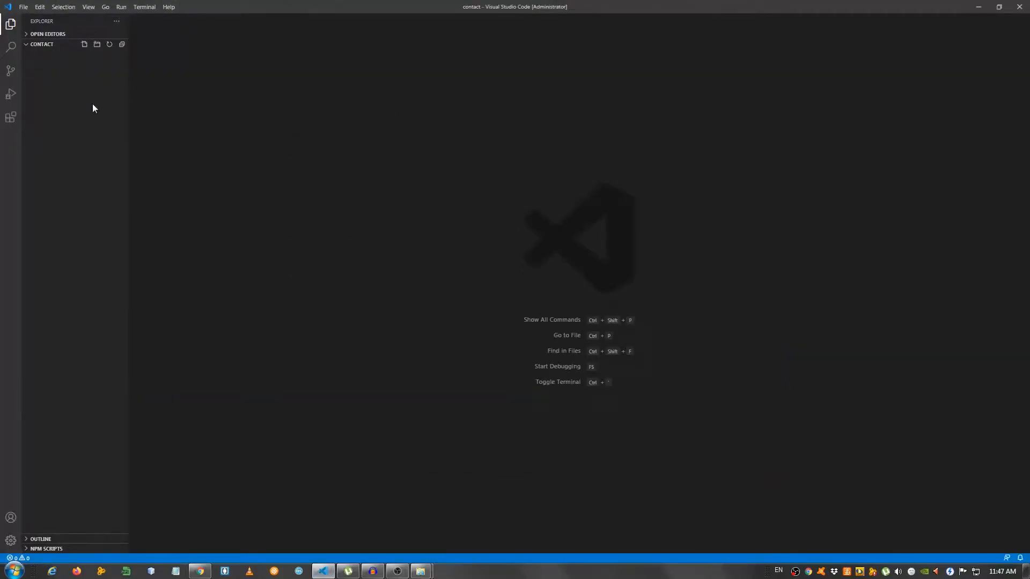
# Add index.html and style.css files to the project and start a new folder.
pyautogui.click(83, 44)
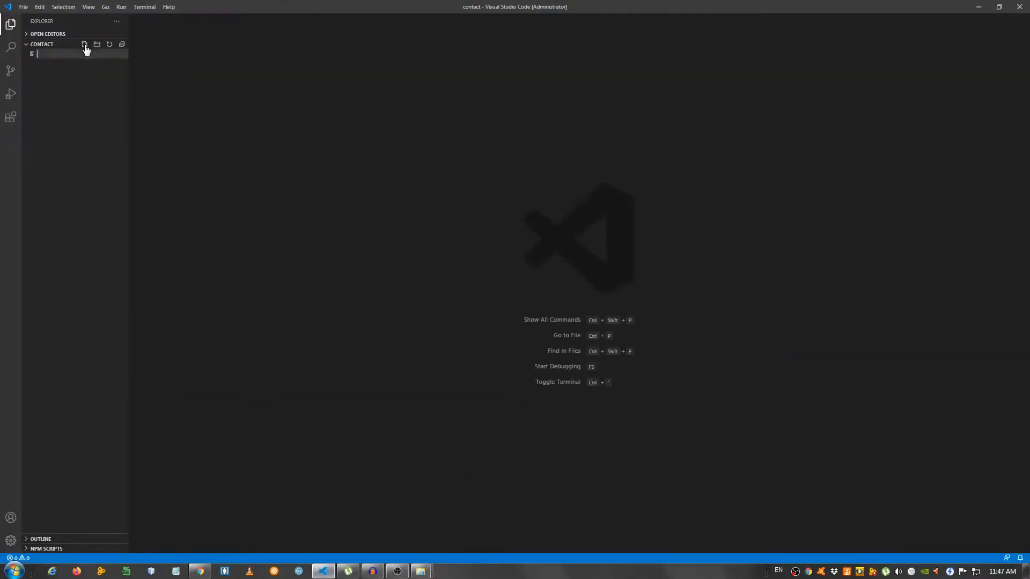
pyautogui.write('index.html')
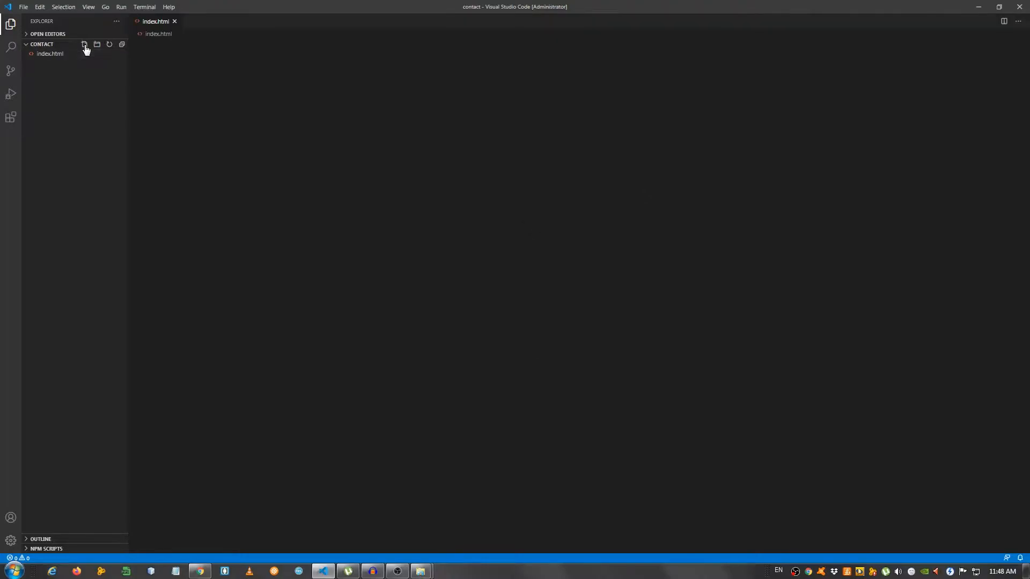
pyautogui.click(84, 43)
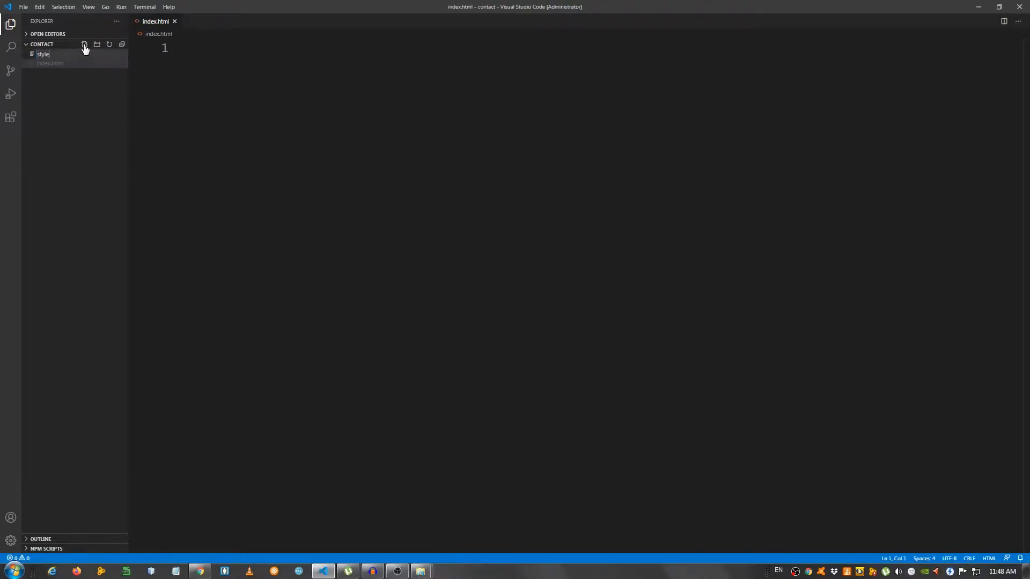
pyautogui.press('Enter')
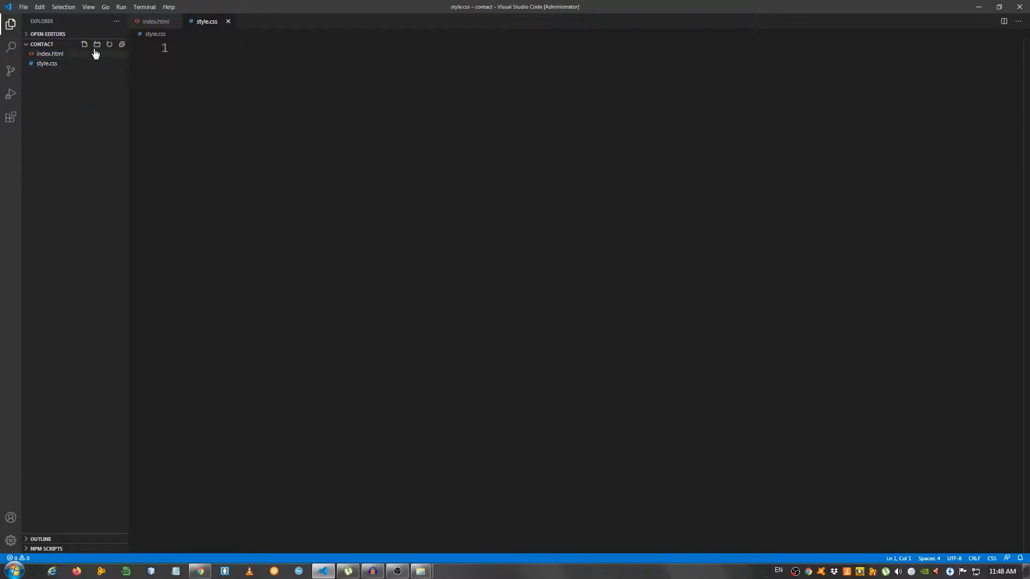
pyautogui.click(97, 44)
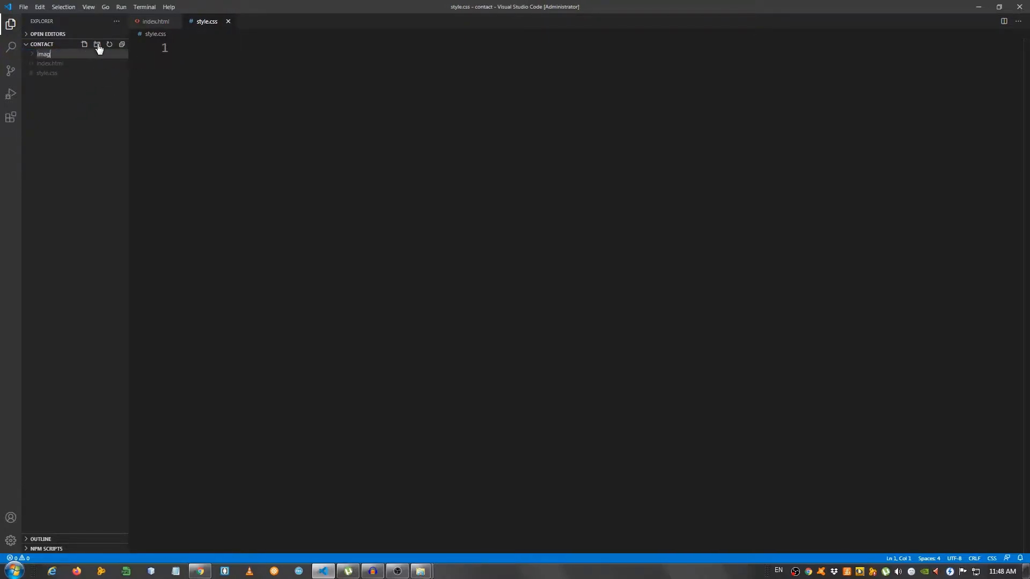
pyautogui.click(990, 6)
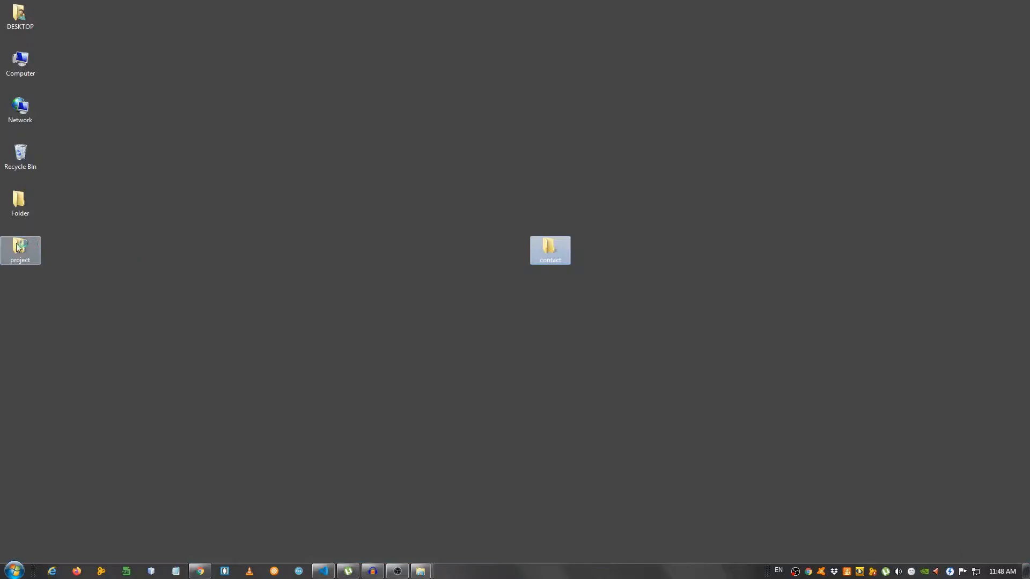
# Check in Explorer that the contact folder holds an images folder with bg.jpg and contact-img.jpg.
pyautogui.doubleClick(19, 250)
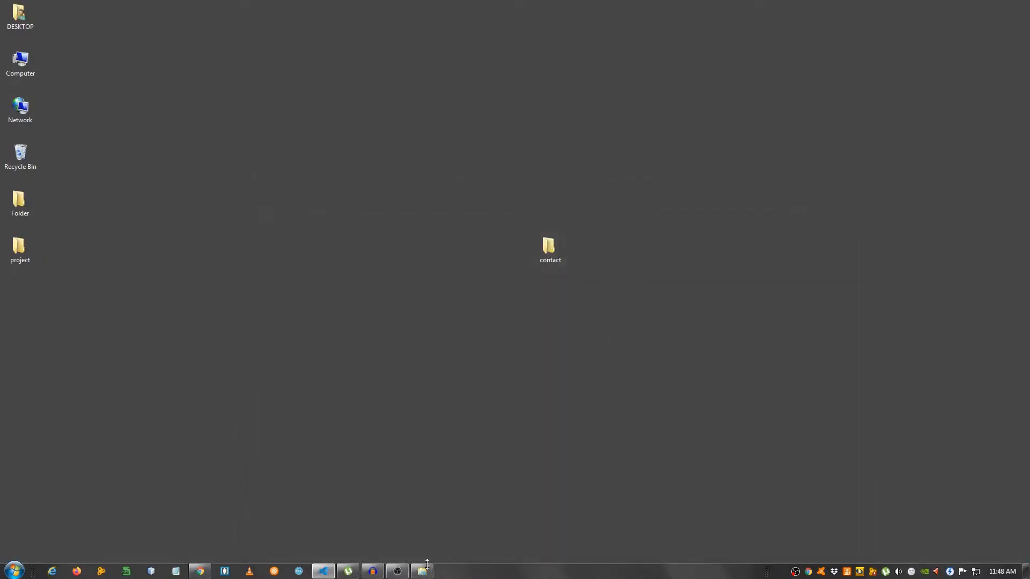
pyautogui.doubleClick(549, 247)
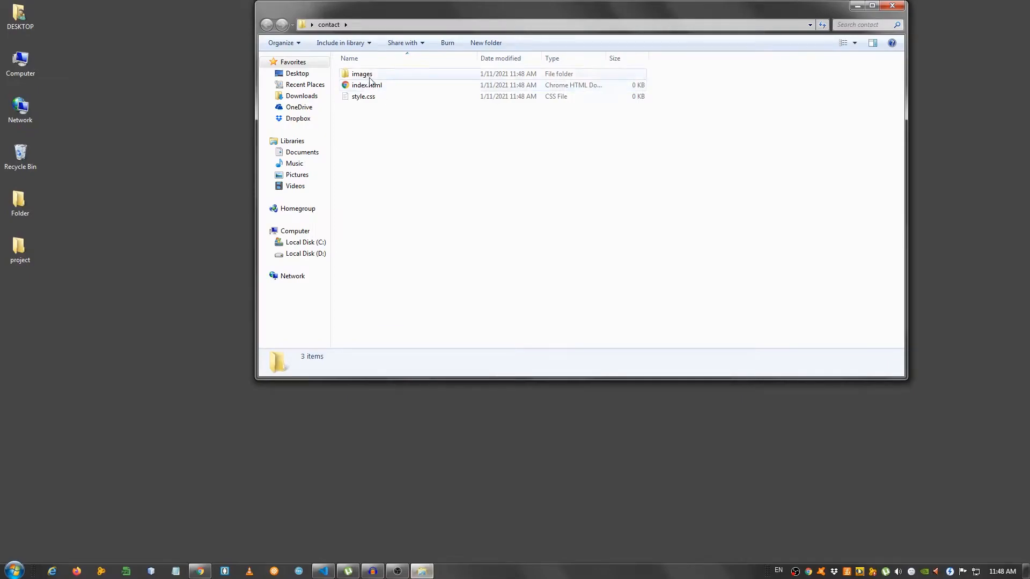
pyautogui.doubleClick(362, 74)
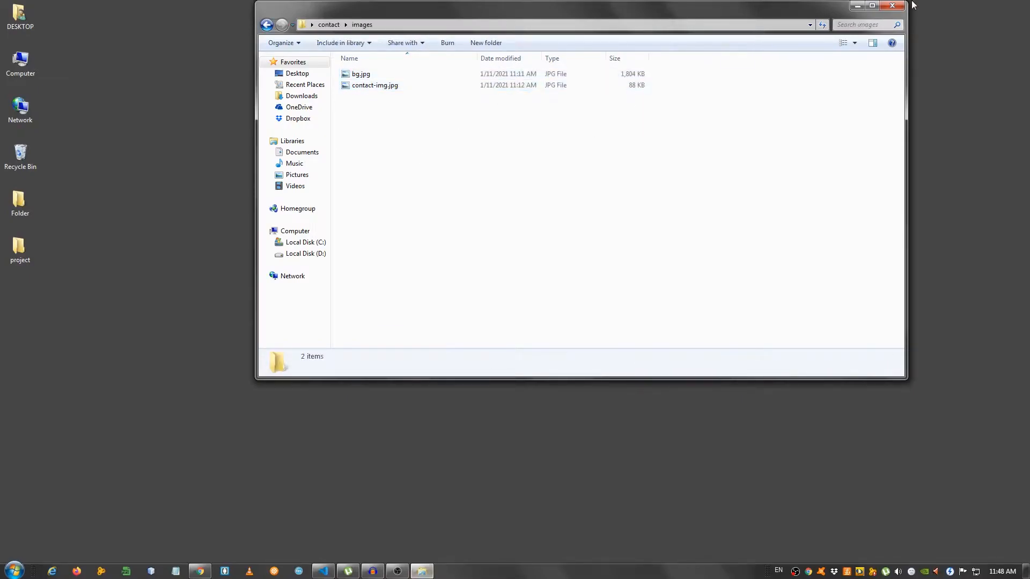
pyautogui.click(321, 569)
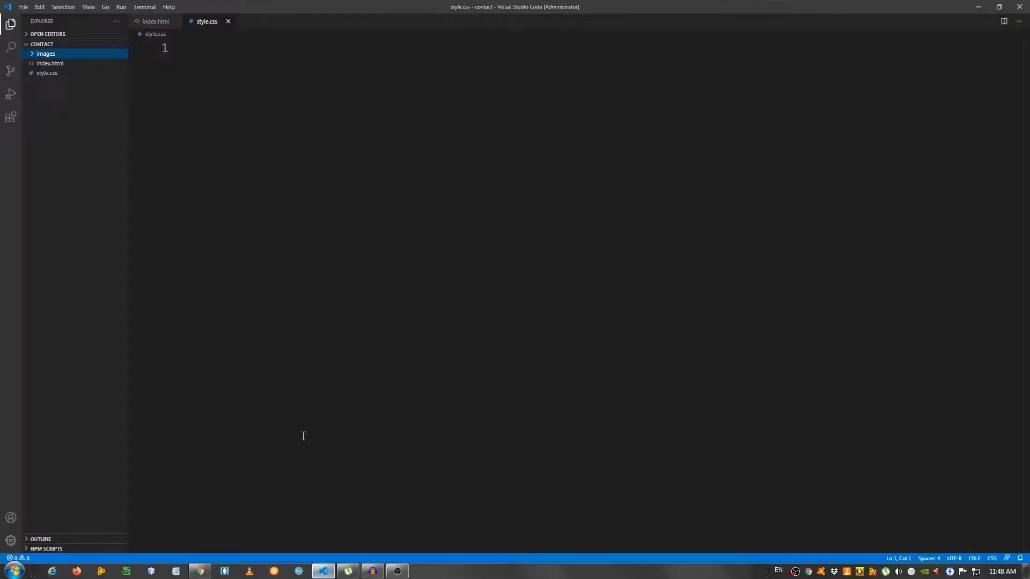
# Give index.html the Emmet HTML boilerplate with the page title Contact.
pyautogui.click(50, 64)
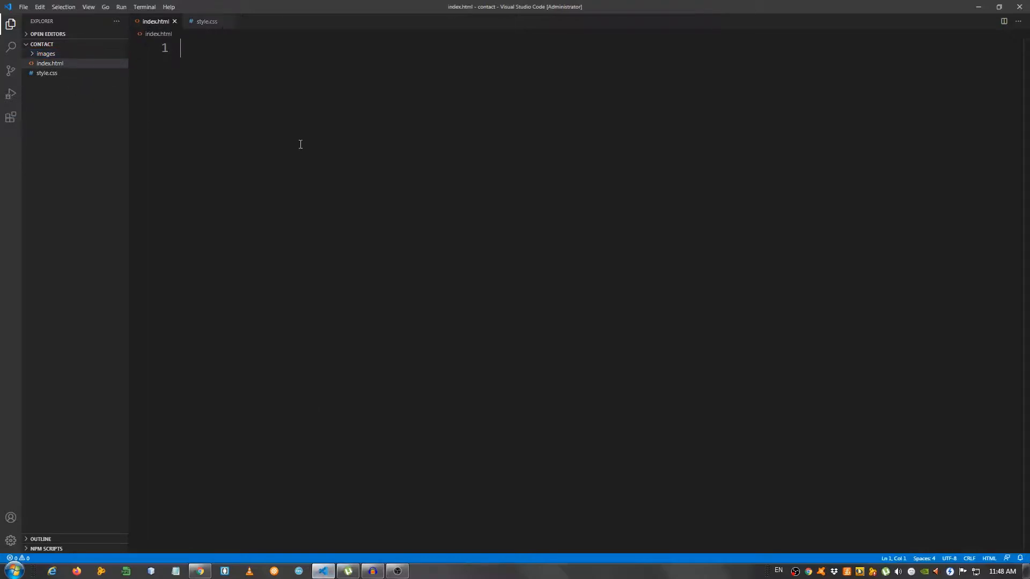
pyautogui.write('!')
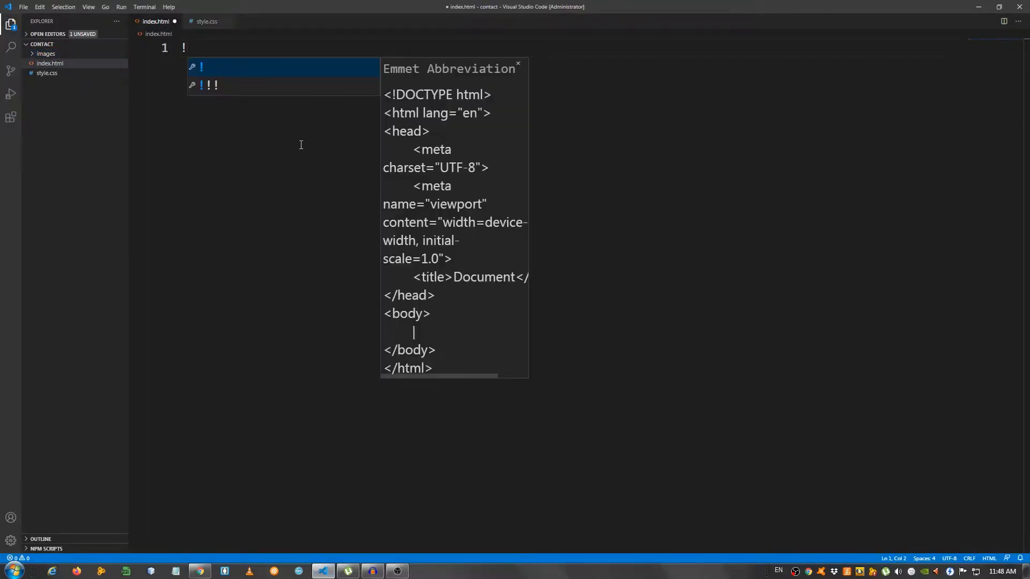
pyautogui.press('Tab')
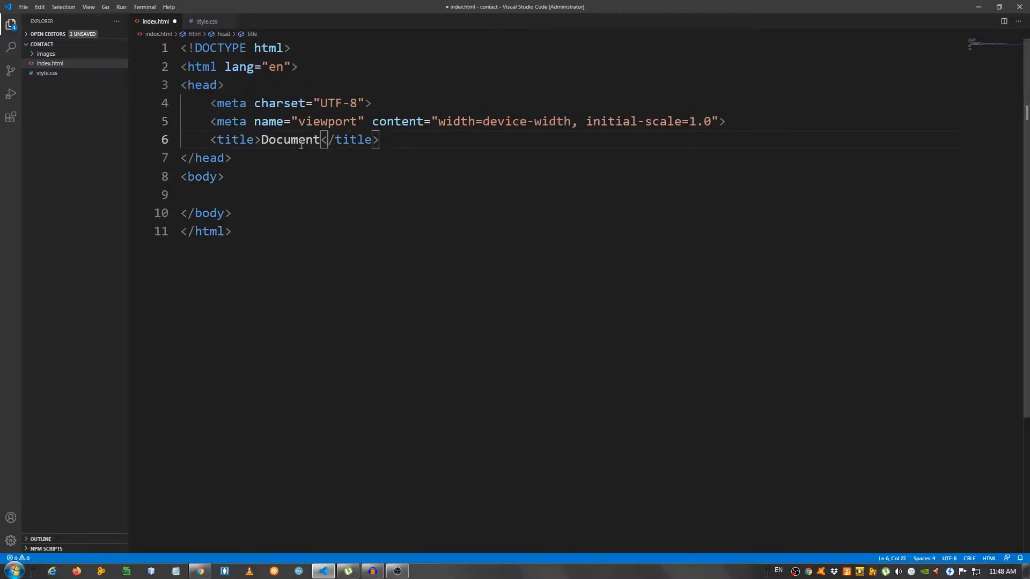
pyautogui.write('Contact')
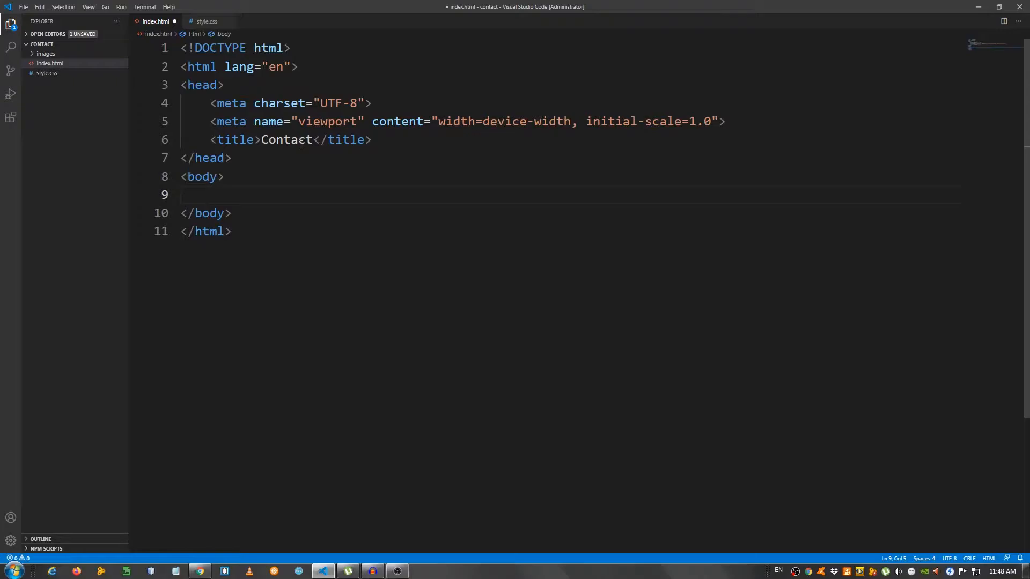
# Add a section#contact holding a .container div.
pyautogui.write('sectio')
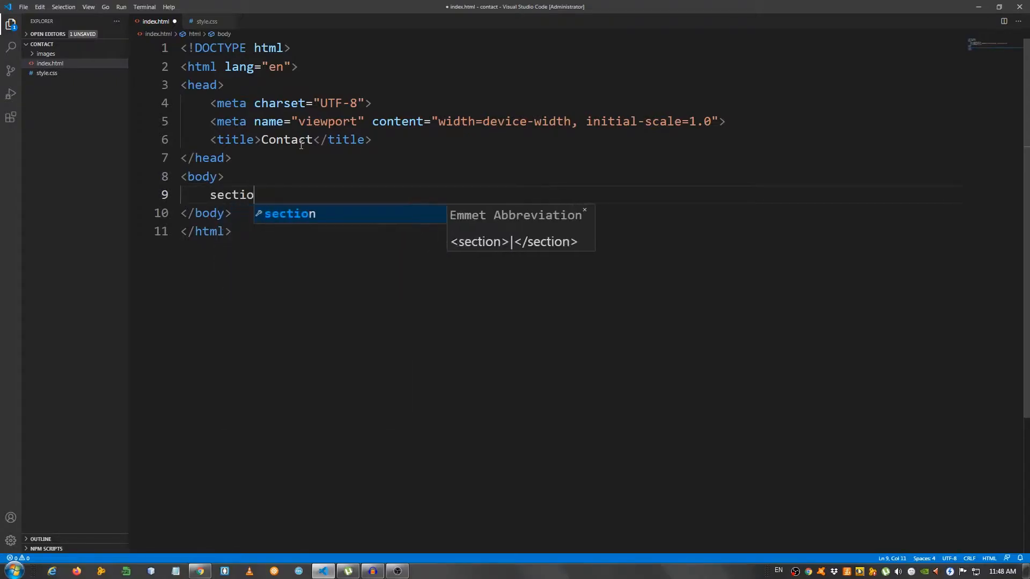
pyautogui.write('#co')
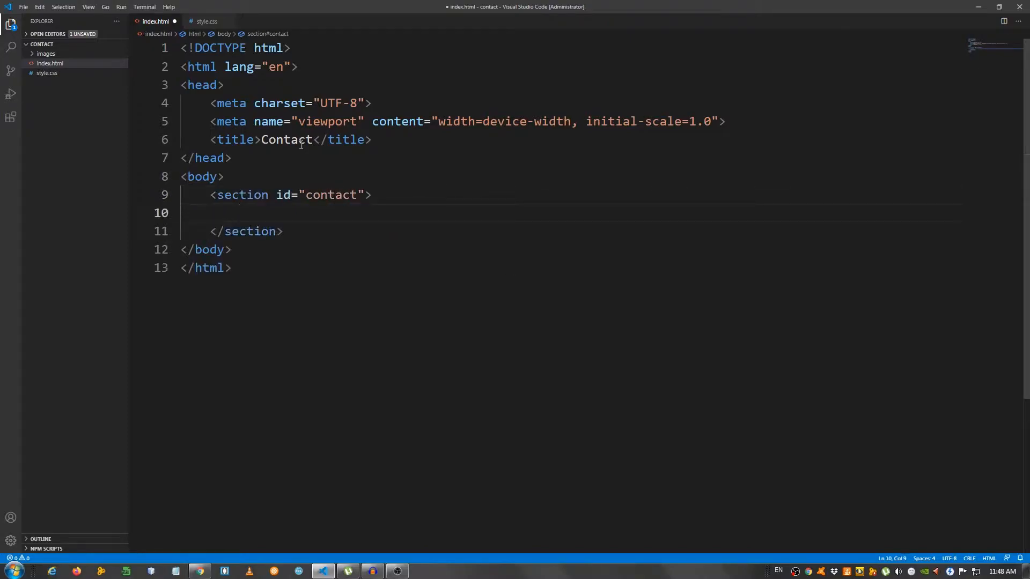
pyautogui.write('.co')
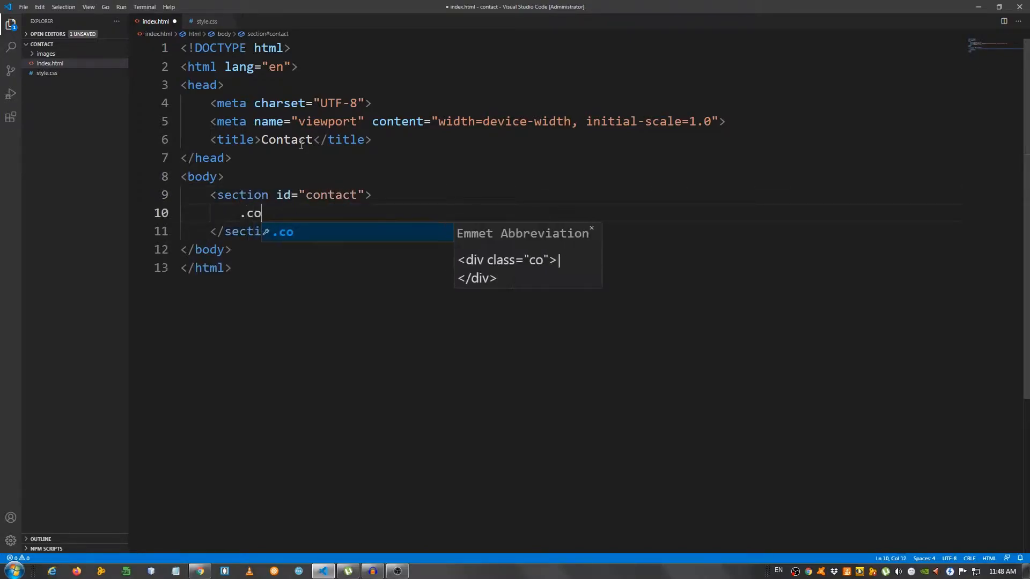
pyautogui.press('Tab')
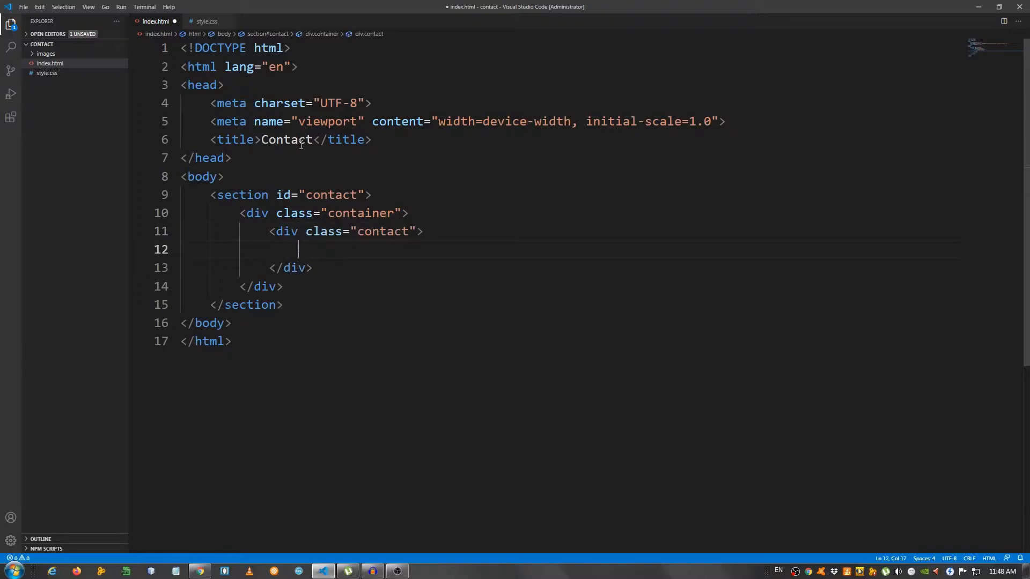
# Nest .contact-left and .contact-right divs with an empty form inside the right one.
pyautogui.write('.contact-left')
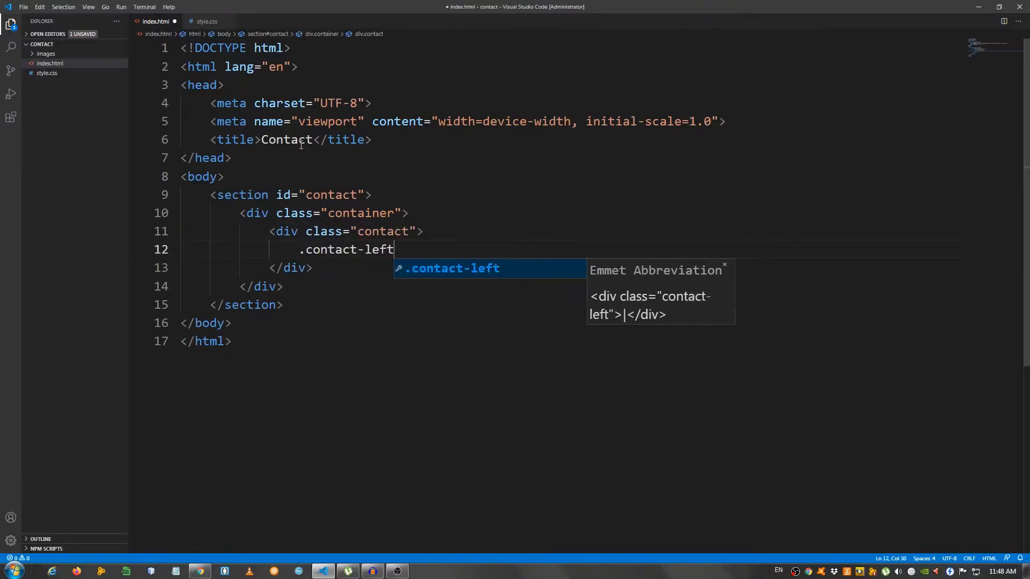
pyautogui.press('Tab')
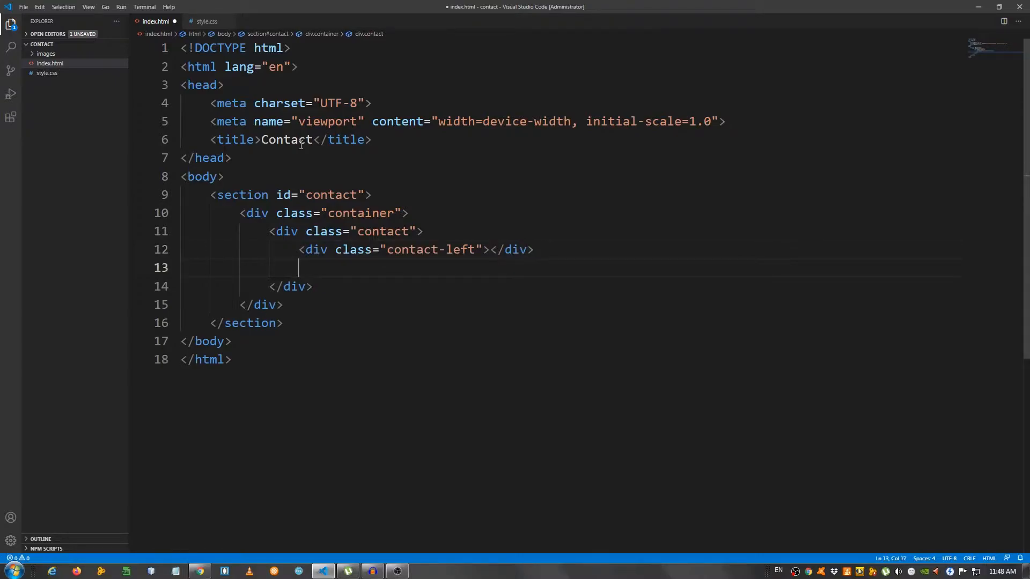
pyautogui.write('.con')
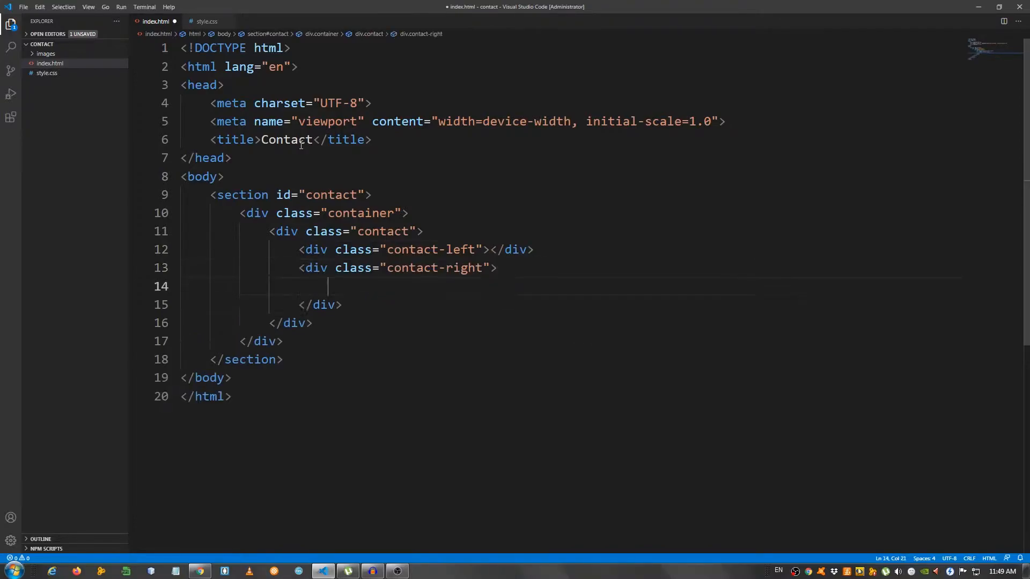
pyautogui.write('form>')
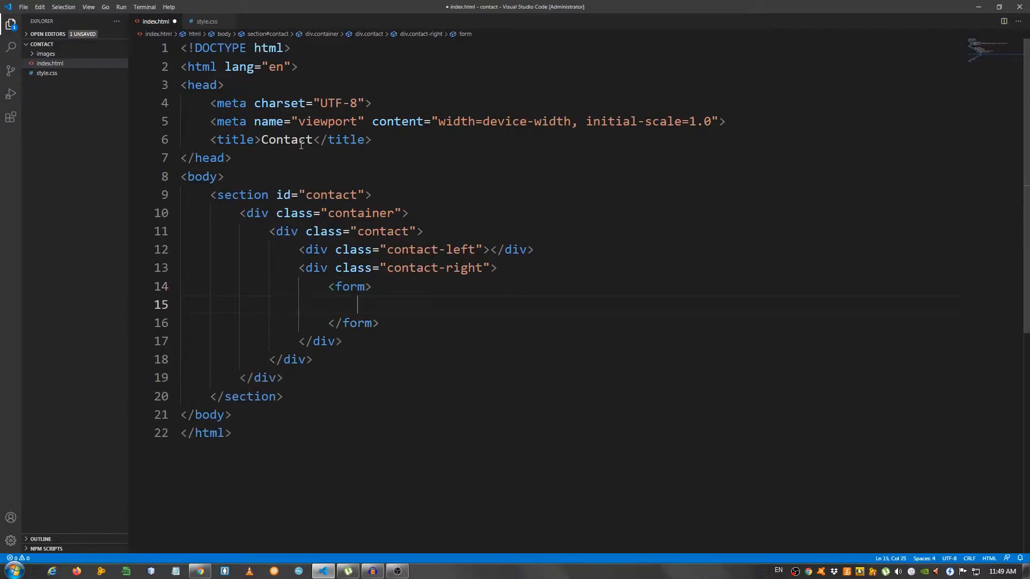
# Add a form-group with a required text input and a Name label.
pyautogui.write('.for')
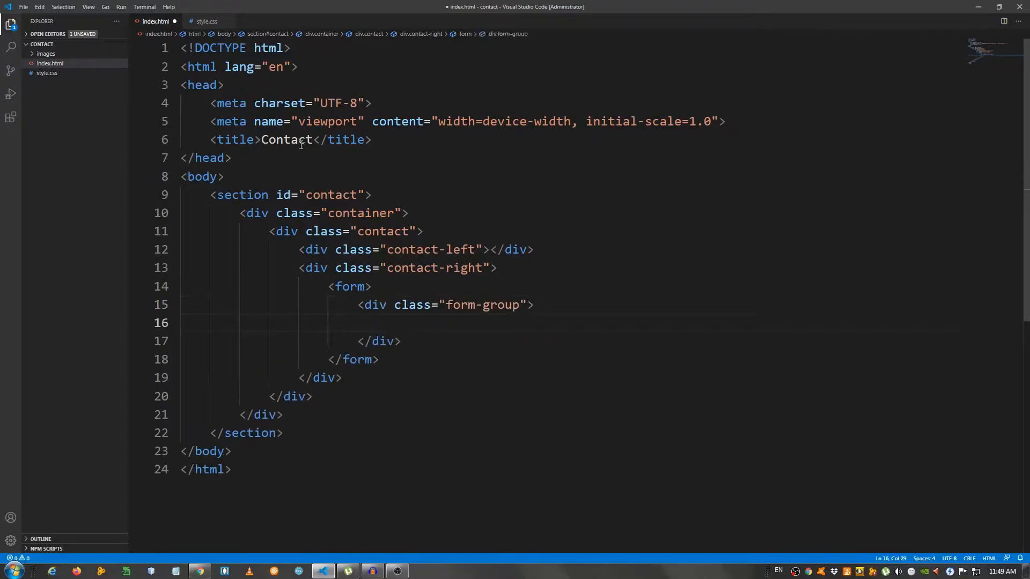
pyautogui.write('<input type="text">')
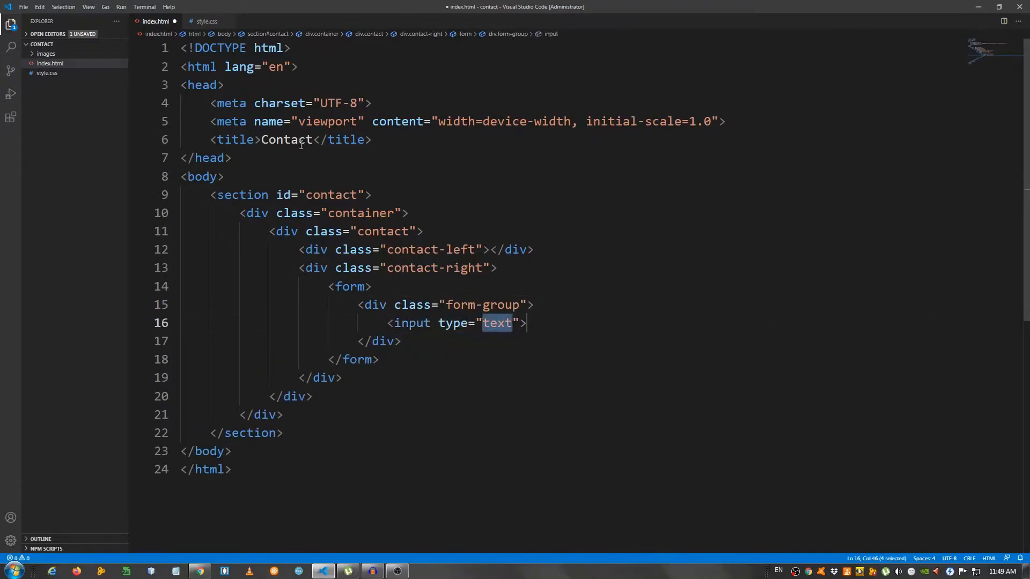
pyautogui.write('required')
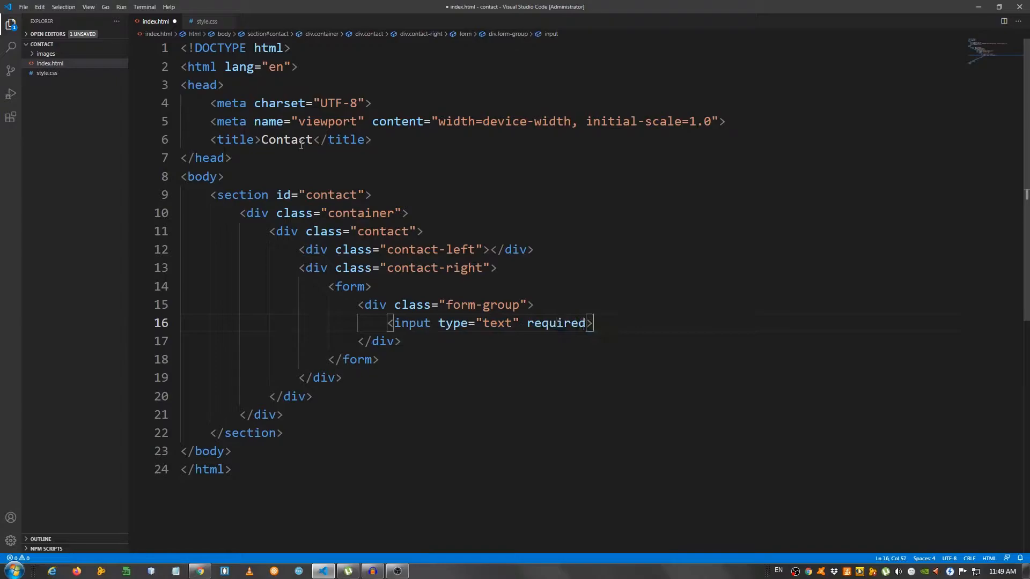
pyautogui.write('lab')
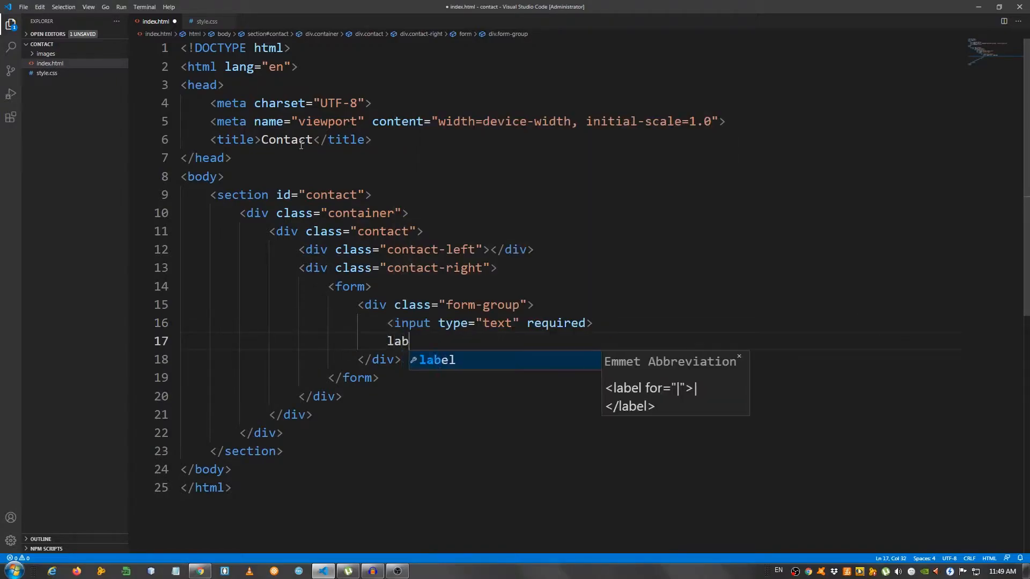
pyautogui.press('Tab')
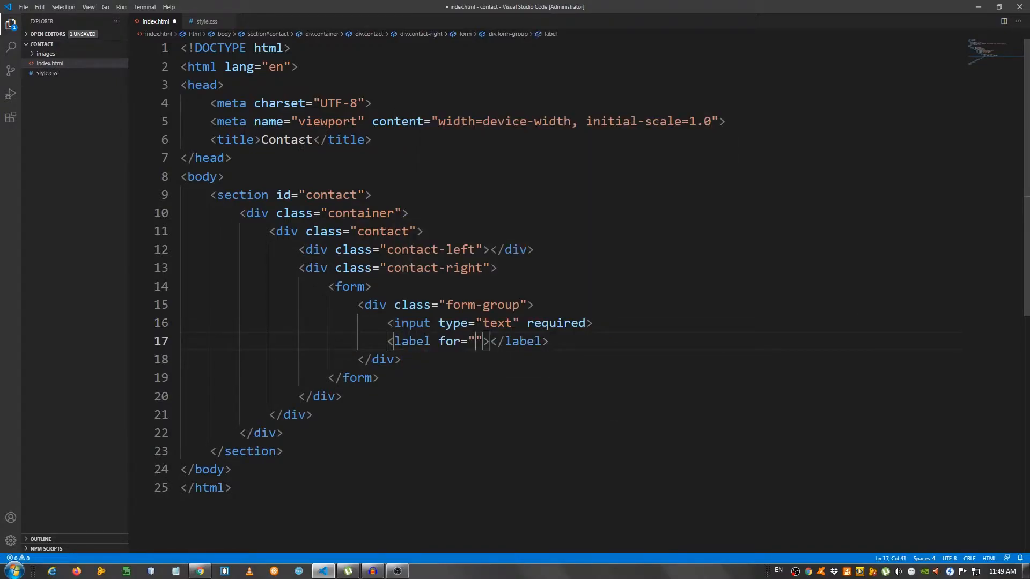
pyautogui.write('name"Nam')
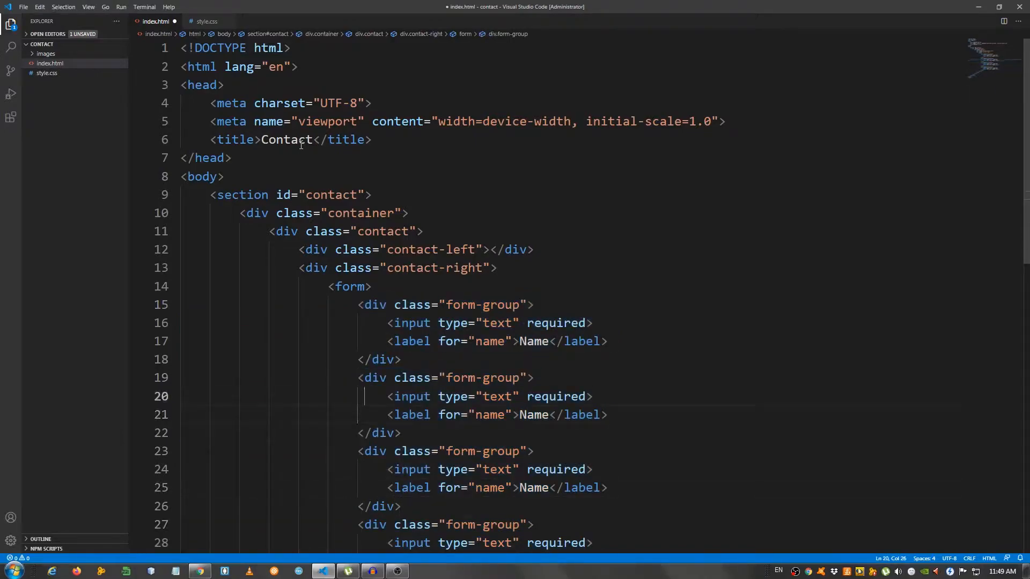
# Add Email and Phone input groups and a Message textarea group, each with its label.
pyautogui.write('email')
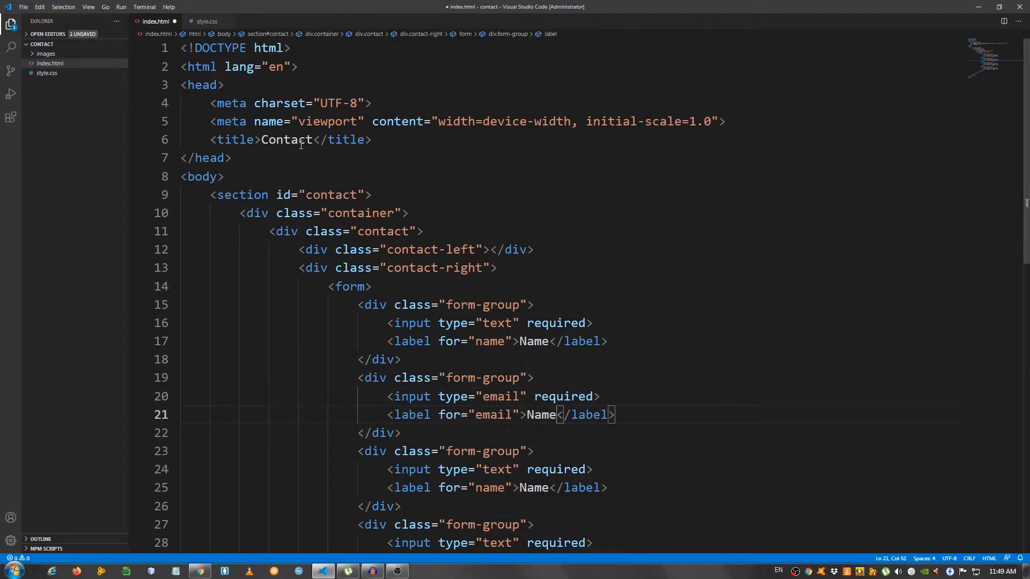
pyautogui.write('Email')
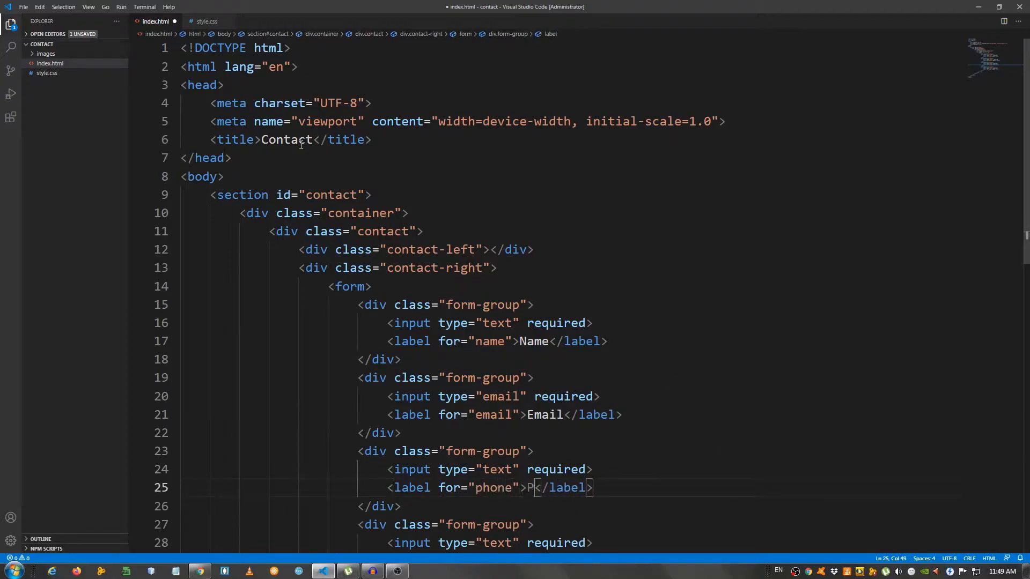
pyautogui.write('hone')
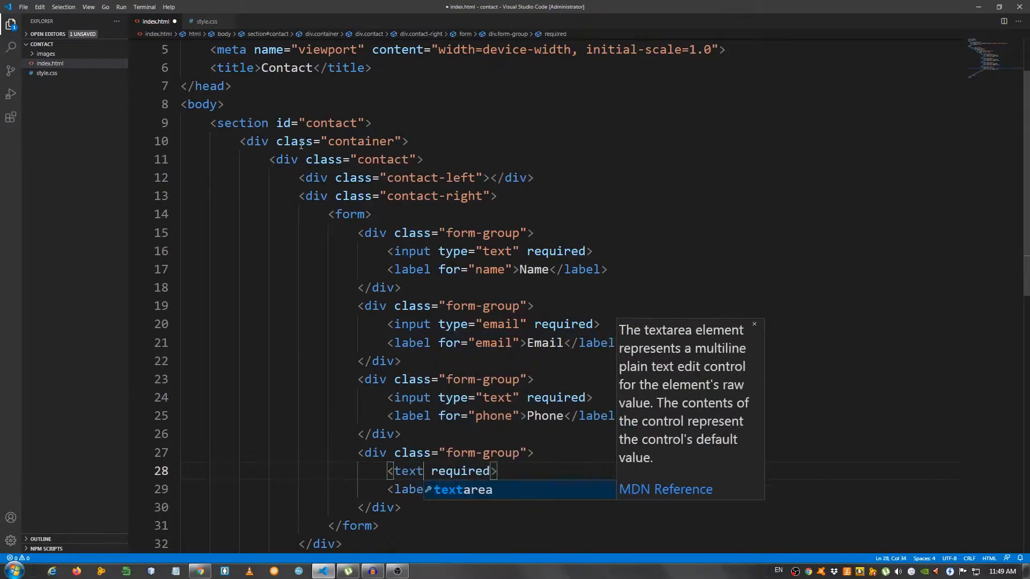
pyautogui.press('Tab')
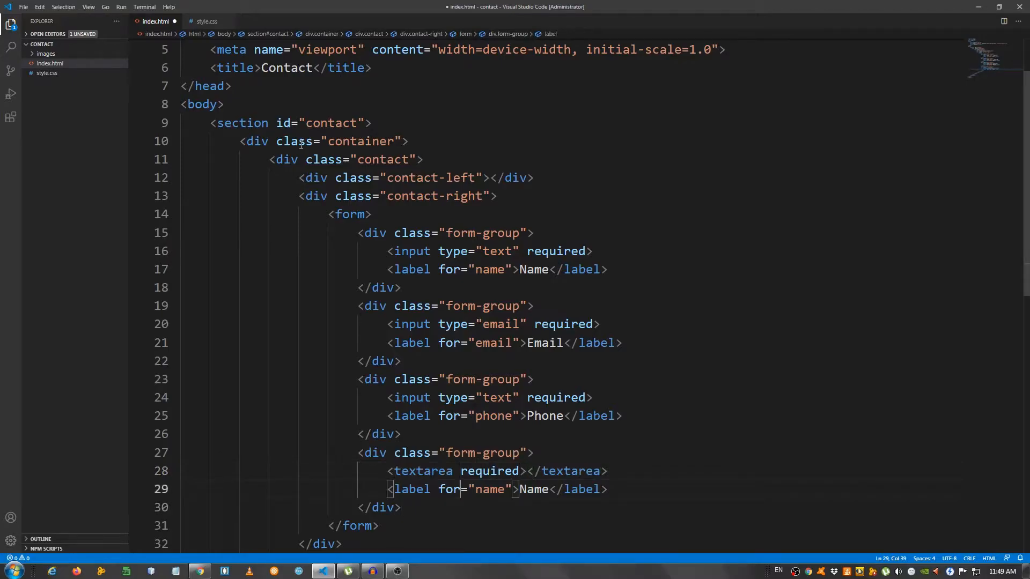
pyautogui.write('message')
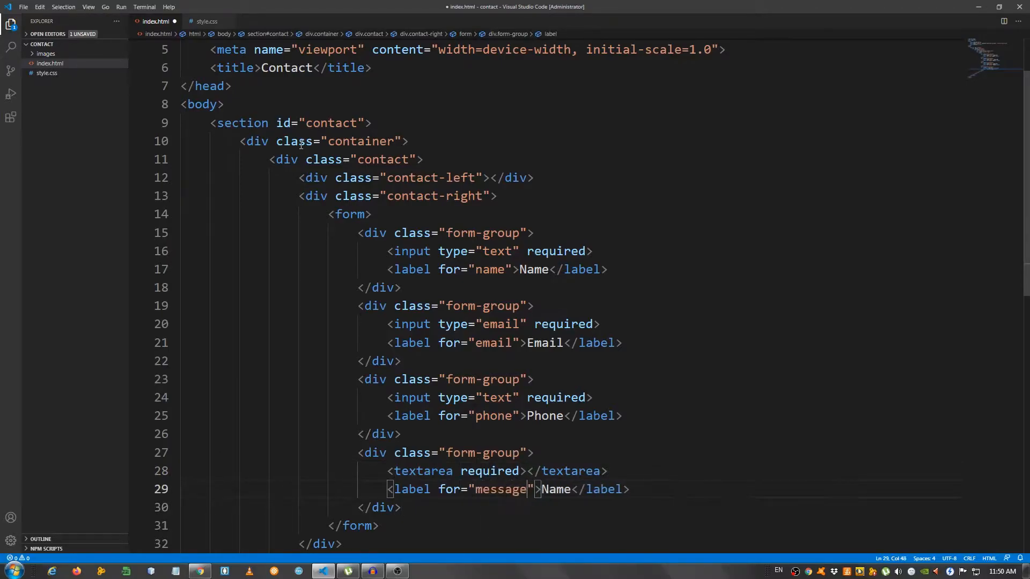
pyautogui.write('Message')
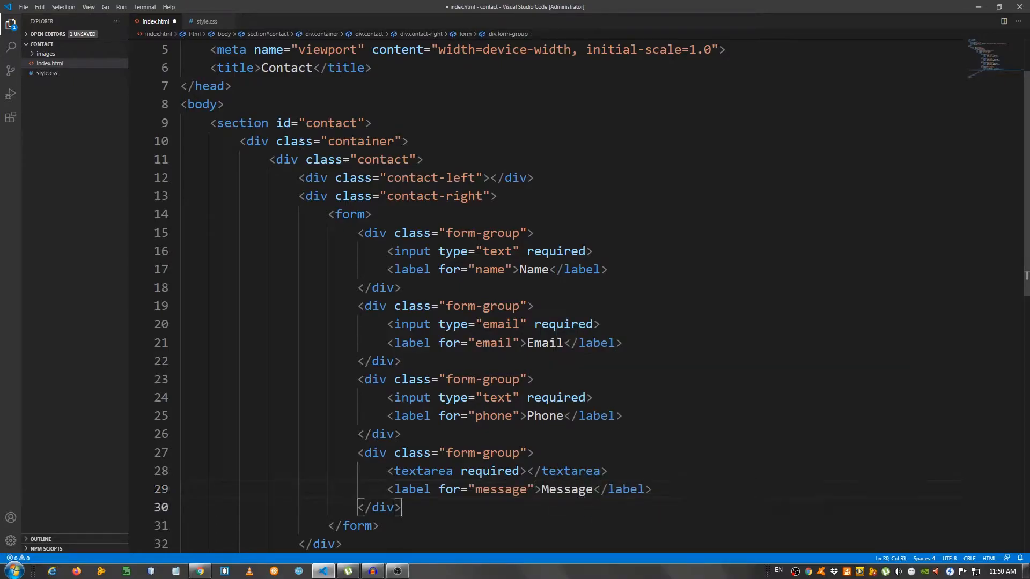
# Add a submit input with value Send Message and a contact button class.
pyautogui.write('input type="submit" value="">')
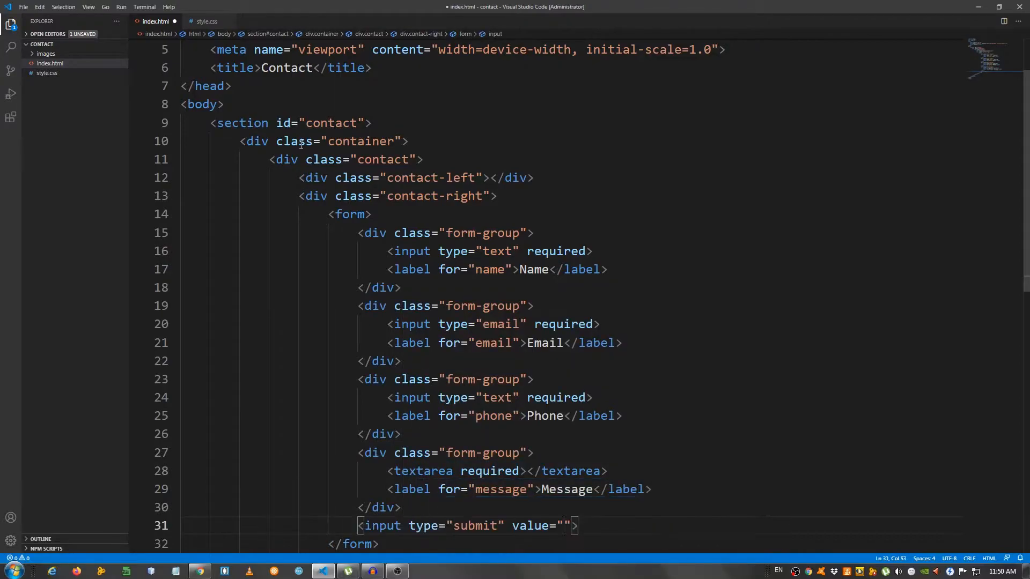
pyautogui.write('Send Message')
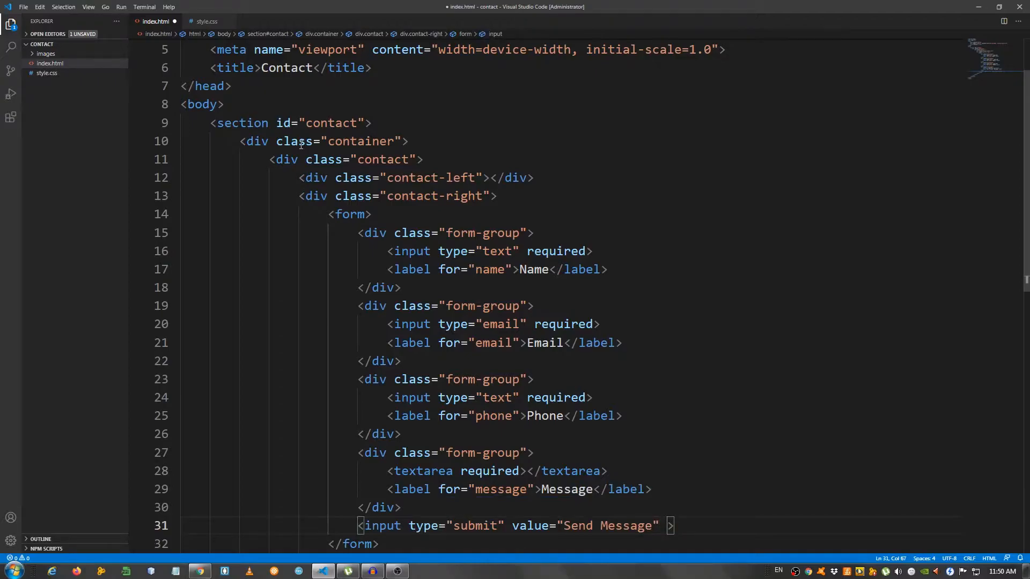
pyautogui.write('class=""')
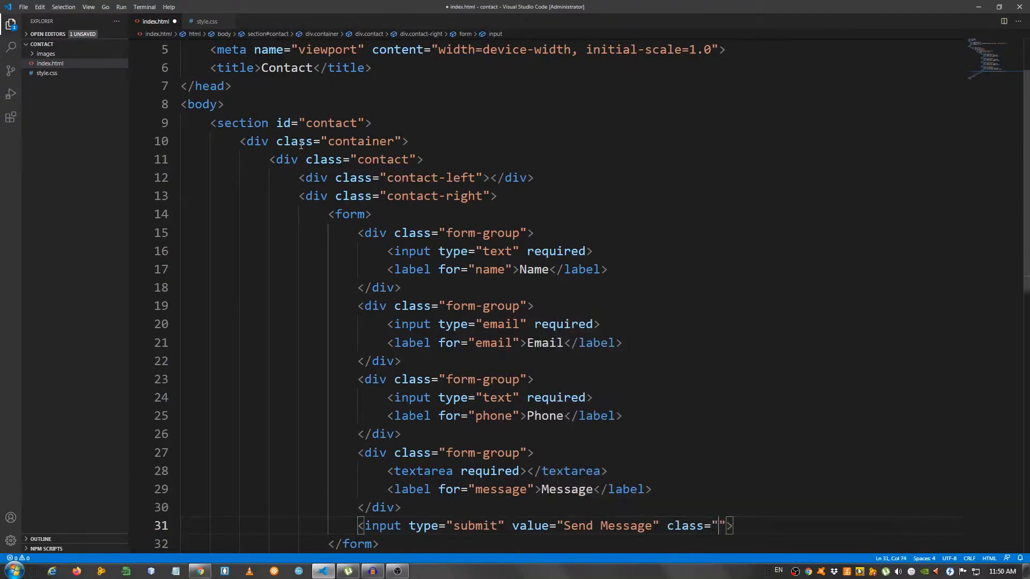
pyautogui.write('cotnac')
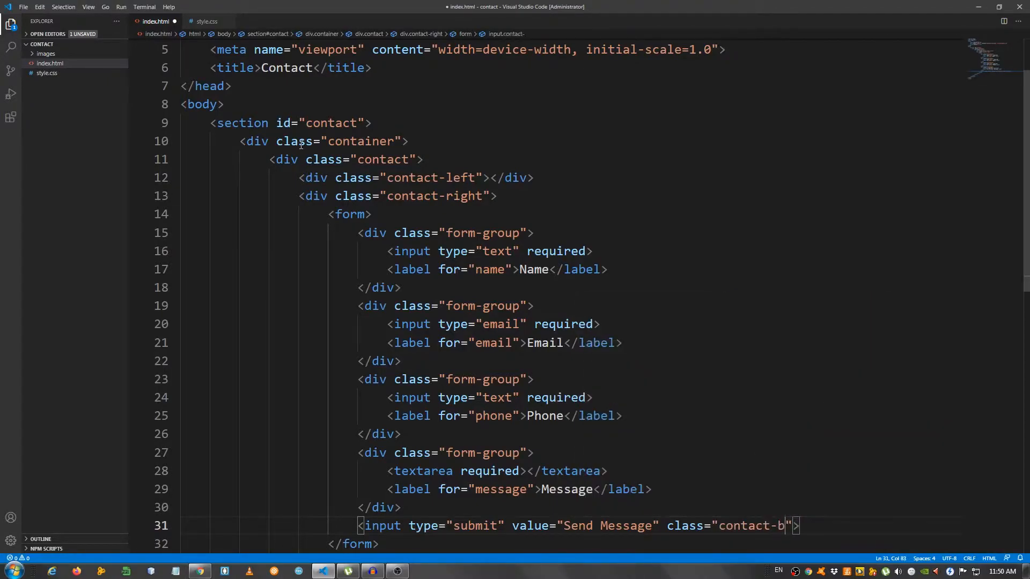
pyautogui.write('tn')
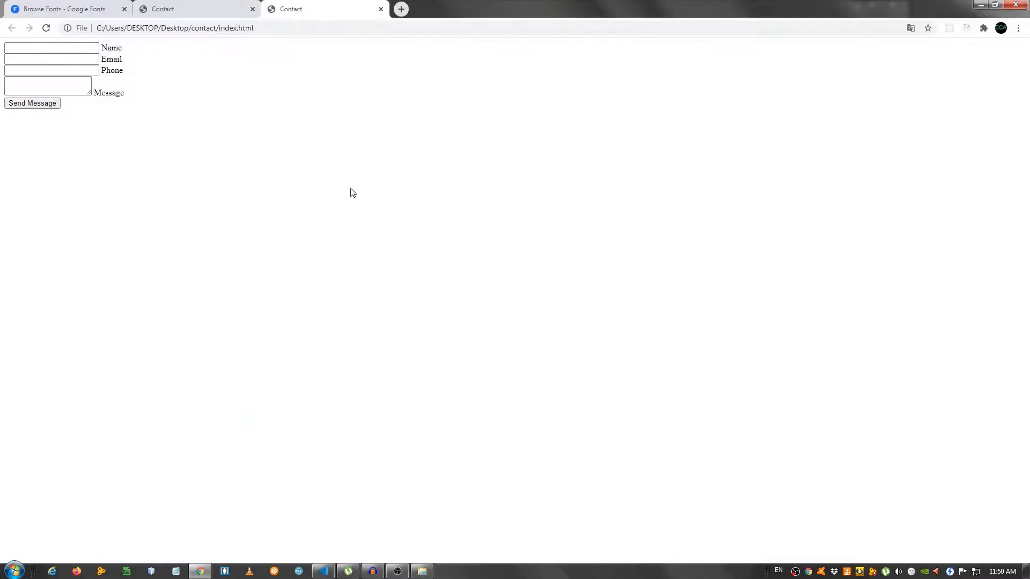
pyautogui.moveTo(83, 122)
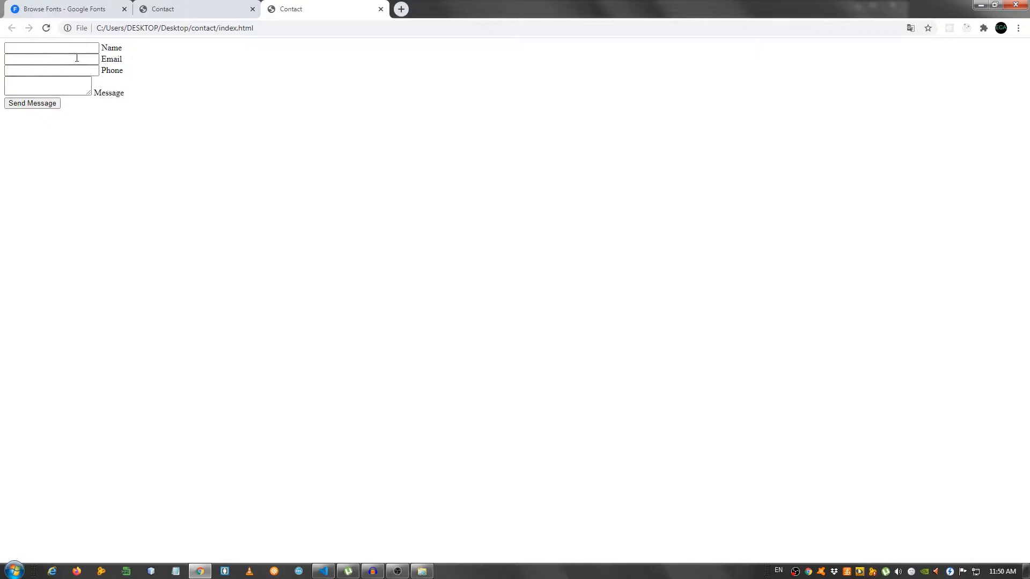
# Switch from the unstyled contact page to the Google Fonts tab.
pyautogui.click(62, 9)
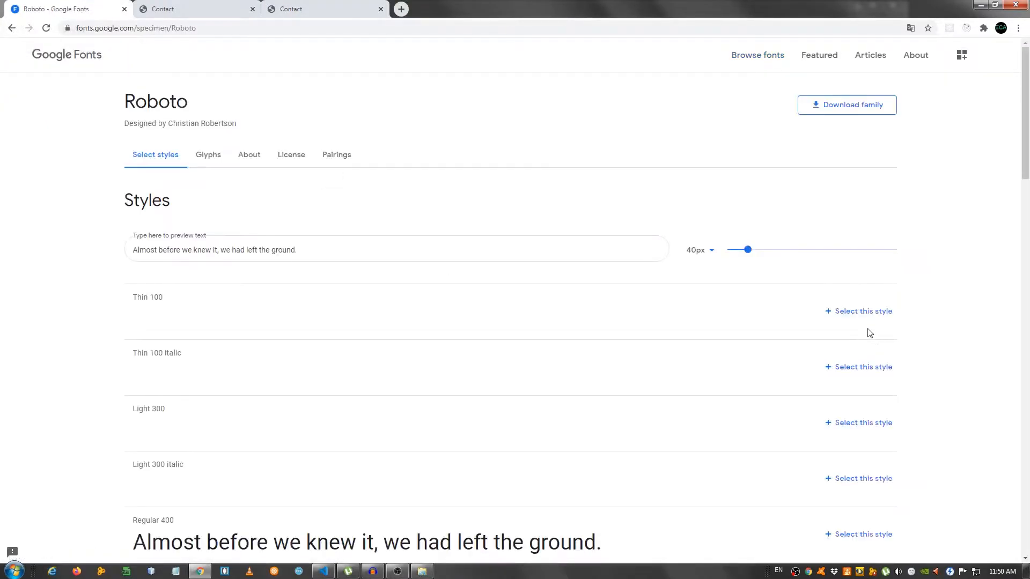
pyautogui.scroll(-3)
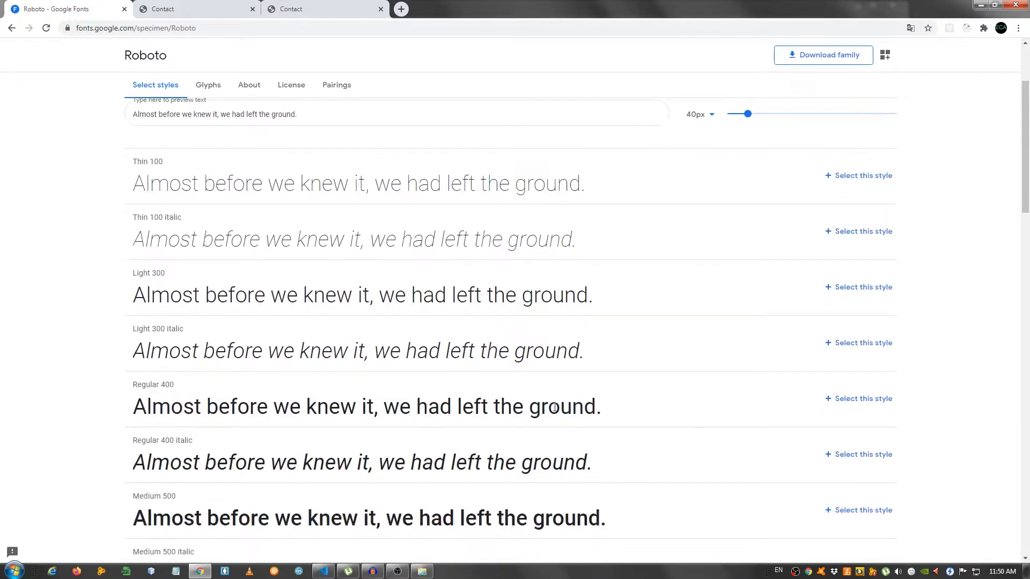
pyautogui.click(862, 399)
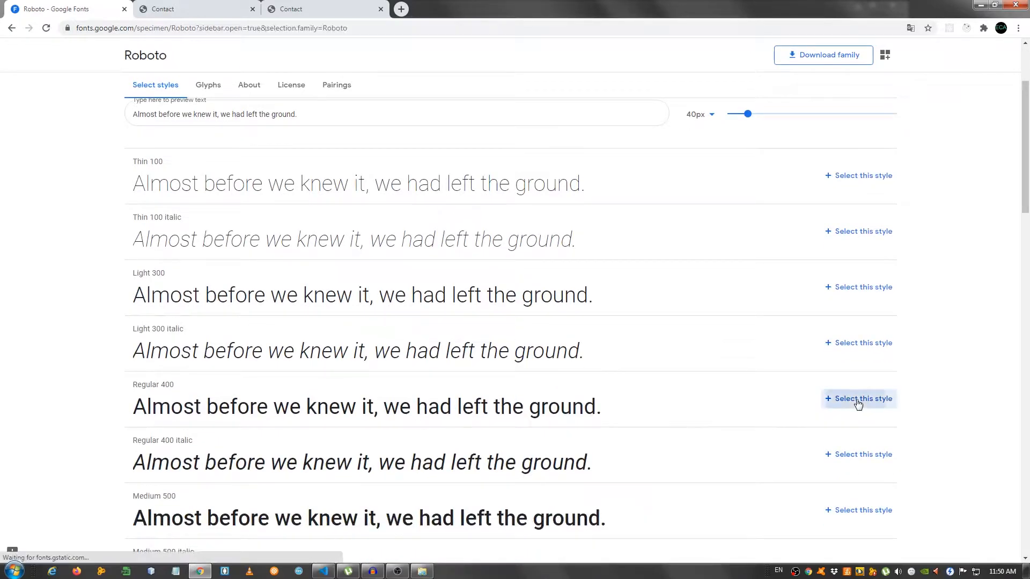
pyautogui.click(859, 399)
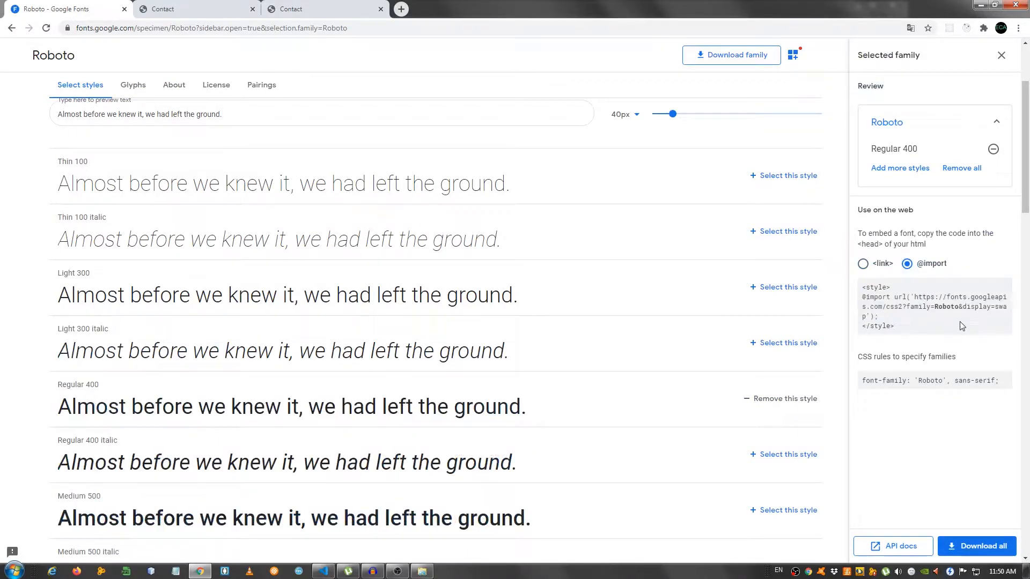
pyautogui.click(161, 9)
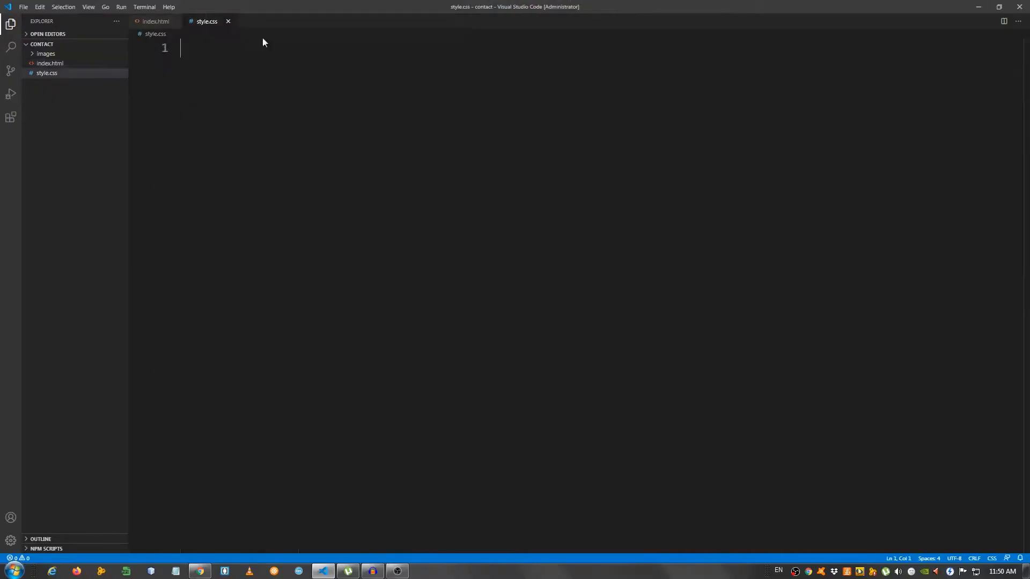
# Import Roboto and reset *, ::before, ::after to zero margin/padding with border-box sizing.
pyautogui.write("@import url('https://fonts.googleapis.com/css2?family=Roboto&display=swap');")
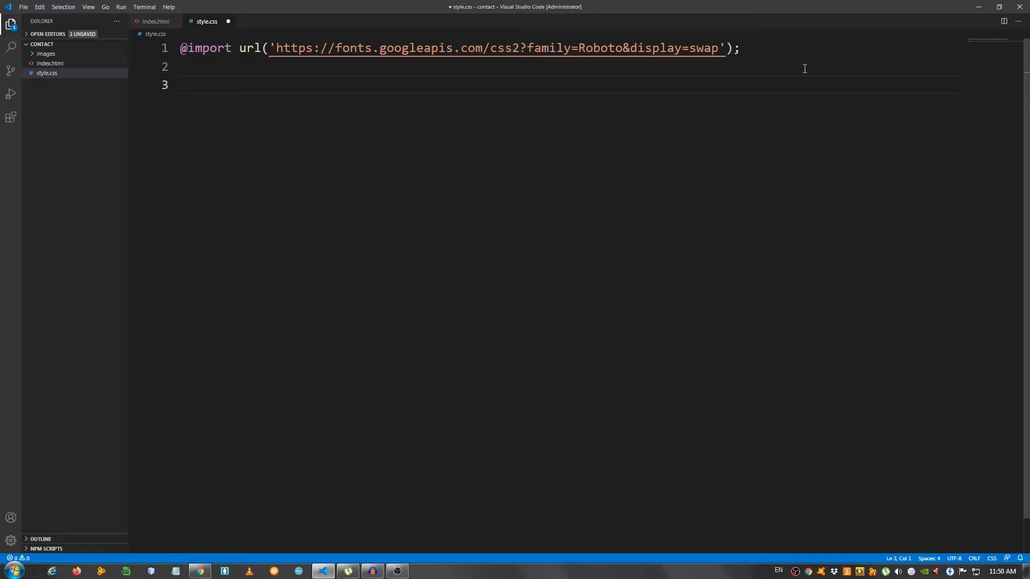
pyautogui.write('*')
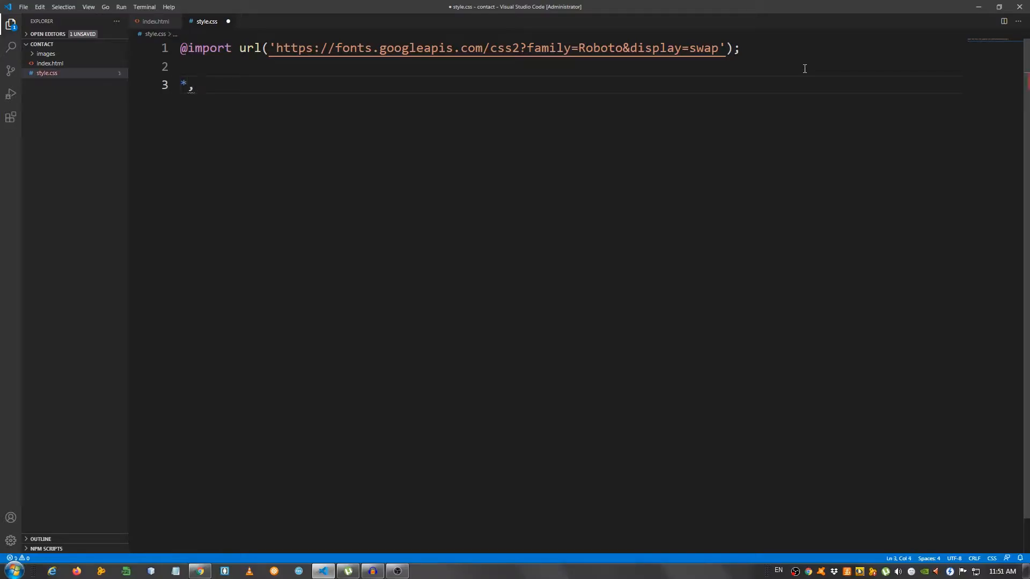
pyautogui.write(', *::before, *::after {')
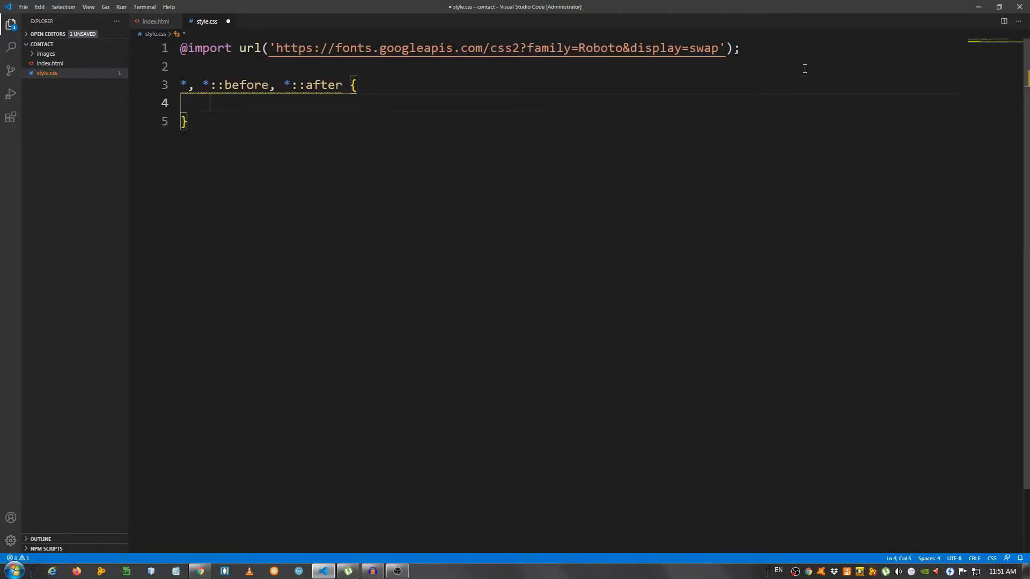
pyautogui.write('margin: 0;')
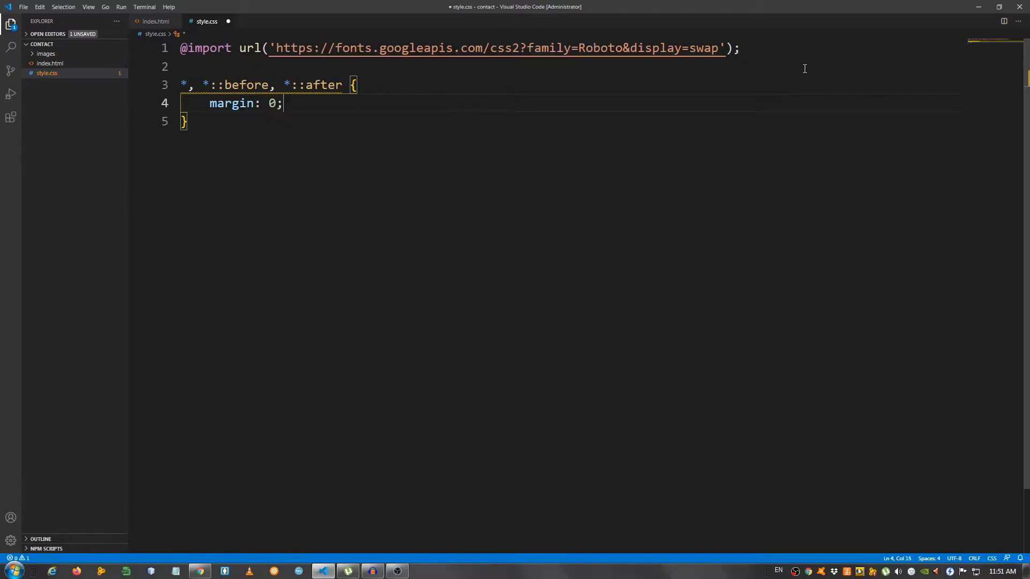
pyautogui.write('padding: 0;')
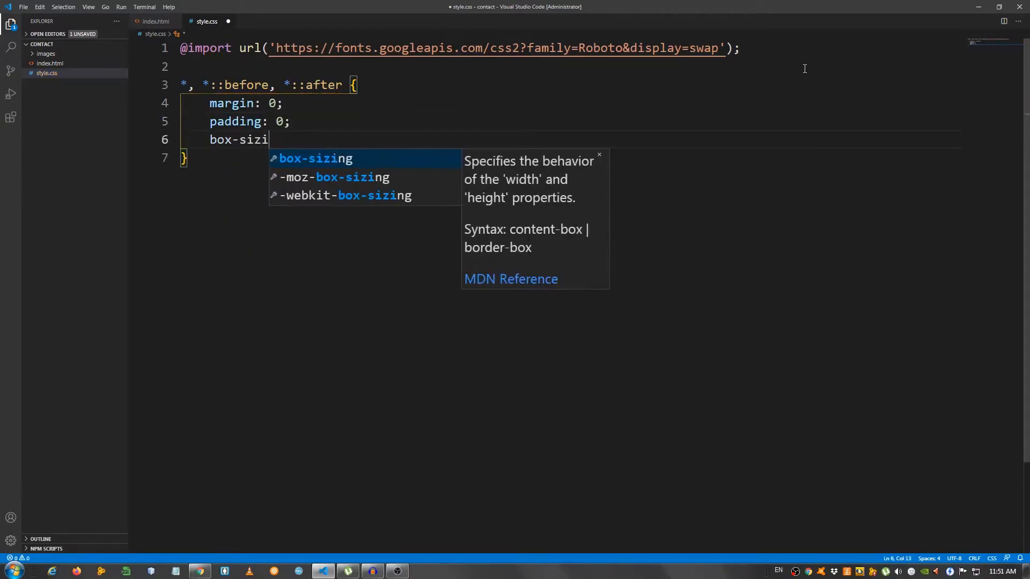
pyautogui.write('ng: border')
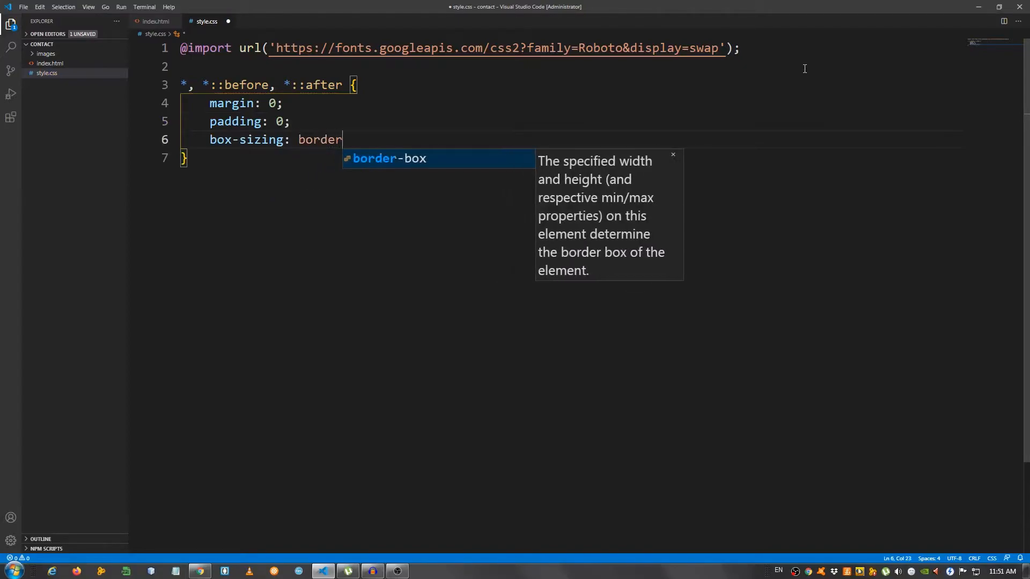
pyautogui.press('Enter')
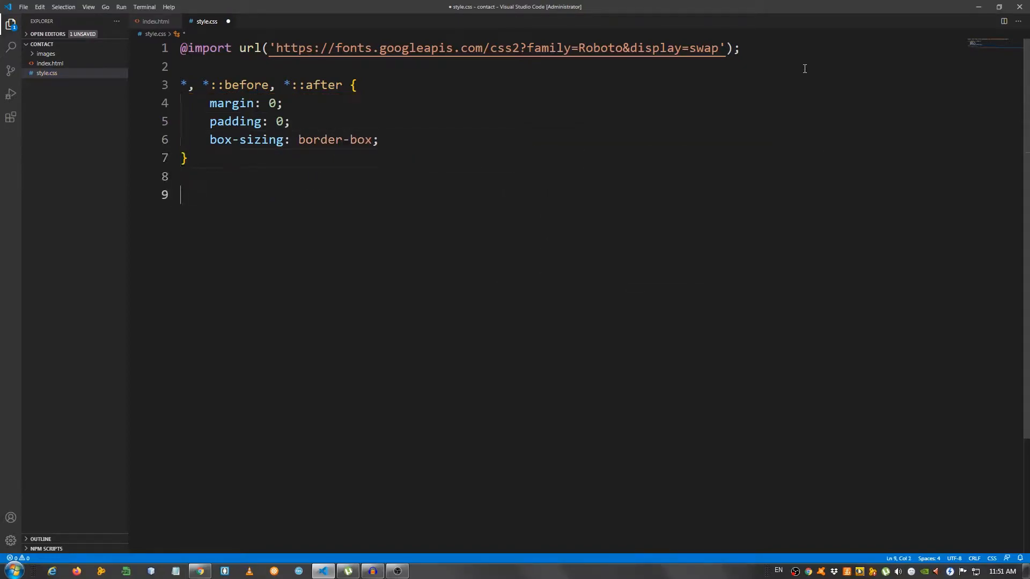
# Set html font-size 62.5% and body font-family 'Roboto', then check the page in Chrome.
pyautogui.write('html {')
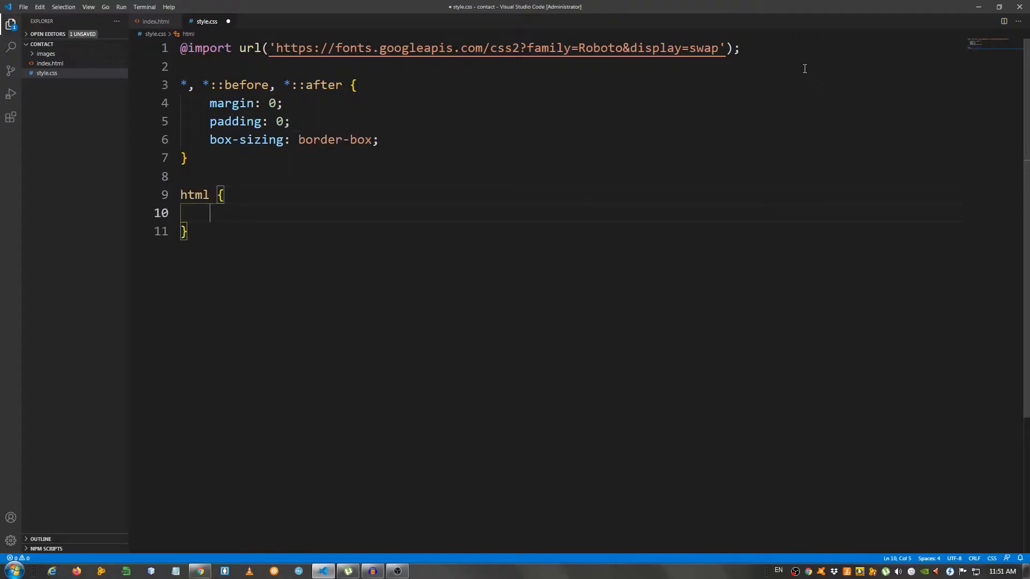
pyautogui.write('font-size:')
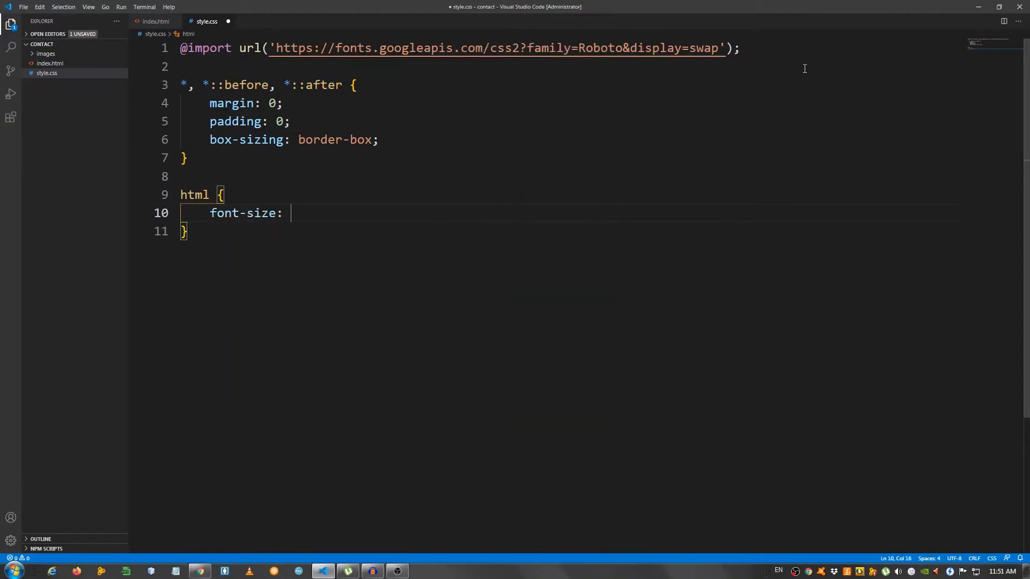
pyautogui.write('62.5%;')
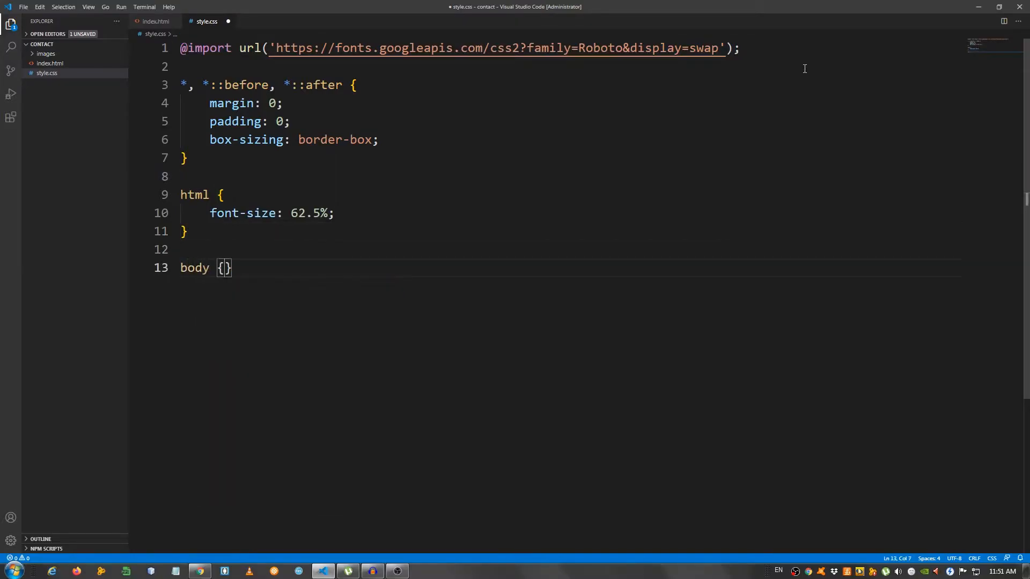
pyautogui.write('font-family:')
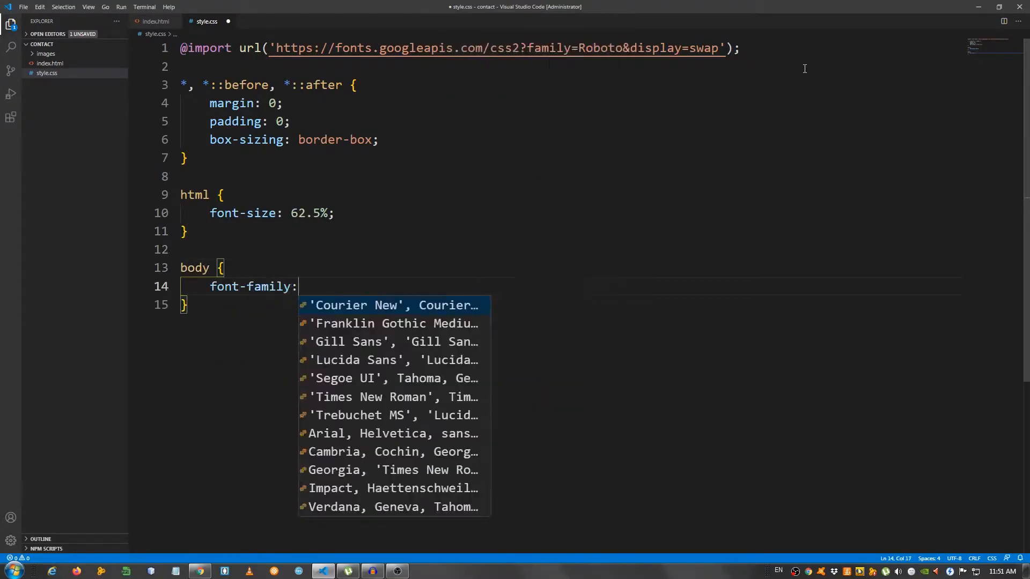
pyautogui.write("'Roboto',")
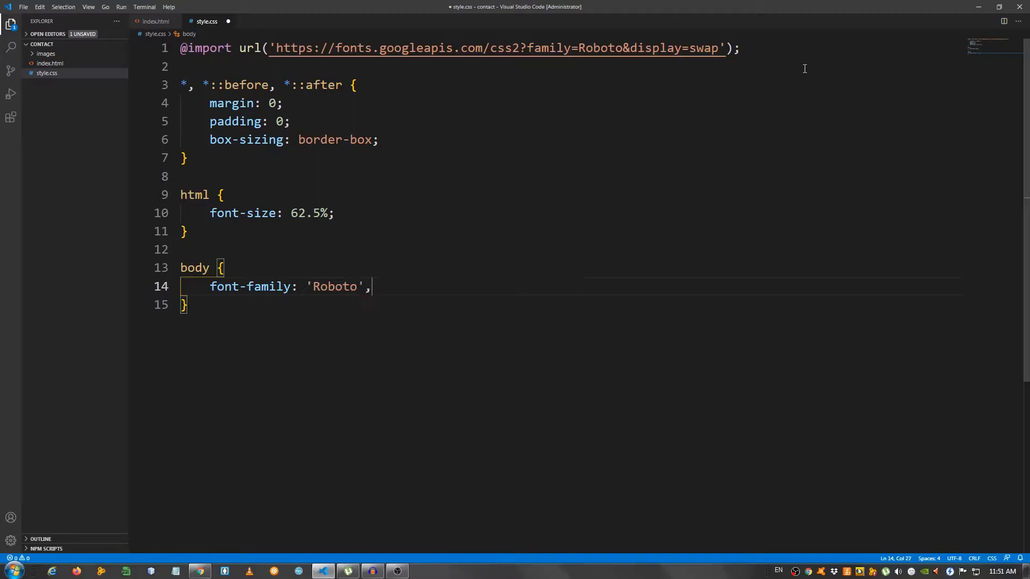
pyautogui.click(200, 570)
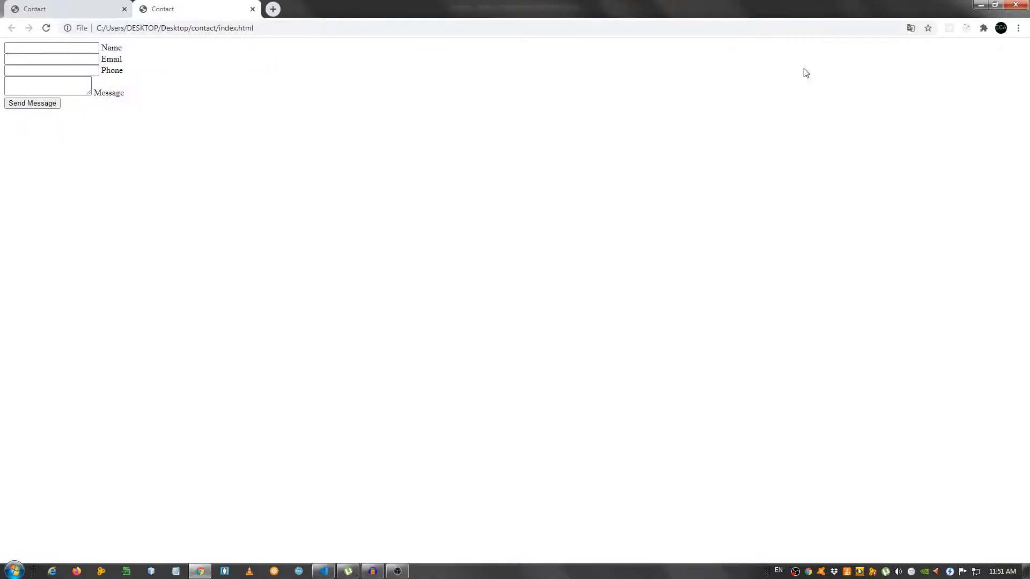
pyautogui.press('alt+tab')
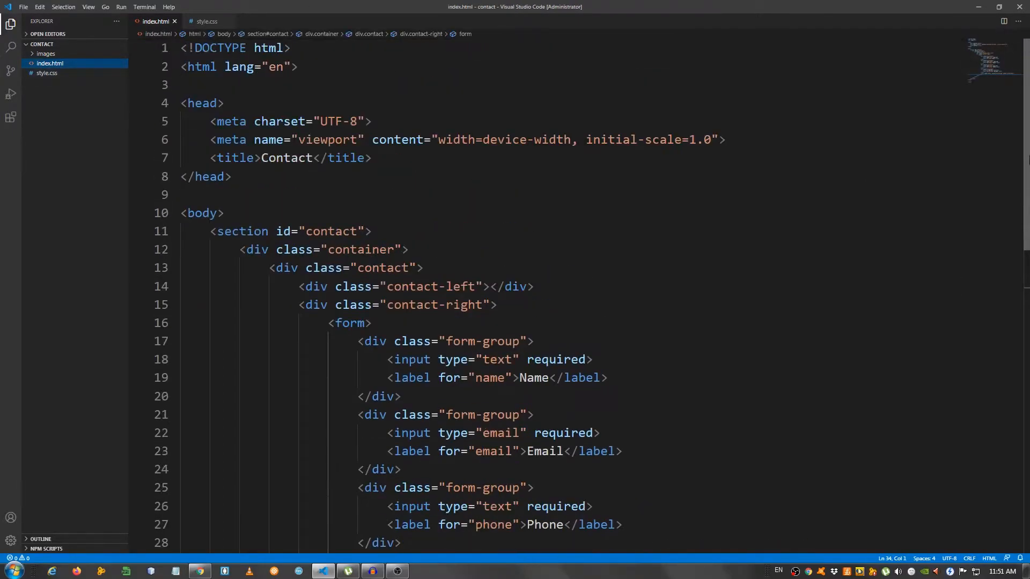
# Link ./style.css as the stylesheet in the head of index.html.
pyautogui.write('l')
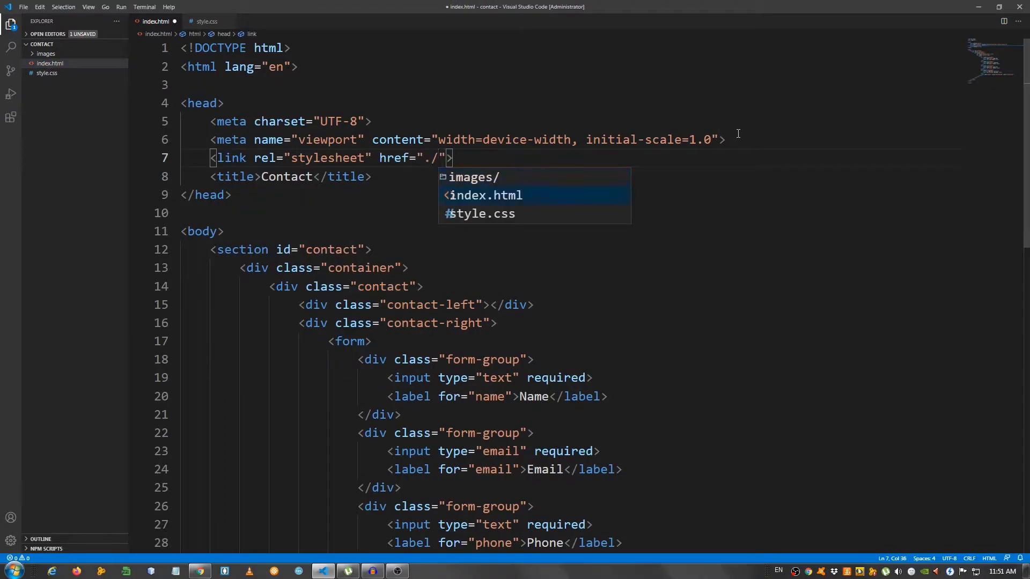
pyautogui.click(200, 571)
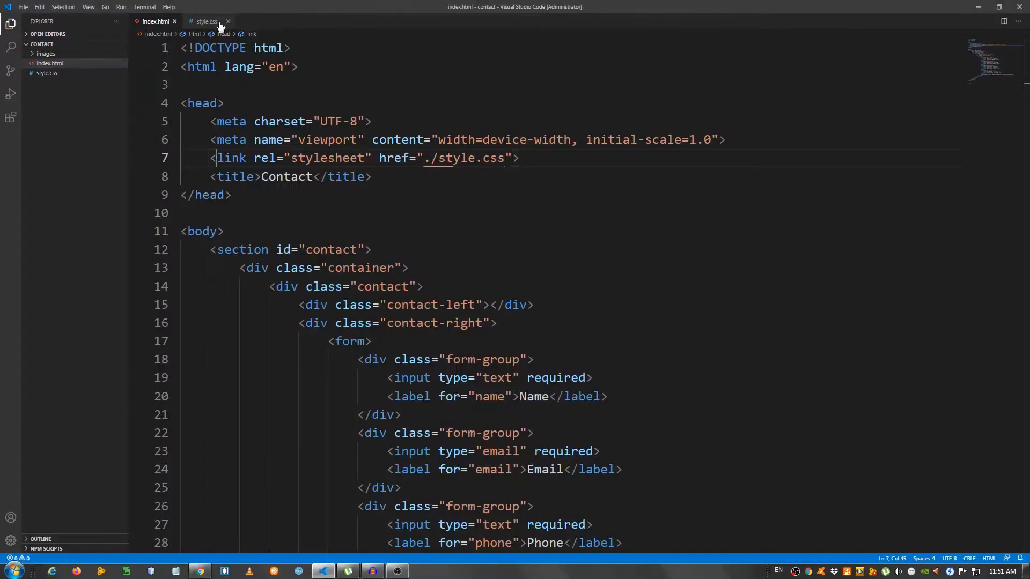
# Write the .container rule — max-width 1100px, margin 0 auto, padding 0 3rem — and save style.css.
pyautogui.click(206, 22)
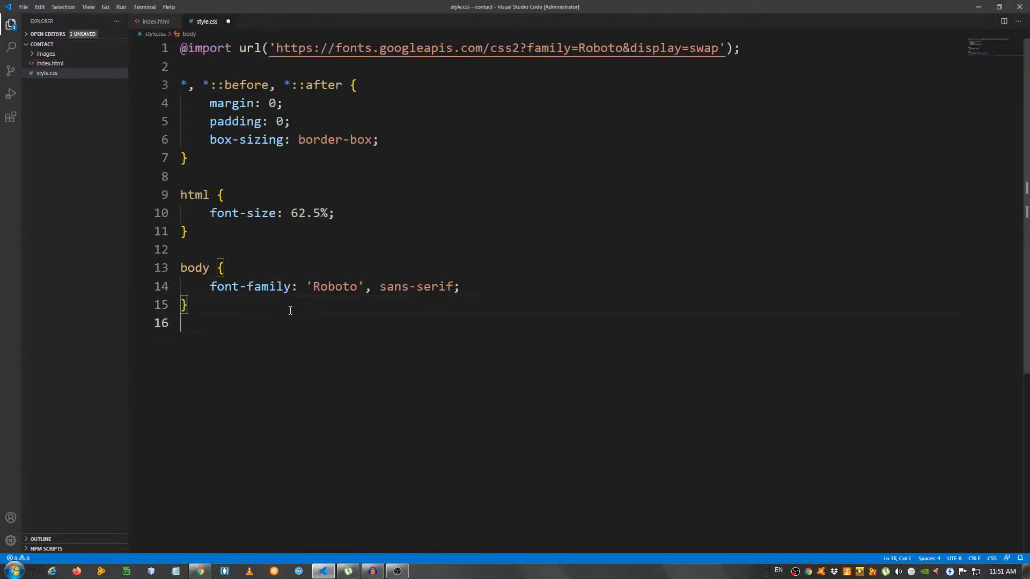
pyautogui.write('.container {')
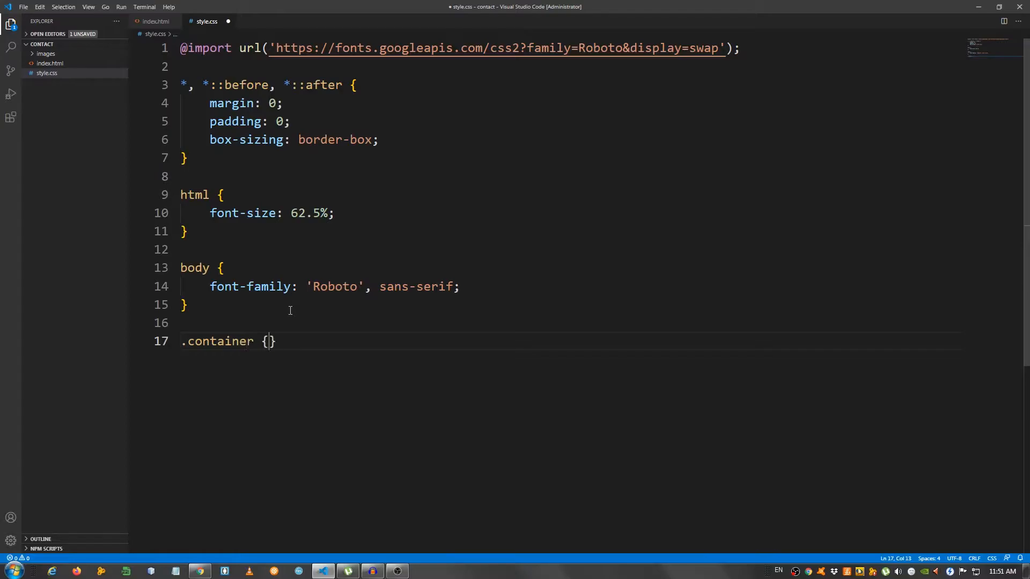
pyautogui.write('max-width')
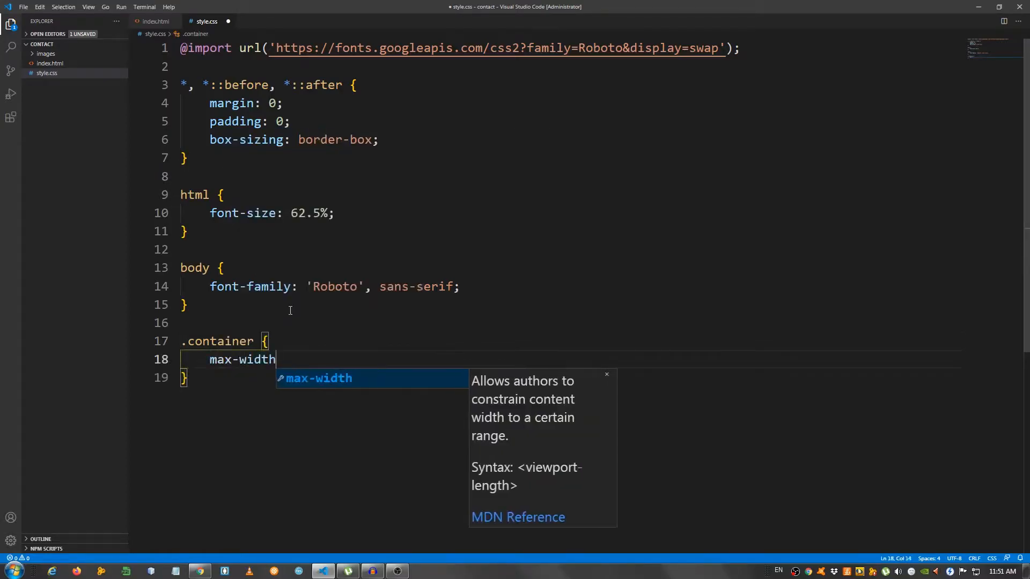
pyautogui.write(': 1100px;')
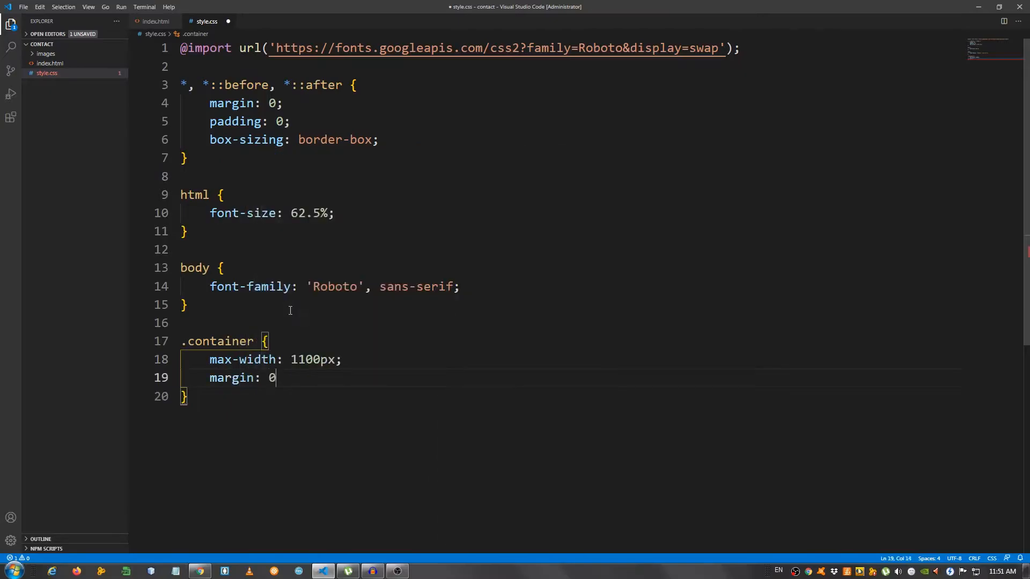
pyautogui.write('padding: 0')
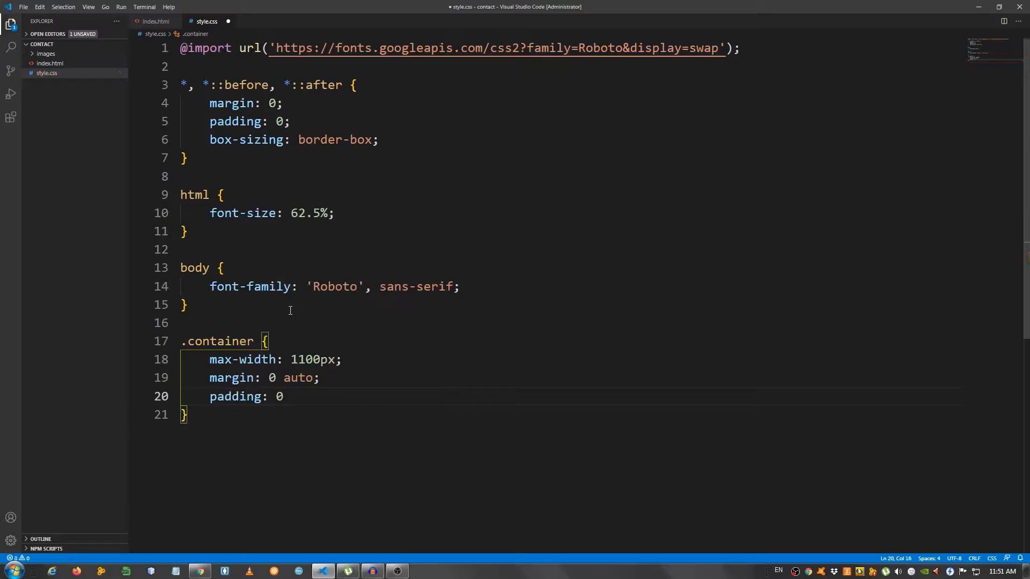
pyautogui.write('3rem;')
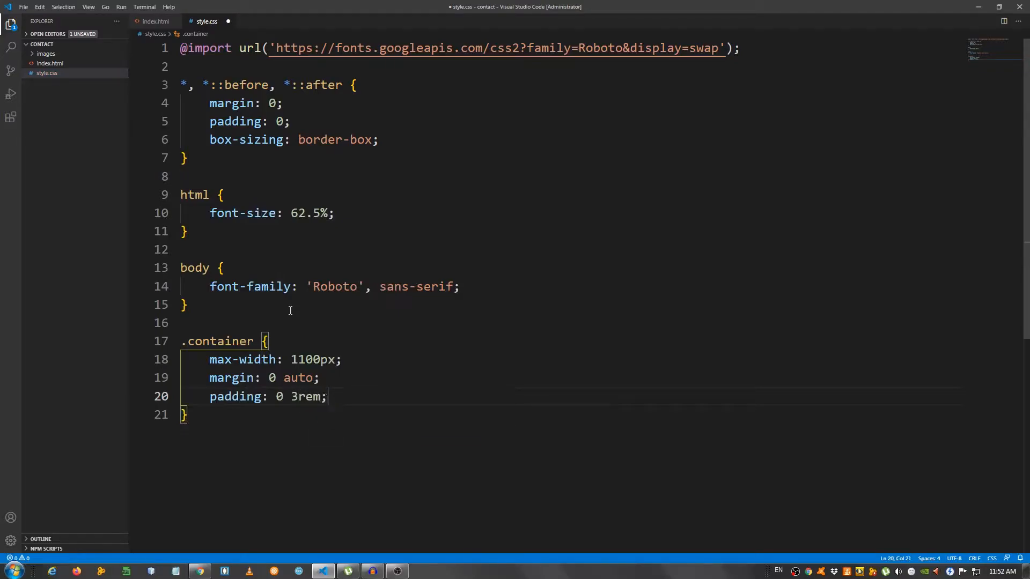
pyautogui.press('ctrl+s')
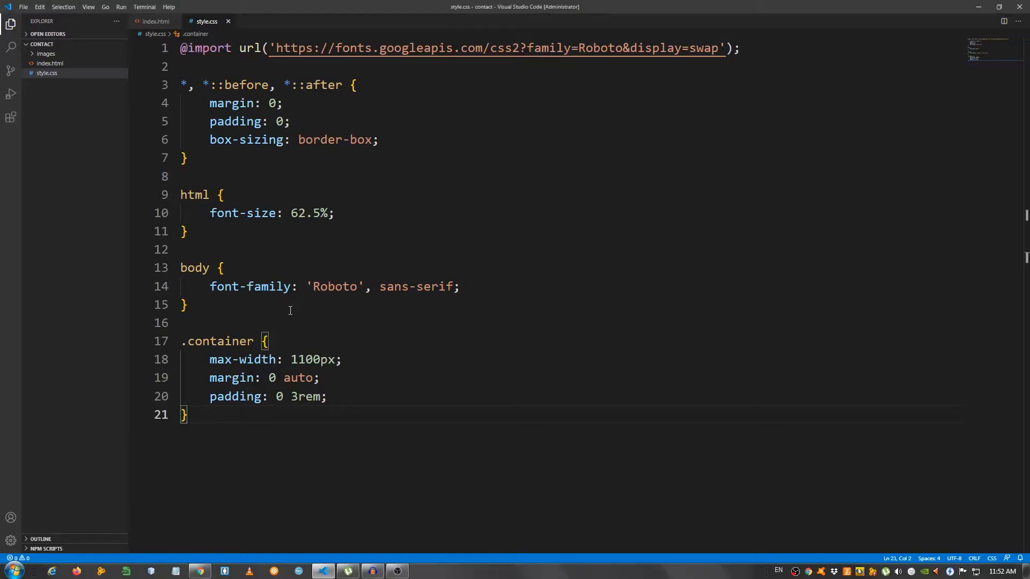
# Give #contact the ./images/bg.jpg background and a 100vh height.
pyautogui.write('#')
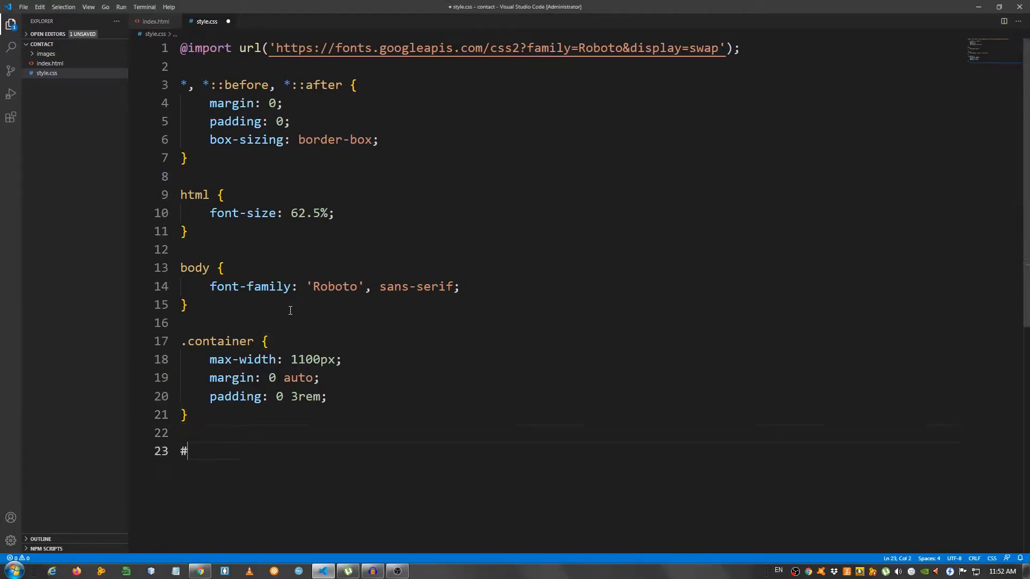
pyautogui.write('contact {')
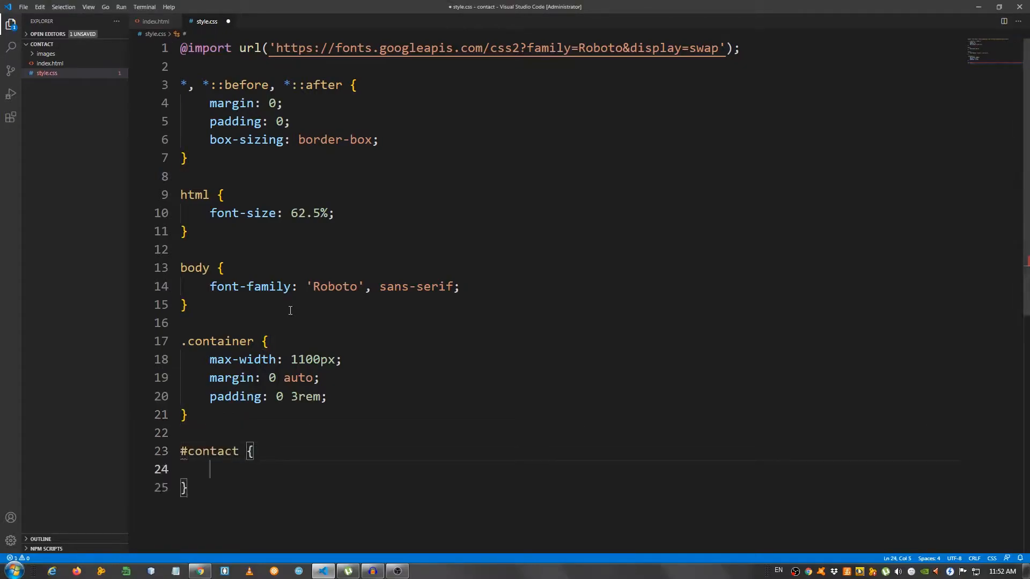
pyautogui.write('bacgkrou')
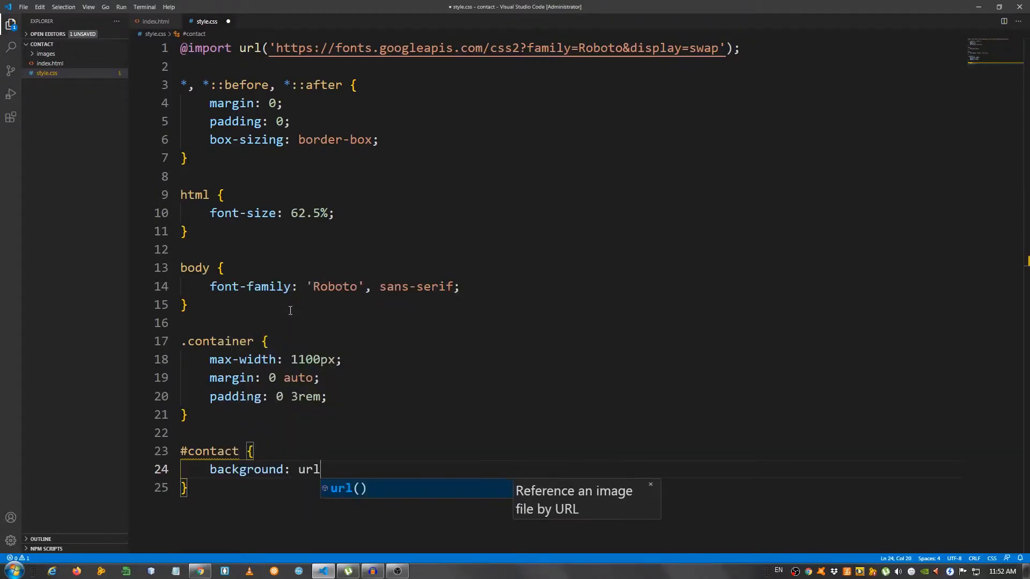
pyautogui.write("('./images/'")
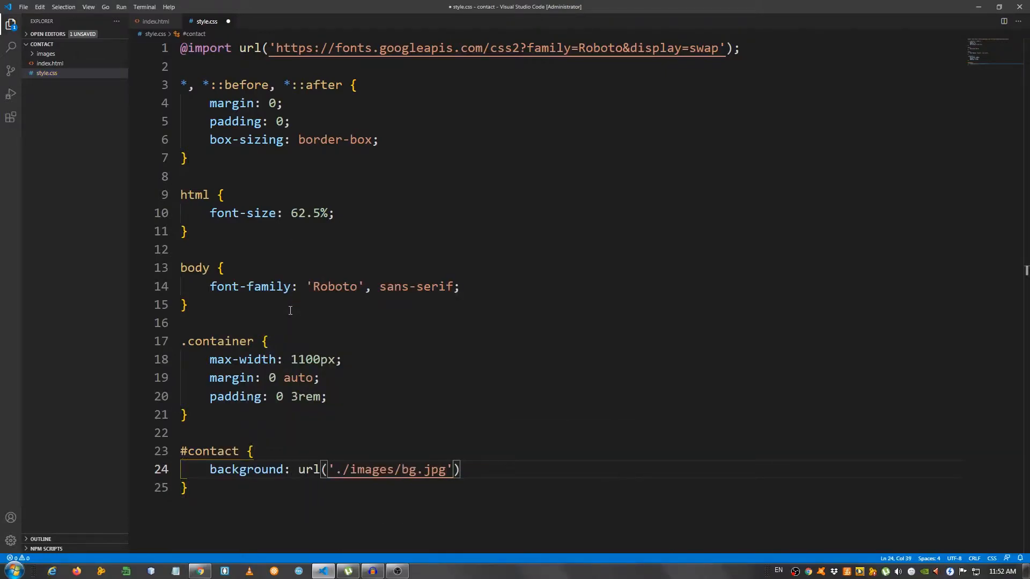
pyautogui.write(';')
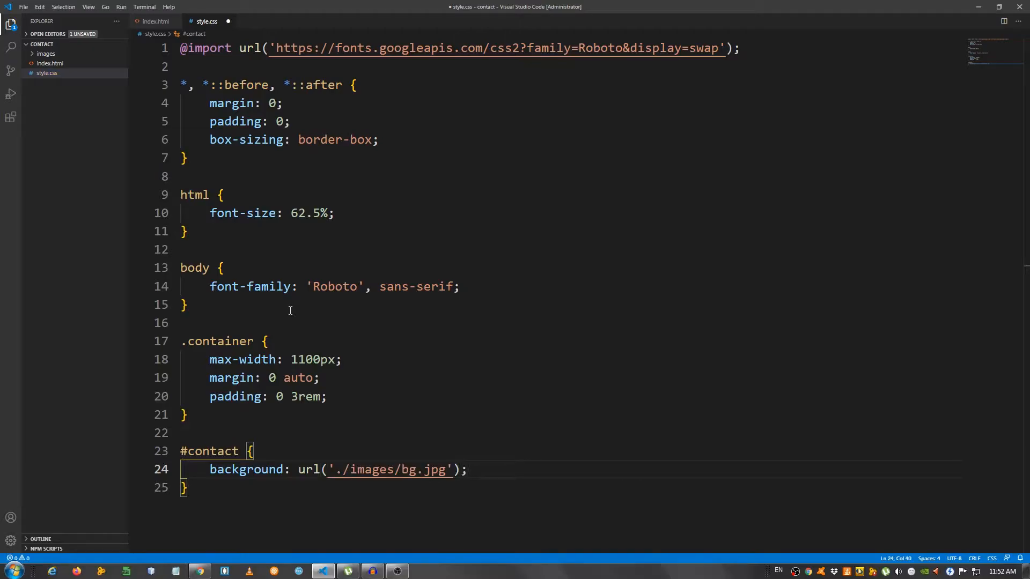
pyautogui.write('height: 100vh;')
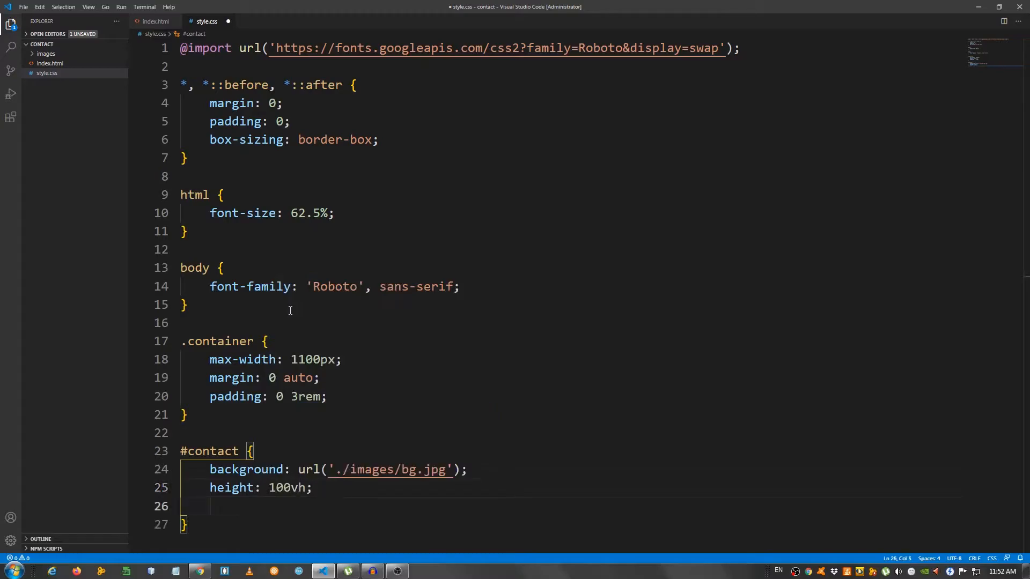
# Make the #contact background cover the section and sit centred.
pyautogui.write('bak')
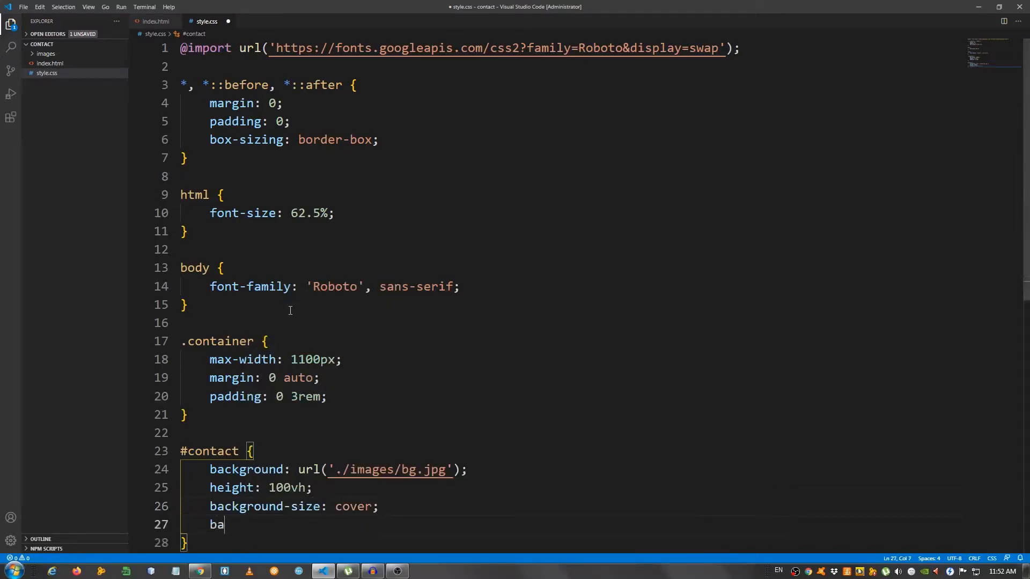
pyautogui.write('ckground-posiz')
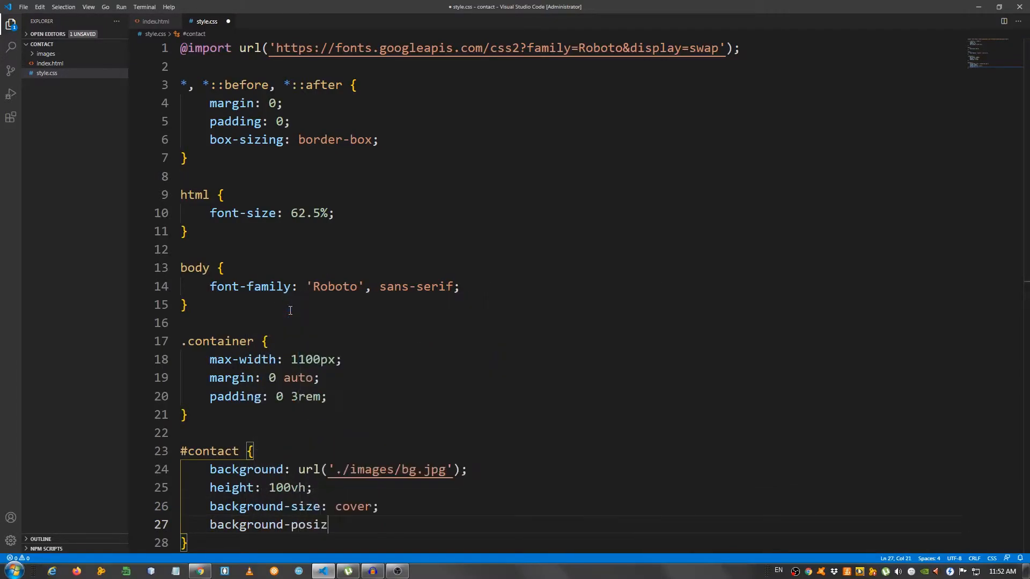
pyautogui.write('tion: cnte')
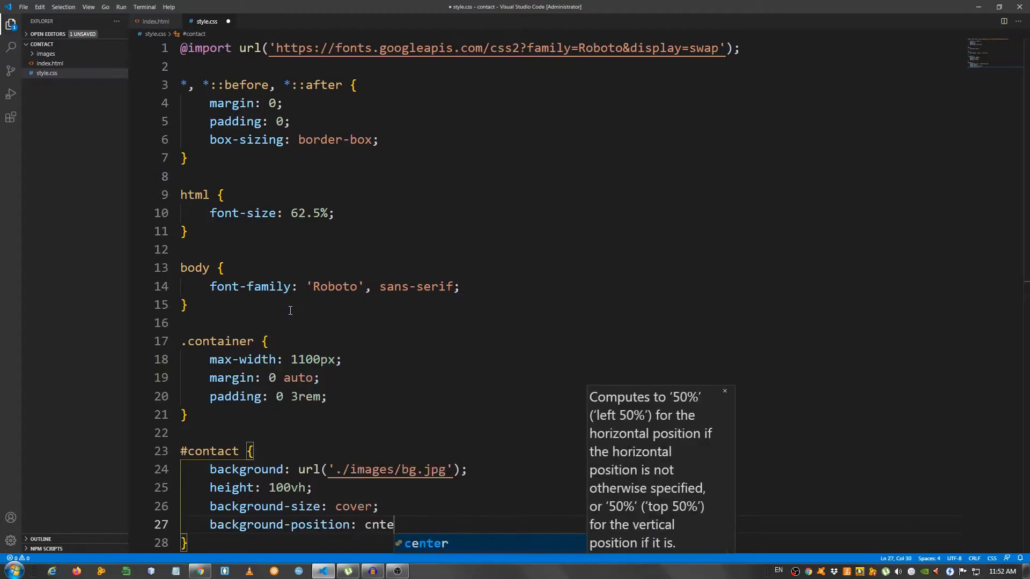
pyautogui.click(199, 570)
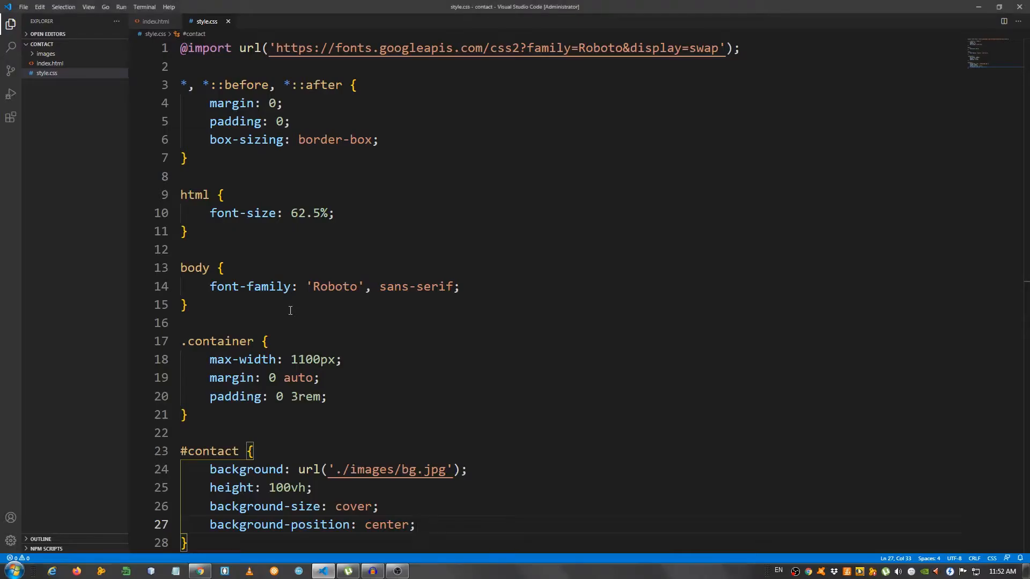
pyautogui.scroll(-3)
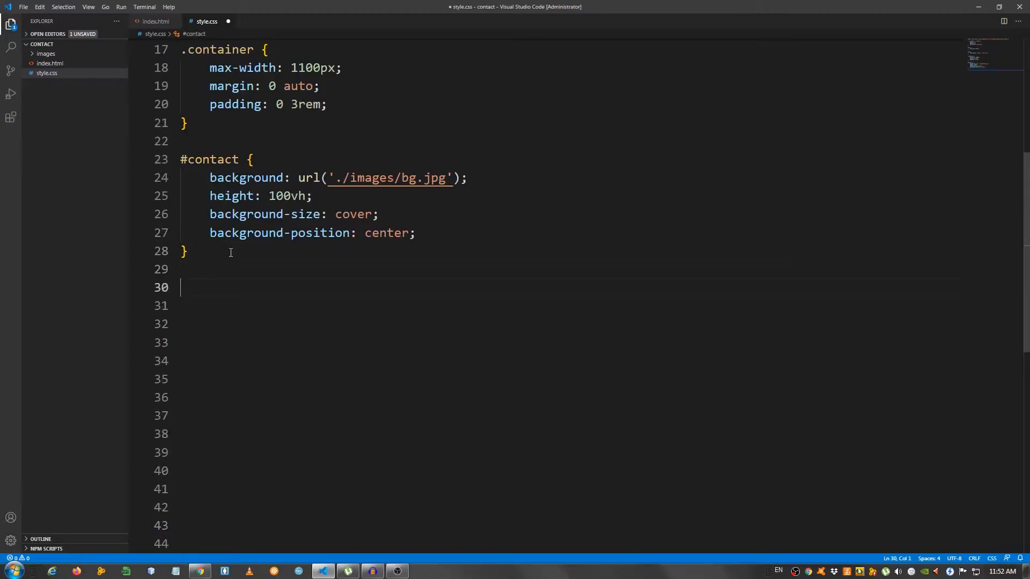
# Make #contact .container a flex box centred both ways at 100% height, and save.
pyautogui.write('#contac')
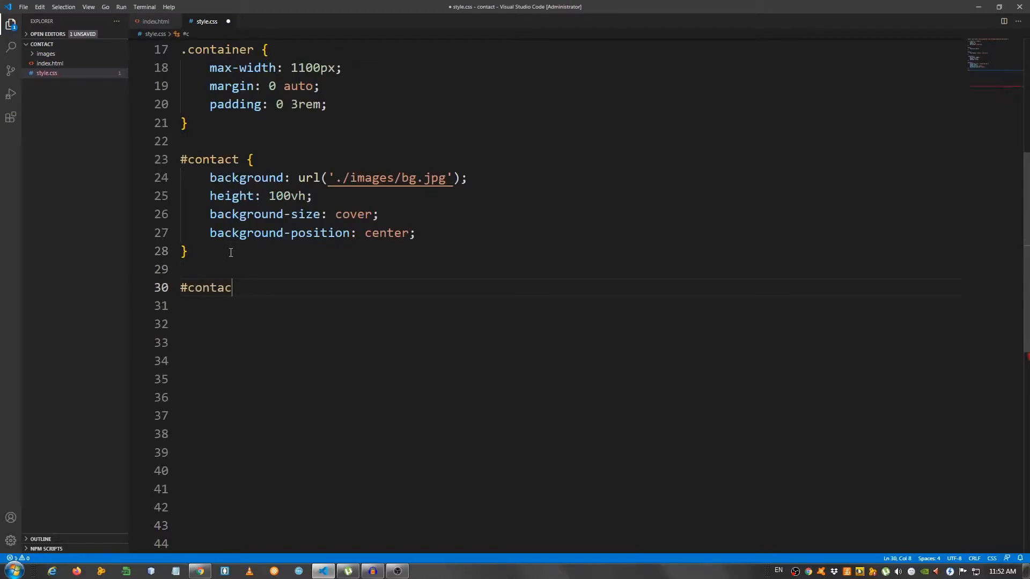
pyautogui.write('.contact')
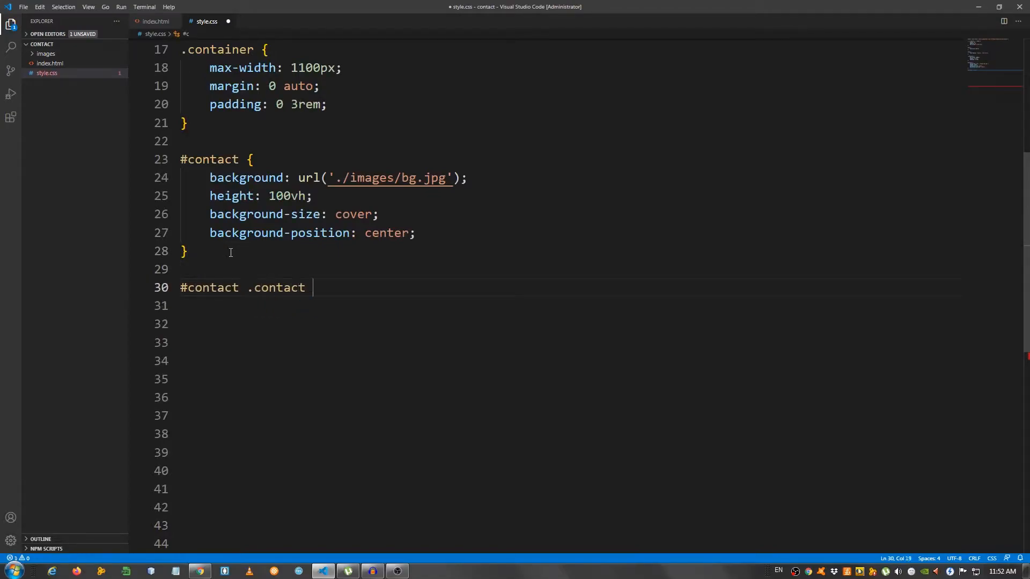
pyautogui.write('{')
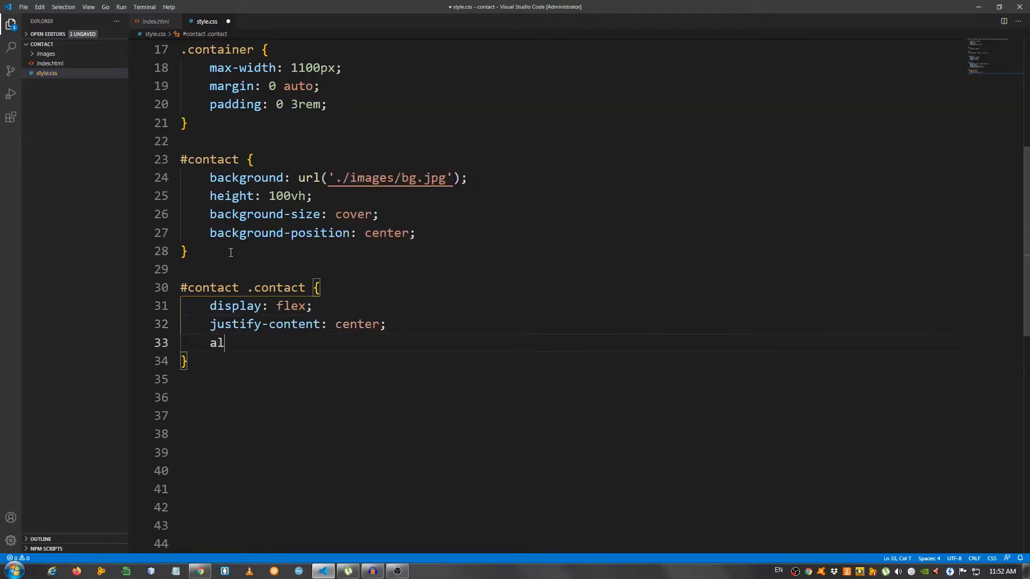
pyautogui.write('ign-item')
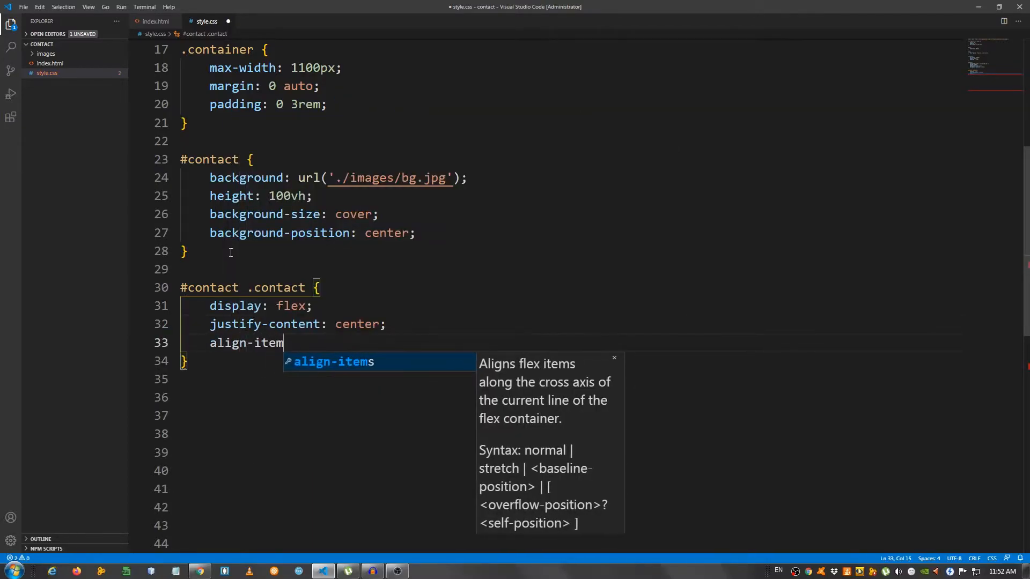
pyautogui.press('Tab')
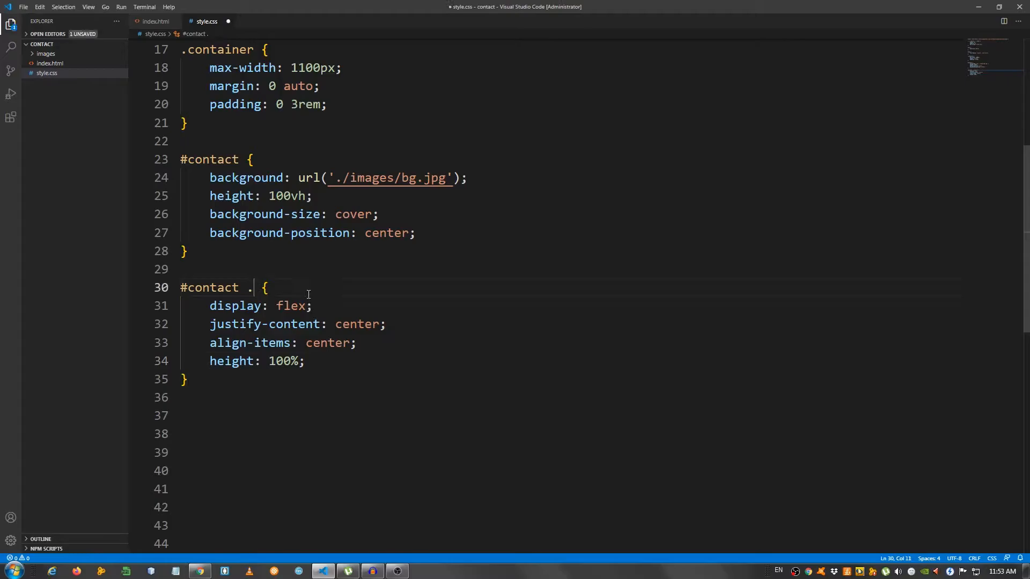
pyautogui.write('container')
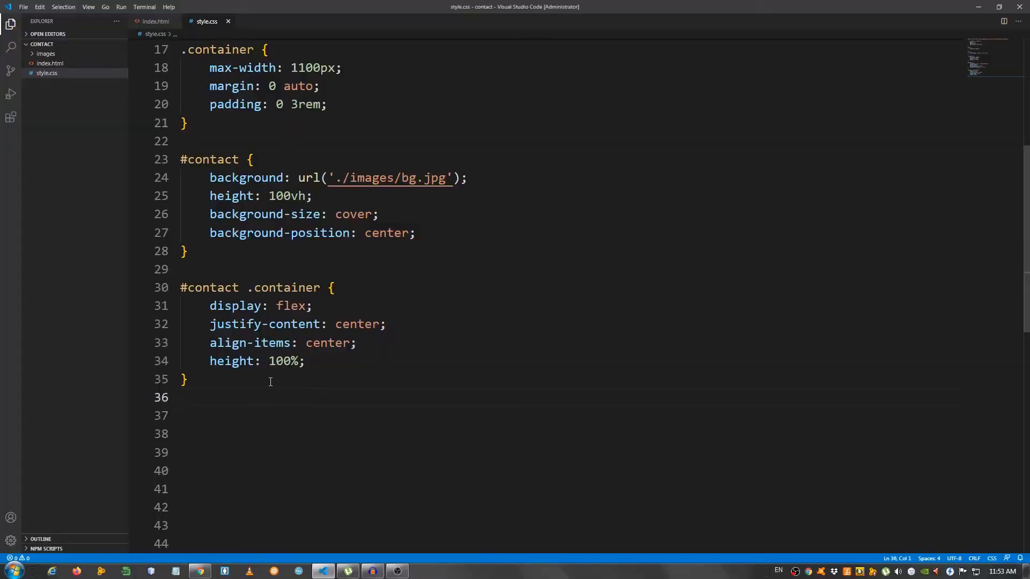
pyautogui.press('enter')
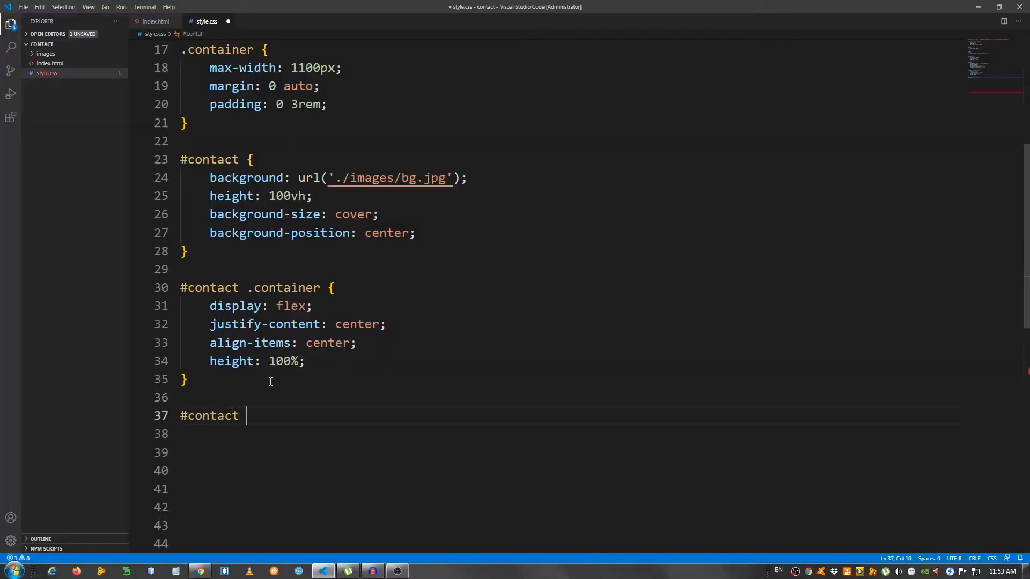
# Add #contact .contact as a flex box 480px tall, then begin the next #contact selector.
pyautogui.write('.contac')
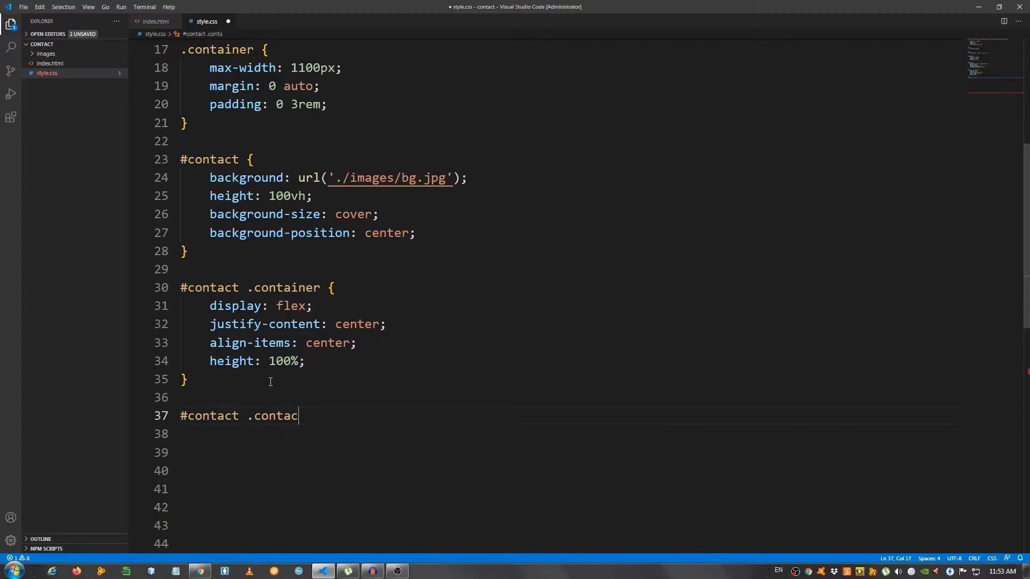
pyautogui.write('t {')
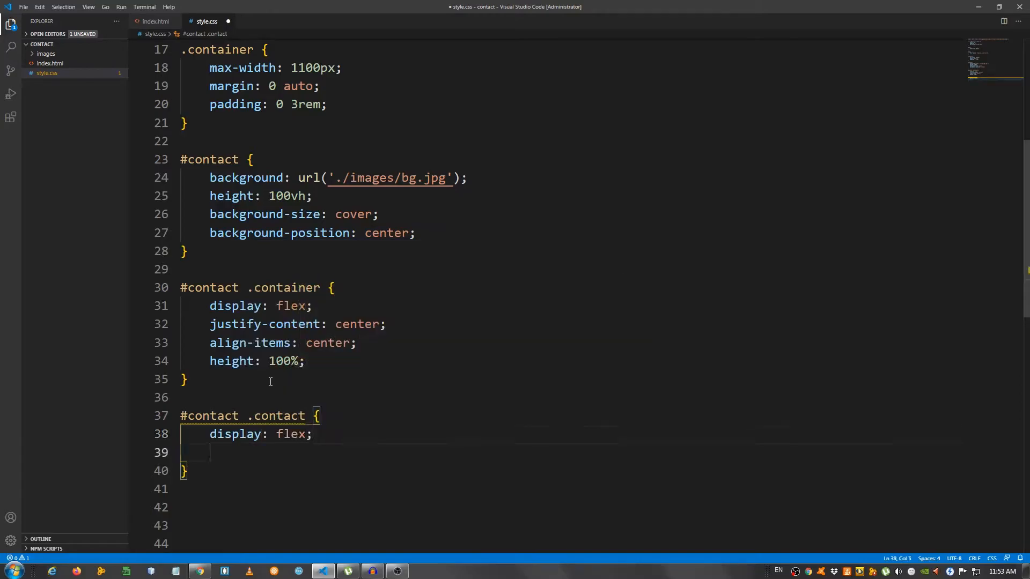
pyautogui.write('height: 48')
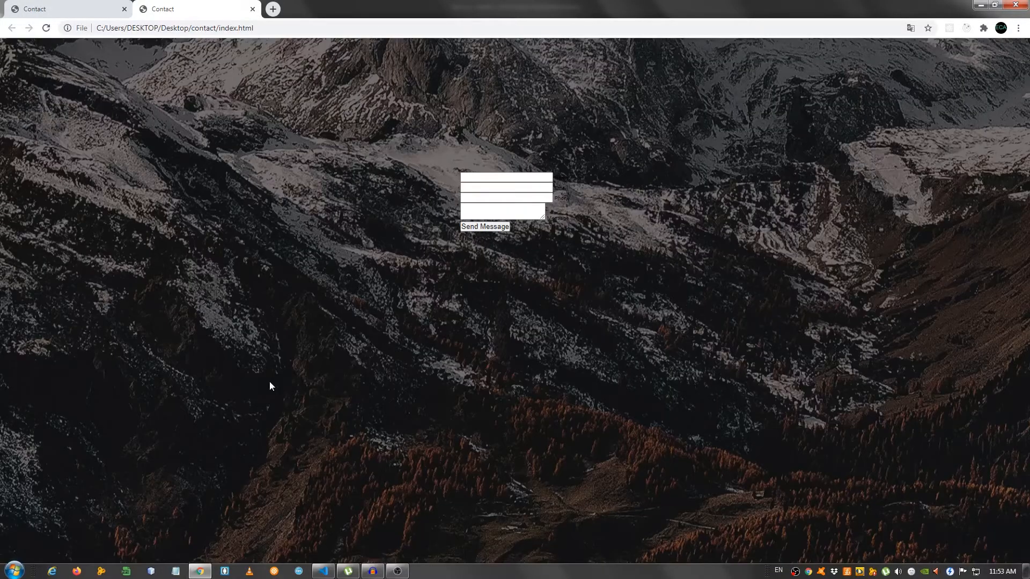
pyautogui.click(321, 575)
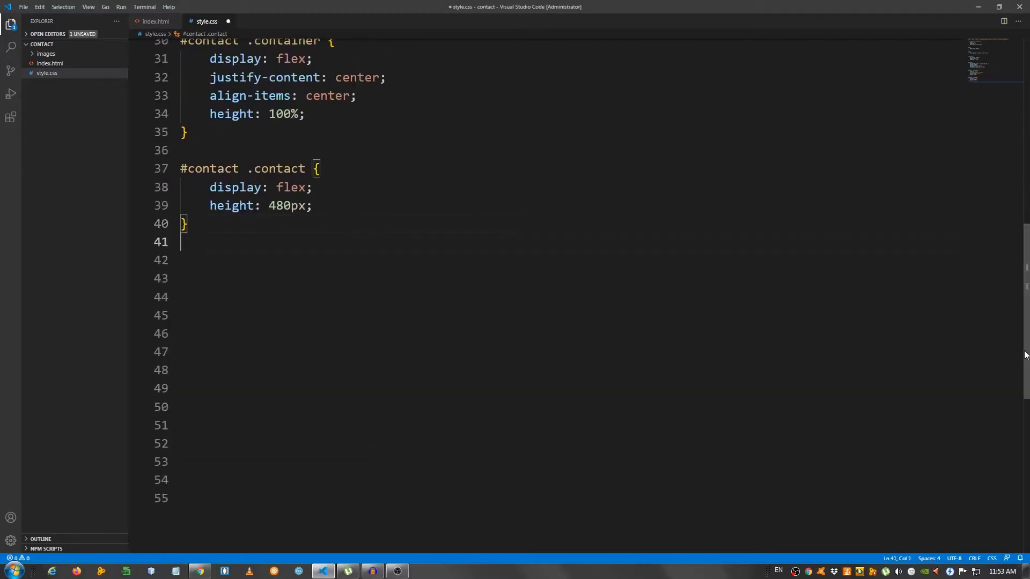
pyautogui.write('#contact .contact-')
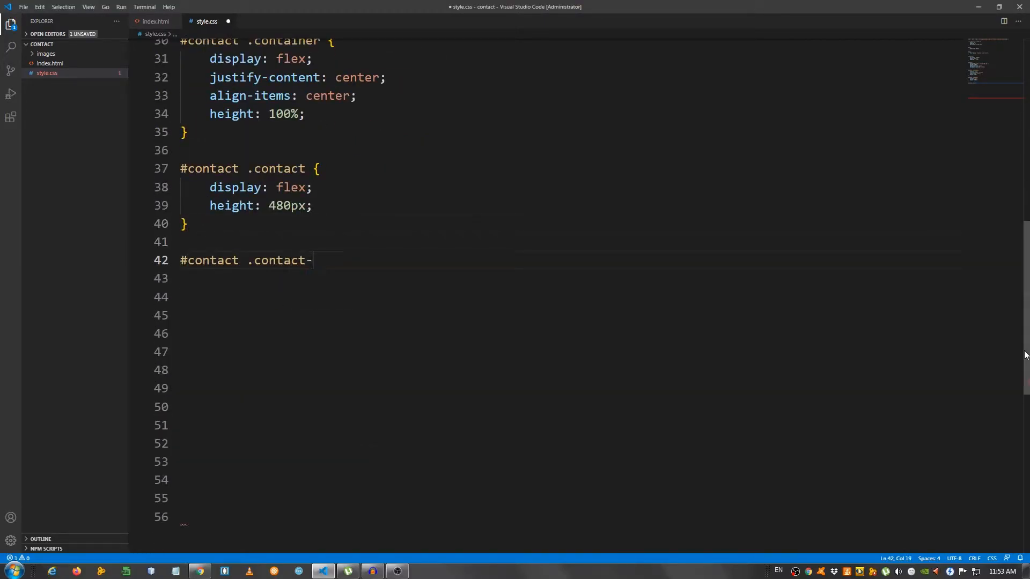
# Give #contact .contact-left the contact-img.jpg cover background and a 250px width.
pyautogui.write('left {')
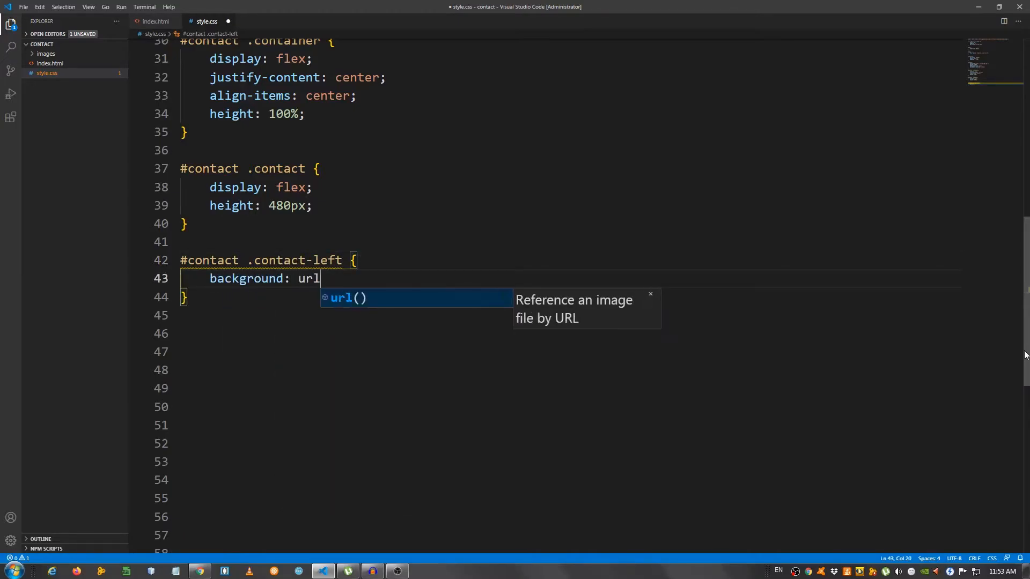
pyautogui.write("('./images/'")
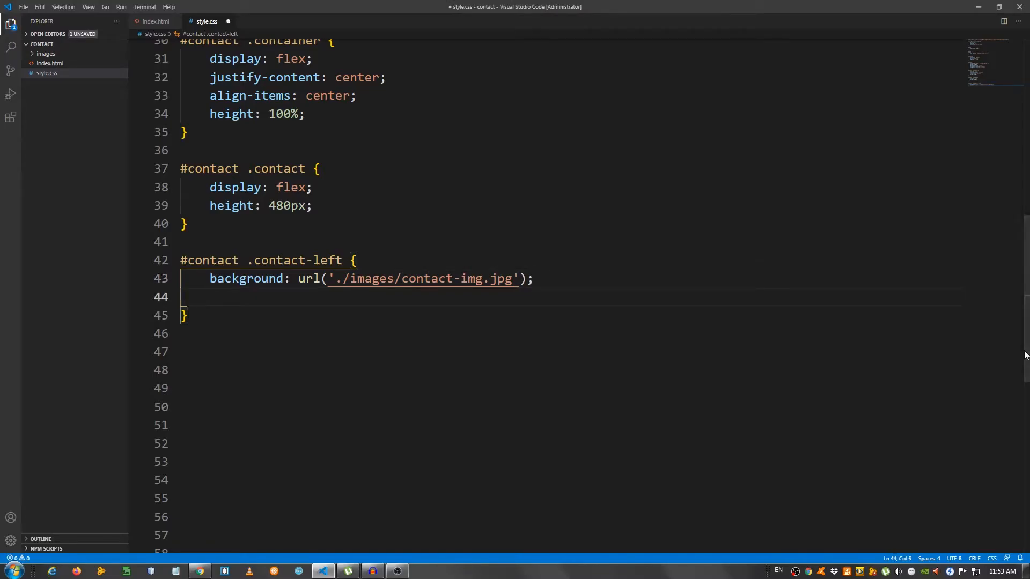
pyautogui.write('backgr')
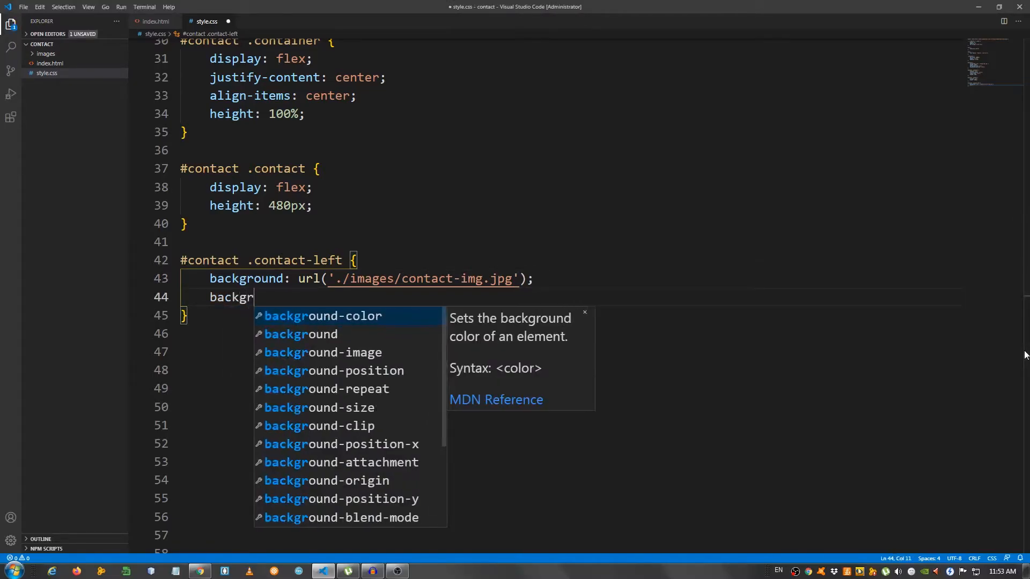
pyautogui.write('background-size:')
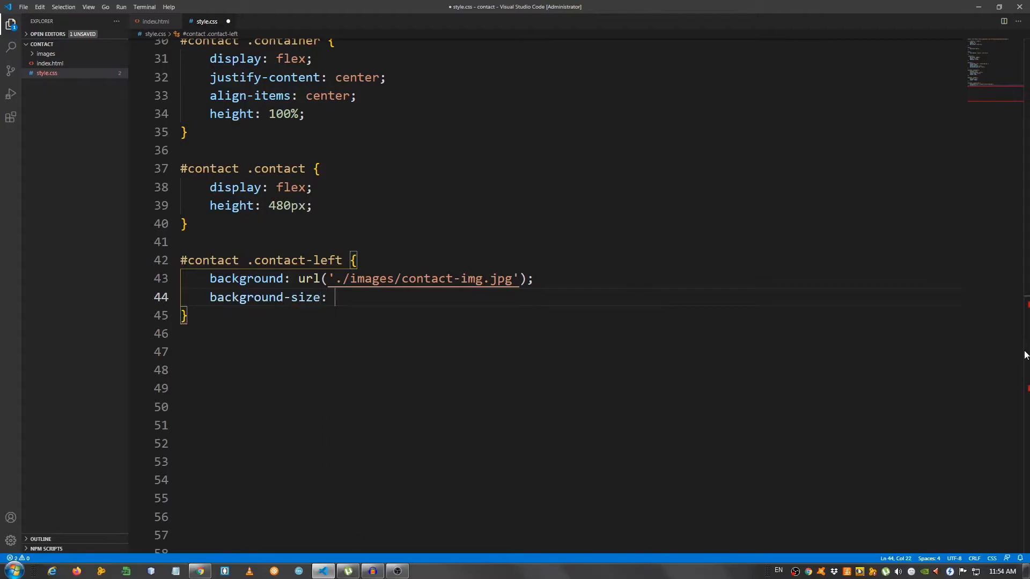
pyautogui.write('cover;')
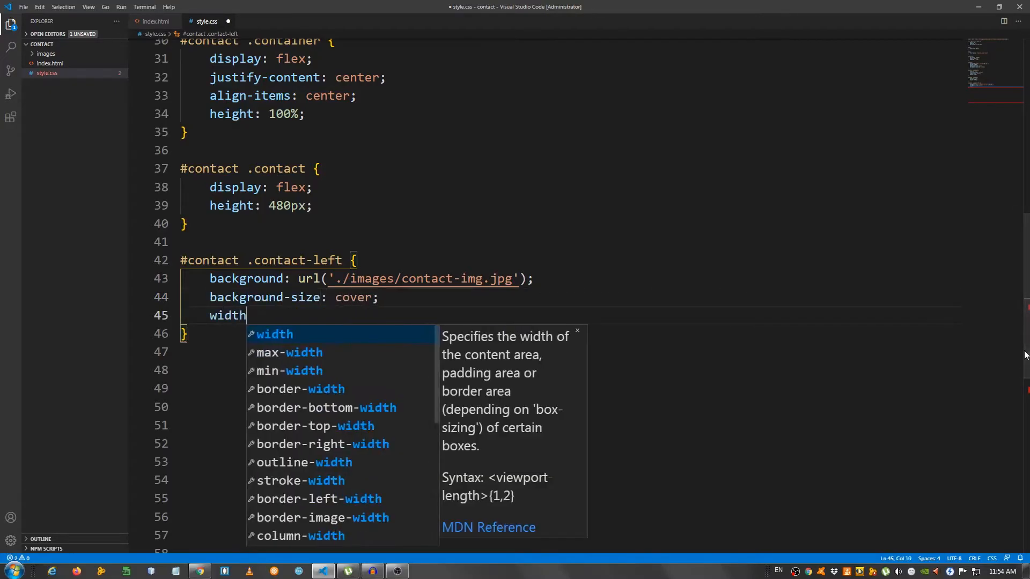
pyautogui.click(200, 570)
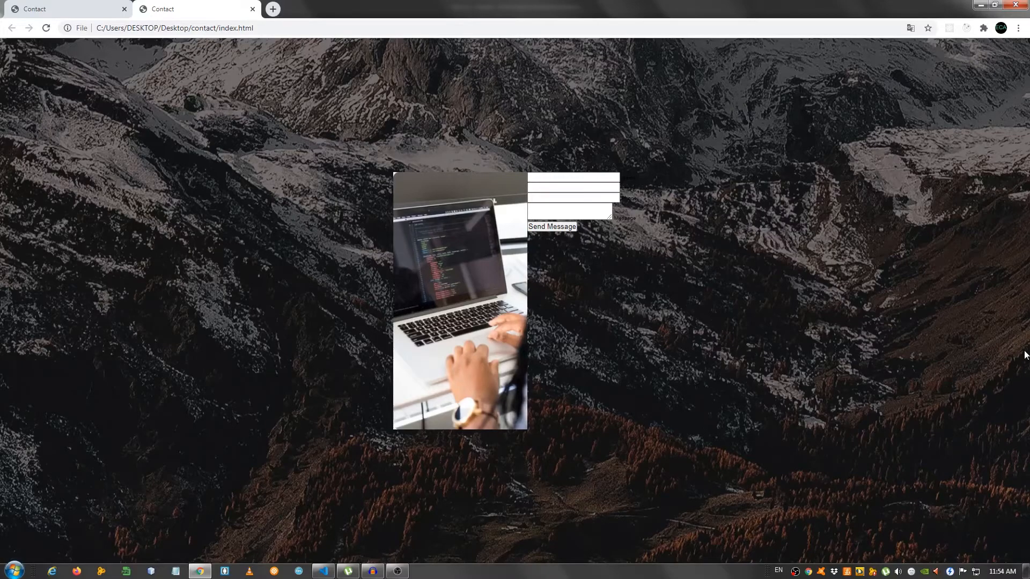
pyautogui.moveTo(391, 184)
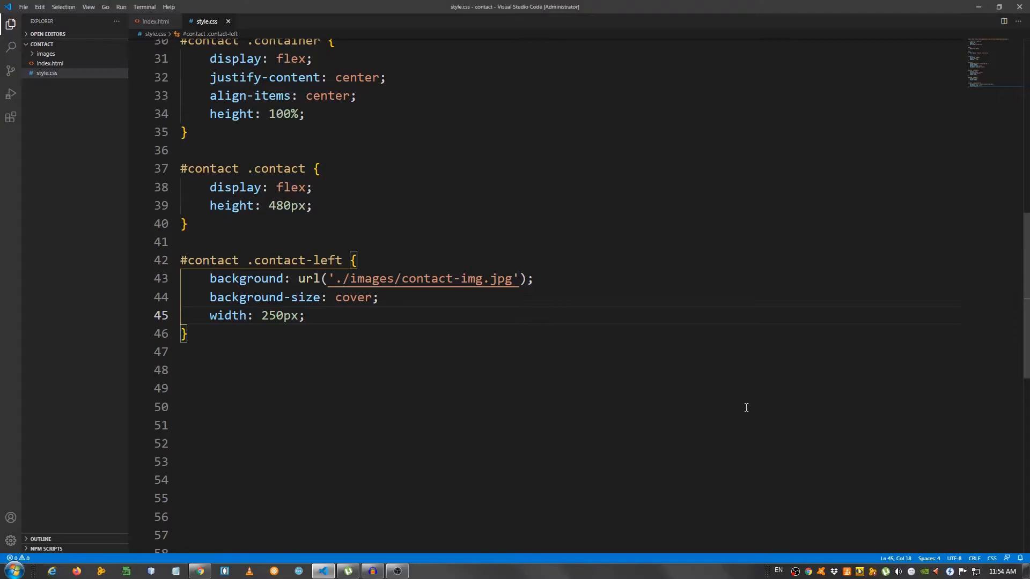
# Round the contact-left panel's top-left and bottom-left corners by 10px and save.
pyautogui.write('borde')
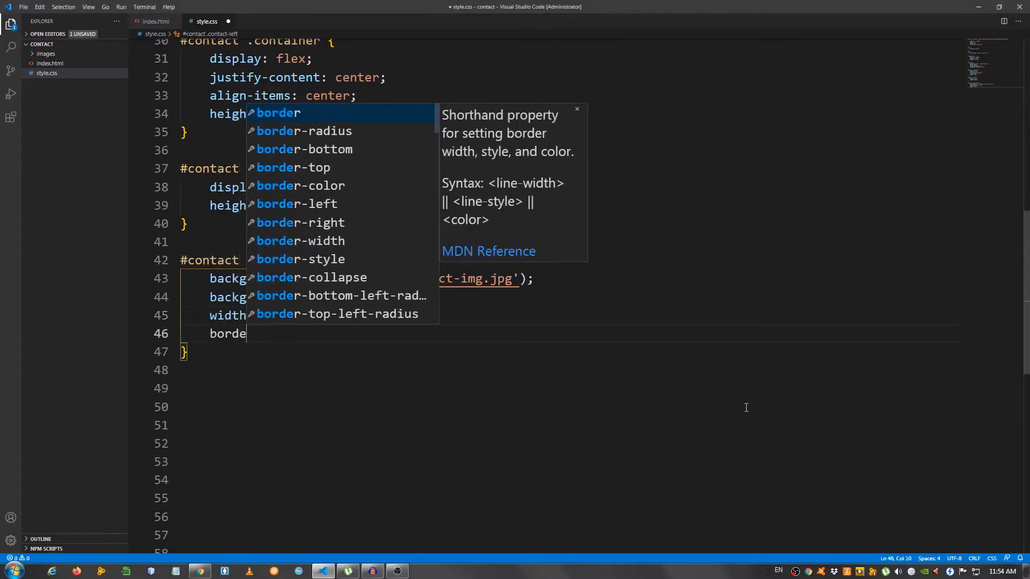
pyautogui.write('-top-')
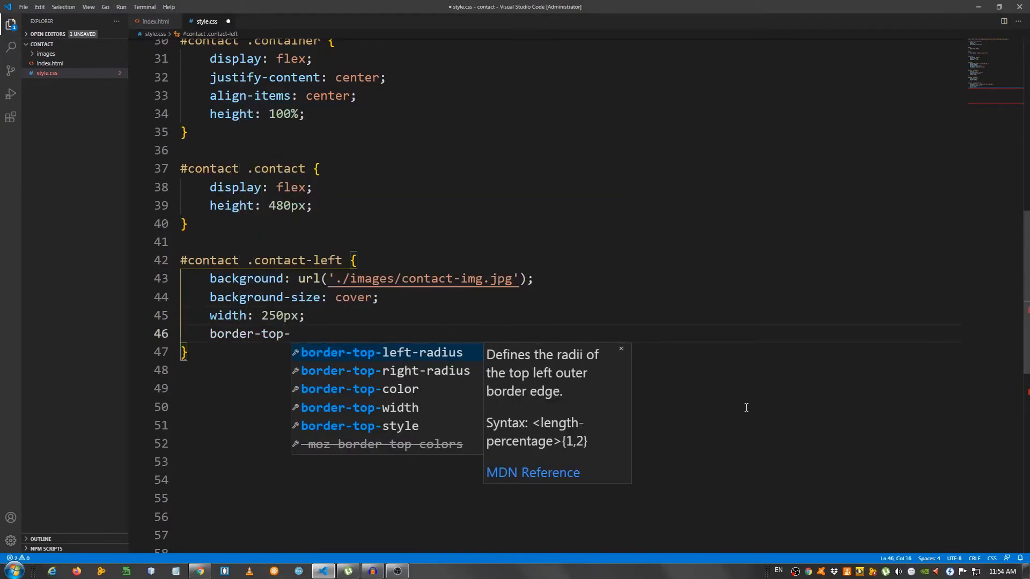
pyautogui.write('left-rad')
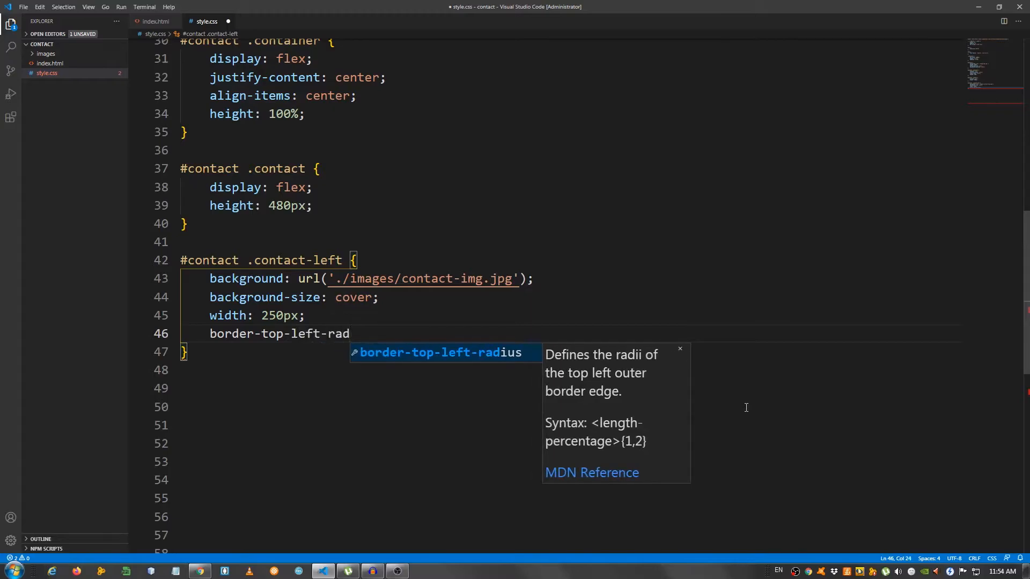
pyautogui.write('ius"')
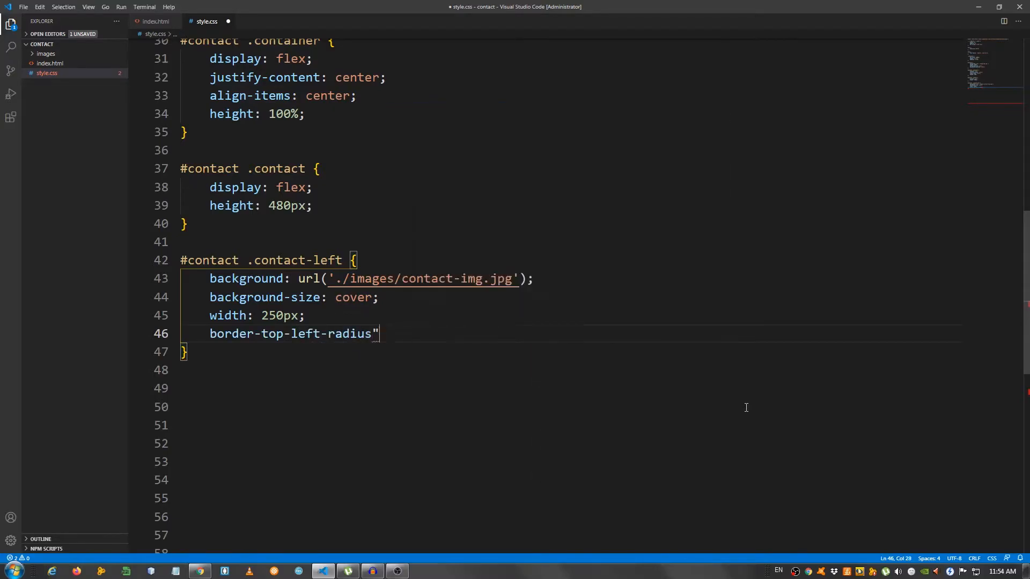
pyautogui.write(': 10px;')
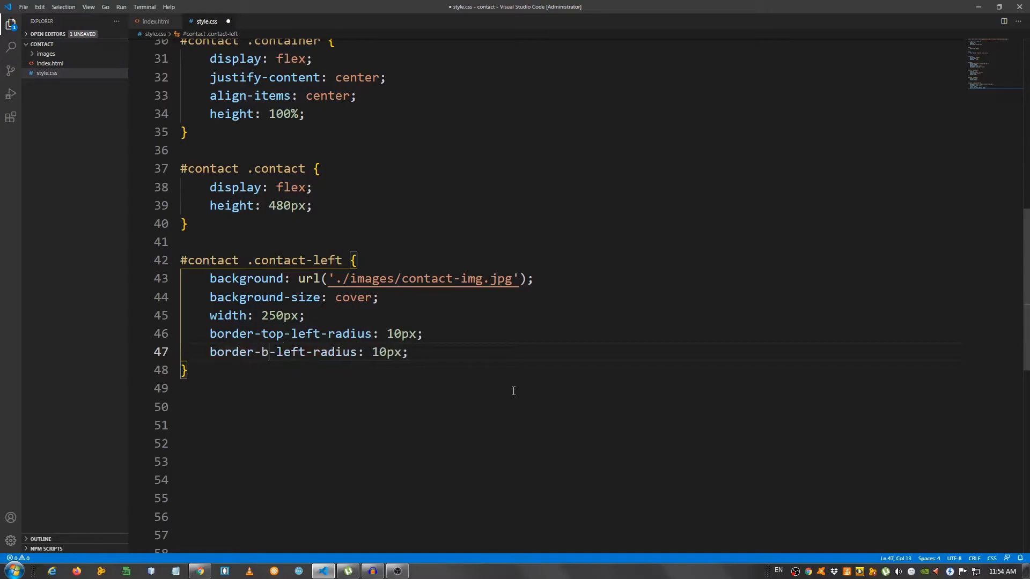
pyautogui.write('ottom')
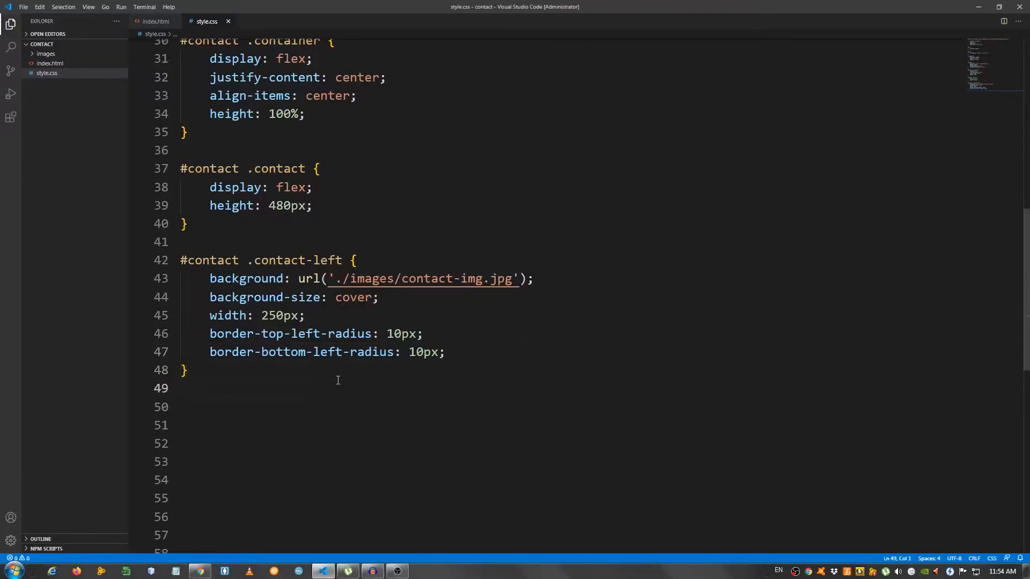
# Start #contact .contact-right with a #fff background and 450px width.
pyautogui.write('#contact')
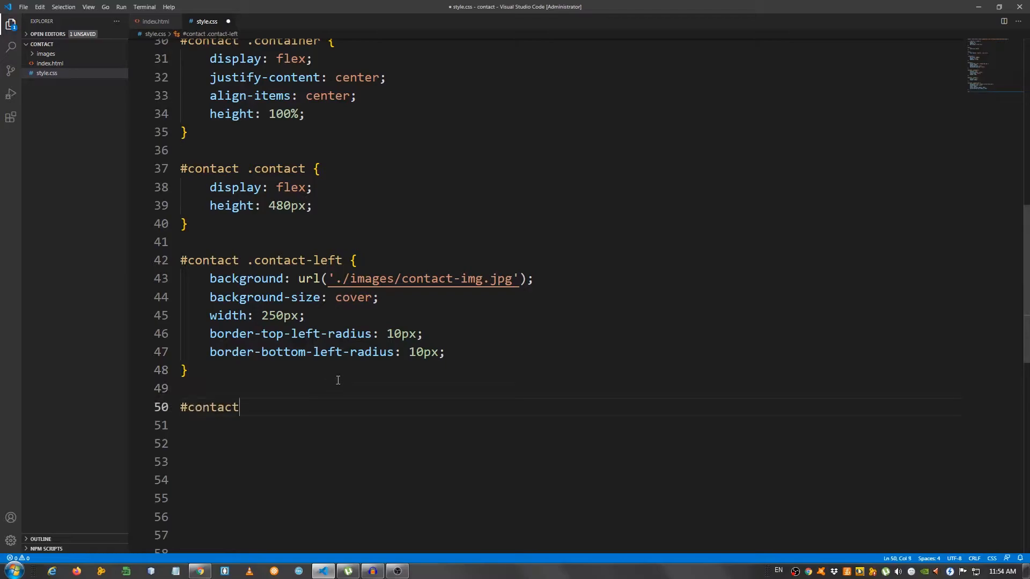
pyautogui.write('.contact')
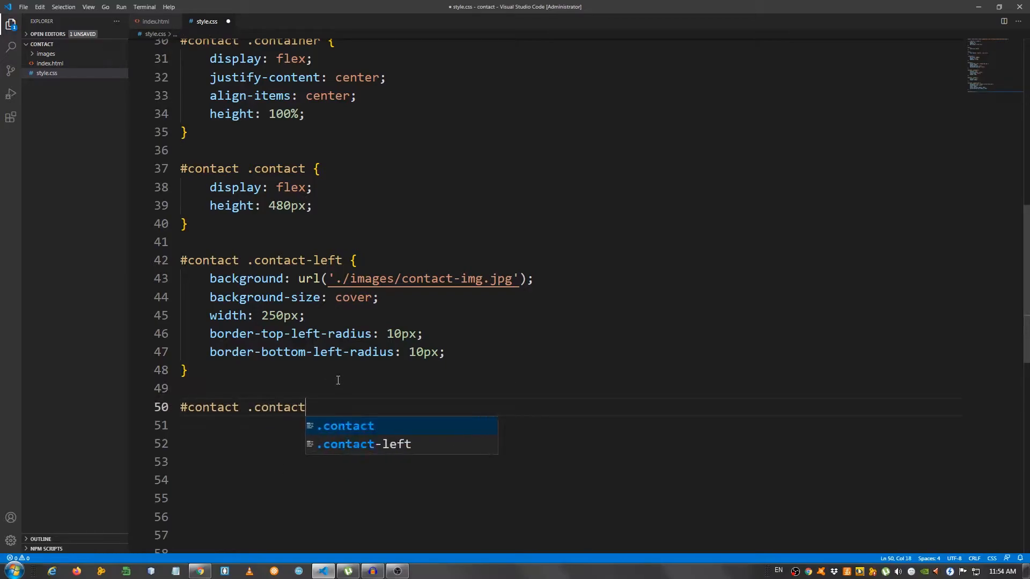
pyautogui.write('-right {')
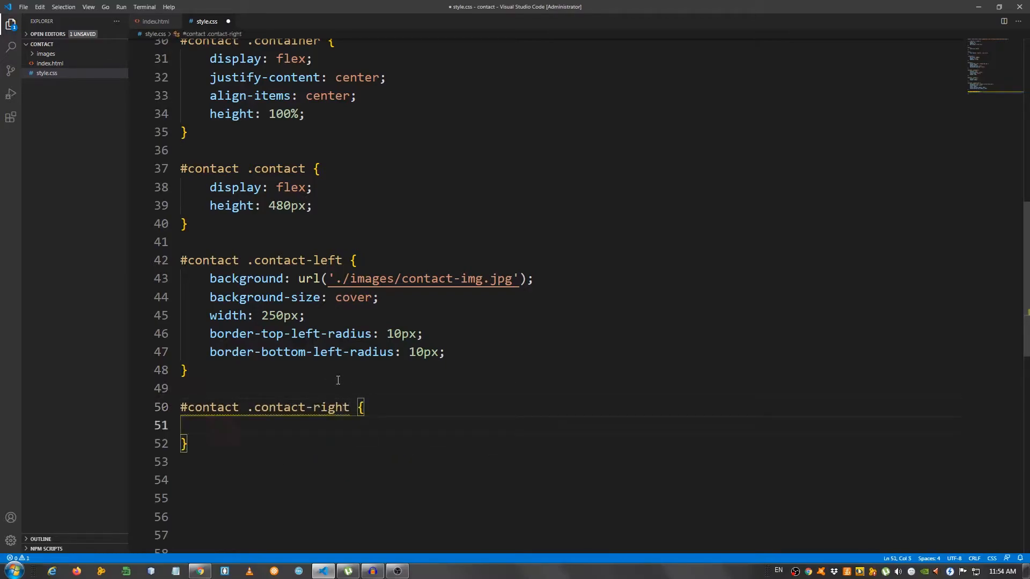
pyautogui.write('background: #')
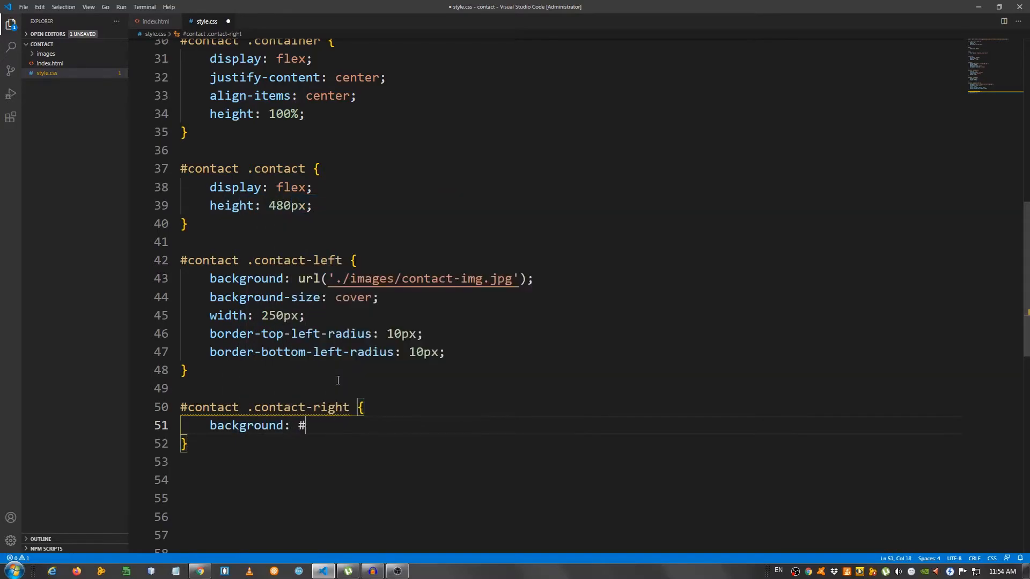
pyautogui.write('width: 450px;')
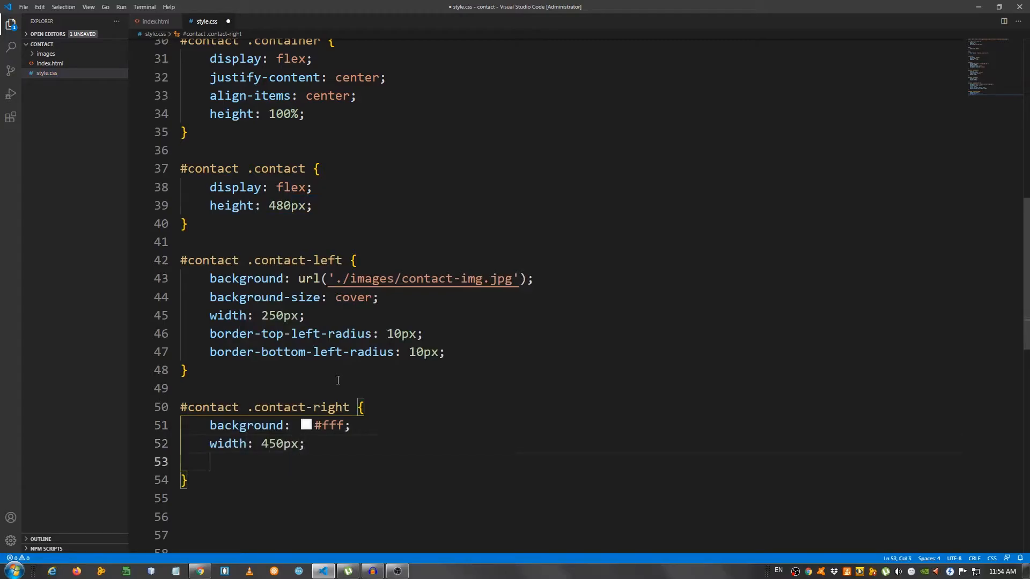
# Give contact-right 10px top-right and bottom-right radii and 3rem 4rem padding.
pyautogui.write('border-to')
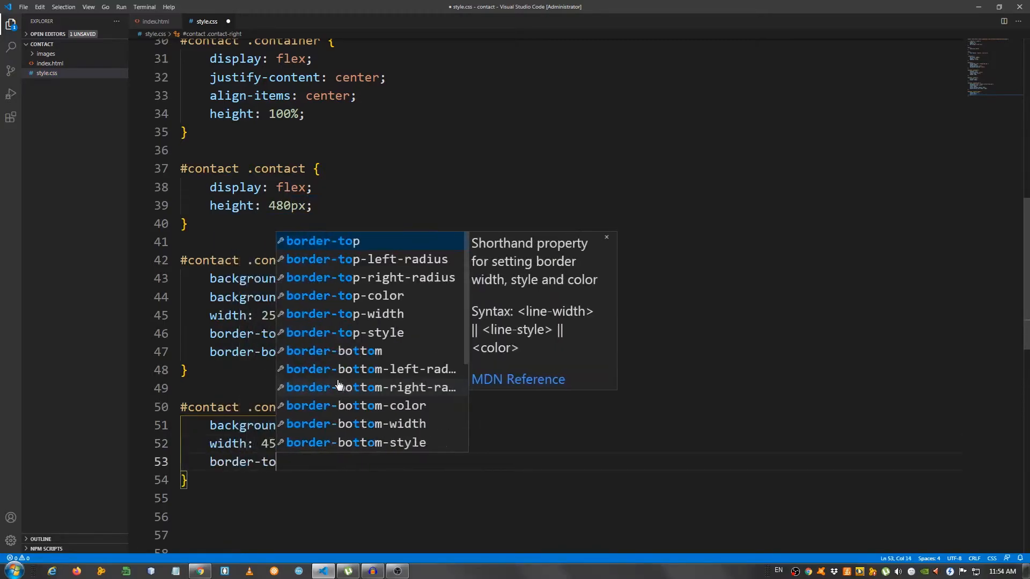
pyautogui.write('p-right-radius')
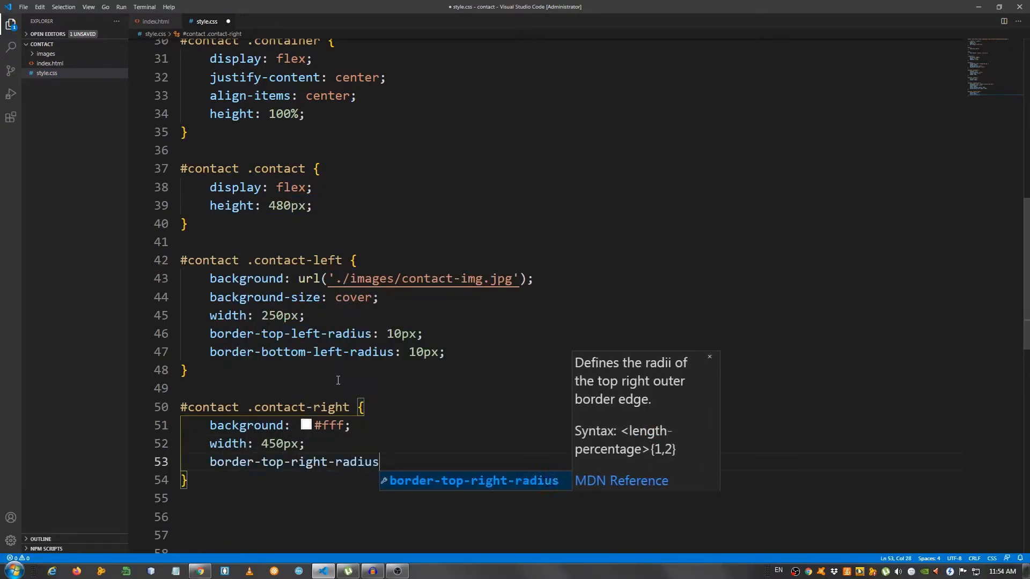
pyautogui.write(': 10px;')
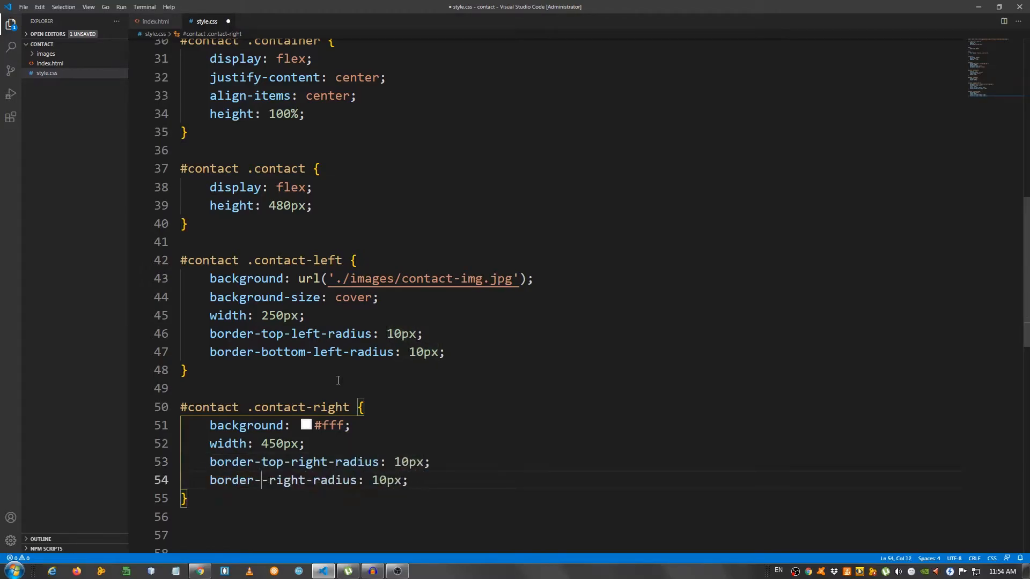
pyautogui.write('bottom')
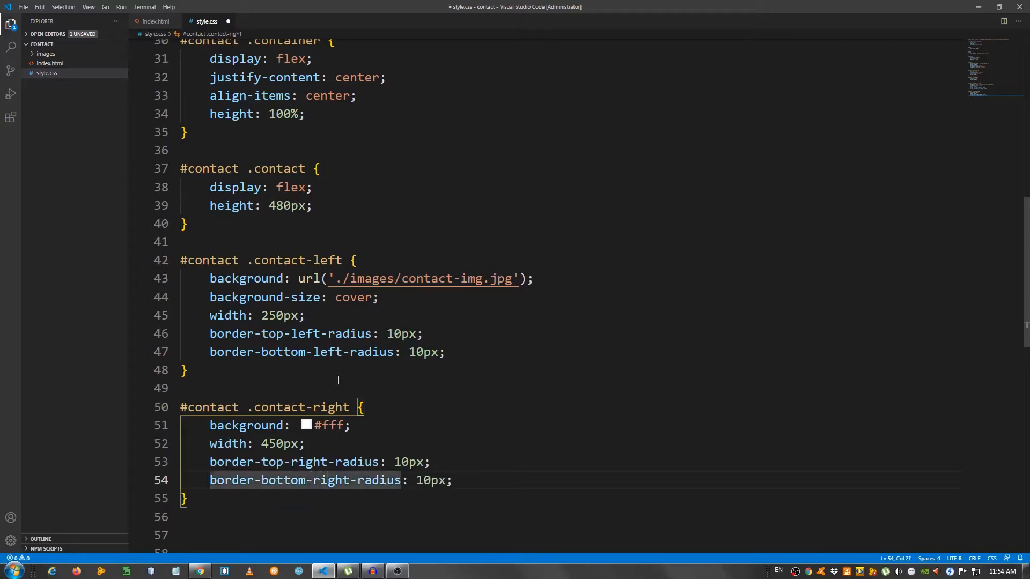
pyautogui.write('padding: 3rem 4rem;')
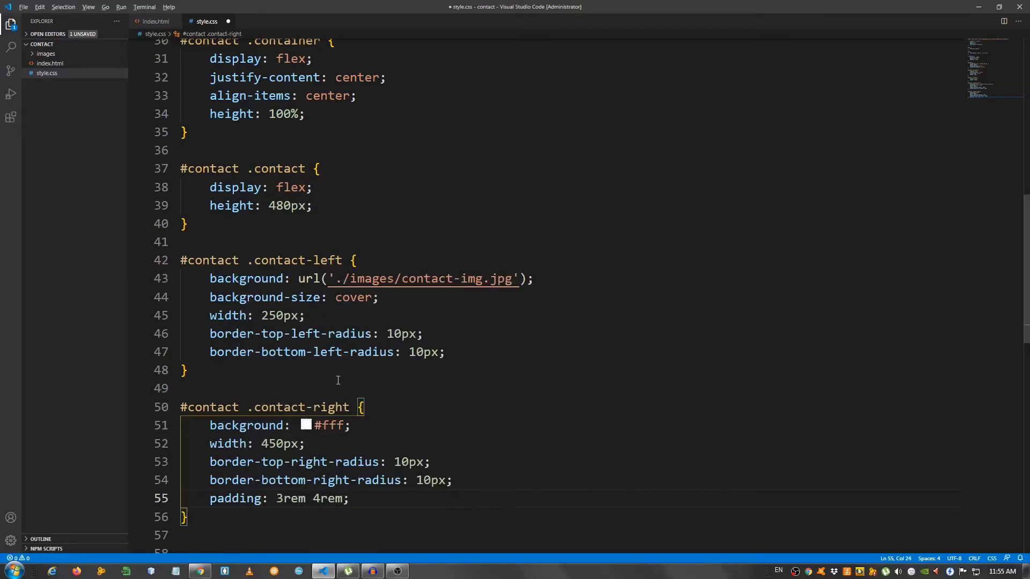
pyautogui.click(199, 571)
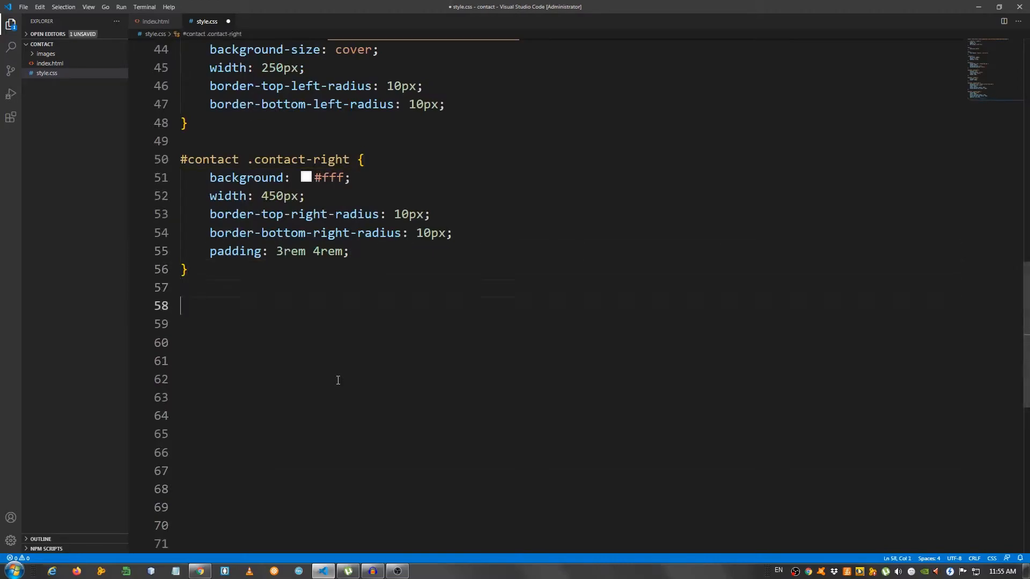
# Add #contact .form-group with relative positioning and a bottom margin.
pyautogui.write('#contact .')
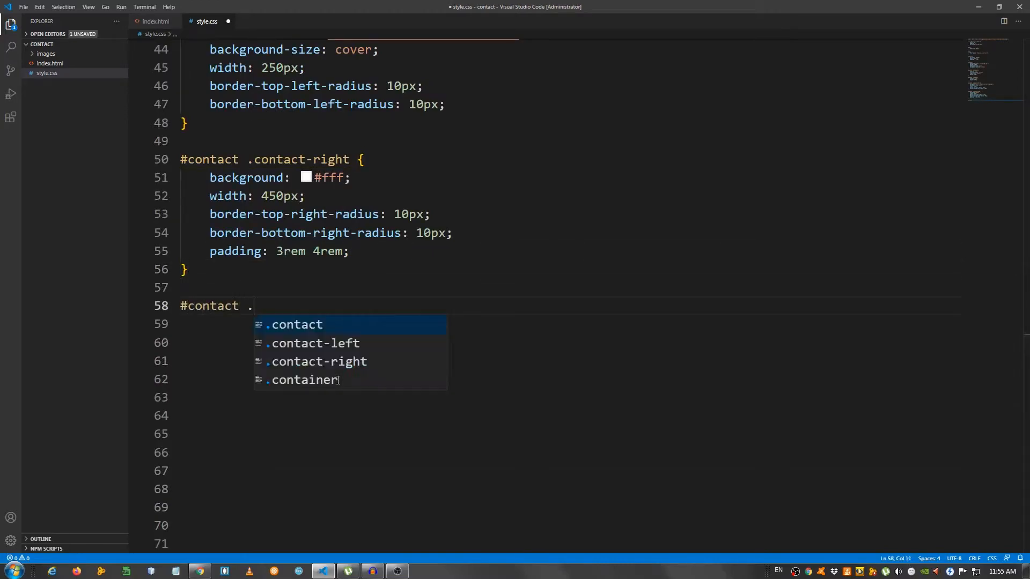
pyautogui.write('form-group {')
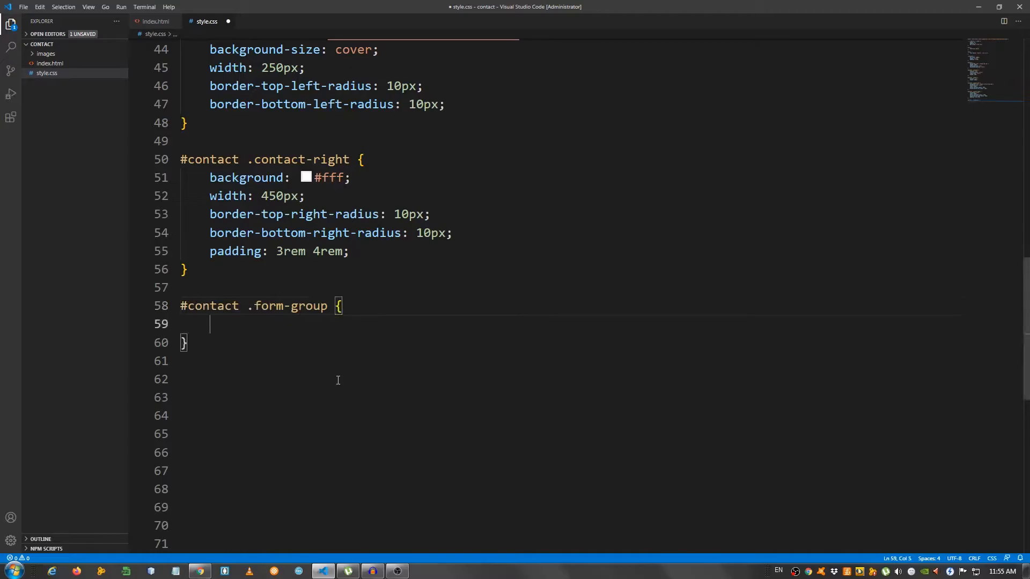
pyautogui.write('position: re')
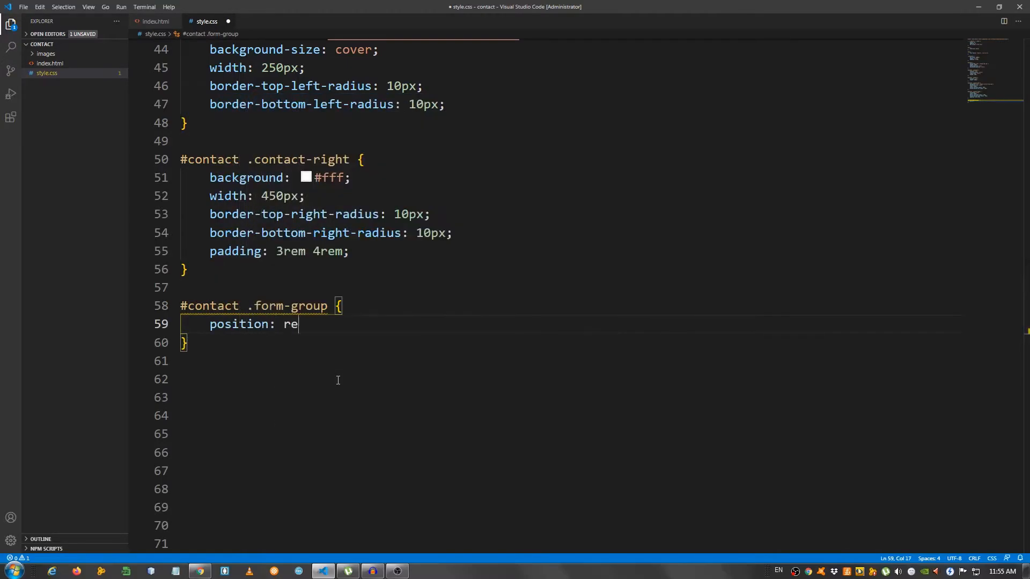
pyautogui.write('lative;')
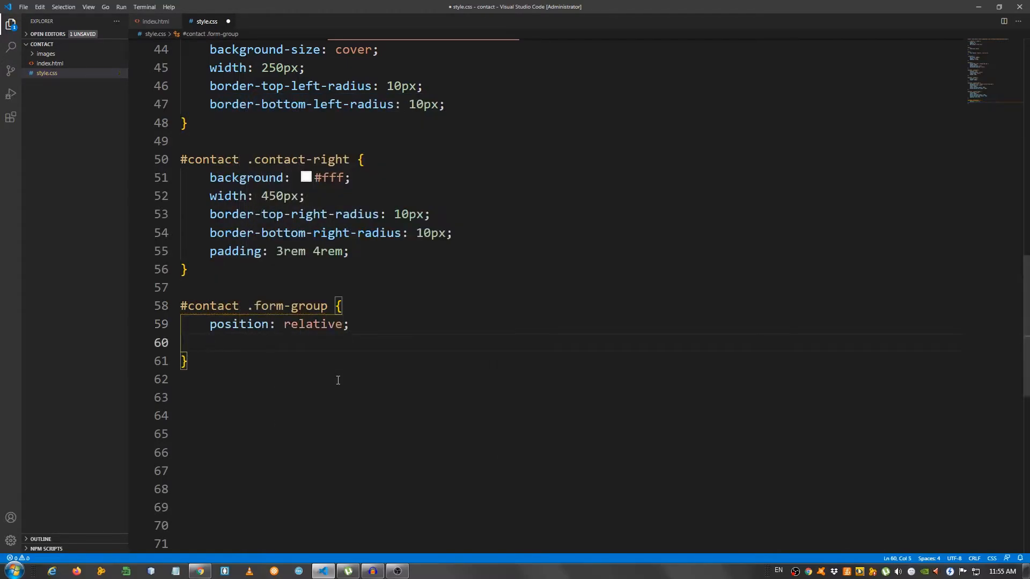
pyautogui.write('margin-bot')
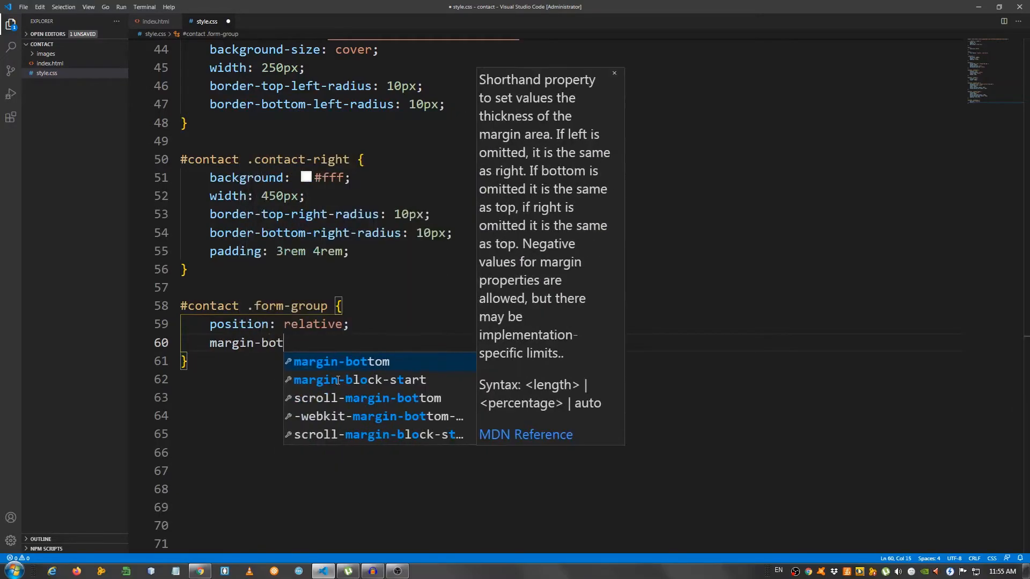
pyautogui.click(199, 571)
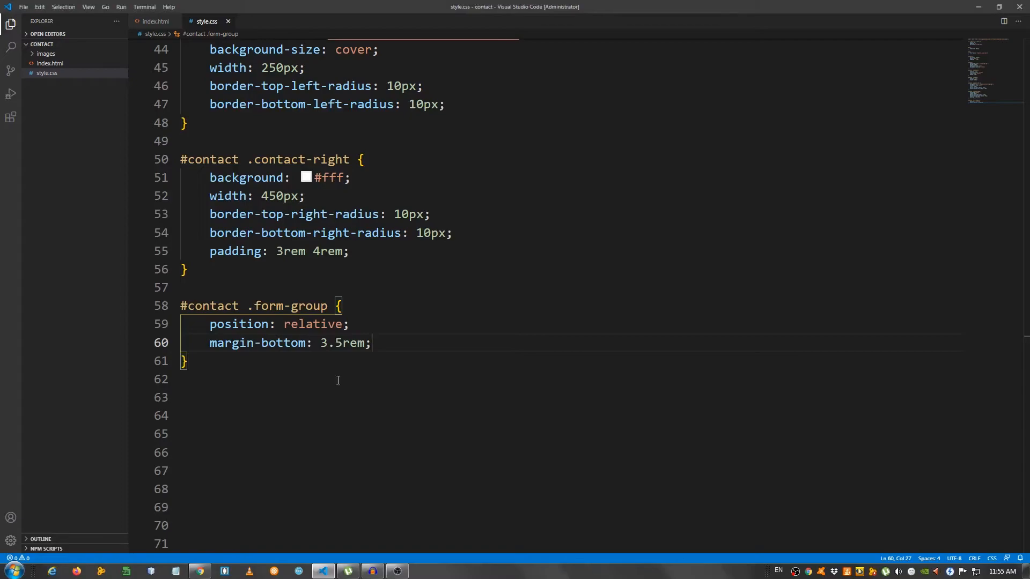
# Style form-group inputs and textarea with 1.8rem font, 1rem 0.5rem padding and 280px width.
pyautogui.write('#conta')
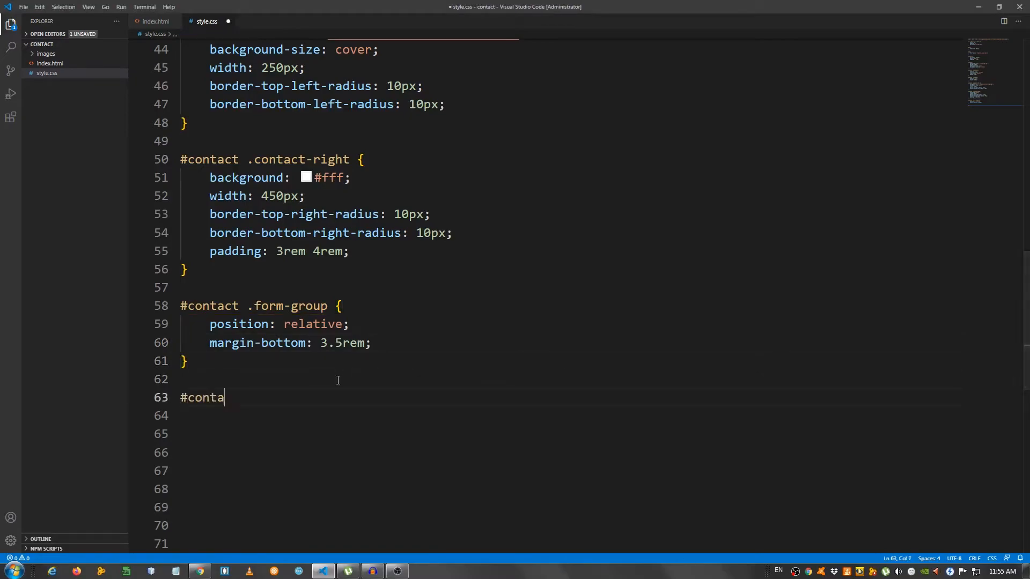
pyautogui.write('ct .form-group inp')
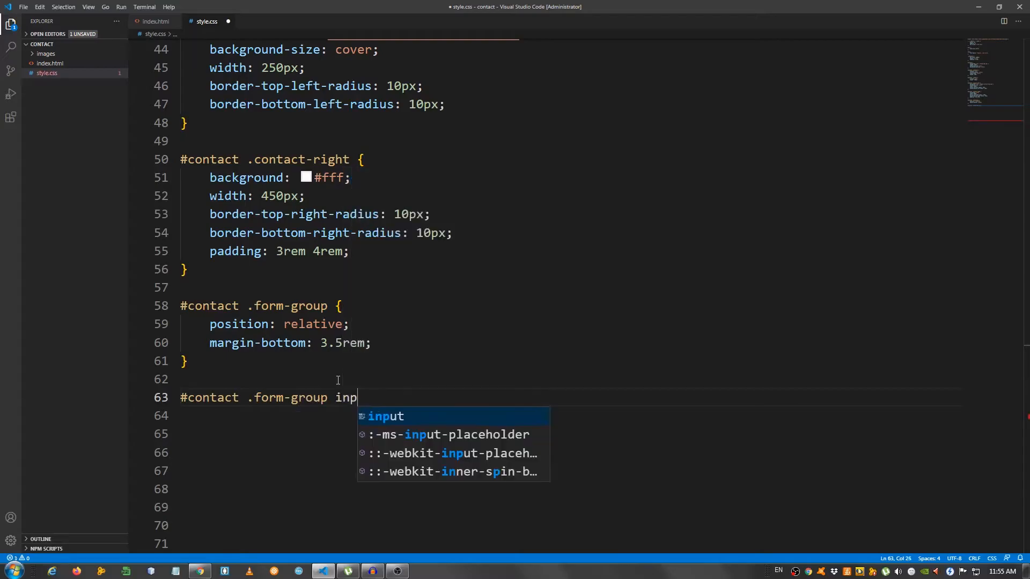
pyautogui.write('ut,')
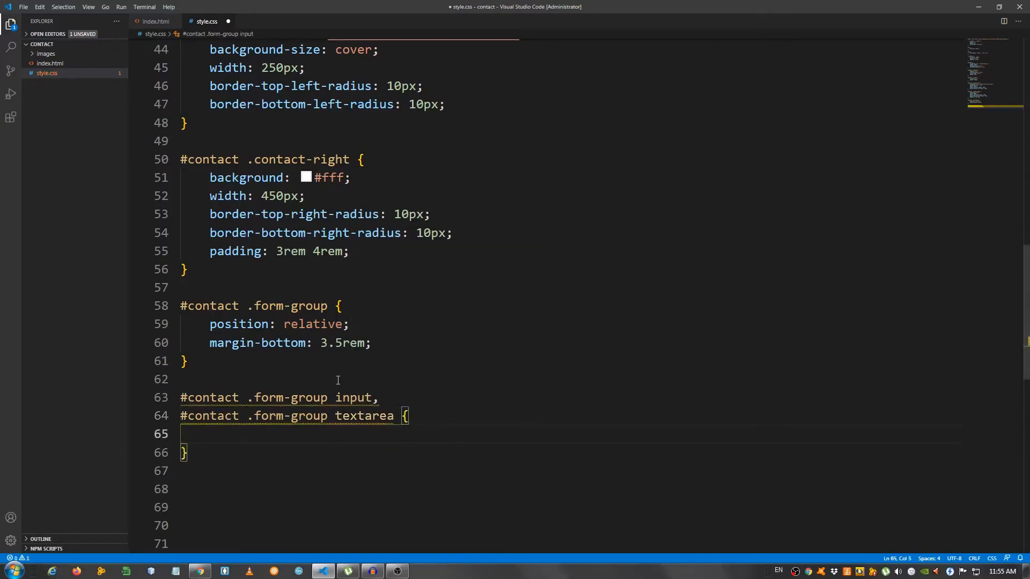
pyautogui.write('font-size')
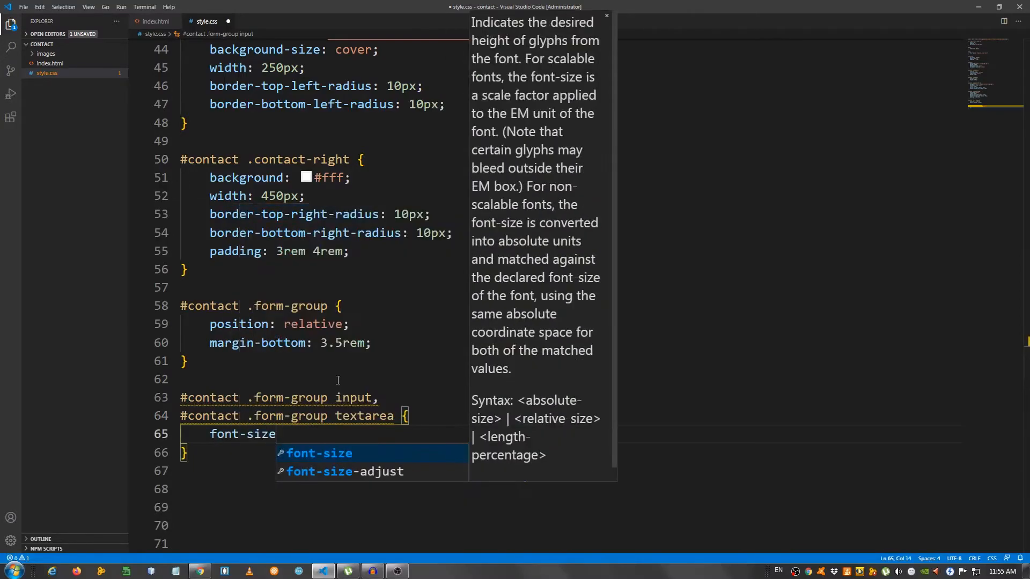
pyautogui.write(': 1.8rem;')
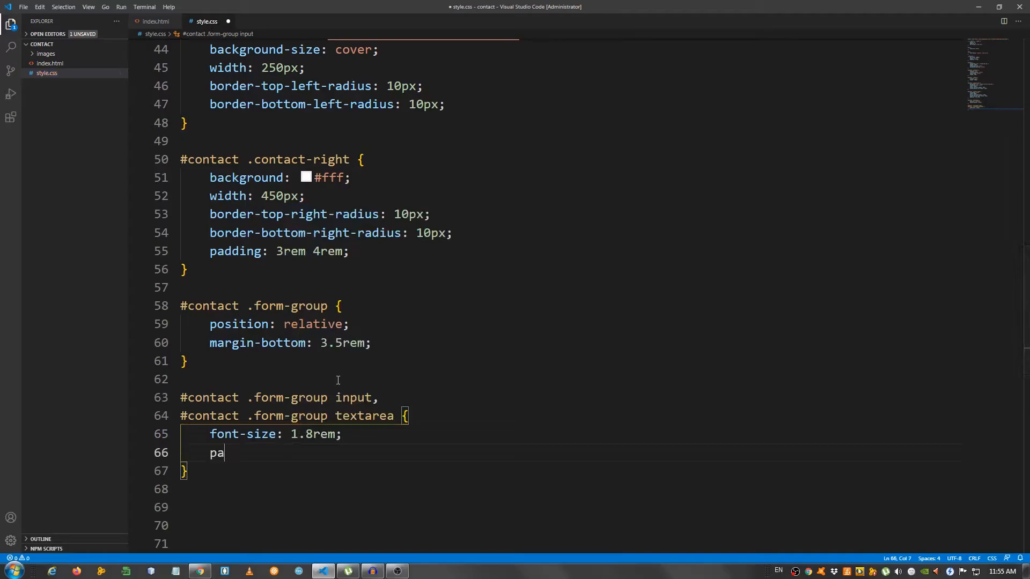
pyautogui.write('dding: 1rem')
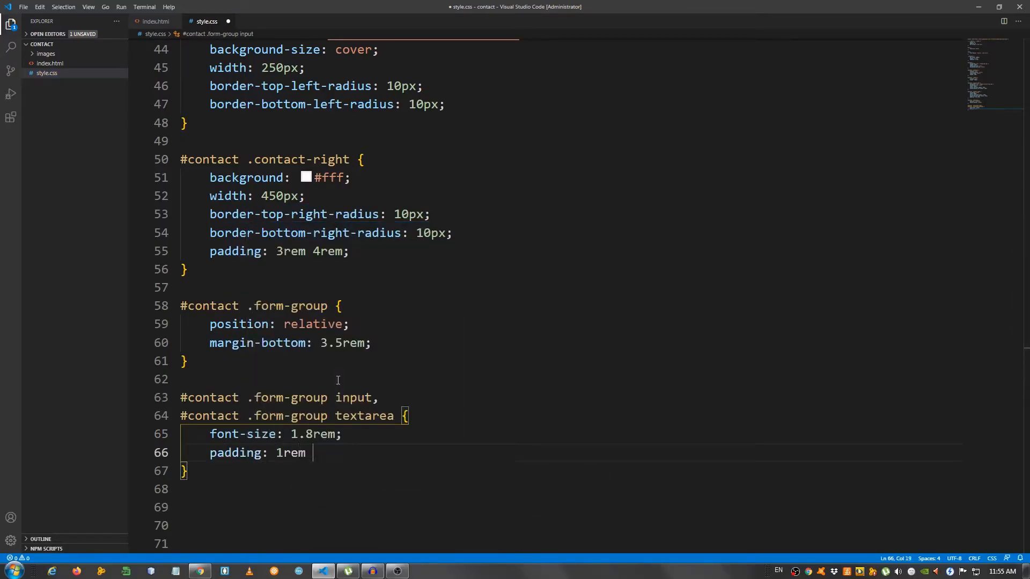
pyautogui.write('0.5rem;')
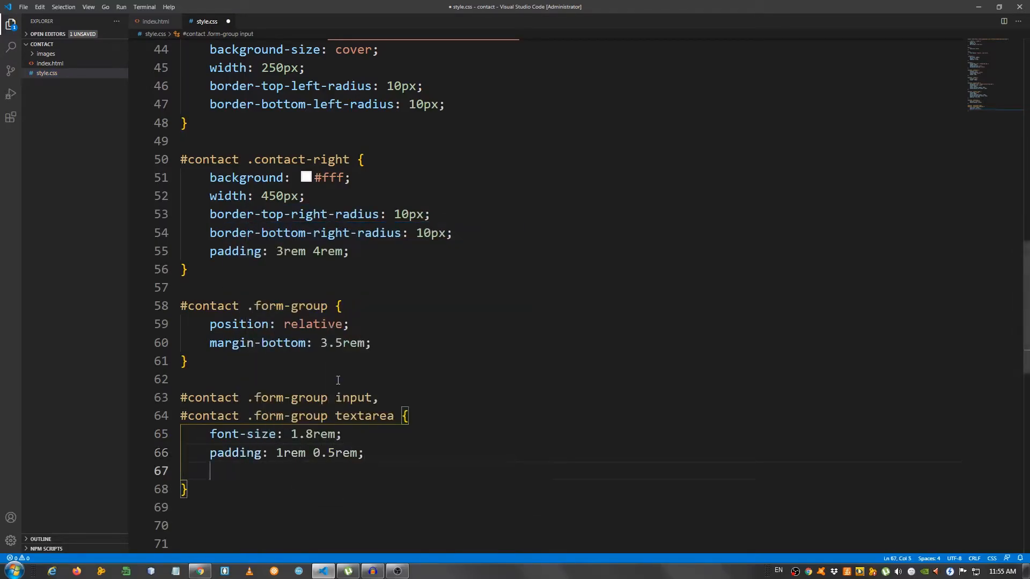
pyautogui.write('width: 280px;')
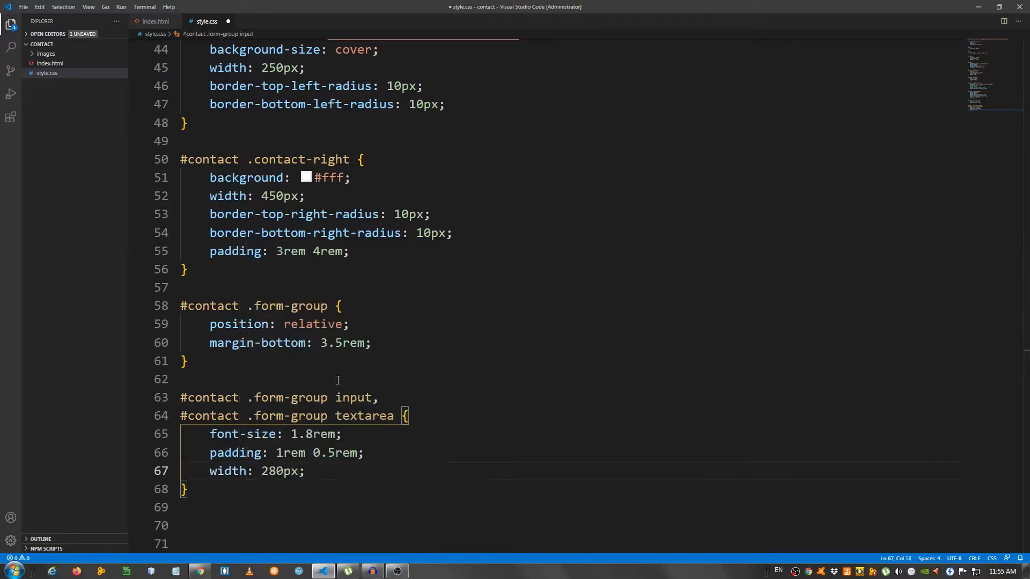
# Make the fields transparent with no border, a 2px solid #333 underline, #333 text and Roboto font.
pyautogui.write('background')
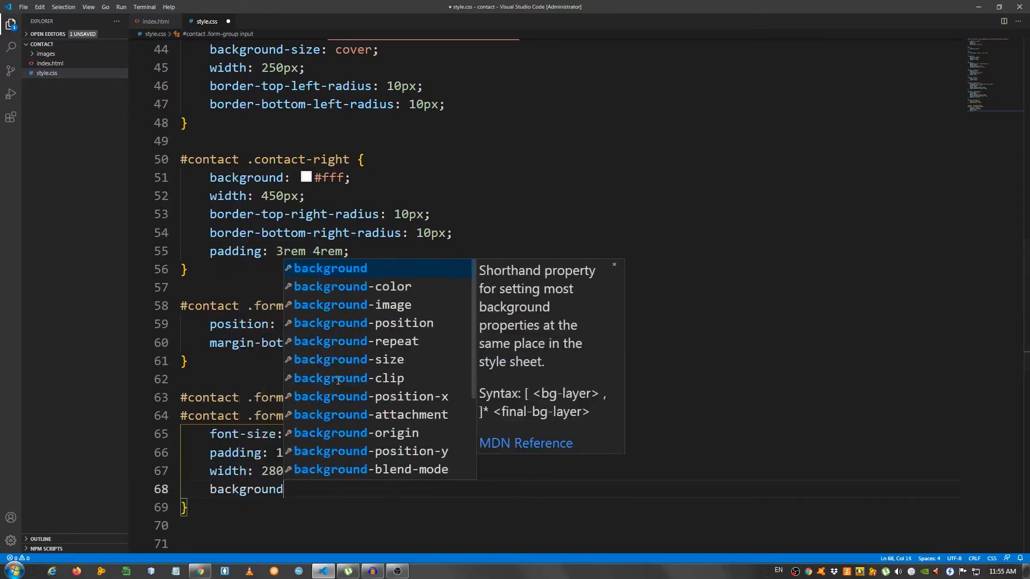
pyautogui.write(': transparent;')
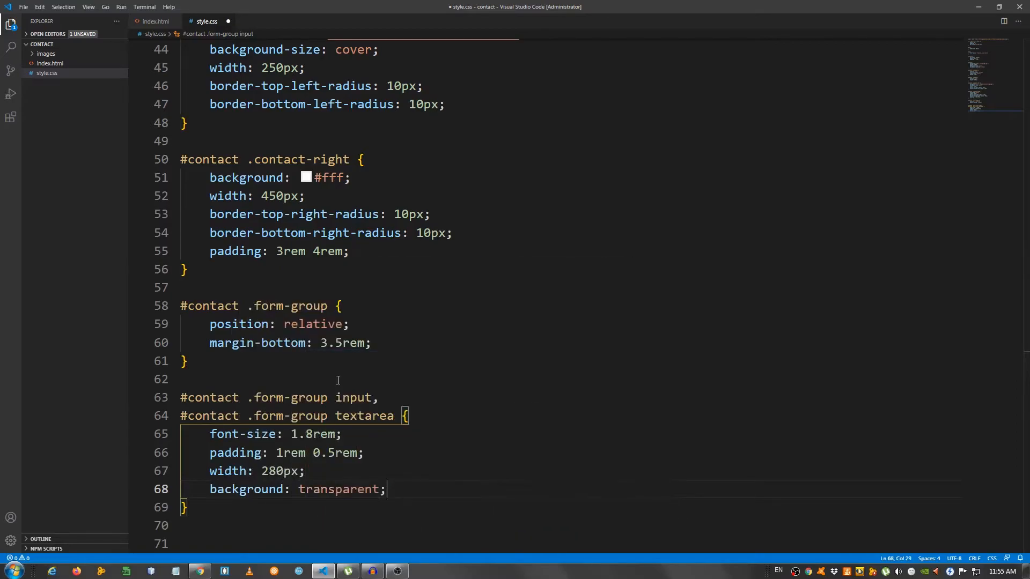
pyautogui.write('border: none;')
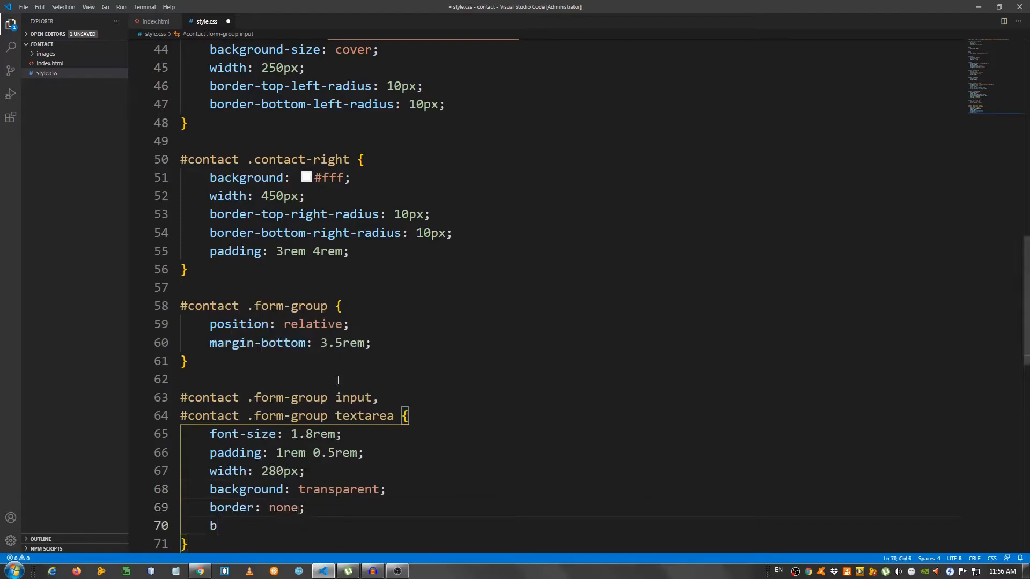
pyautogui.write('order-botto')
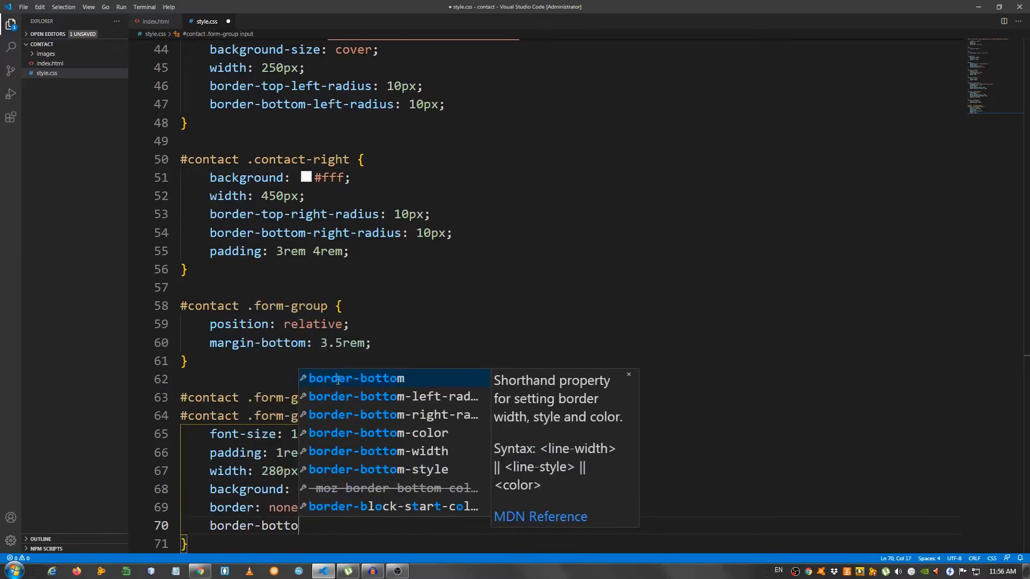
pyautogui.write('m: 2px solid')
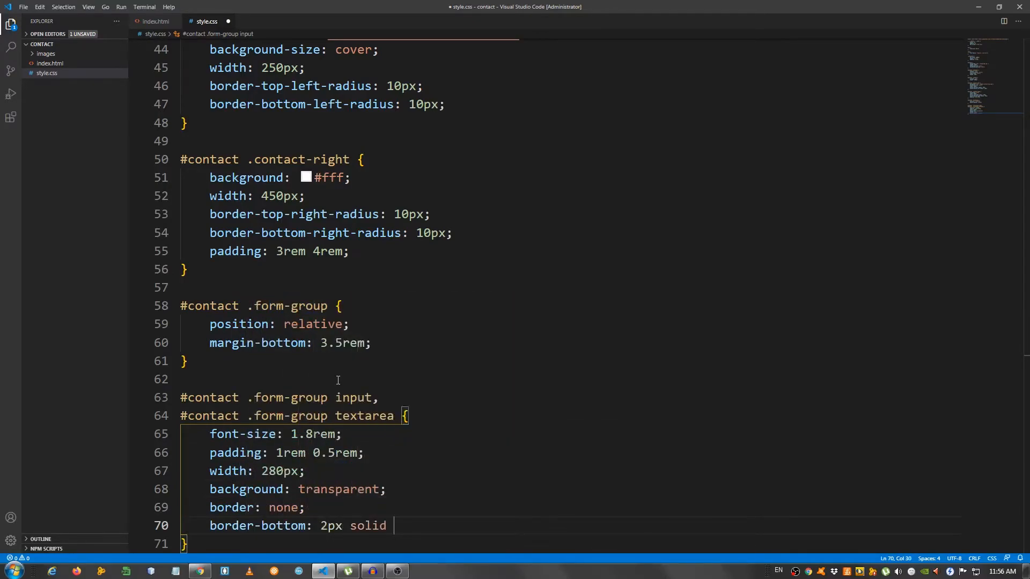
pyautogui.write('#333;')
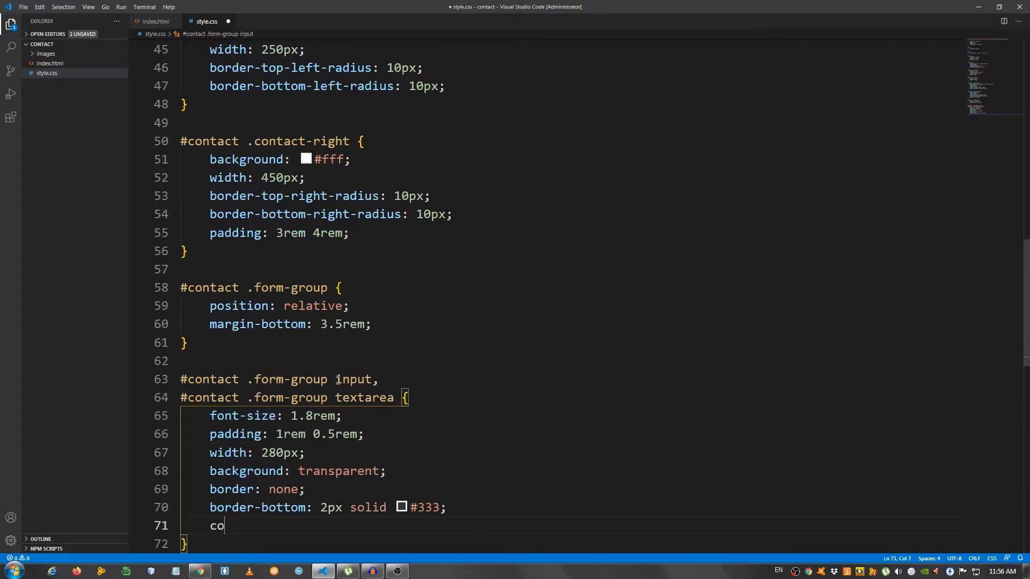
pyautogui.write('lor: #333;')
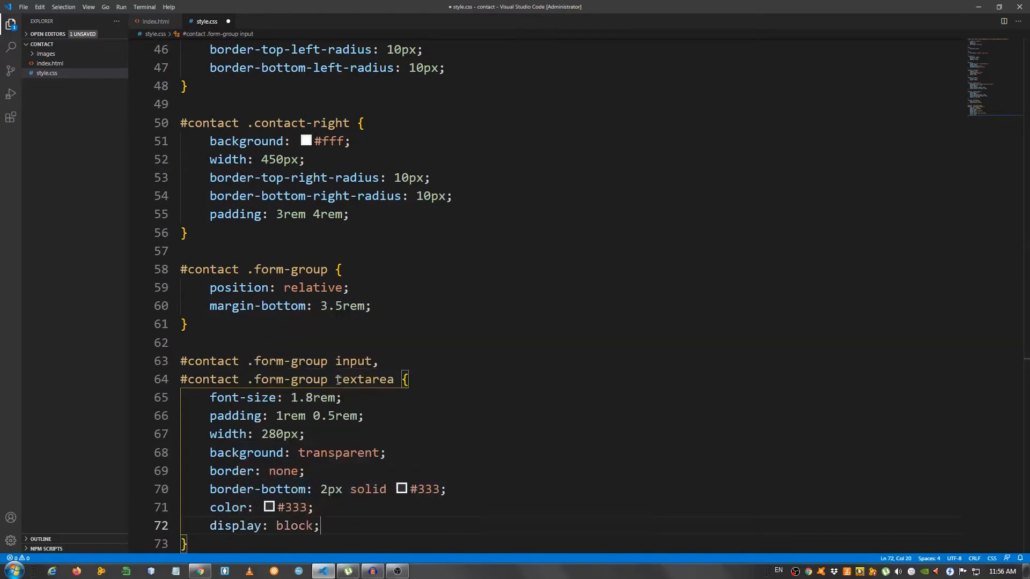
pyautogui.write('font-fami')
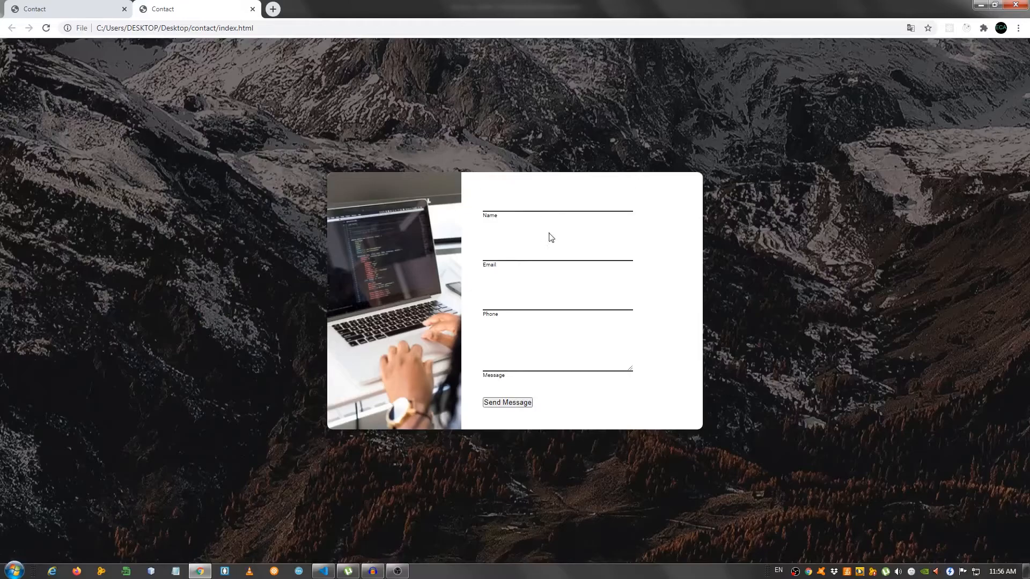
pyautogui.click(507, 402)
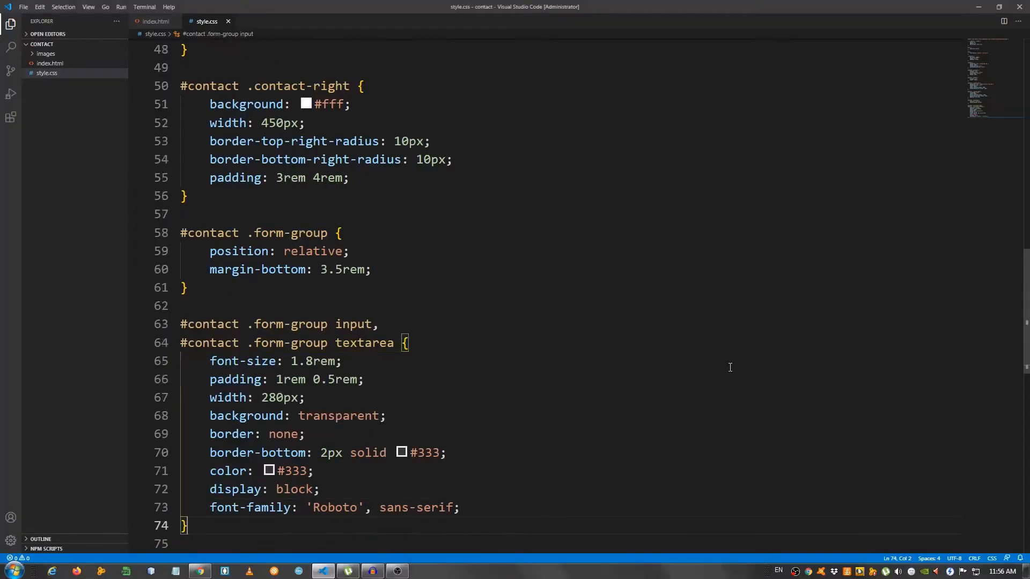
# Add a #contact .form-group textarea rule setting its height to 100px.
pyautogui.scroll(-3)
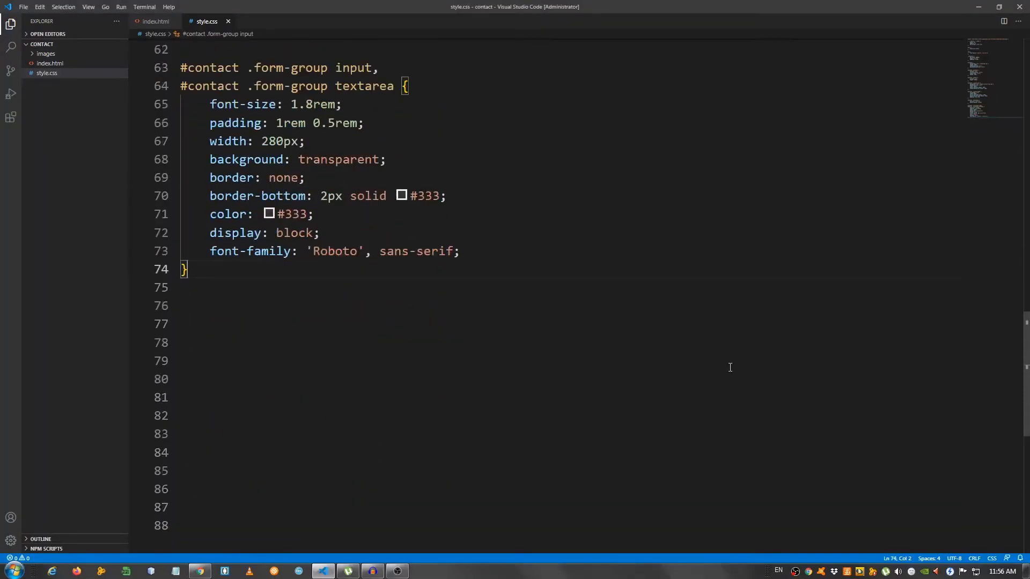
pyautogui.write('#c')
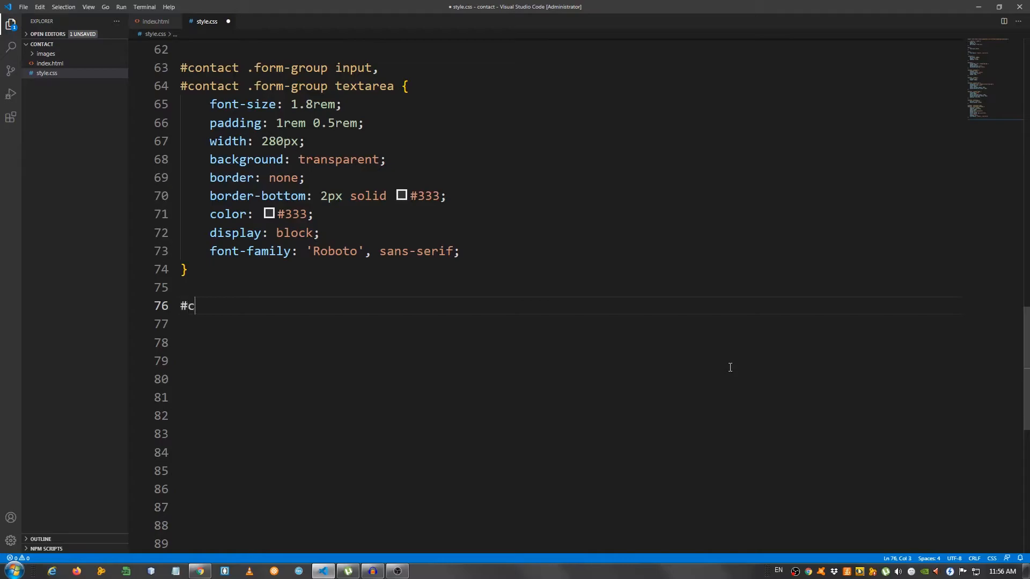
pyautogui.write('ontact .form-g')
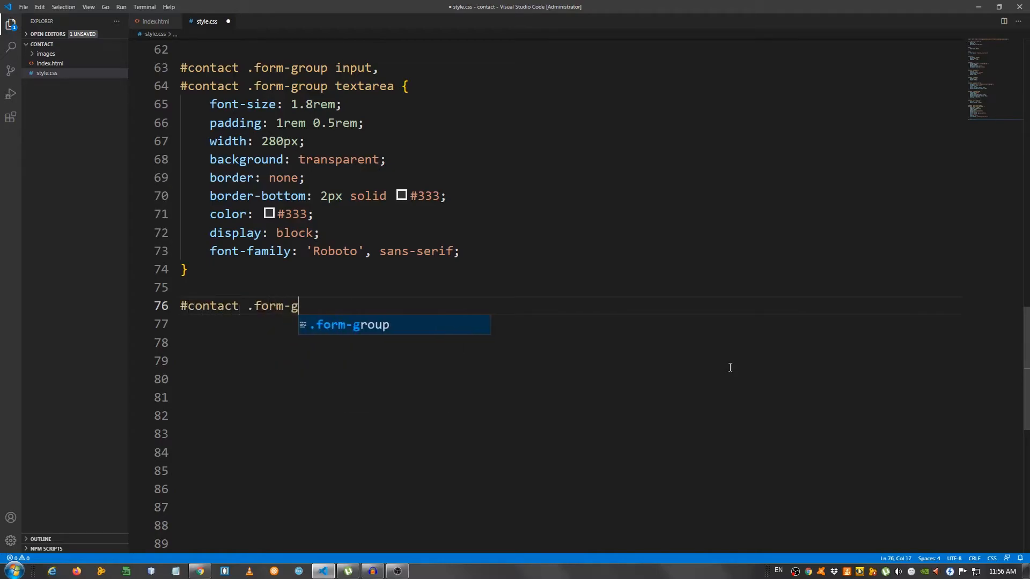
pyautogui.write('roup textarea {')
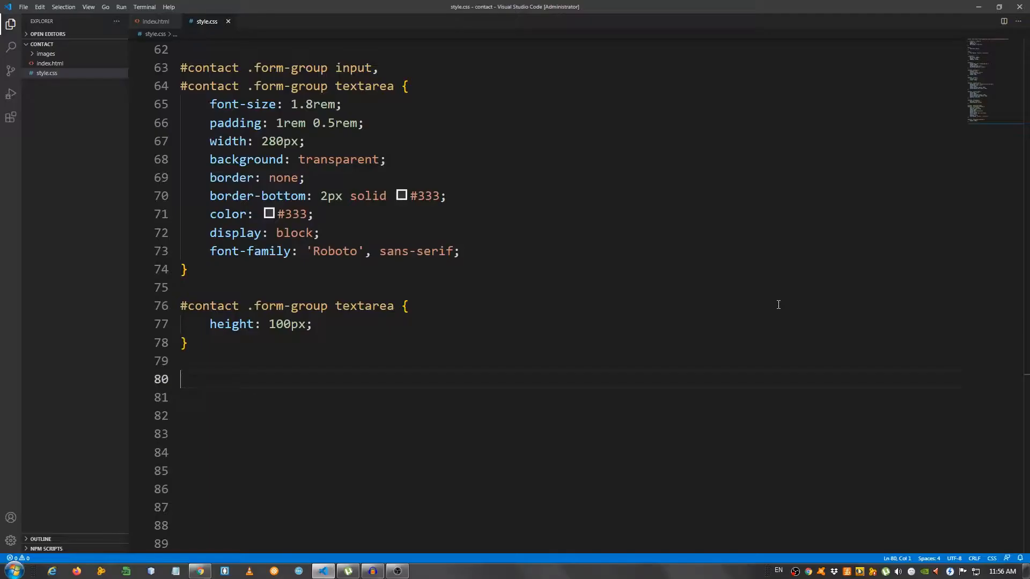
# Add an input:focus, textarea:focus rule with outline none, fixing the from-group typo.
pyautogui.write('#contact')
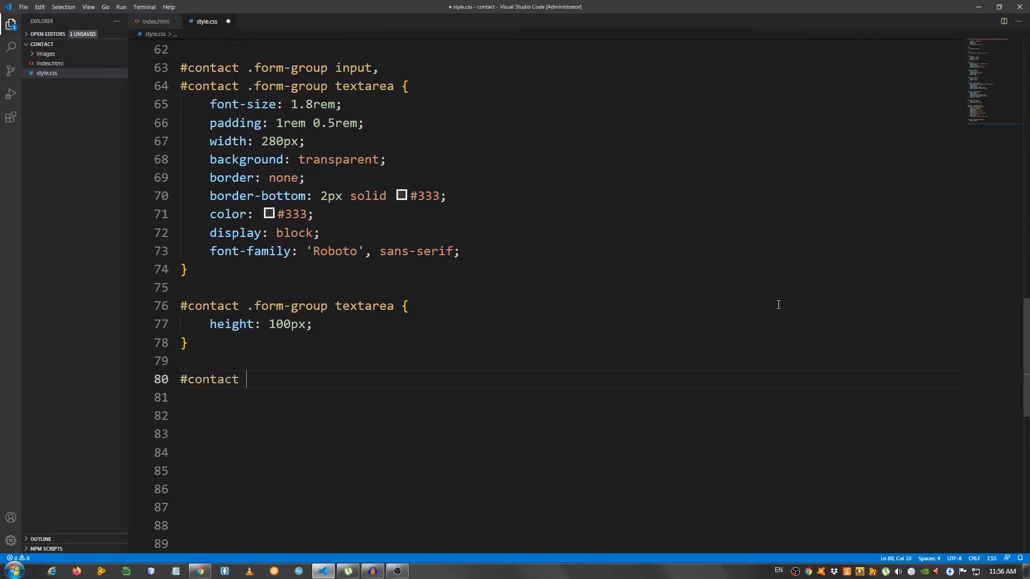
pyautogui.write('.from-group')
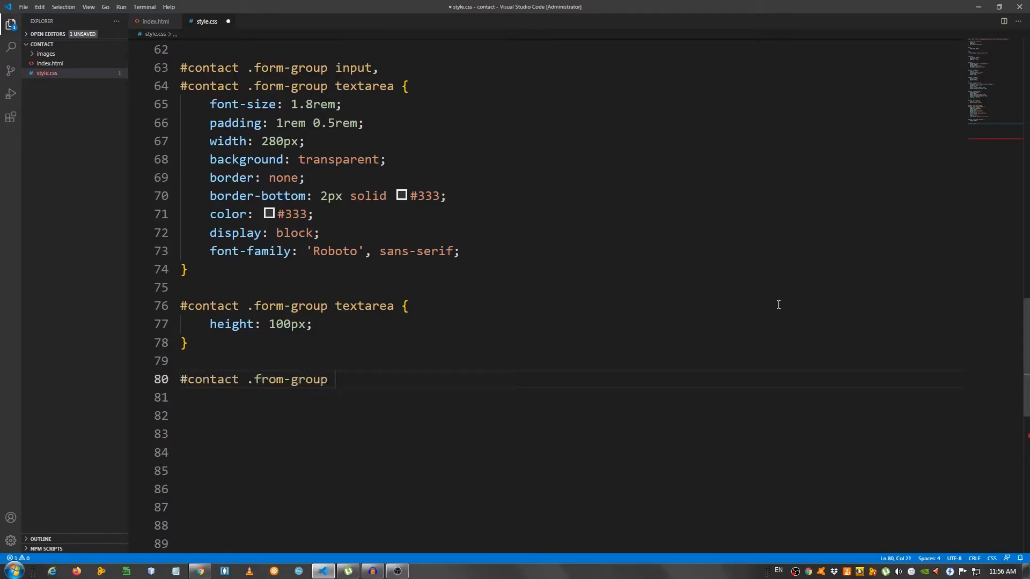
pyautogui.write('input:f')
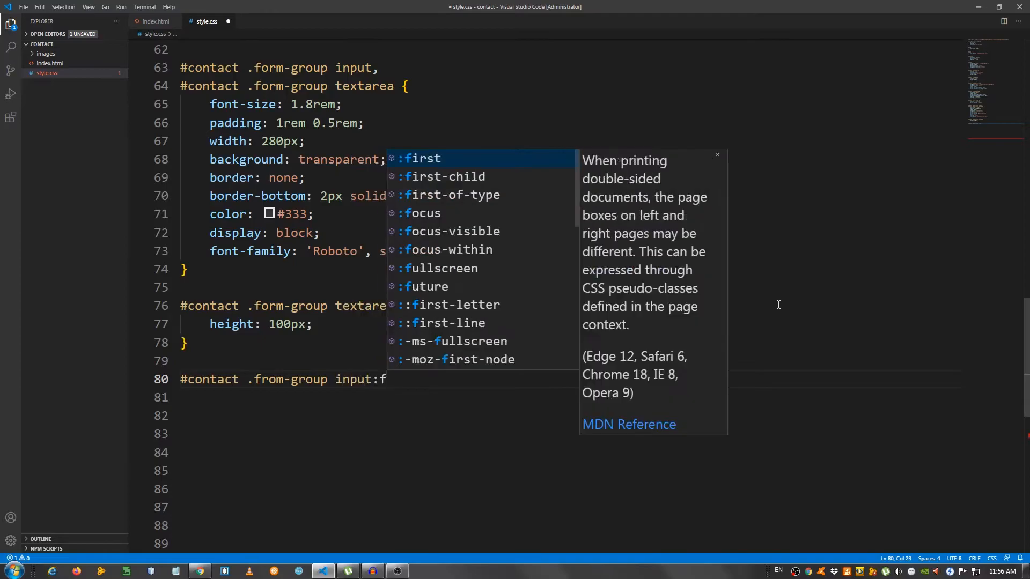
pyautogui.write('ocus,')
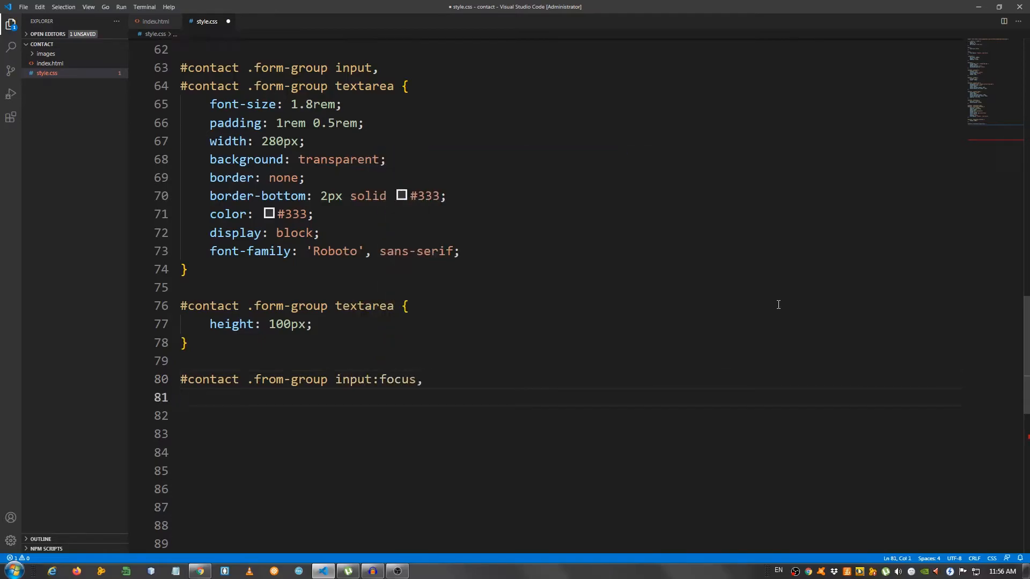
pyautogui.write('#contact .f')
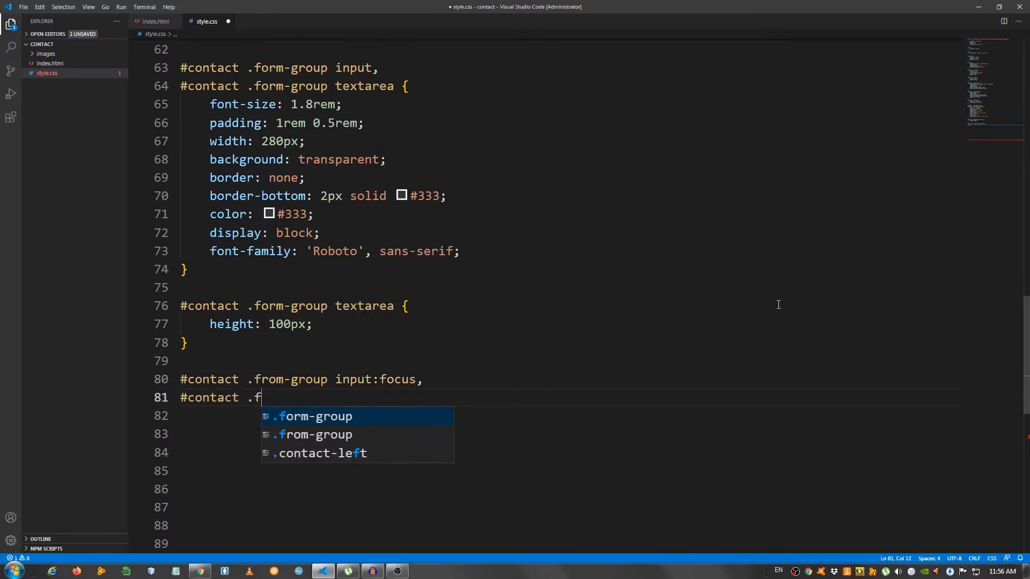
pyautogui.write('rom')
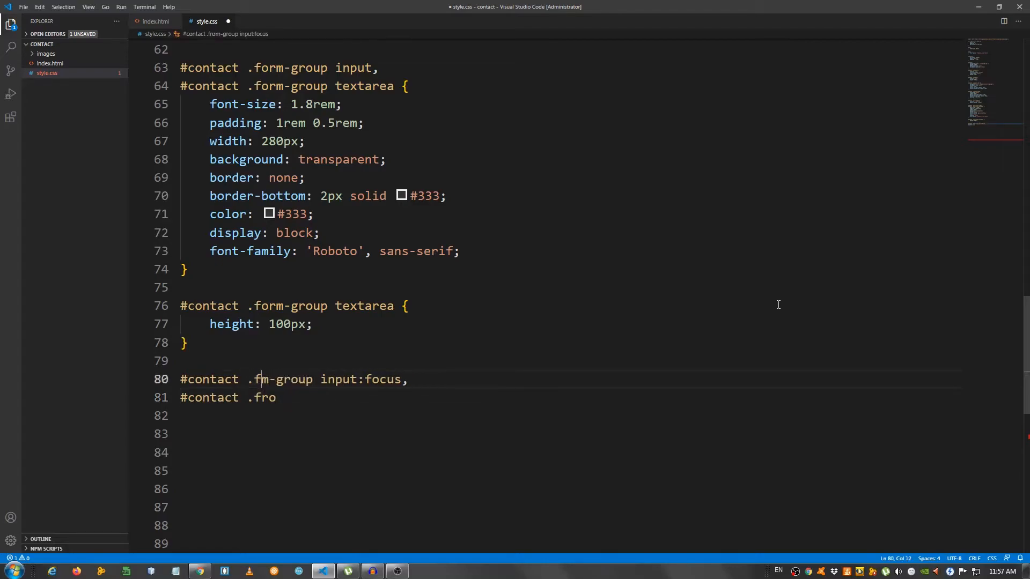
pyautogui.write('orm-group')
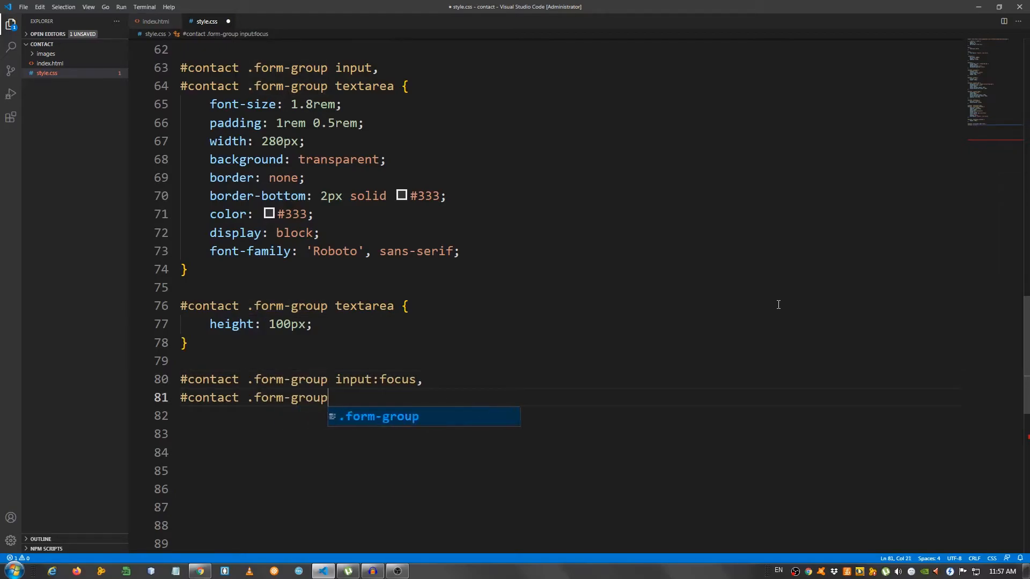
pyautogui.write('texx')
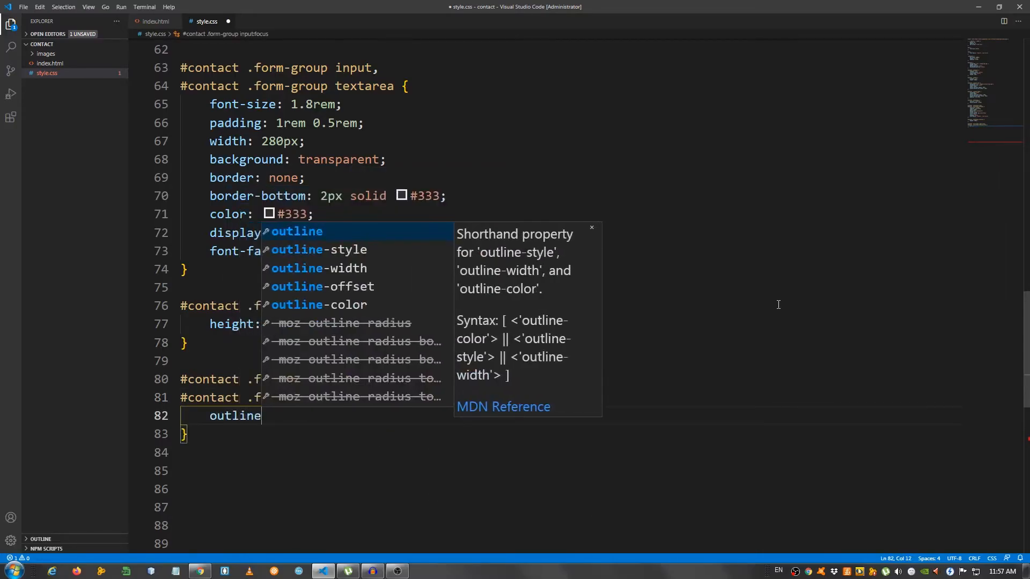
pyautogui.click(199, 570)
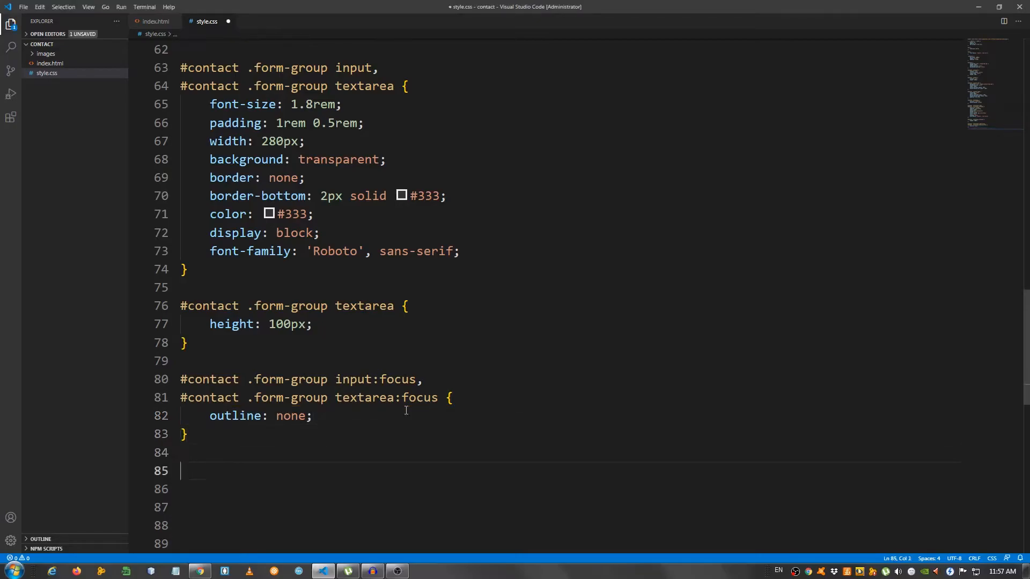
pyautogui.scroll(-3)
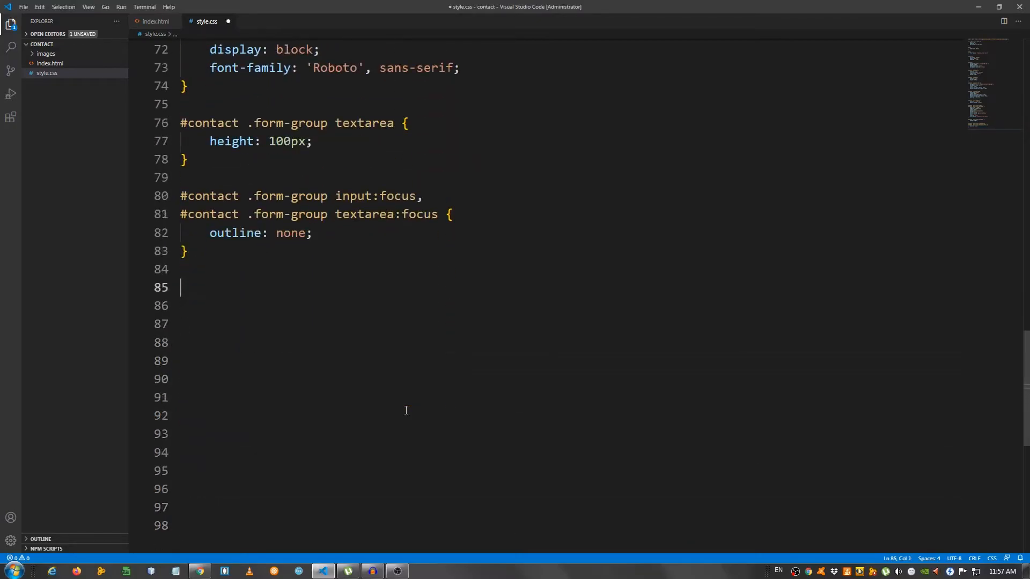
# Position #contact .form-group label absolutely at top 0.
pyautogui.write('#contact')
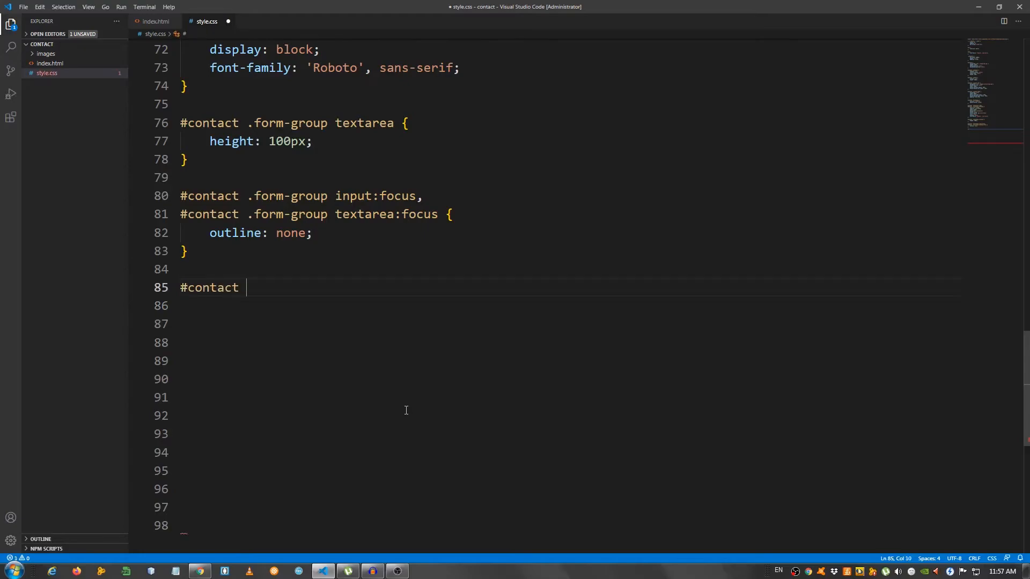
pyautogui.write('.form-group')
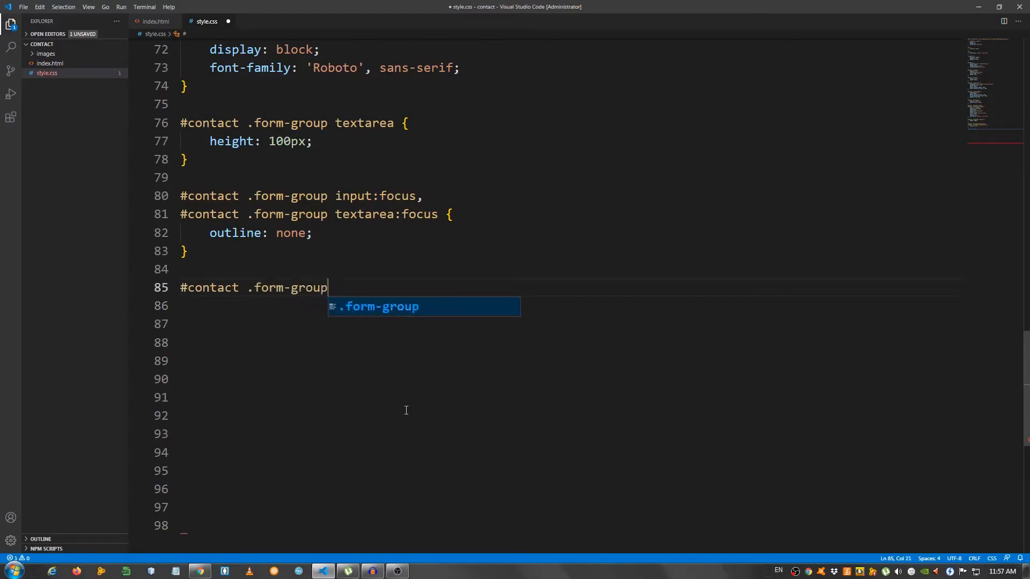
pyautogui.write('label {')
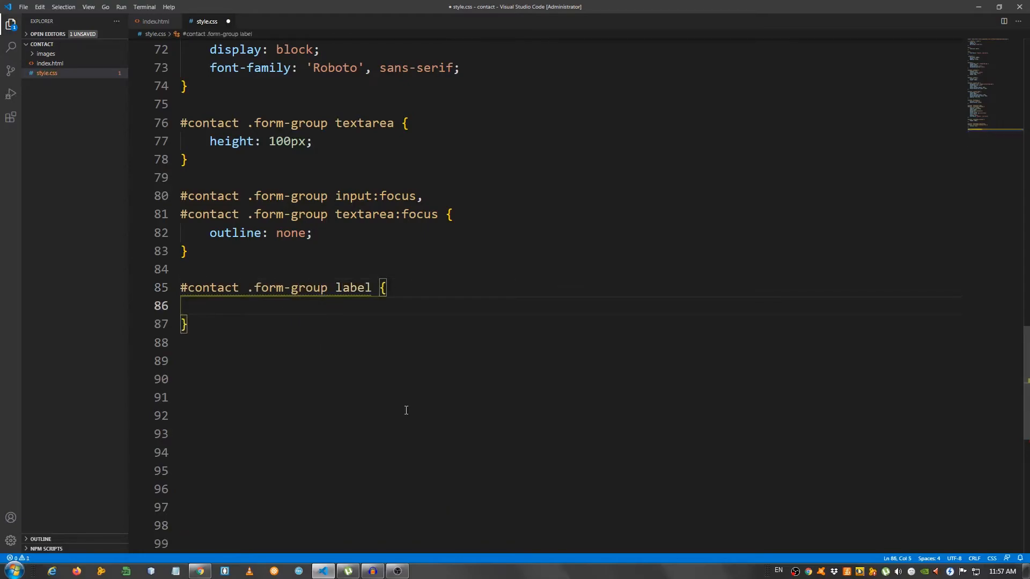
pyautogui.write('position:')
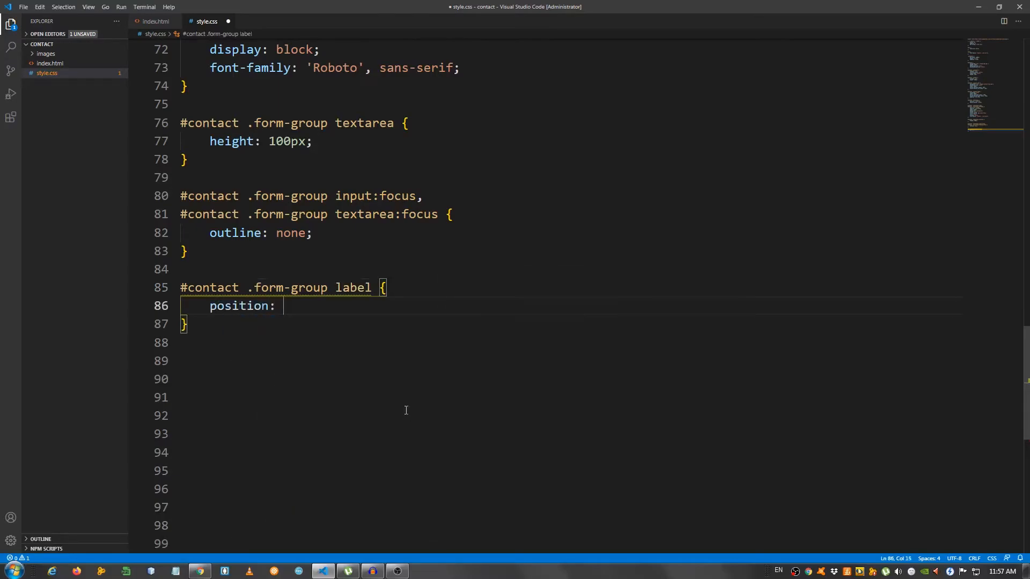
pyautogui.write('absolute;')
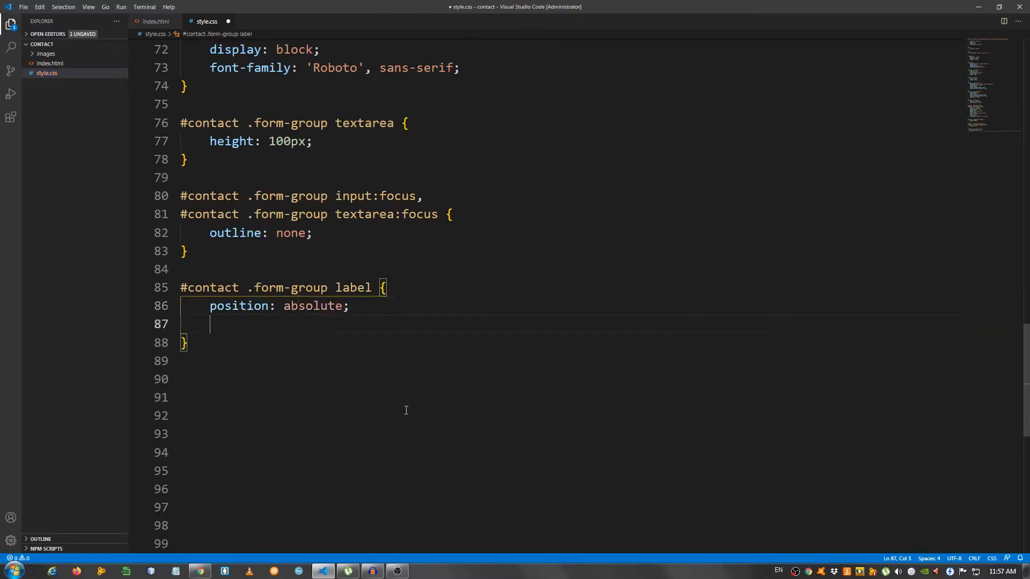
pyautogui.write('top: 0;')
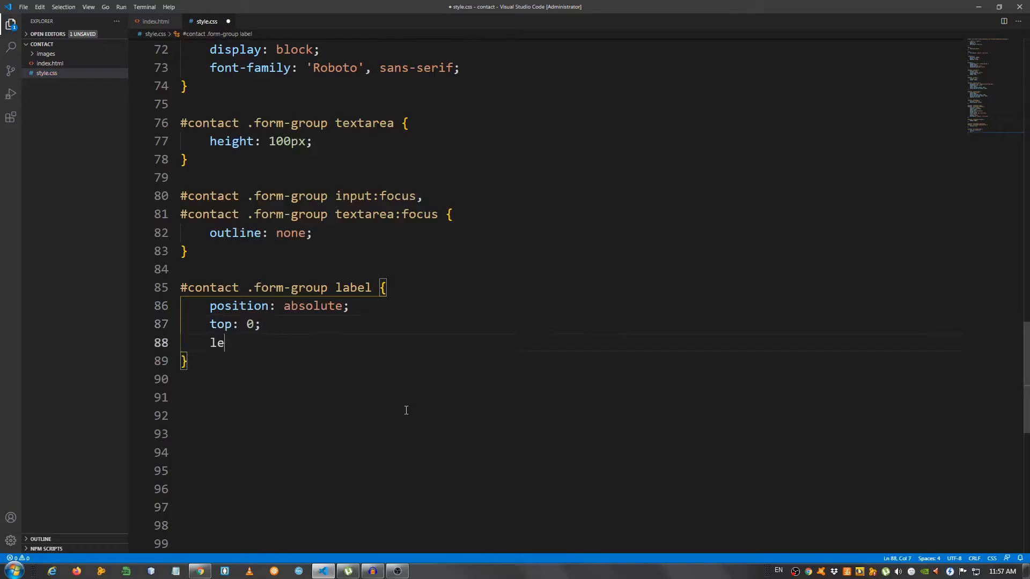
# Give the labels 1.8rem #333 text, no pointer events and a 0.5s transition.
pyautogui.write('font-size:')
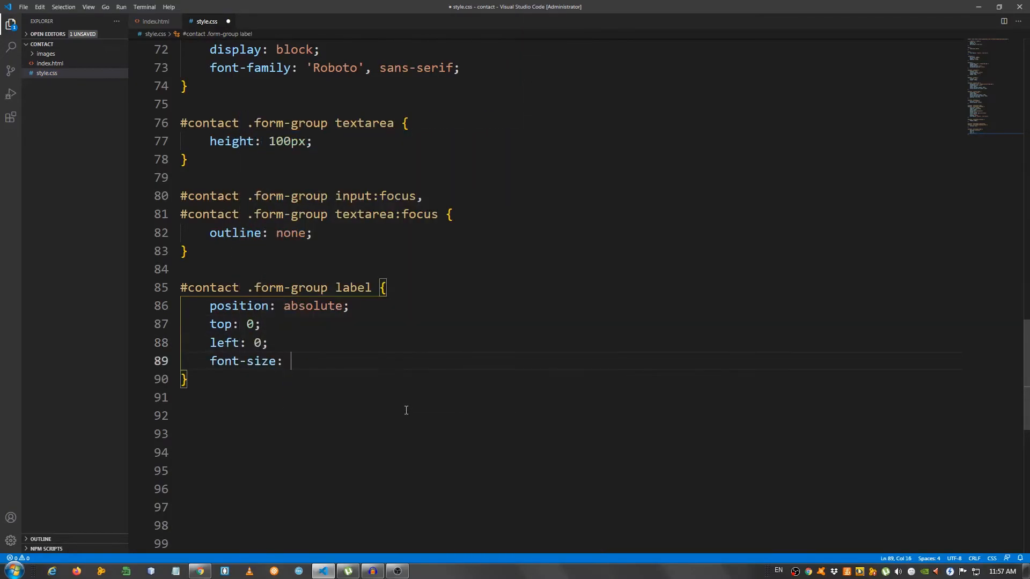
pyautogui.write('1.8rem;')
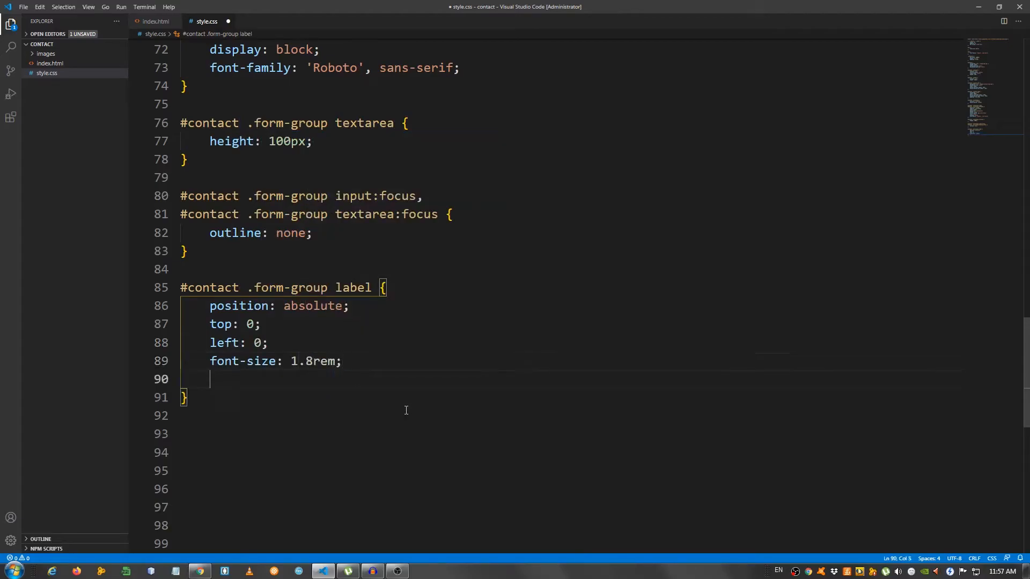
pyautogui.write('color: #333;')
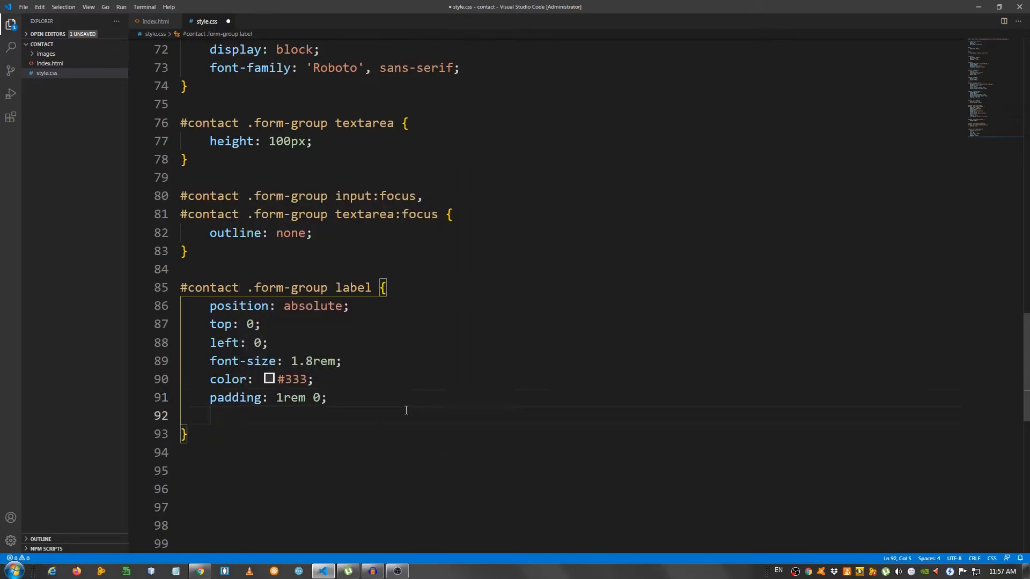
pyautogui.write('pointe')
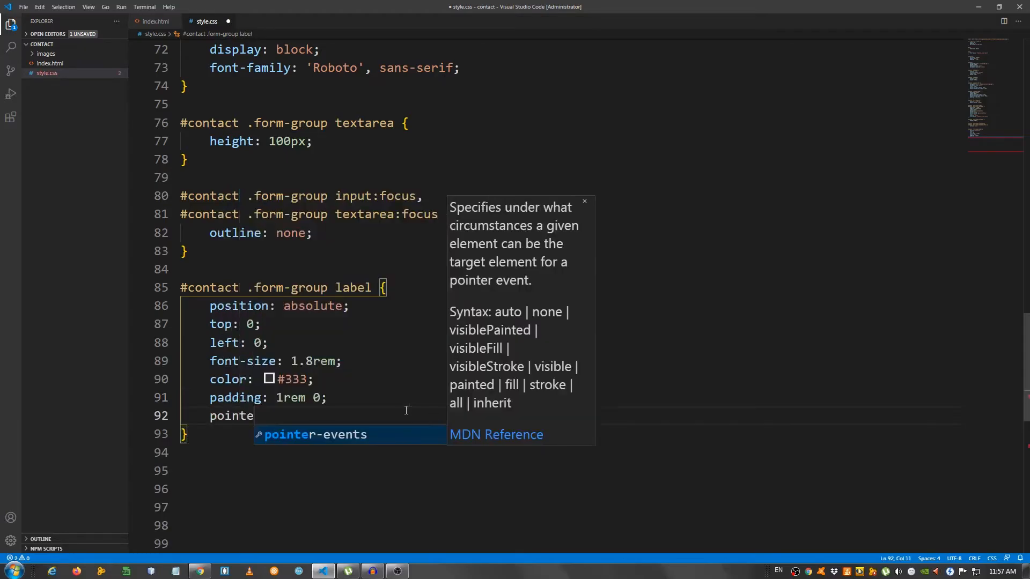
pyautogui.write('r-events: none;')
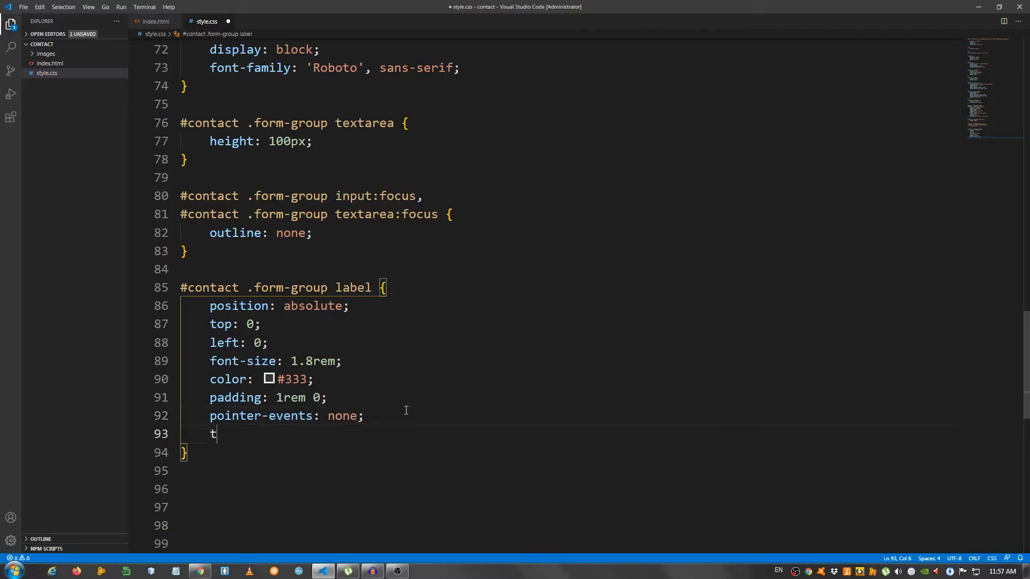
pyautogui.write('ransition')
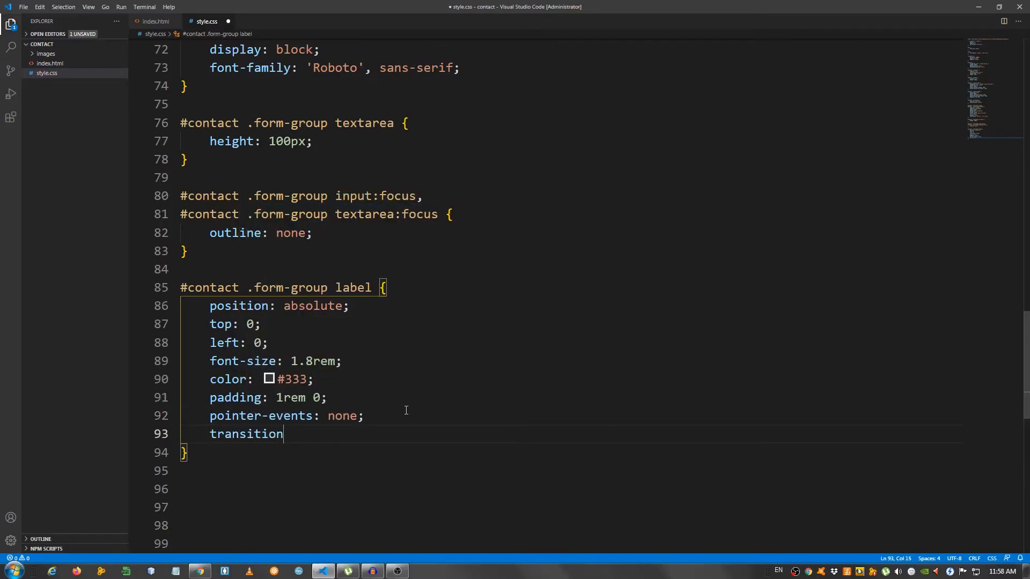
pyautogui.click(199, 570)
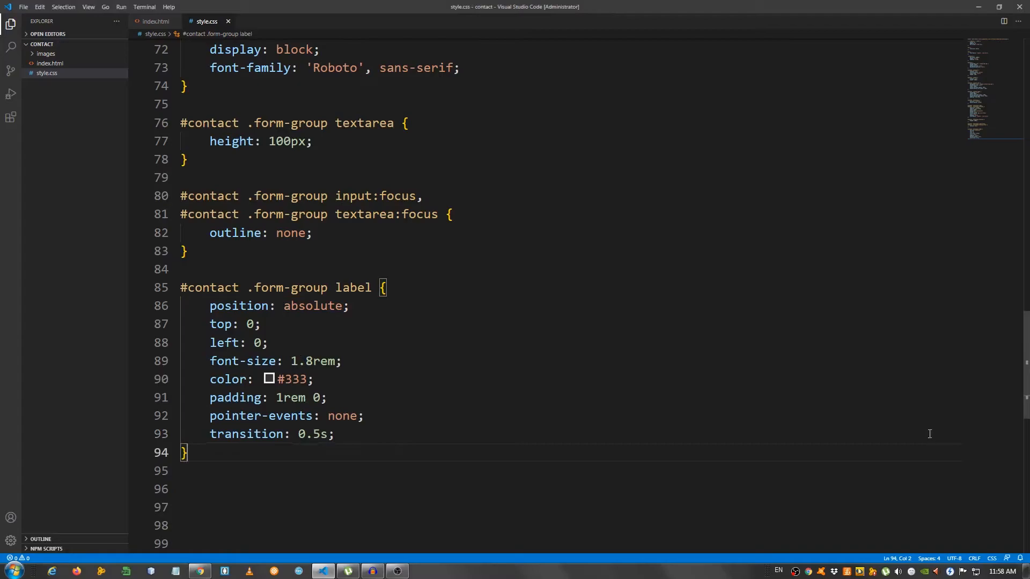
pyautogui.moveTo(925, 429)
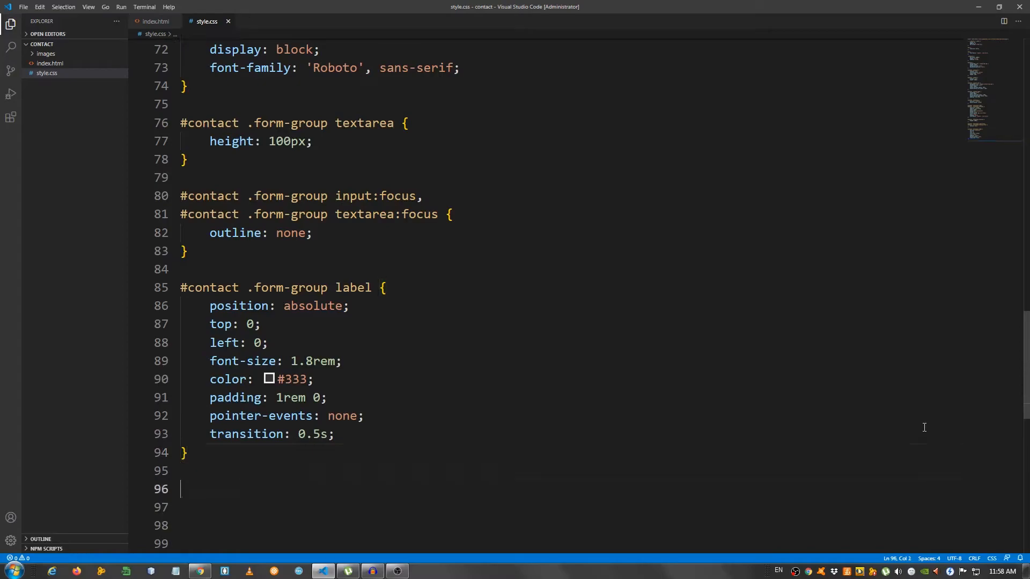
# Write the selector for labels following a focused or valid input or textarea in #contact .form.
pyautogui.write('#co')
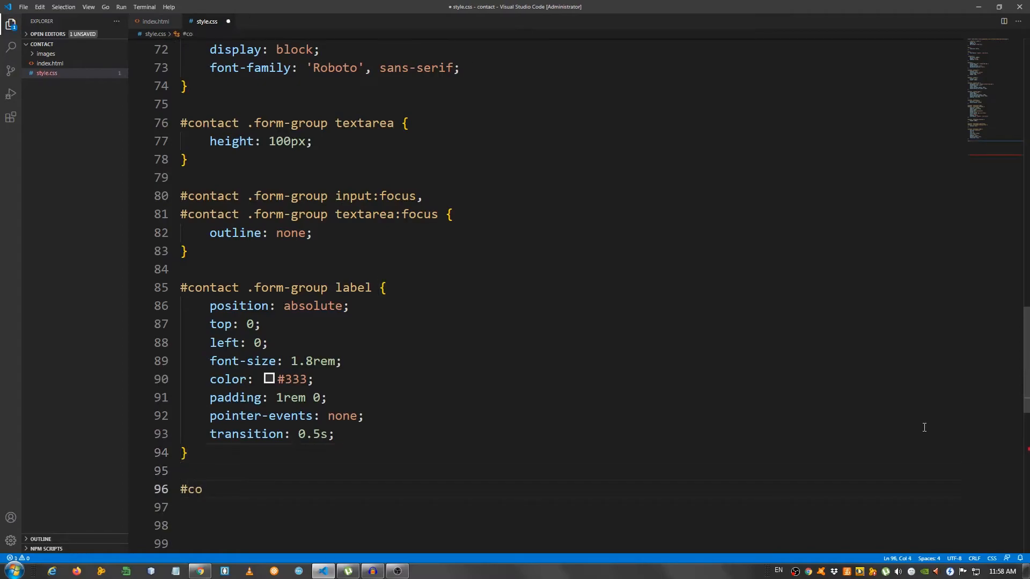
pyautogui.write('ntact .form-group input')
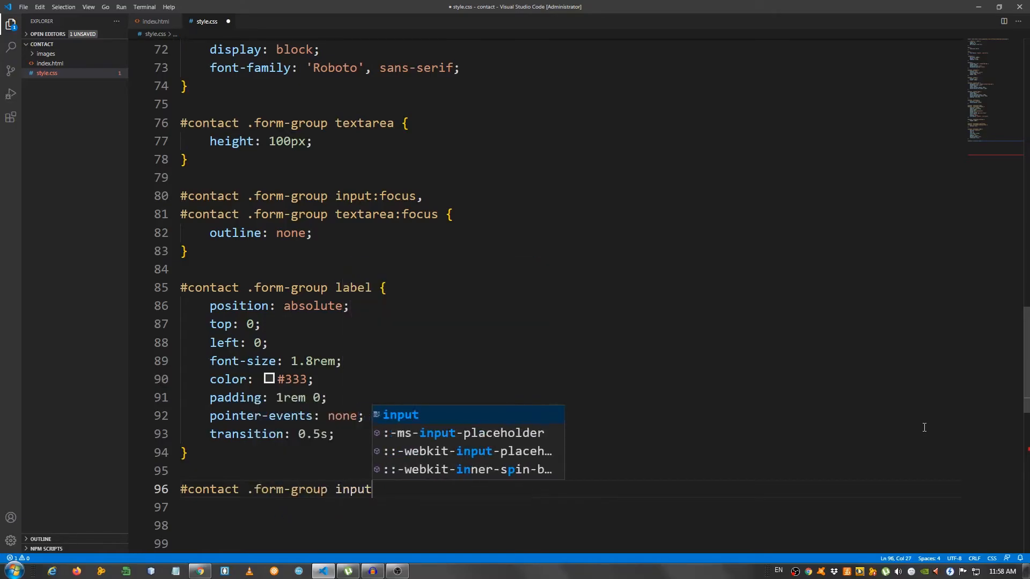
pyautogui.write(':focus')
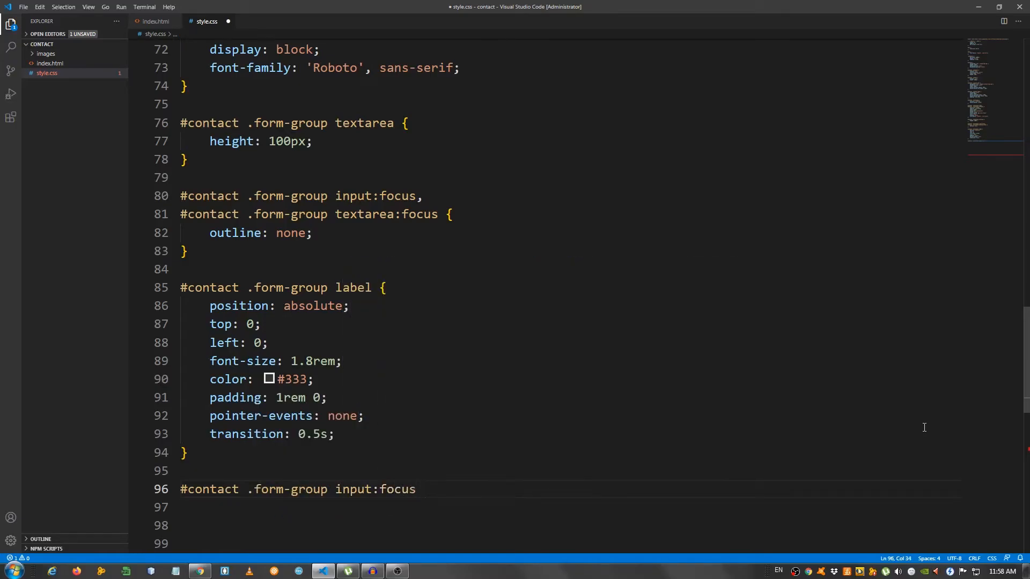
pyautogui.write('+ label')
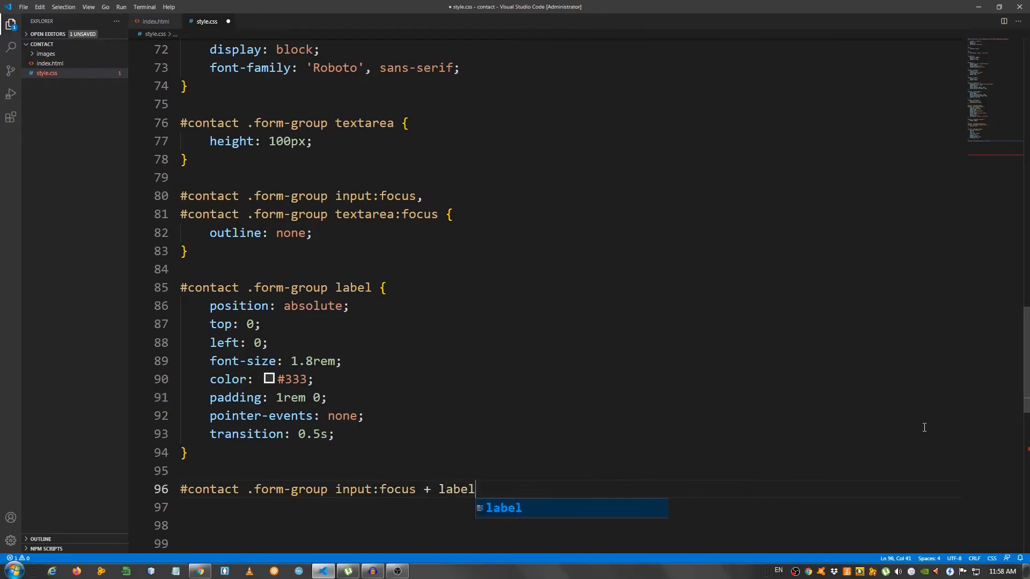
pyautogui.write(',')
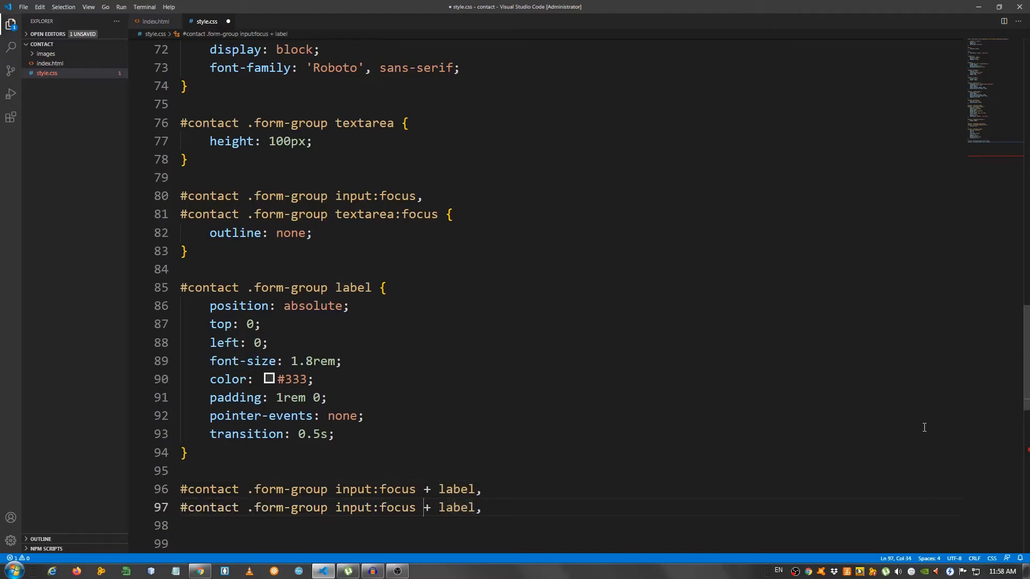
pyautogui.write('valid')
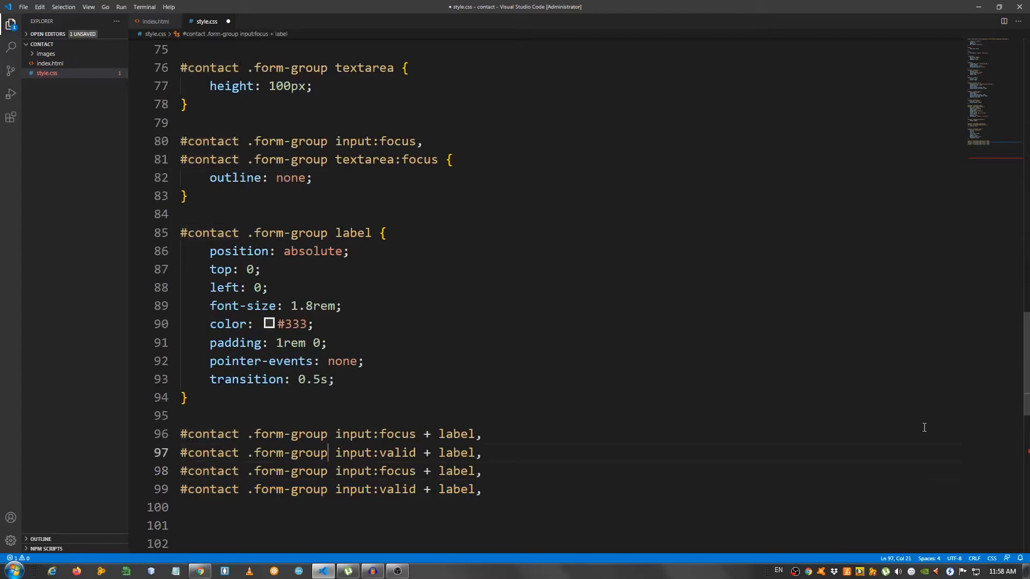
pyautogui.write('texat')
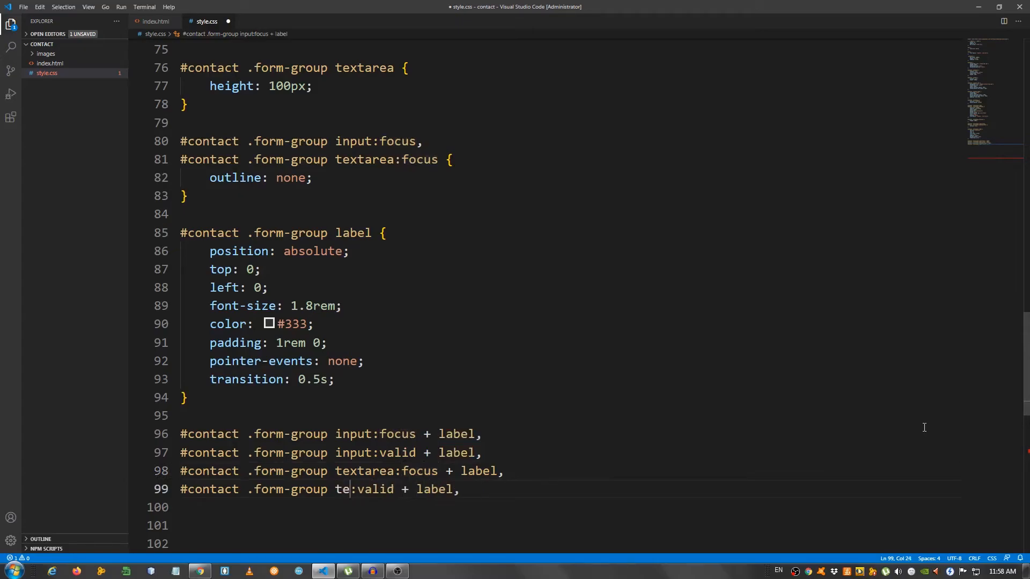
pyautogui.write('xtarea')
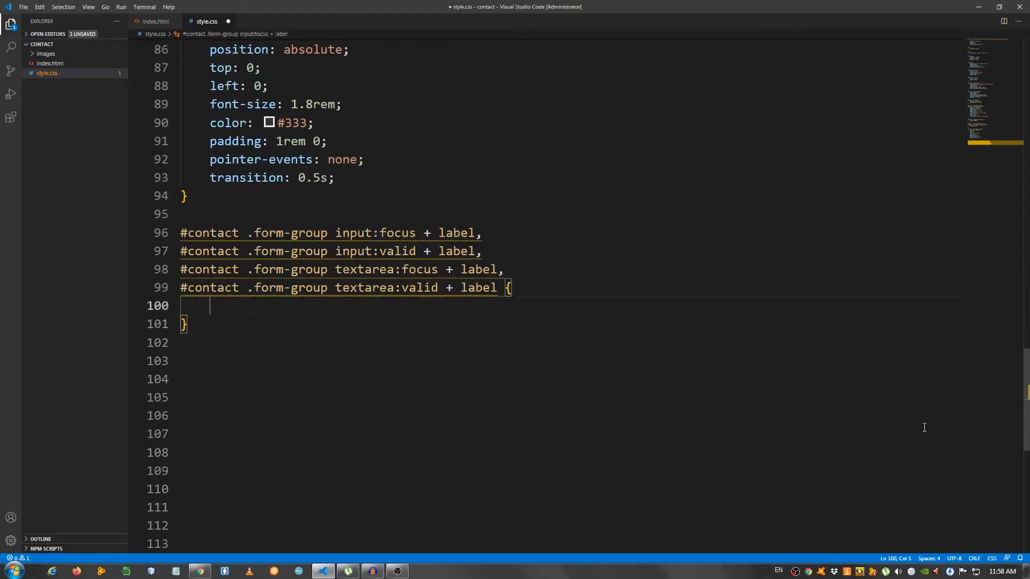
# Give that label rule top: -23px, font-size 1.6rem and a green color, then preview in the browser.
pyautogui.click(143, 8)
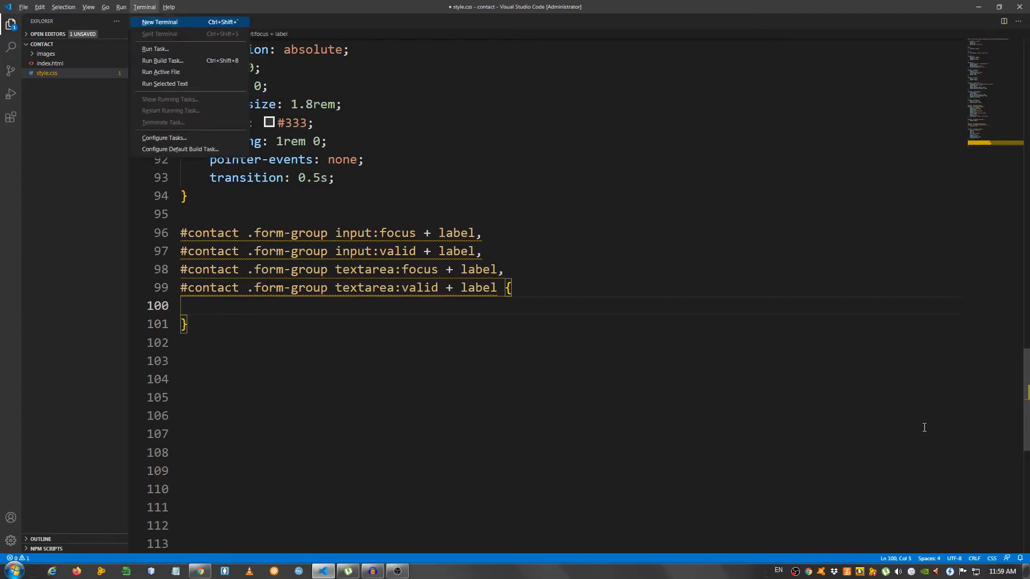
pyautogui.write('top: -')
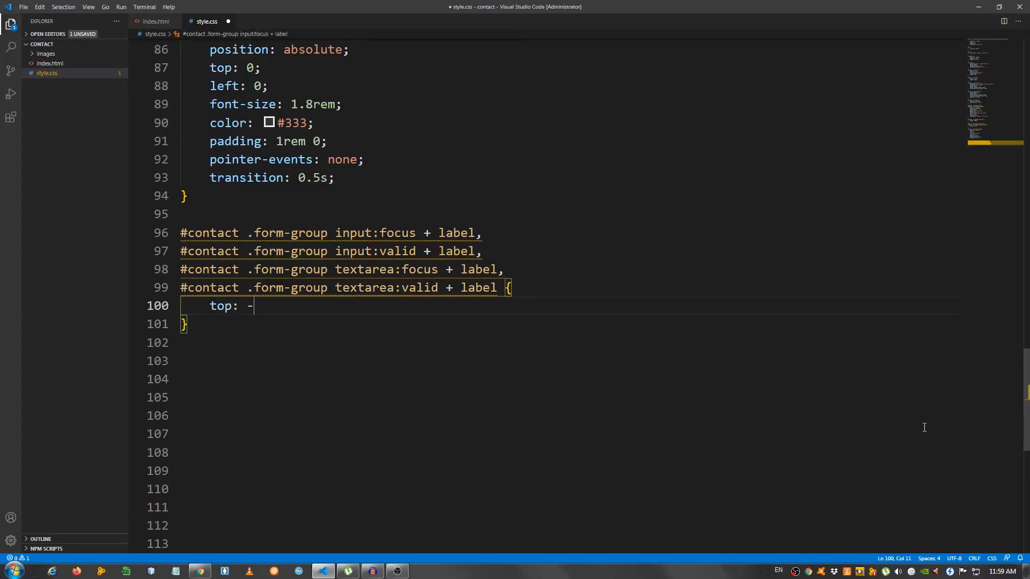
pyautogui.write('23px;')
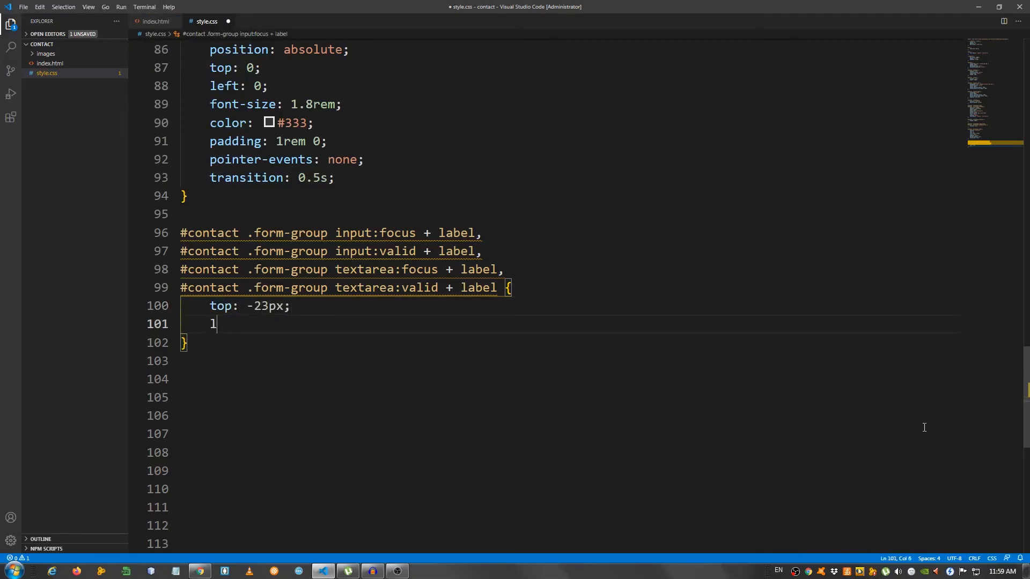
pyautogui.write('fo')
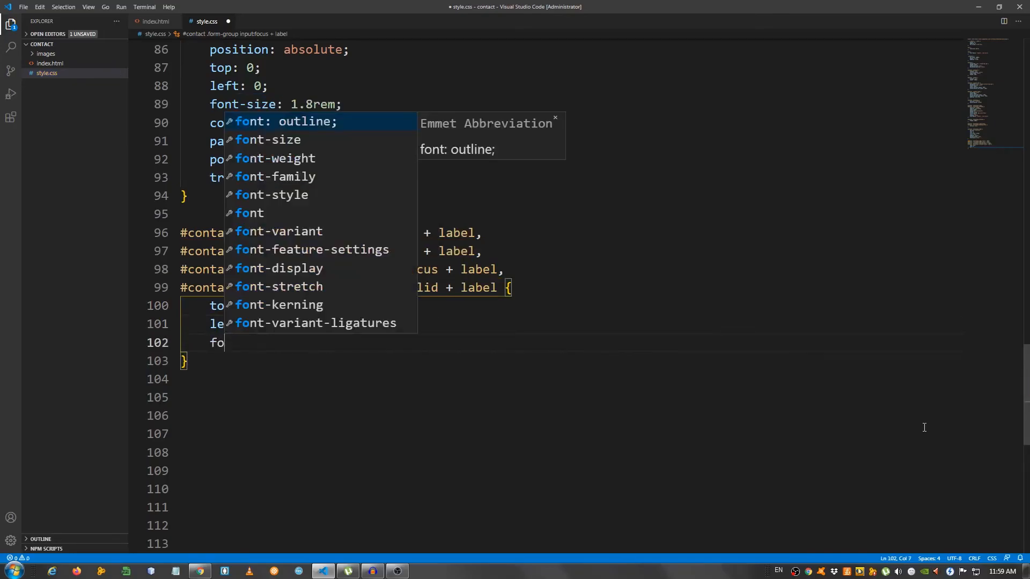
pyautogui.write('font-size:')
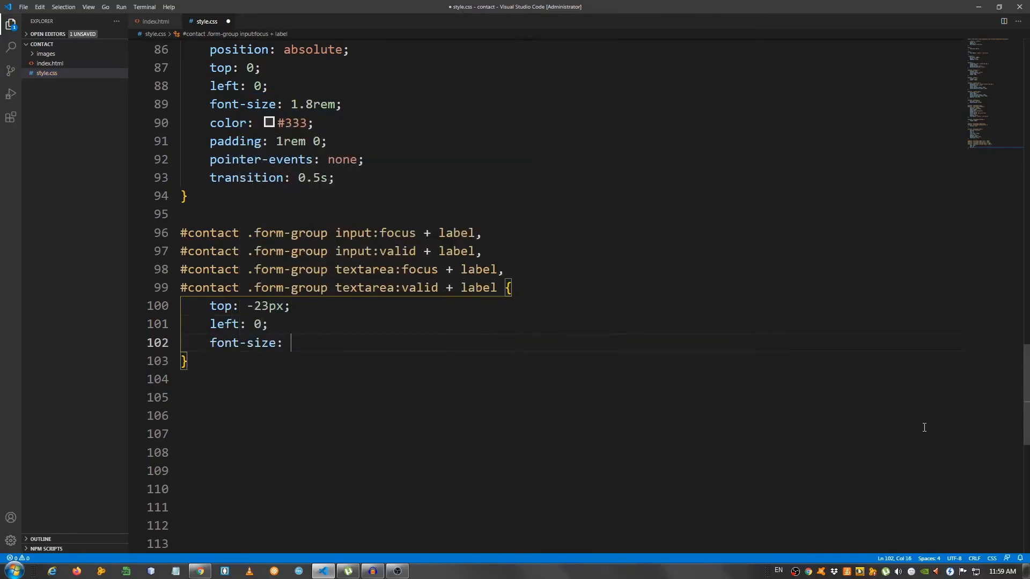
pyautogui.write('1.6rem')
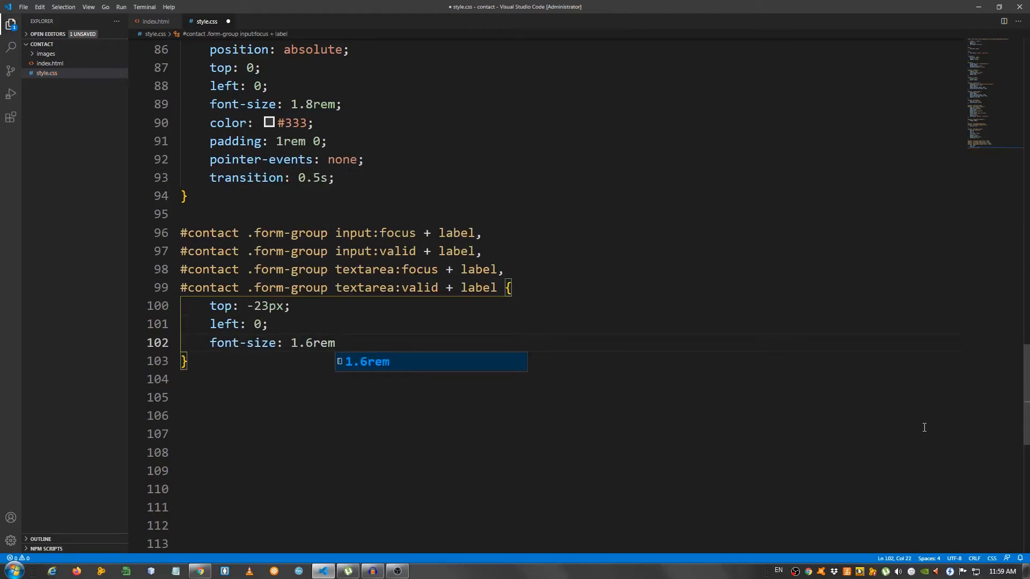
pyautogui.write('color:')
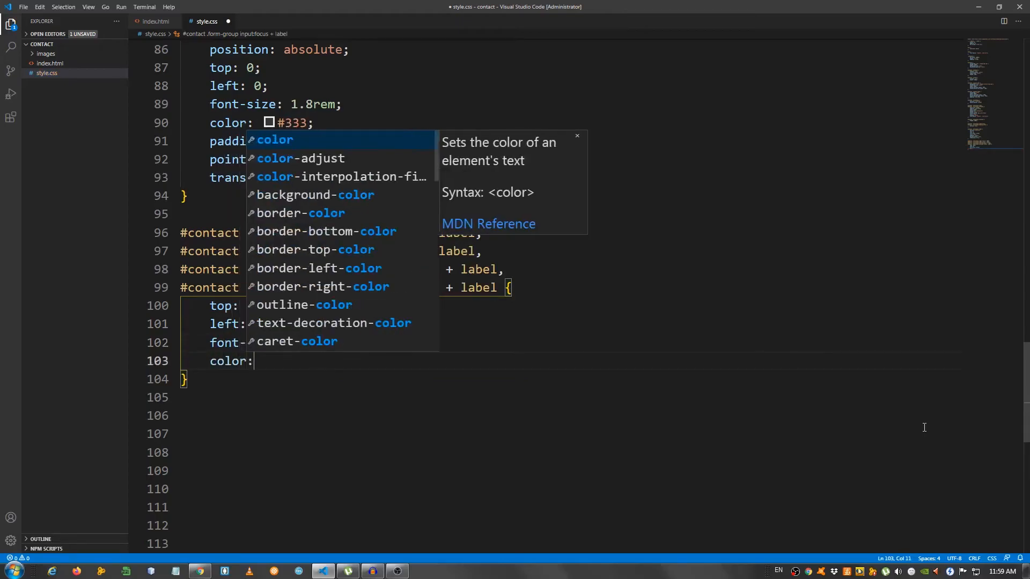
pyautogui.write('#40bf')
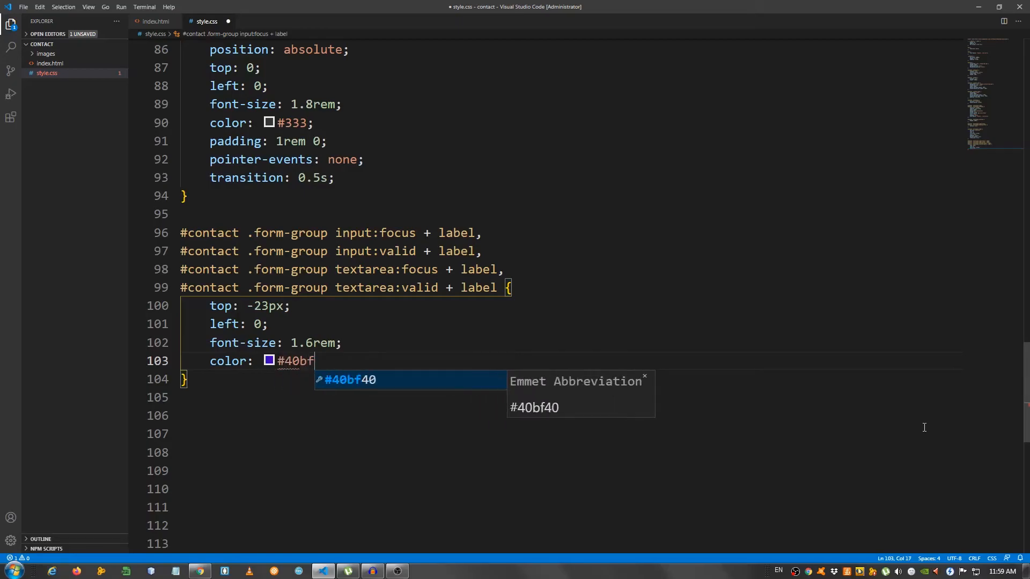
pyautogui.click(200, 570)
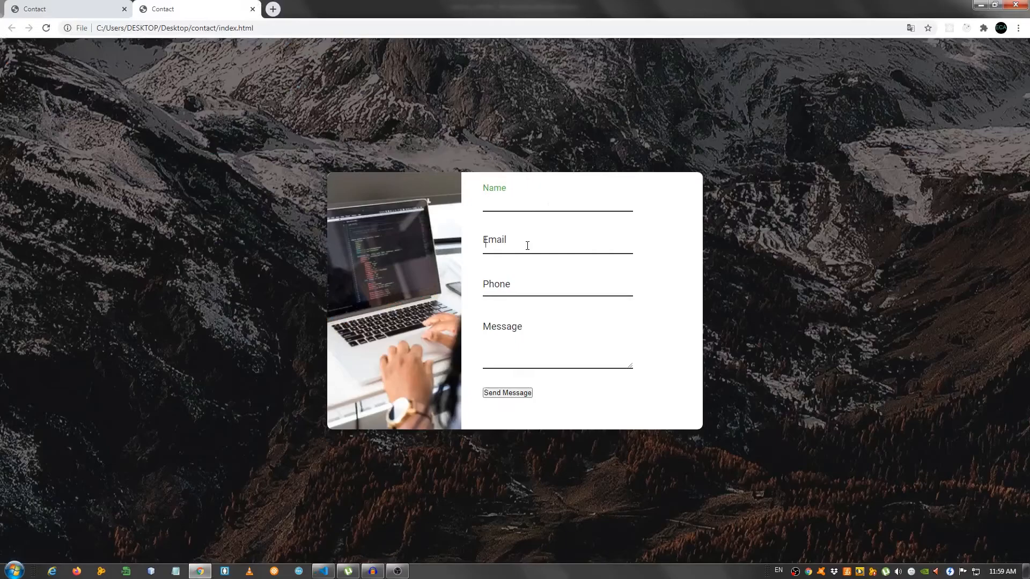
# Click away from the form fields so the Name label settles back into place.
pyautogui.click(557, 341)
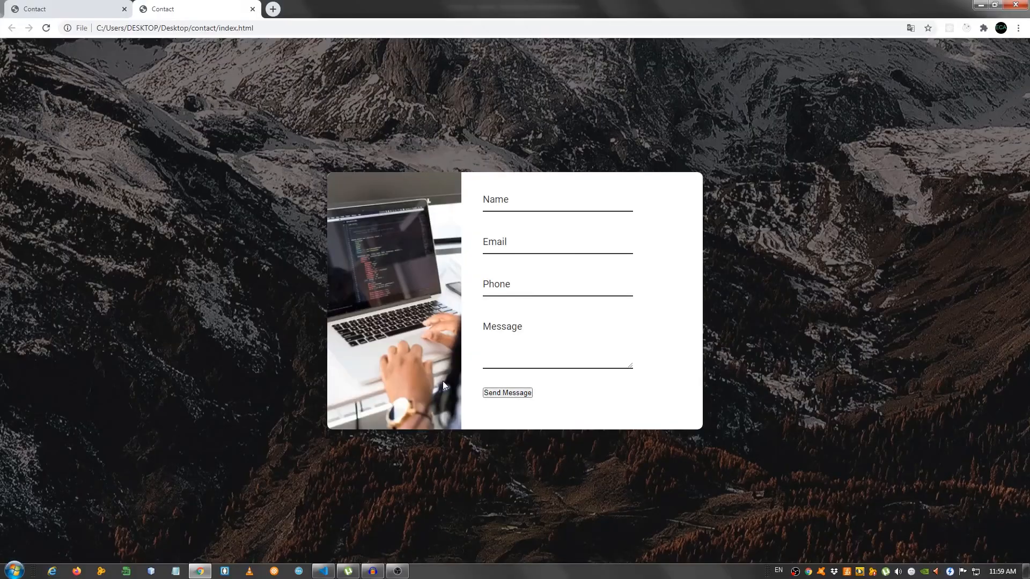
# Start the #contact input[type='submit'] rule with inline-block display, rgba green 0.8 background, white text and no border.
pyautogui.click(320, 571)
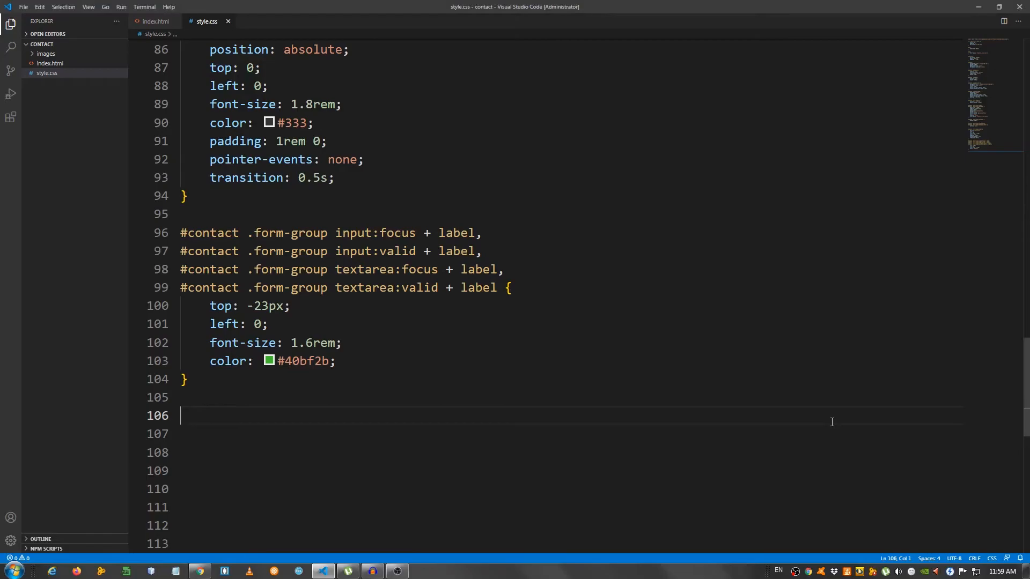
pyautogui.write('#contact')
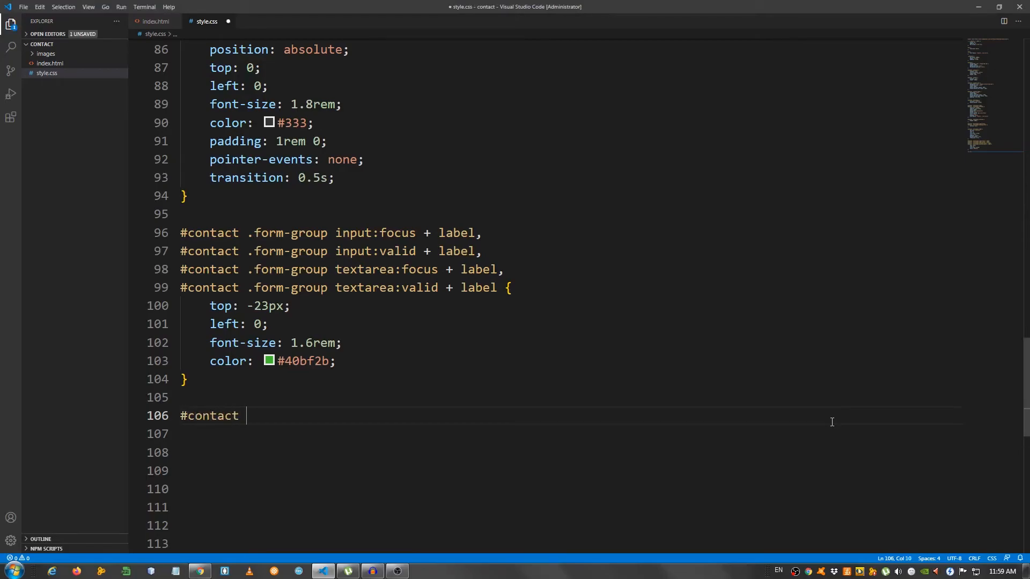
pyautogui.write('input[t')
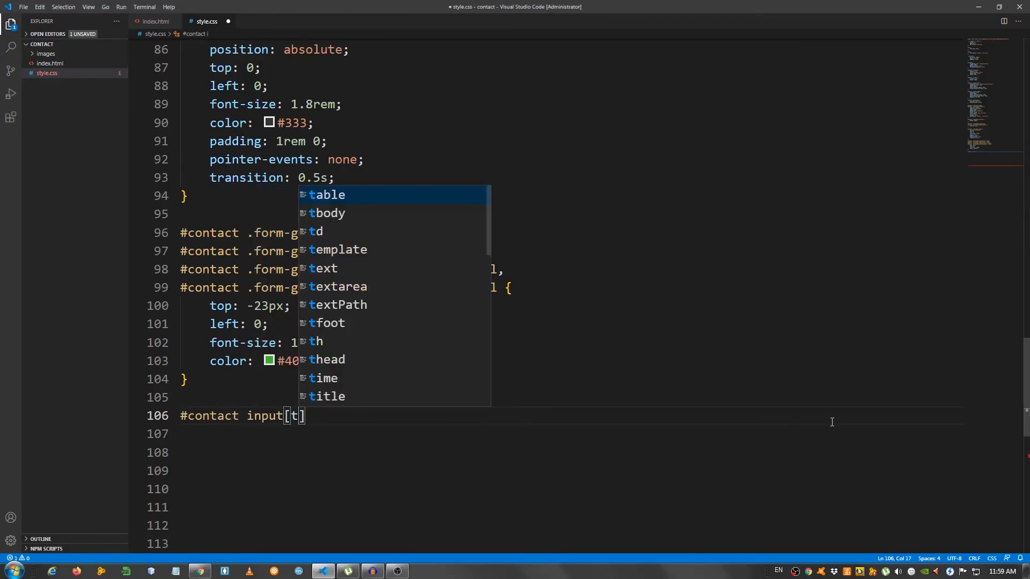
pyautogui.write("type='su'")
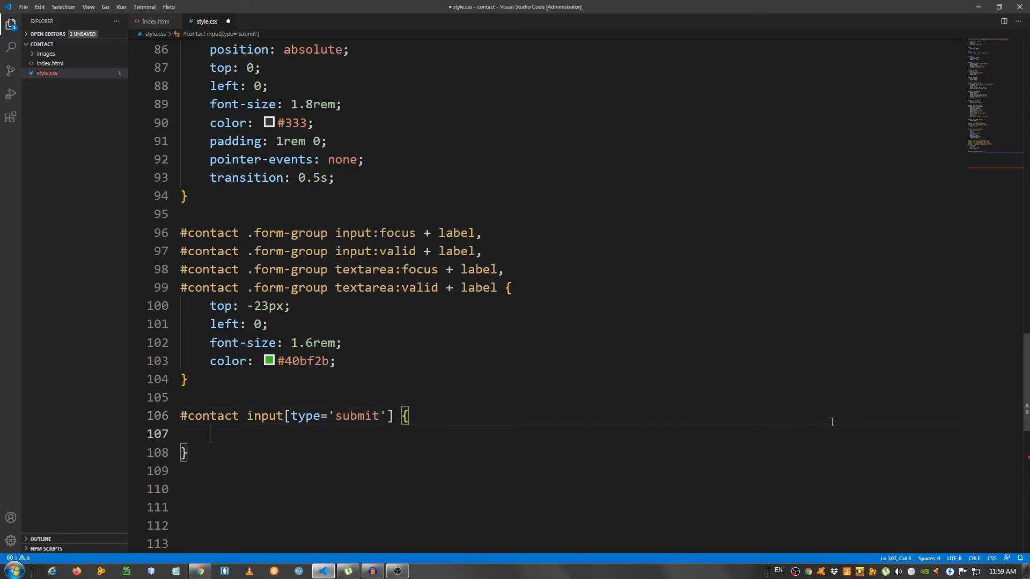
pyautogui.write('display:')
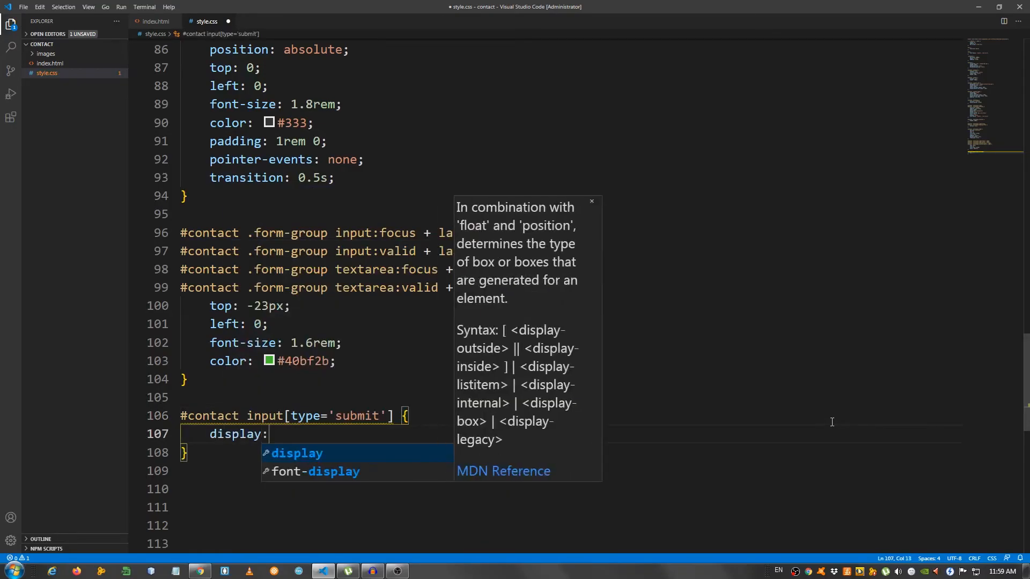
pyautogui.write('inline-block;')
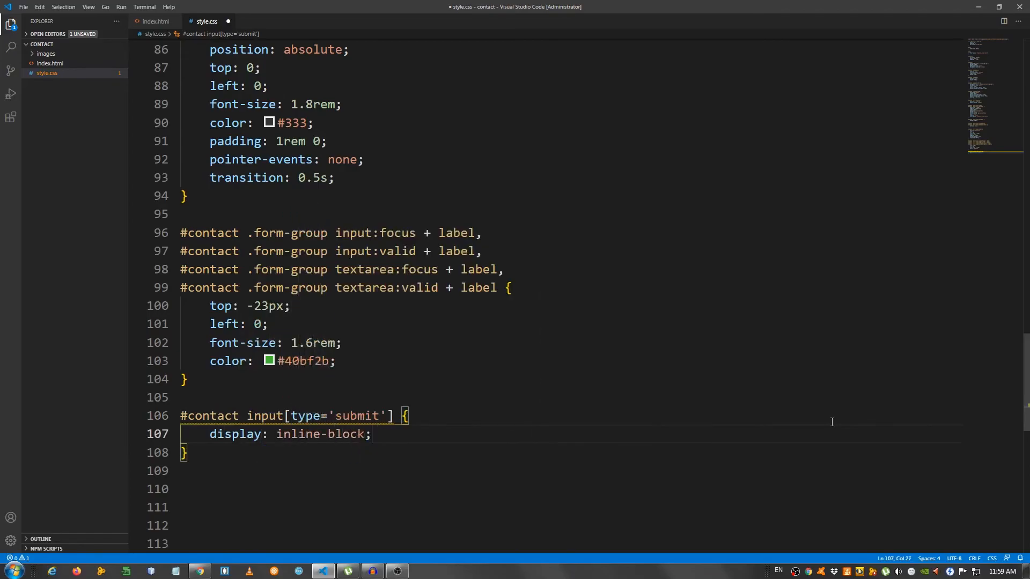
pyautogui.write('background: rgba(62')
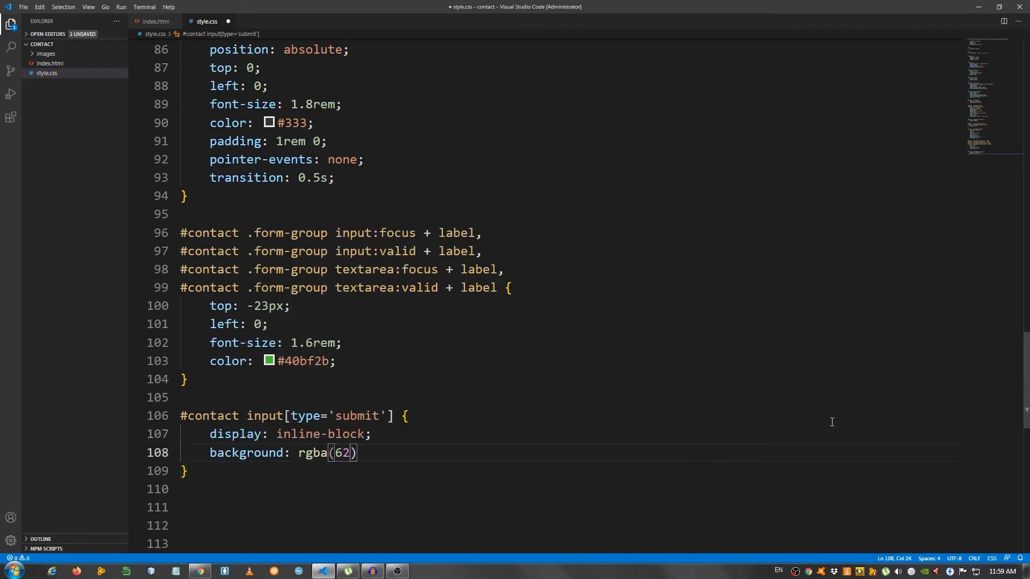
pyautogui.write('4, 191, 43,')
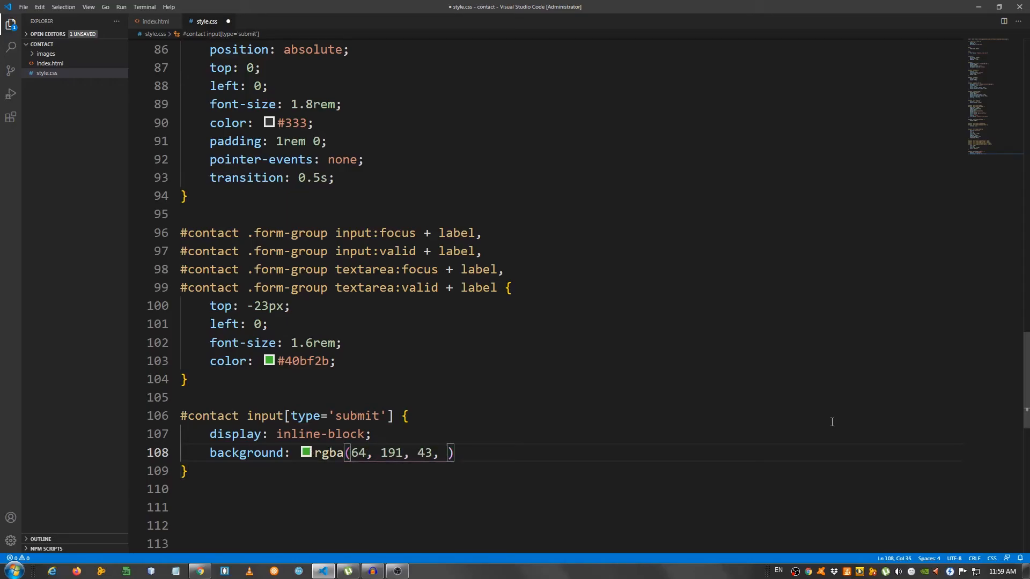
pyautogui.write('0.8)')
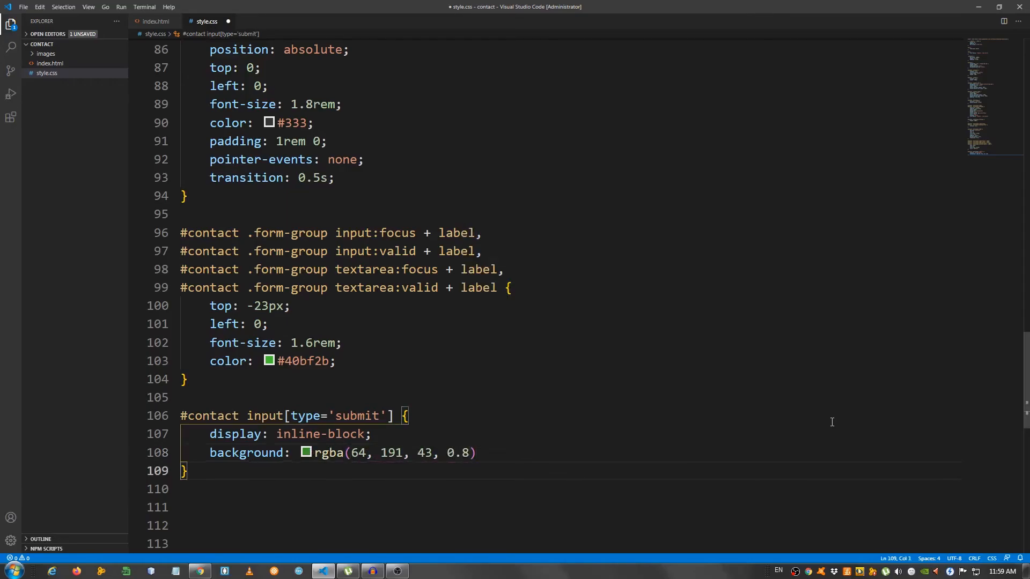
pyautogui.write('color: #fff;')
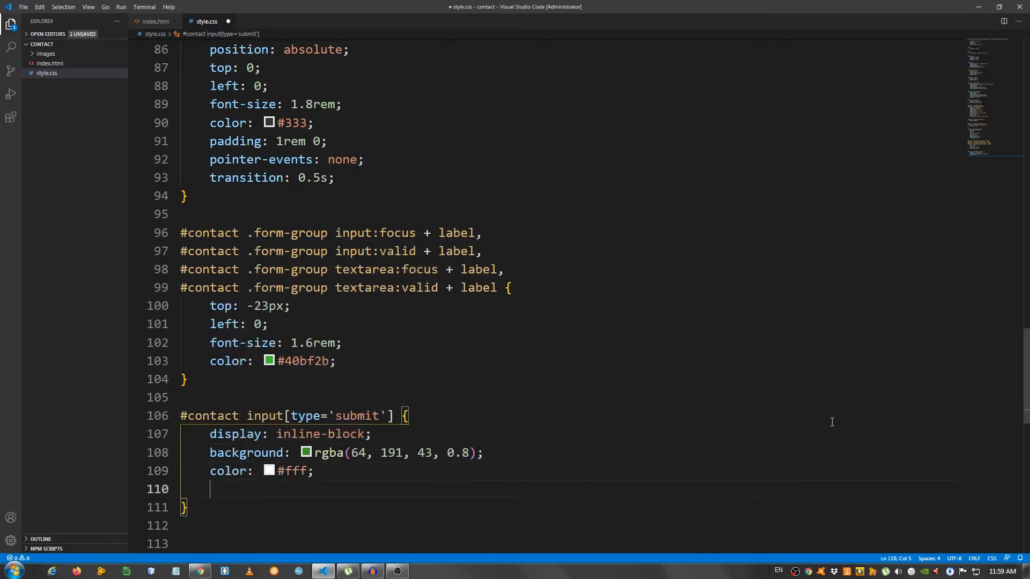
pyautogui.write('border: no')
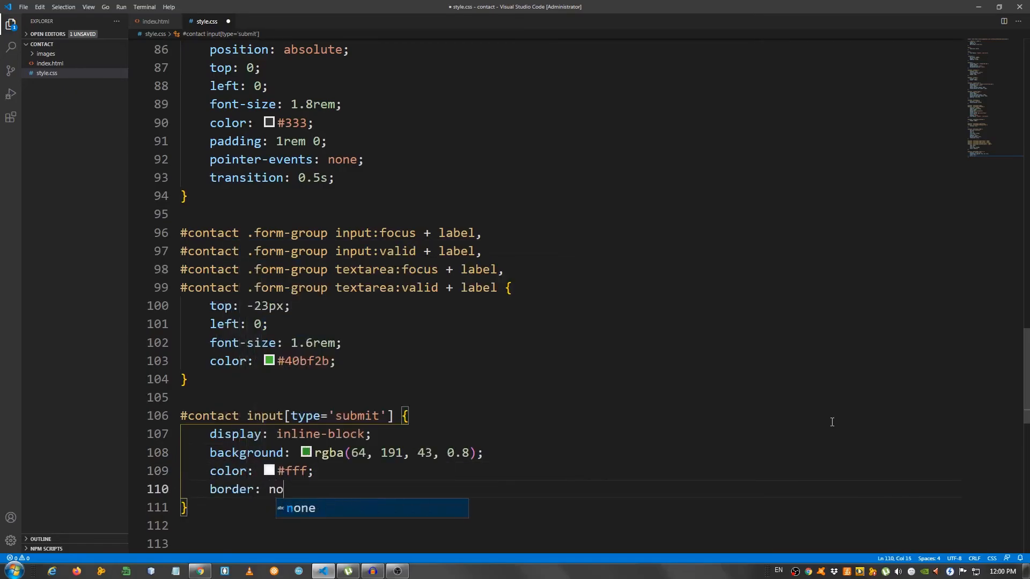
# Add font-size, 1rem 3rem padding, border-radius, pointer cursor, bottom margin and a 0.5s background transition.
pyautogui.write('font-size: 1.8remm')
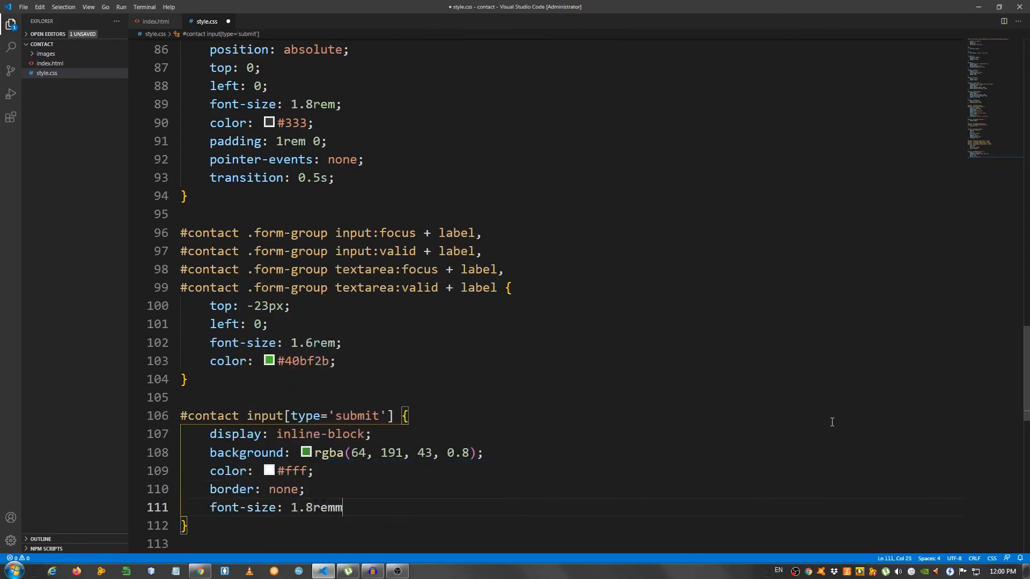
pyautogui.write('padding:')
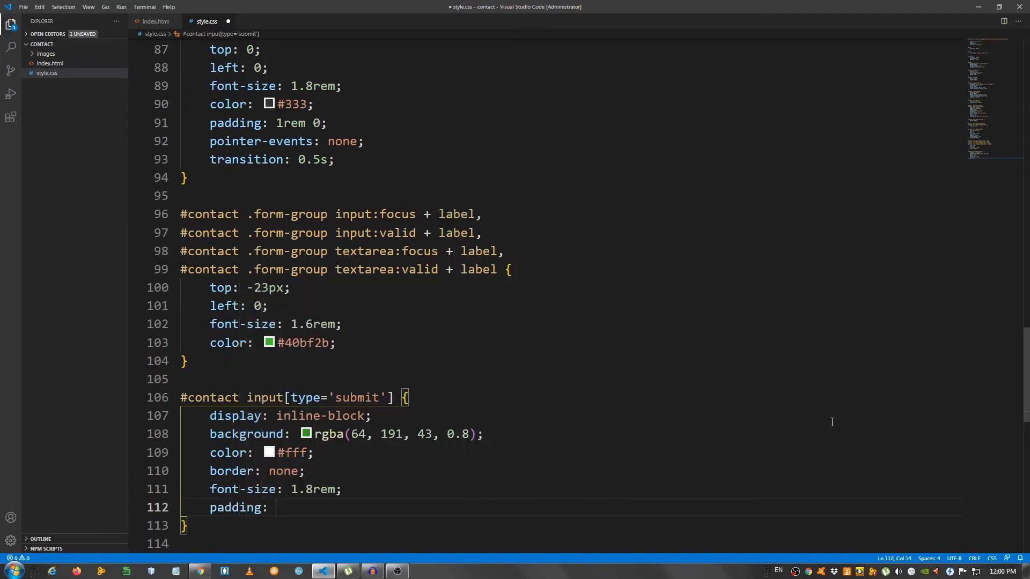
pyautogui.write('1rem 3')
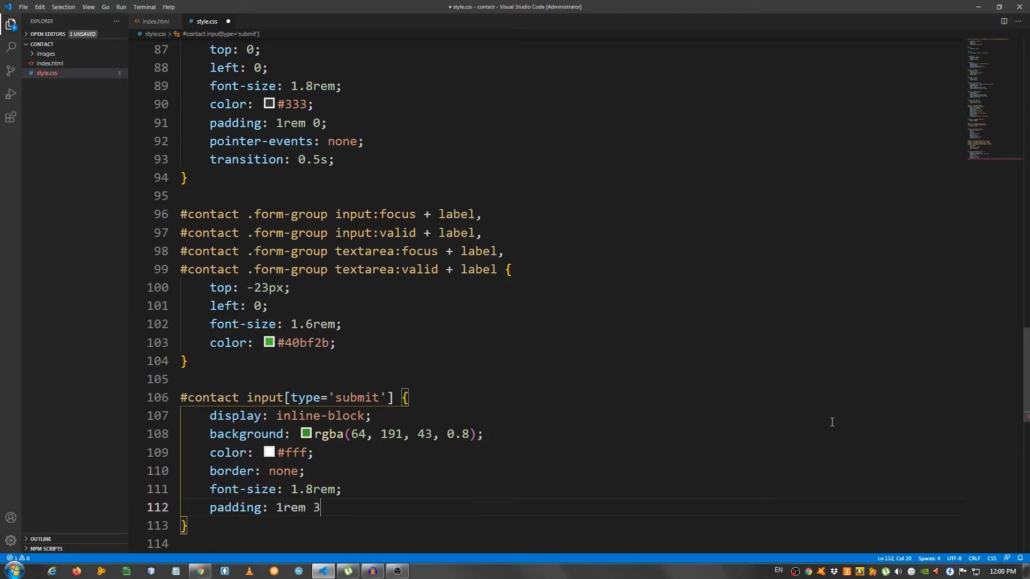
pyautogui.write('rem;')
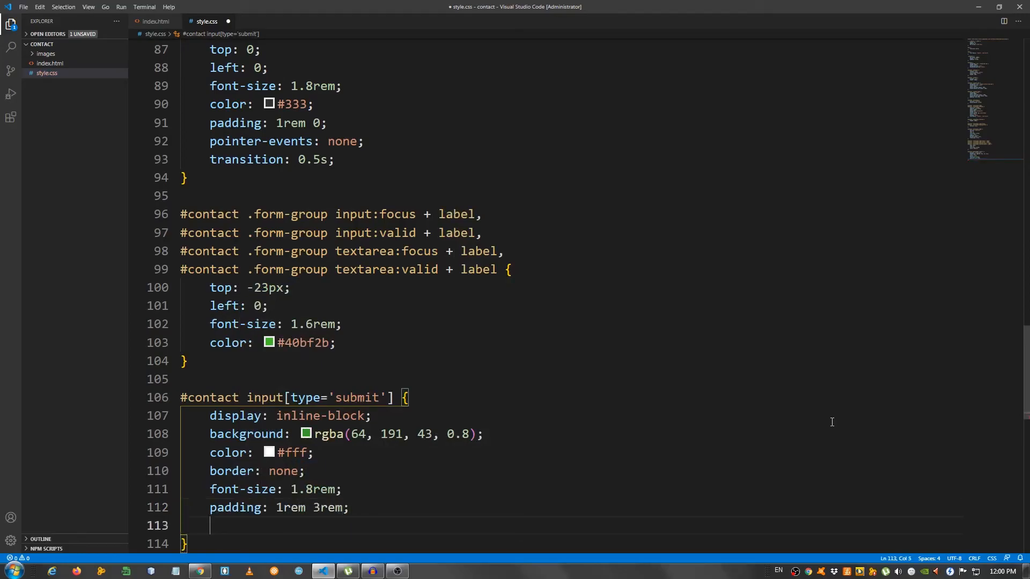
pyautogui.write('border-d')
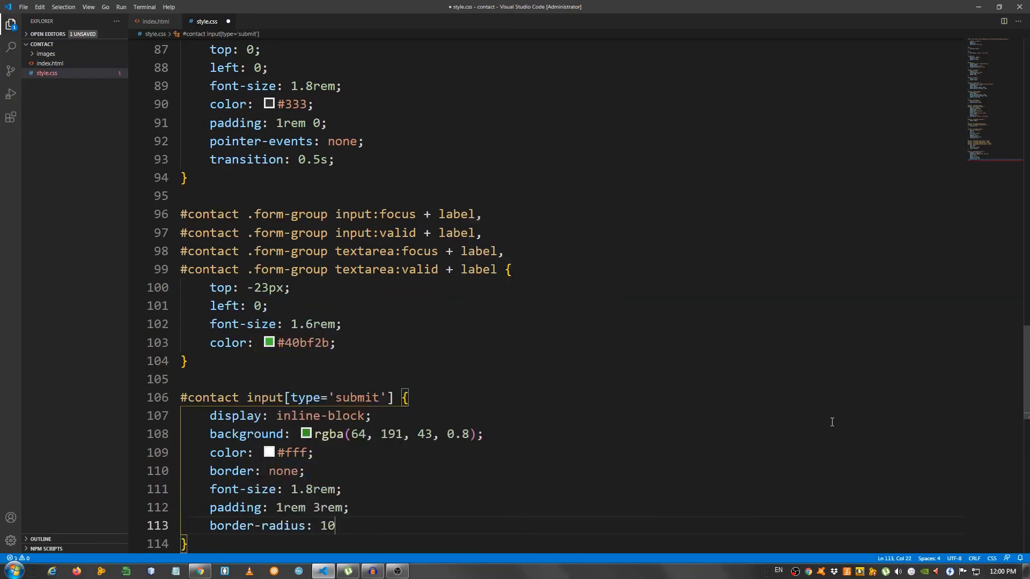
pyautogui.write('px;')
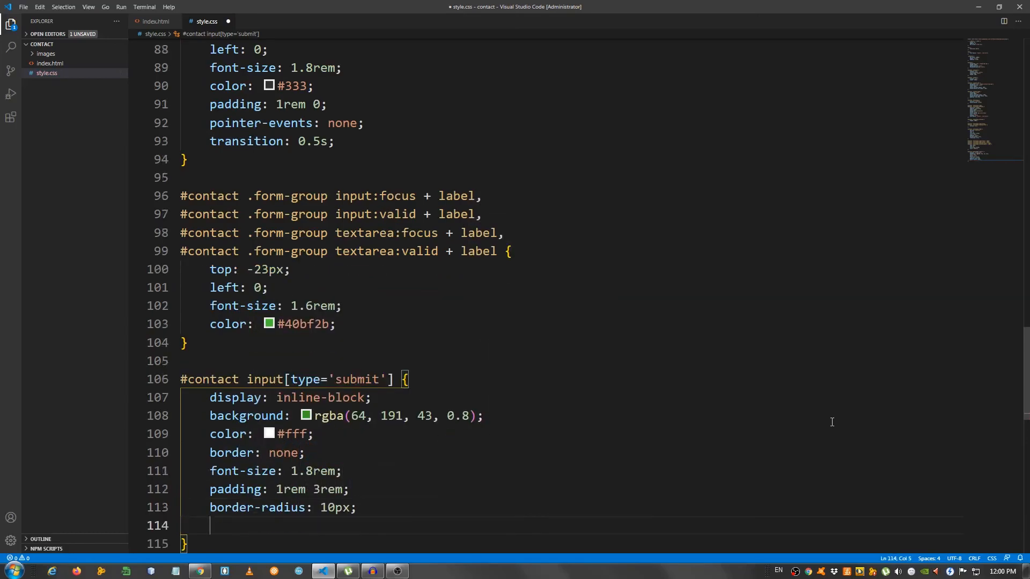
pyautogui.write('cursor: pointer;')
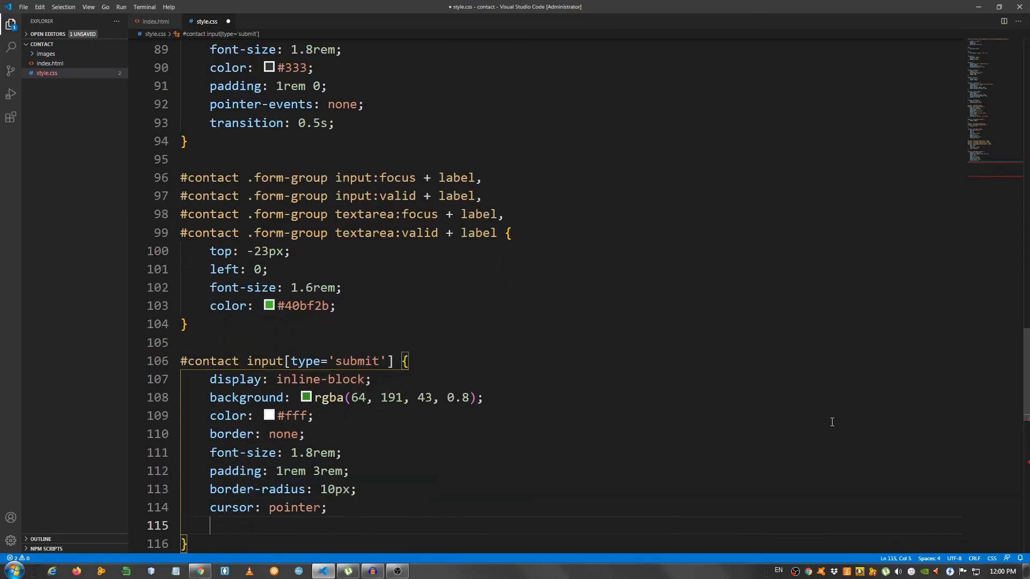
pyautogui.write('margin-bto')
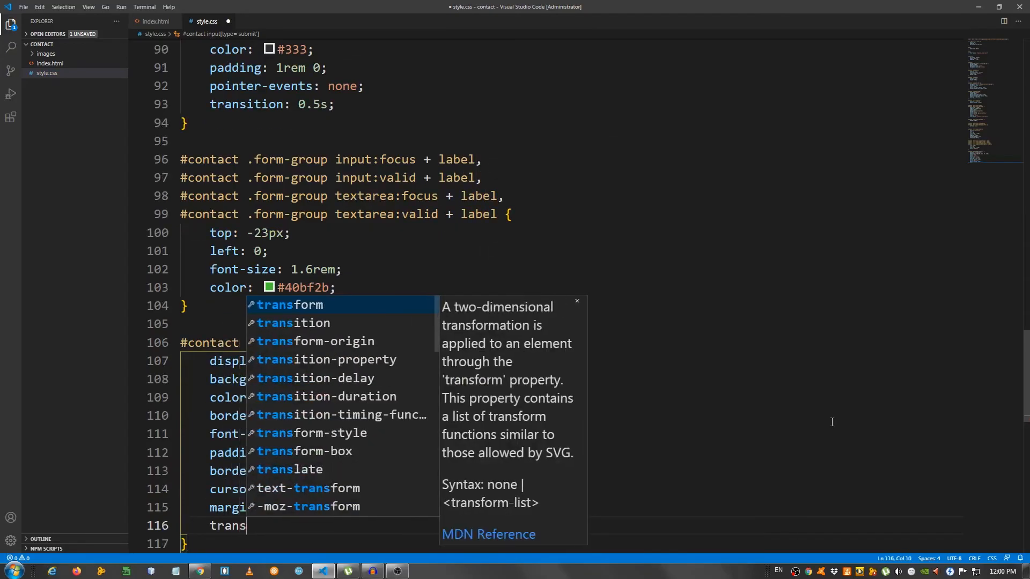
pyautogui.write('backgo')
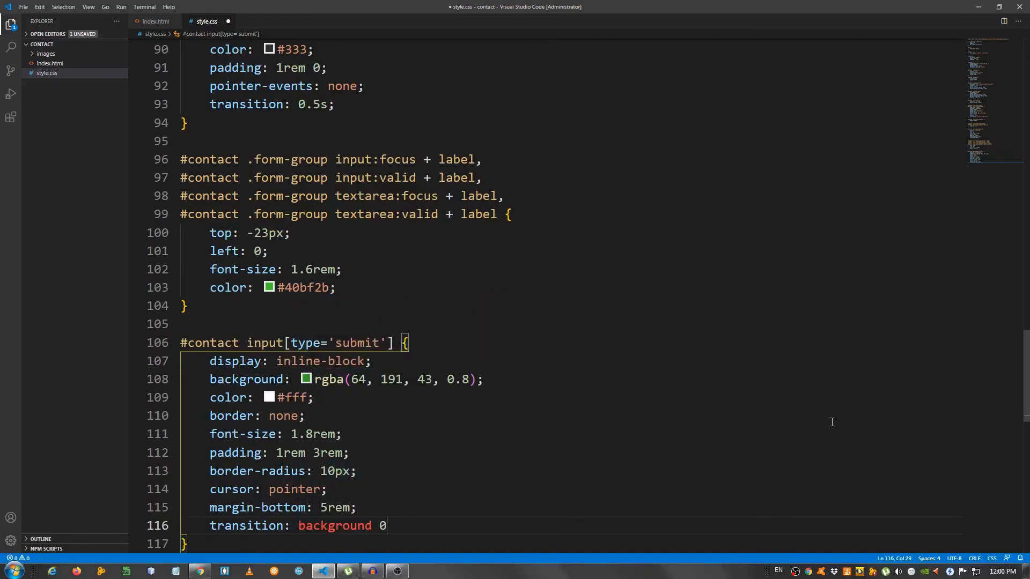
pyautogui.write('.5s;')
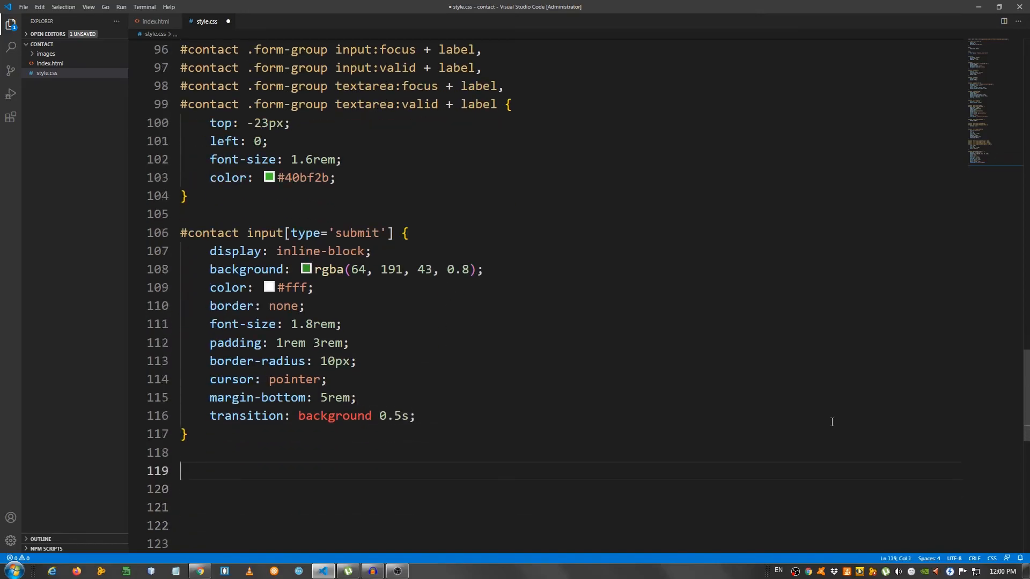
# Begin a #contact input[type='submit']:hover rule below the submit styles.
pyautogui.write('#contact input[type=')
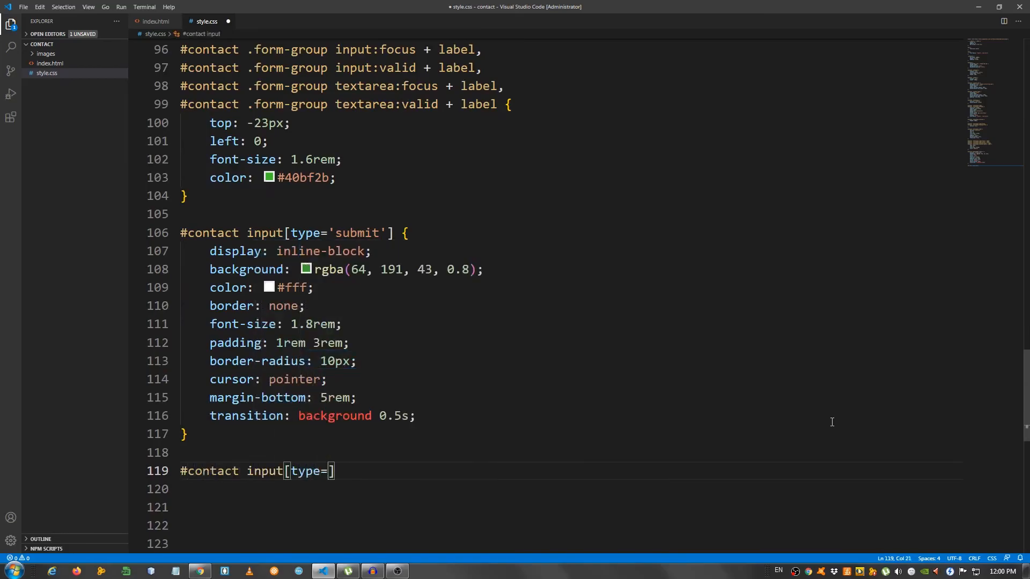
pyautogui.write("'submit'")
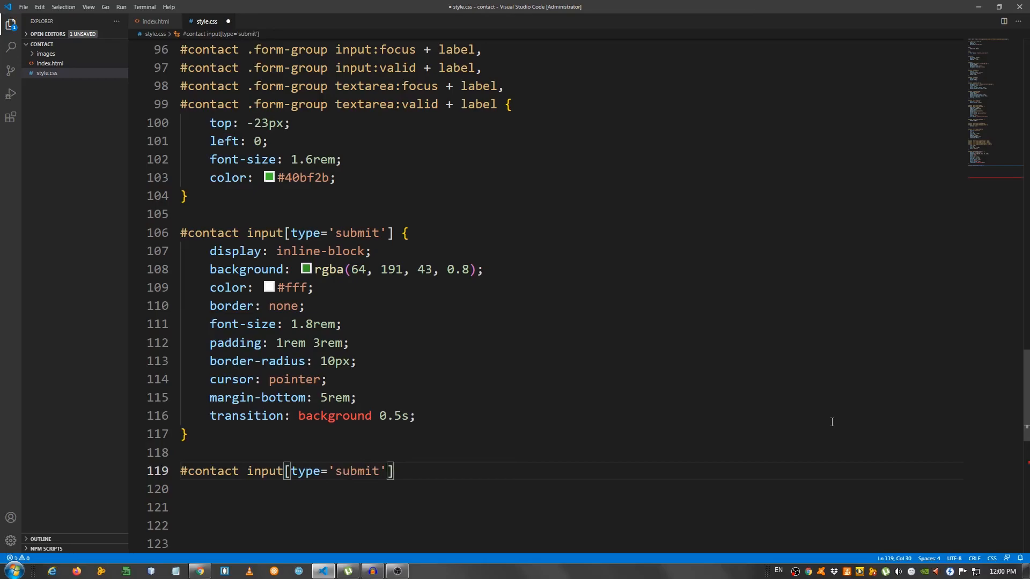
pyautogui.write(':hover {')
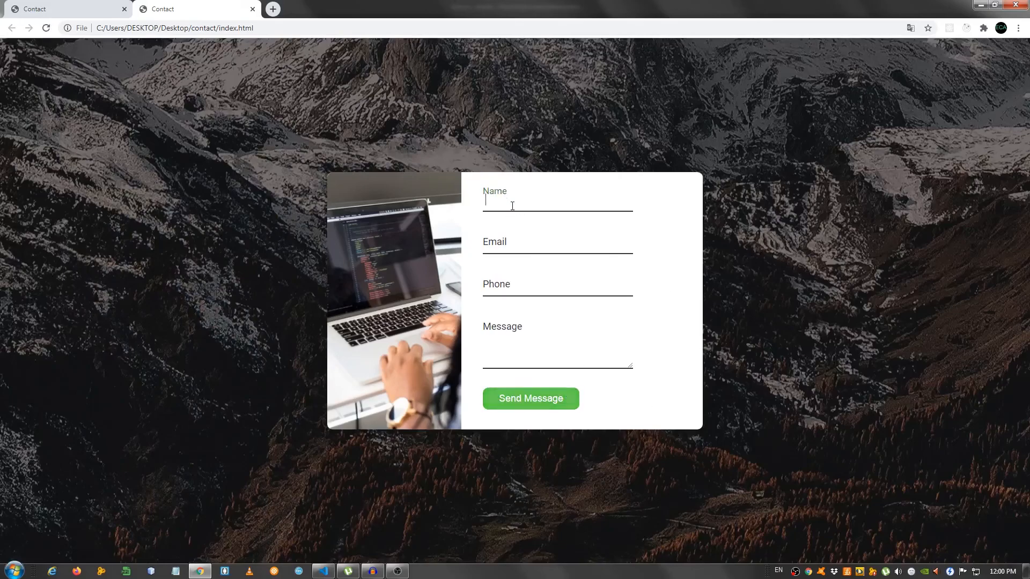
pyautogui.write('Jo')
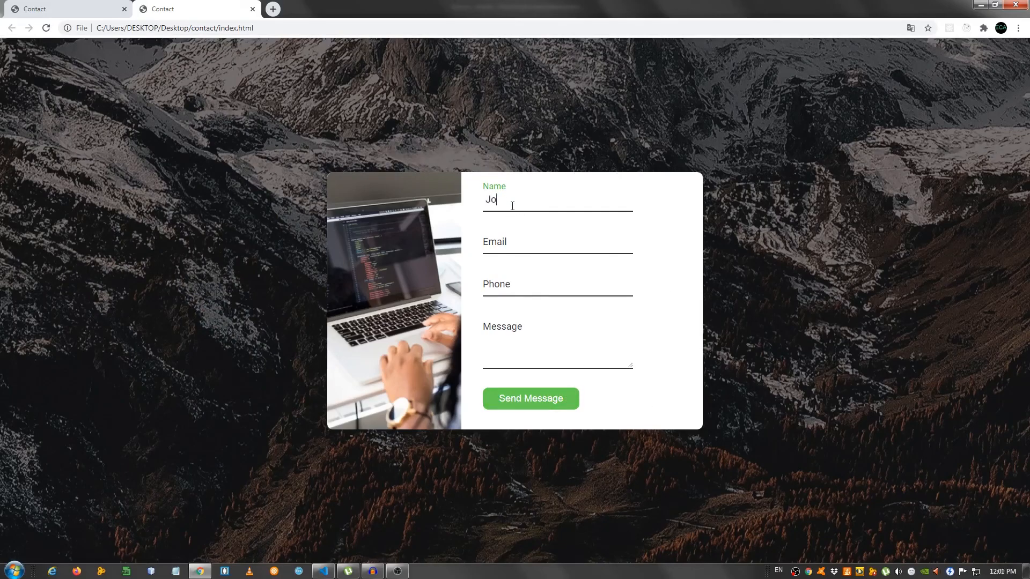
pyautogui.write('j')
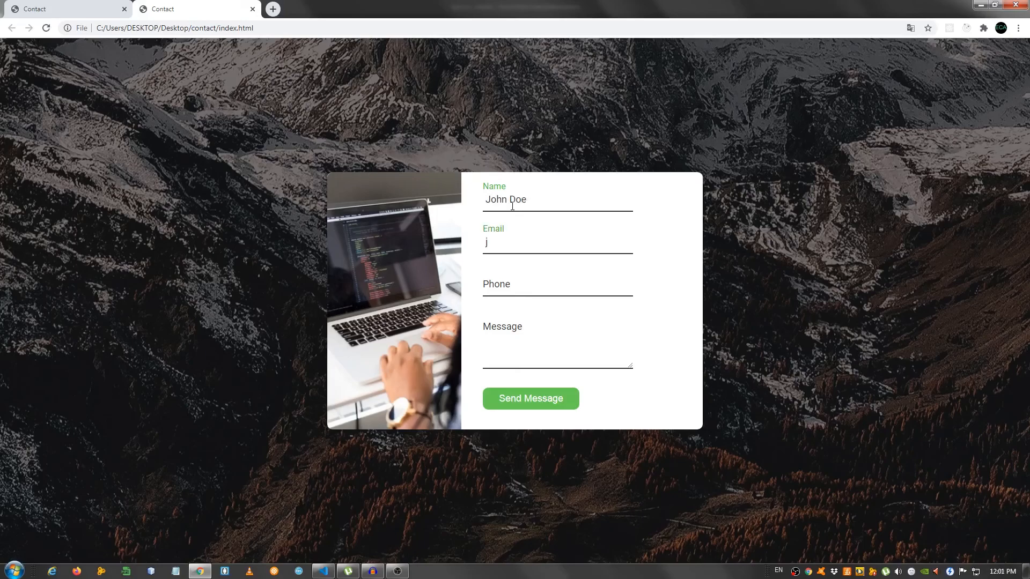
pyautogui.write('deo@gma')
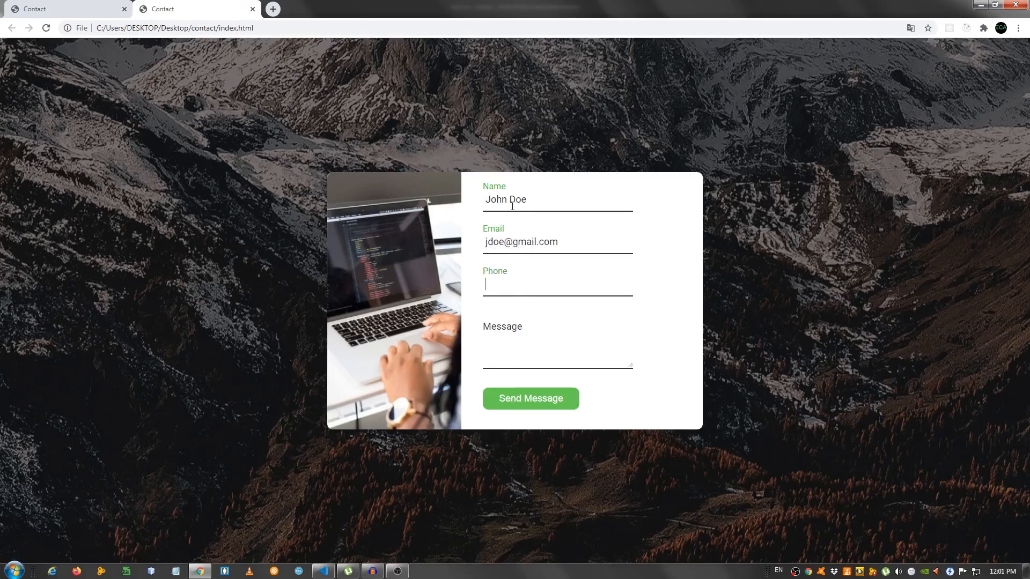
pyautogui.write('5555-555-55')
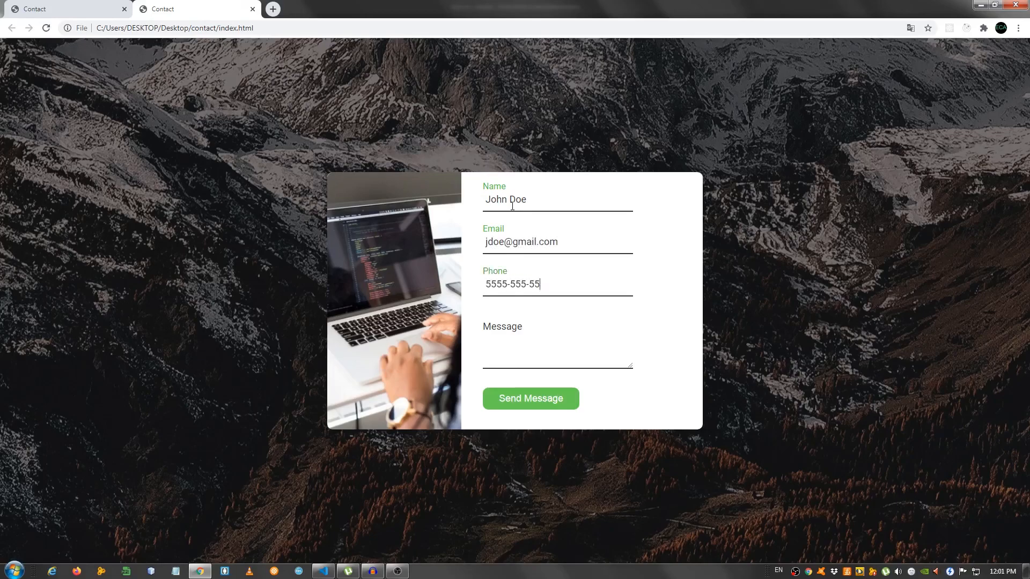
pyautogui.write('This is')
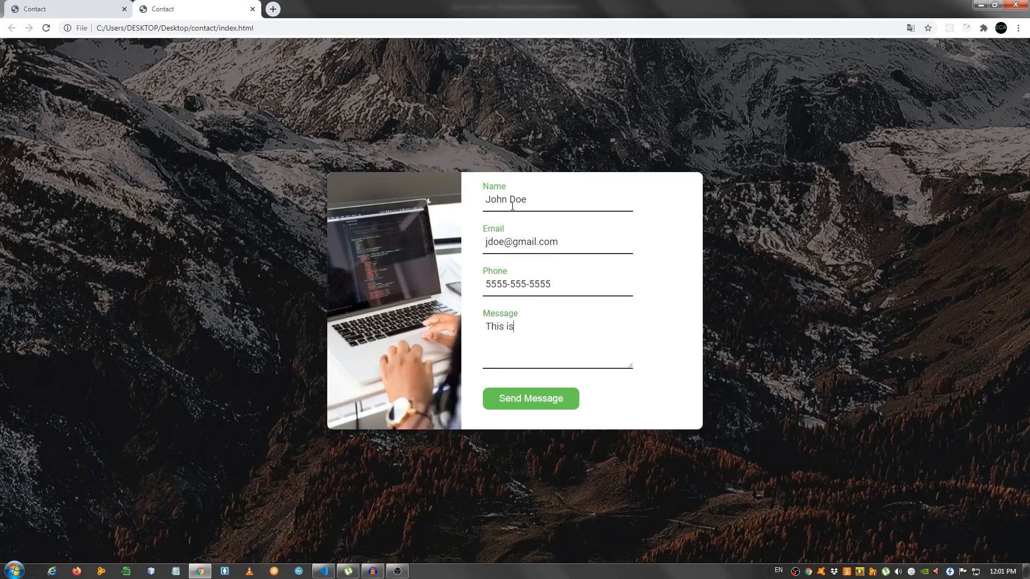
pyautogui.write('my mesa')
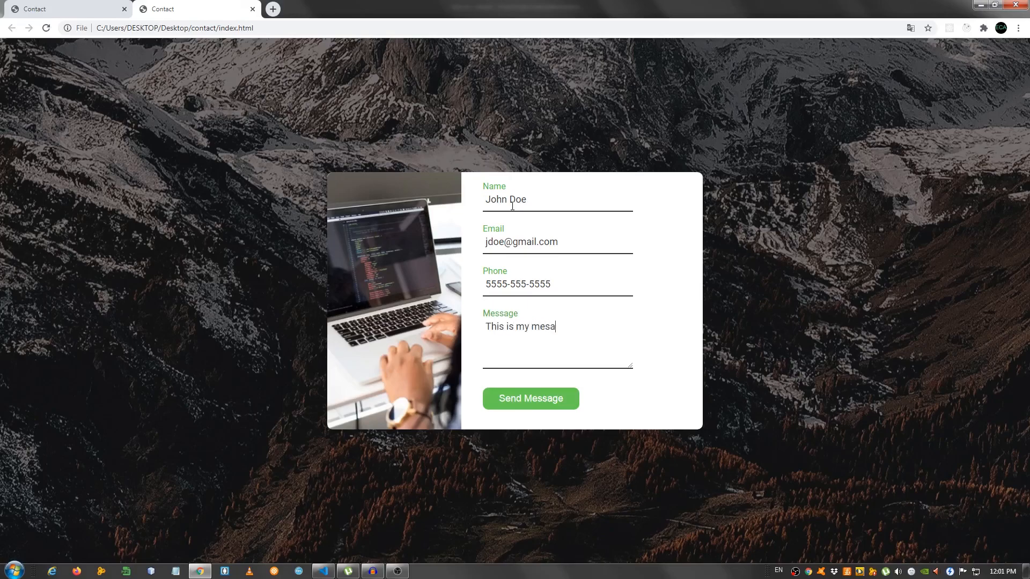
pyautogui.write('ssage.')
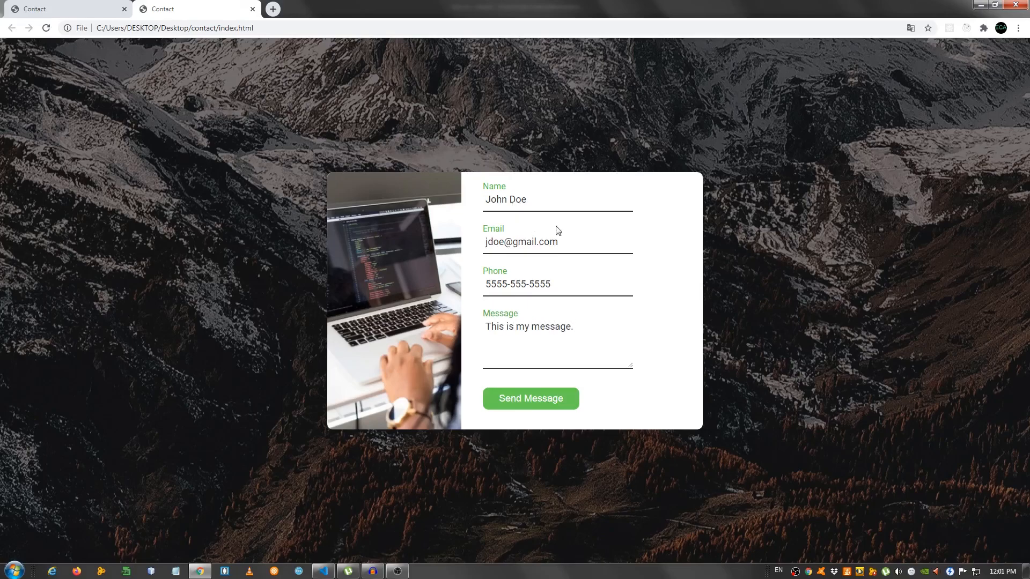
# Send the filled form with the Send Message button so the page reloads empty.
pyautogui.click(529, 399)
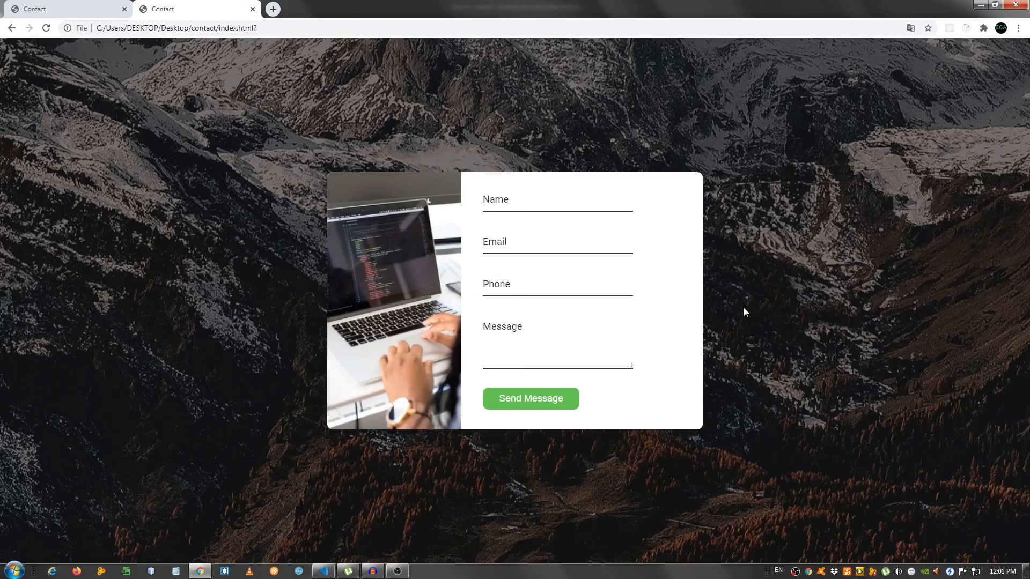
pyautogui.moveTo(797, 315)
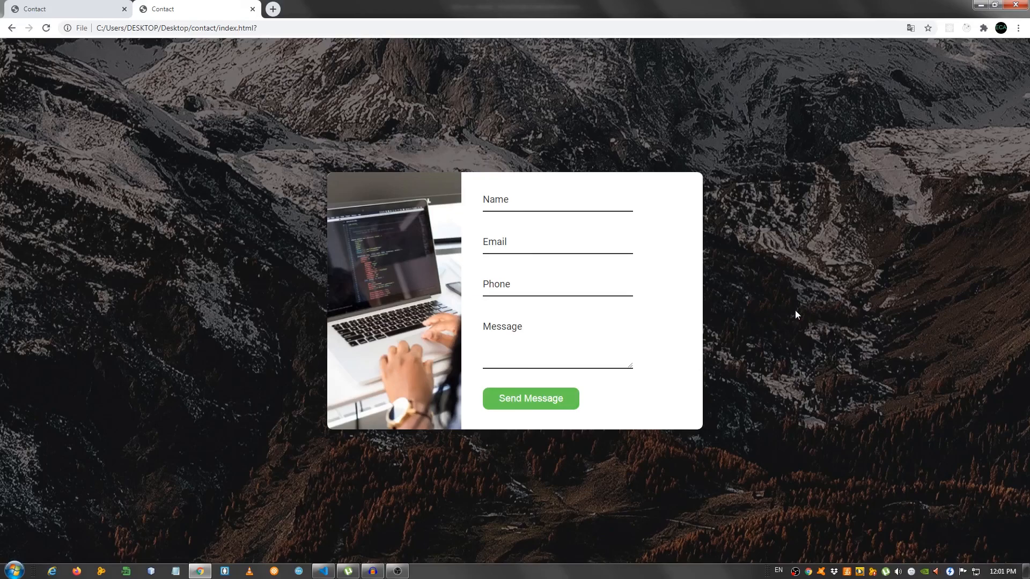
pyautogui.moveTo(811, 311)
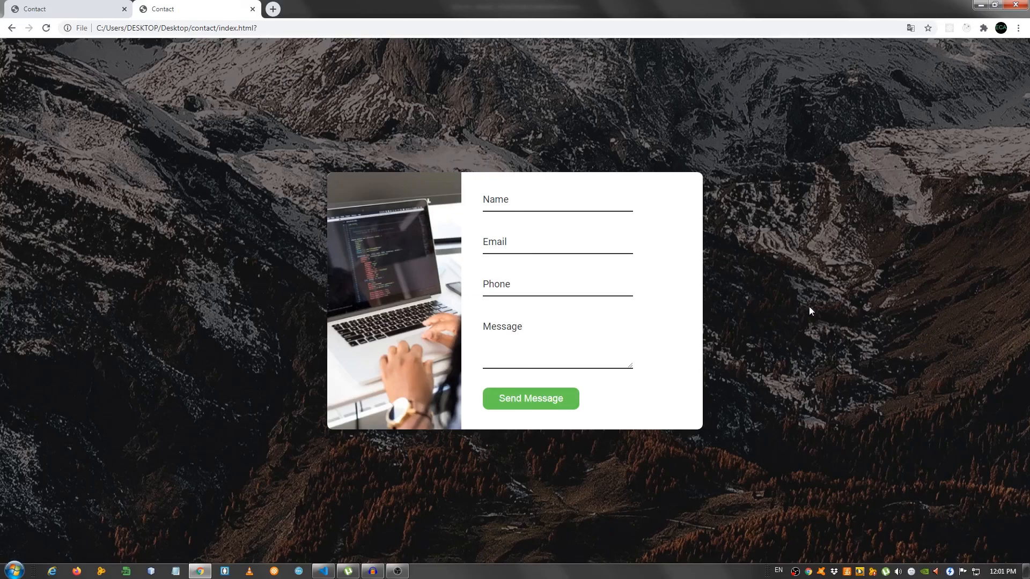